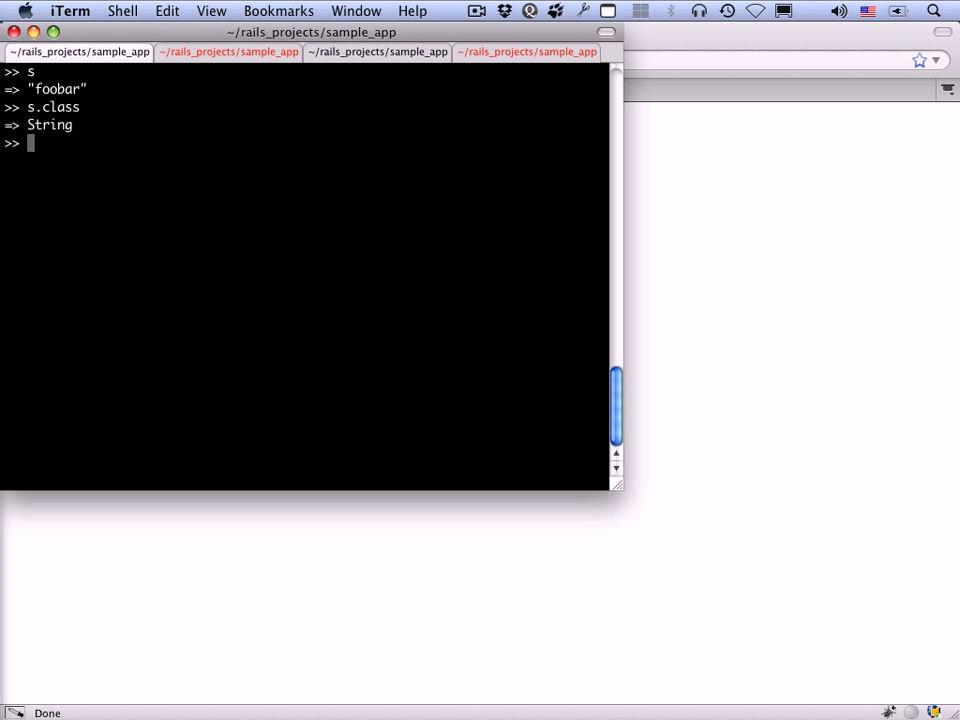
# - Evaluate s.class, then append .superclass repeatedly through Object and BasicObject to nil
pyautogui.write('s.class')
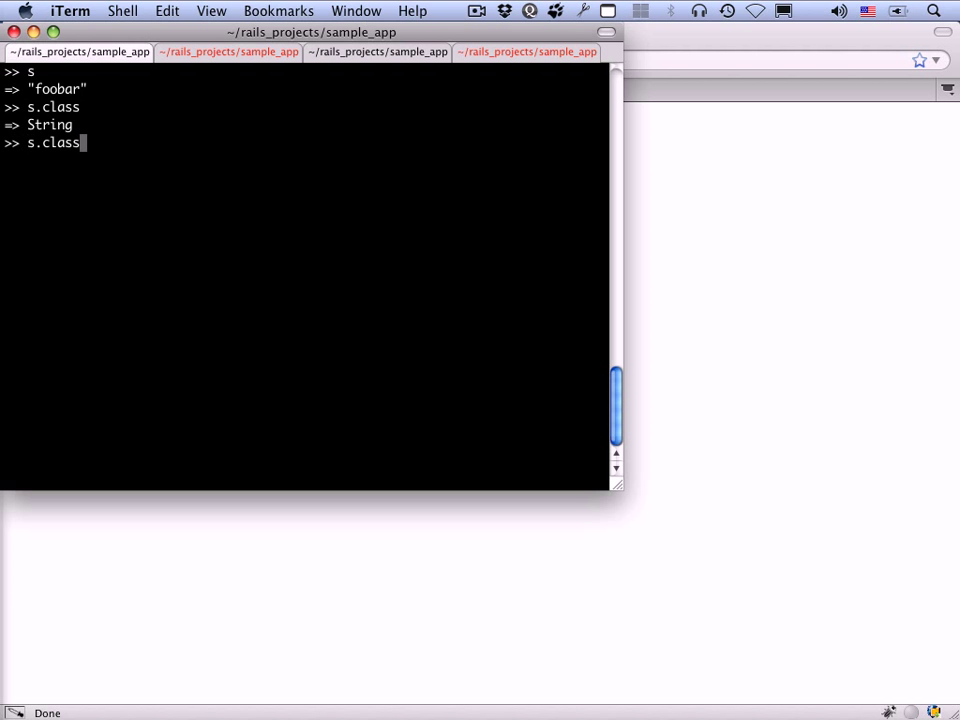
pyautogui.write('.s')
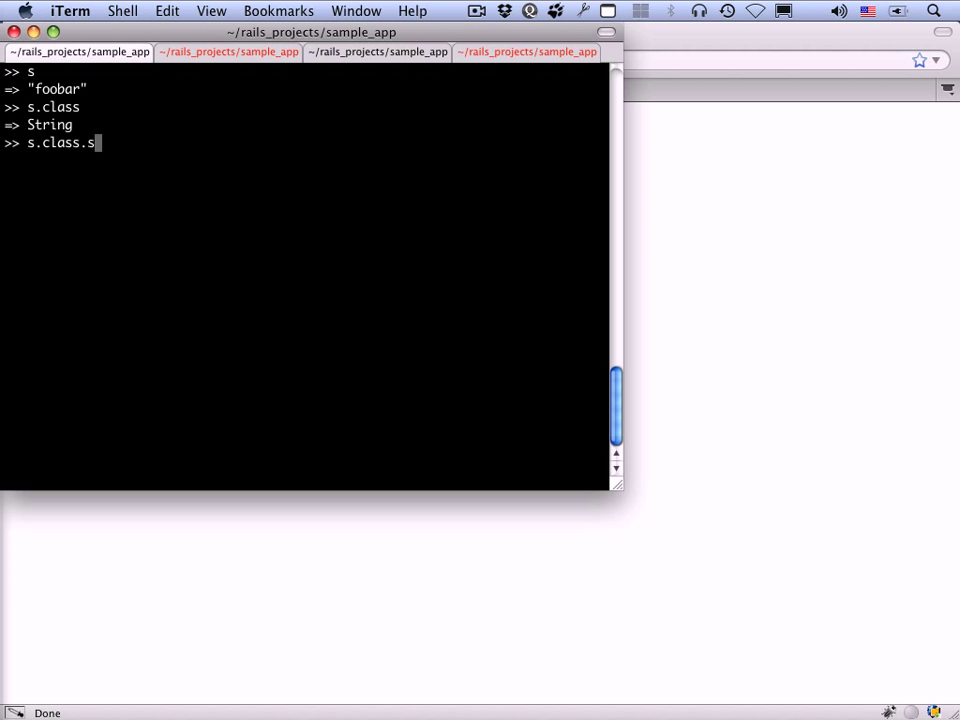
pyautogui.write('uperclas')
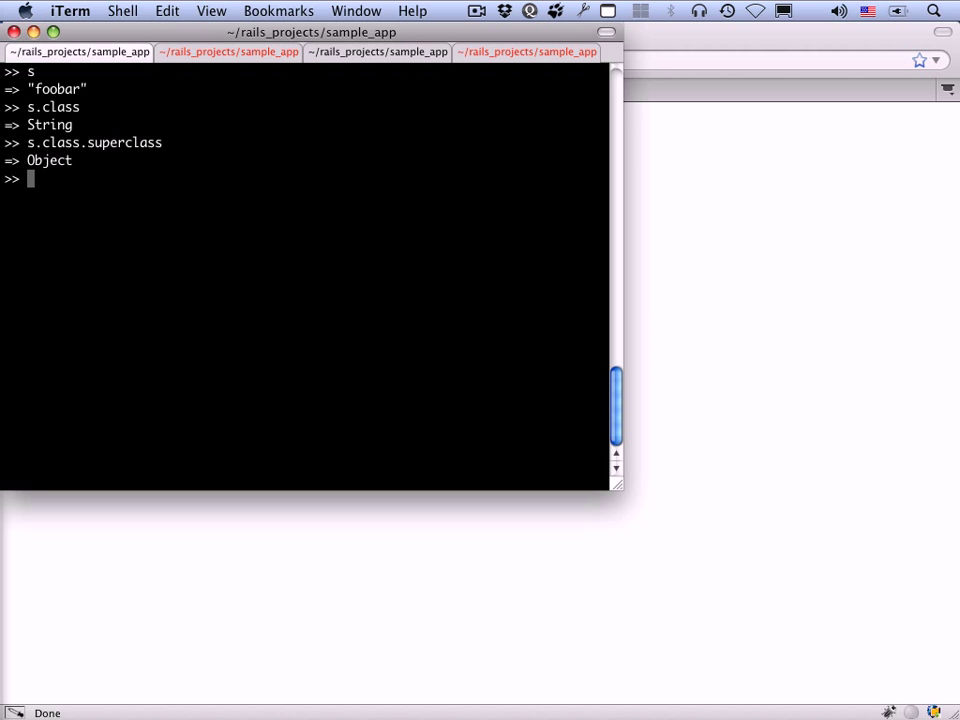
pyautogui.write('s.class.superclass')
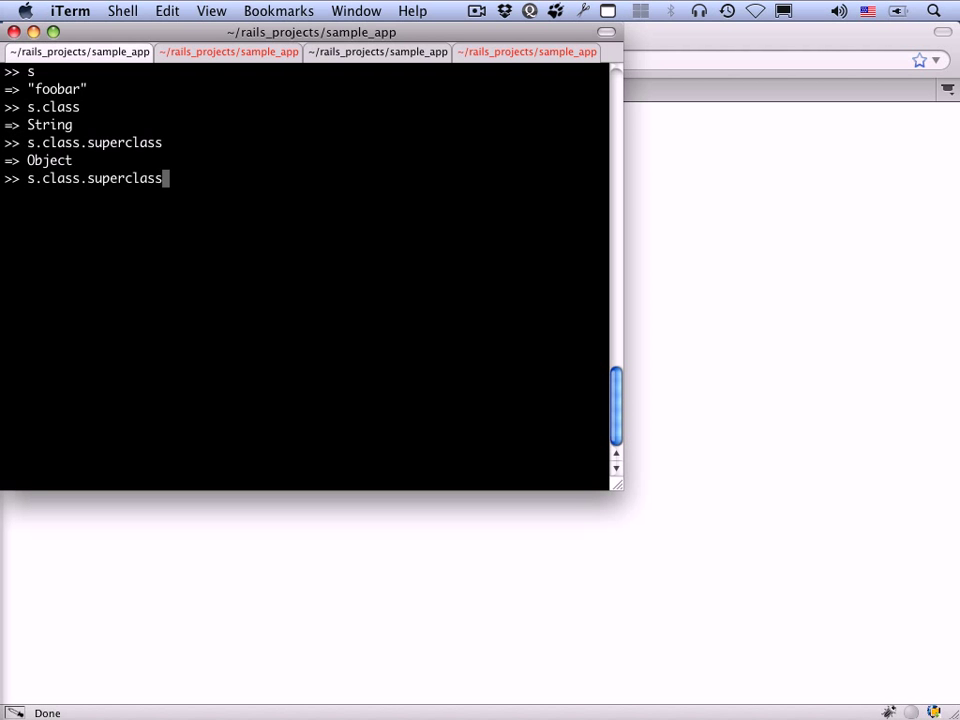
pyautogui.write('.superclas')
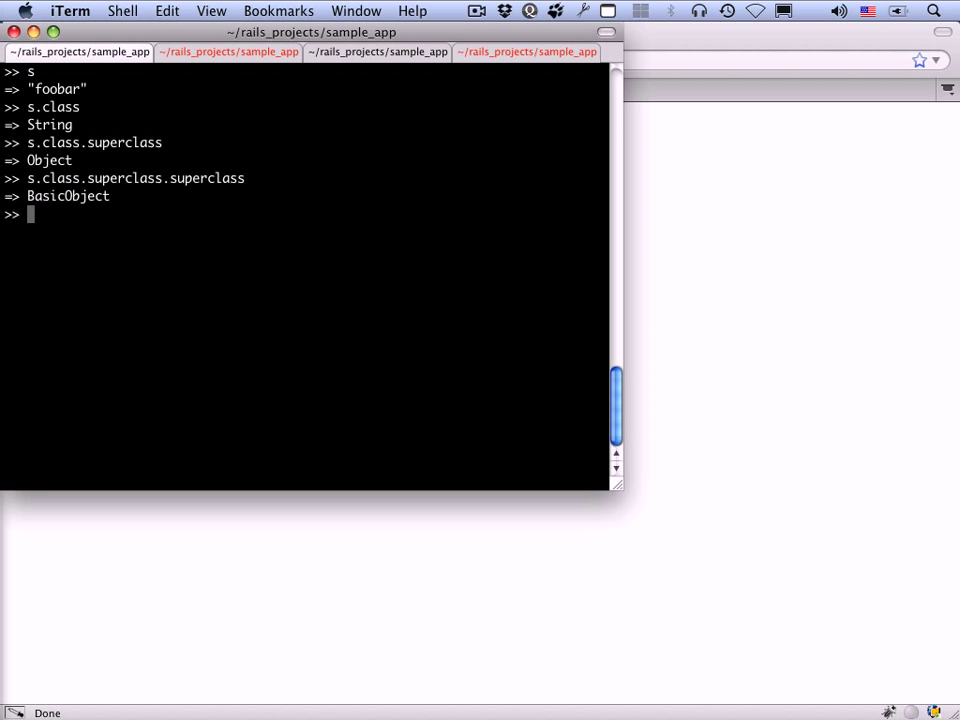
pyautogui.write('s.class.superclass.superclass')
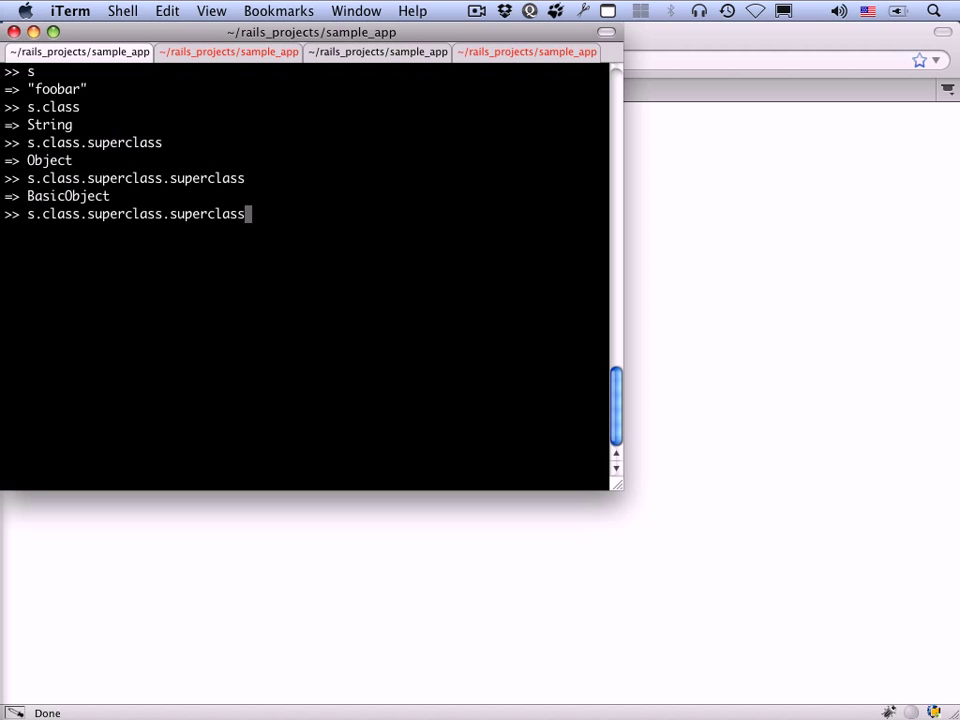
pyautogui.write('.superclass')
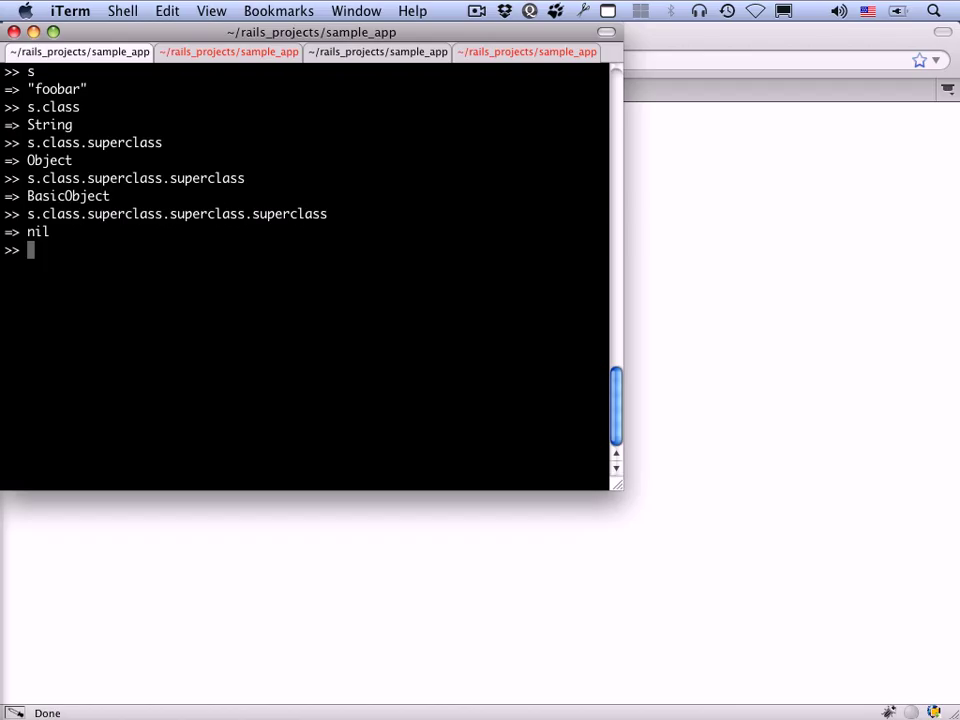
pyautogui.moveTo(270, 198)
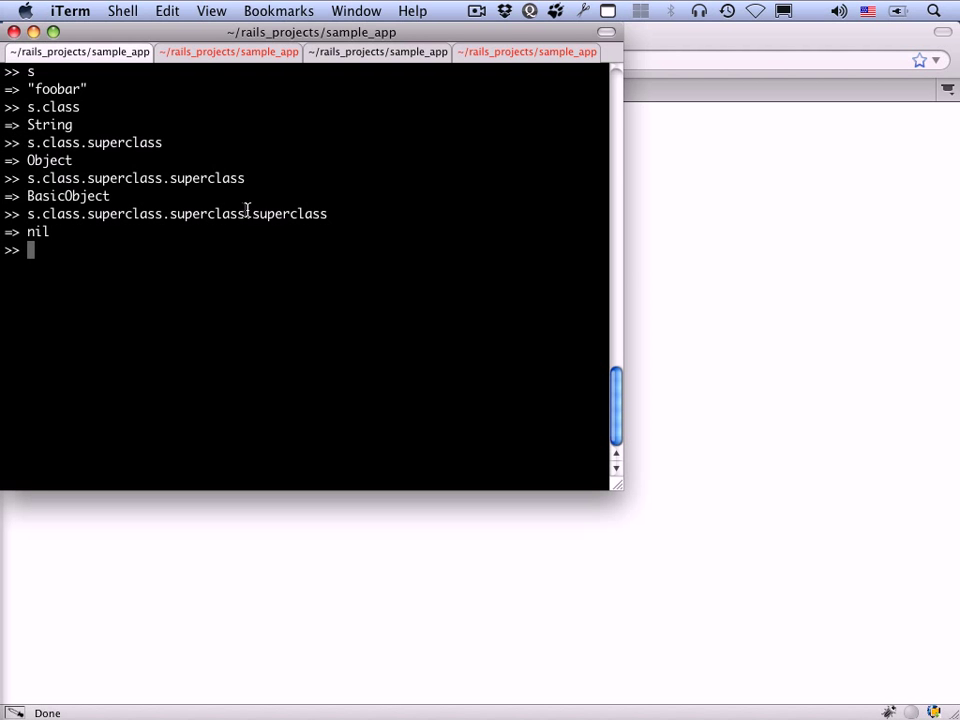
pyautogui.moveTo(90, 196)
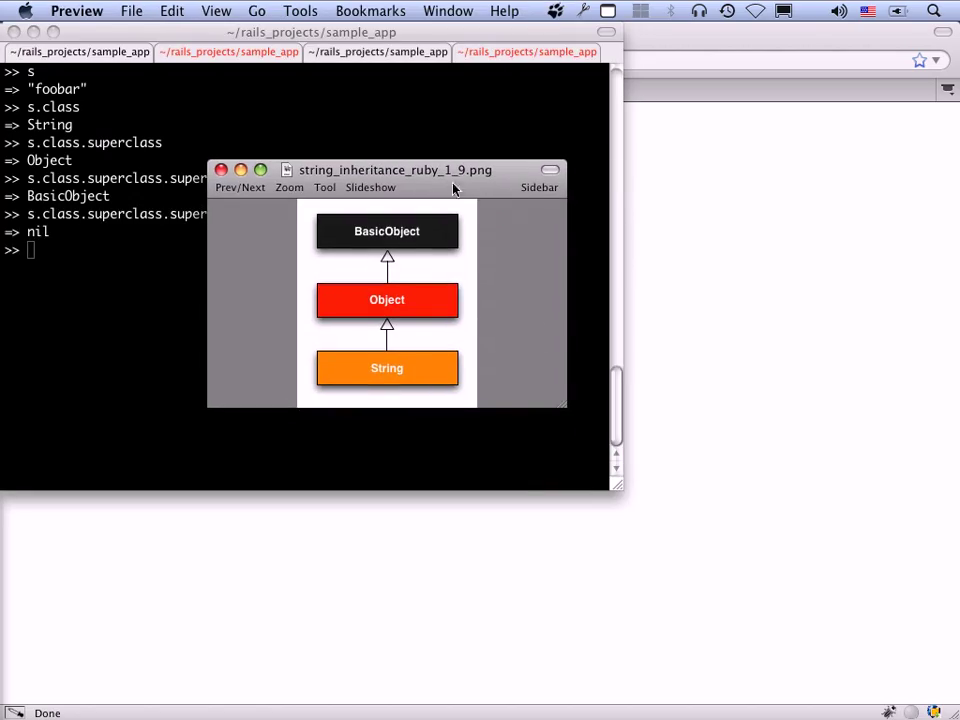
pyautogui.moveTo(432, 368)
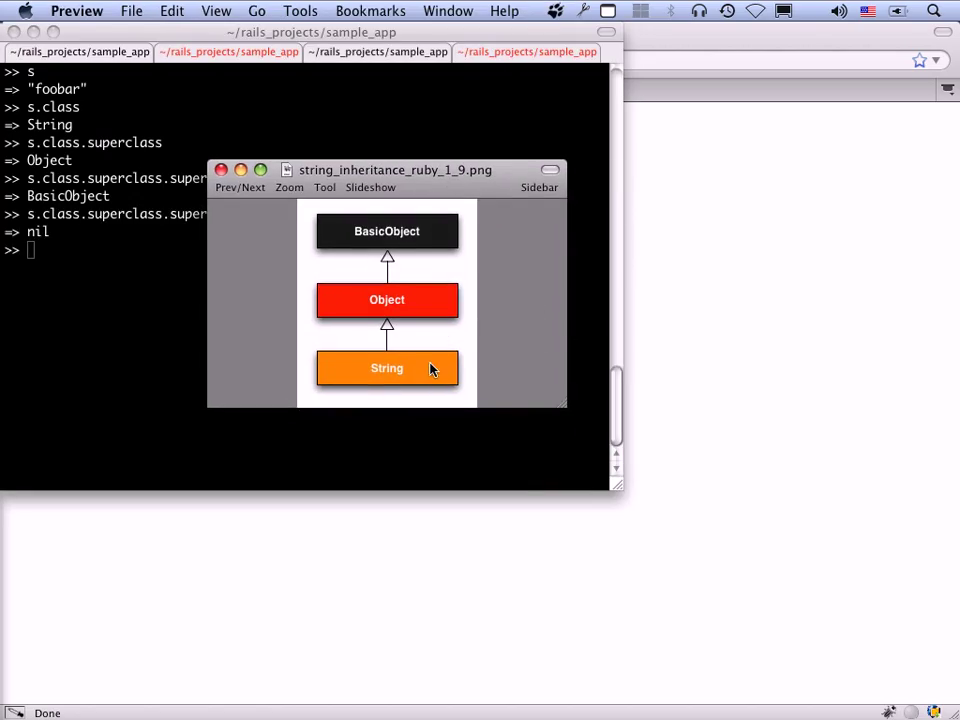
pyautogui.moveTo(418, 302)
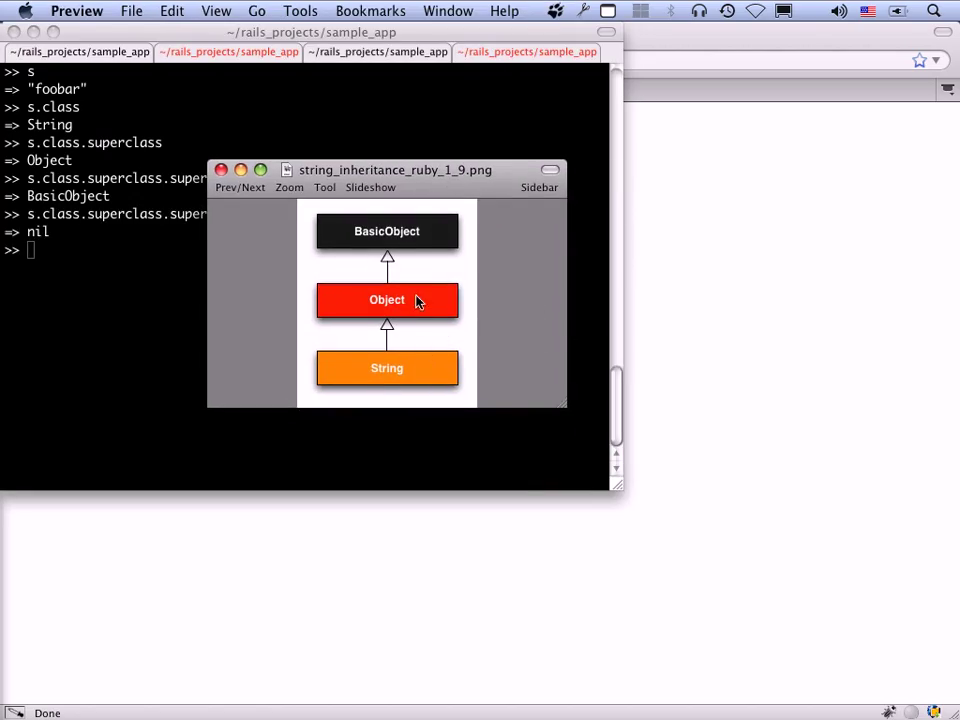
pyautogui.moveTo(232, 200)
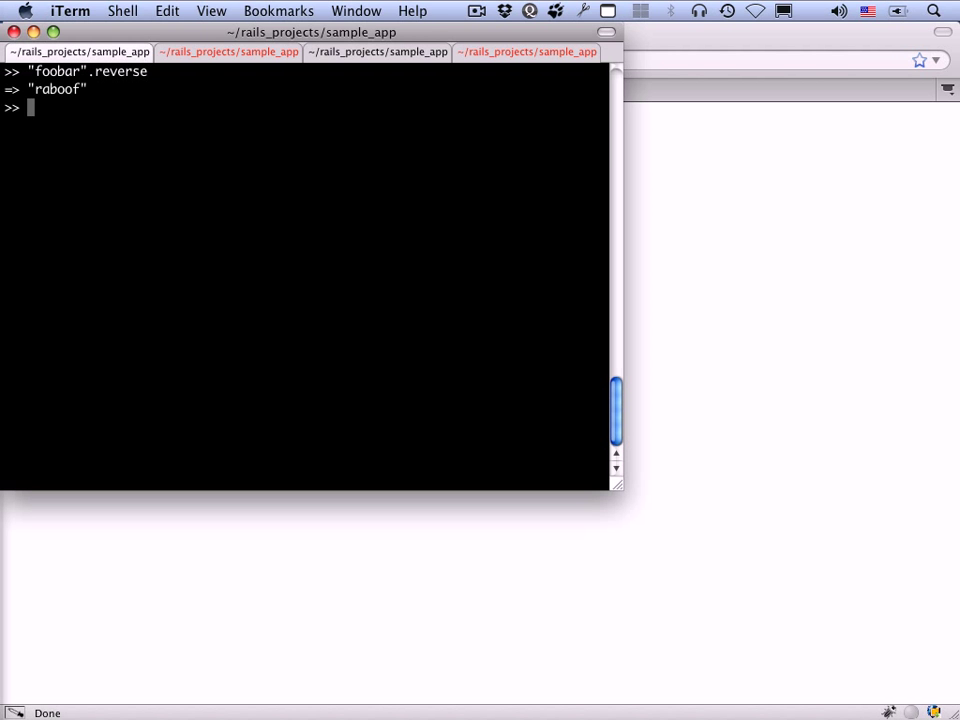
# - Run "foobar".reverse, then rerun it with "level" to get "level" unchanged
pyautogui.write('"foobar".reverse')
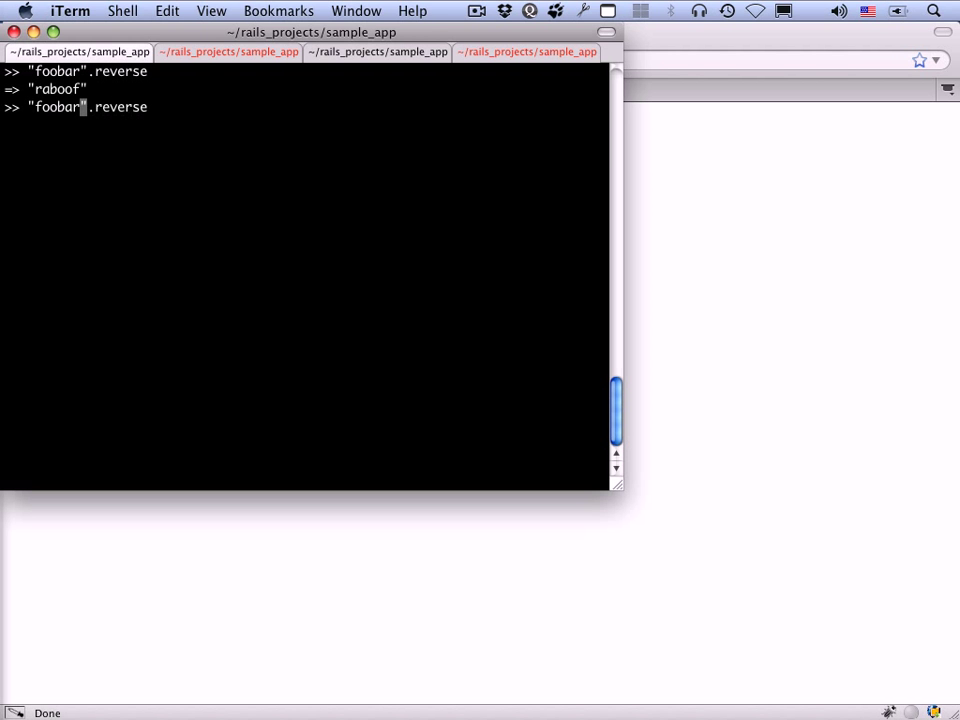
pyautogui.write('level')
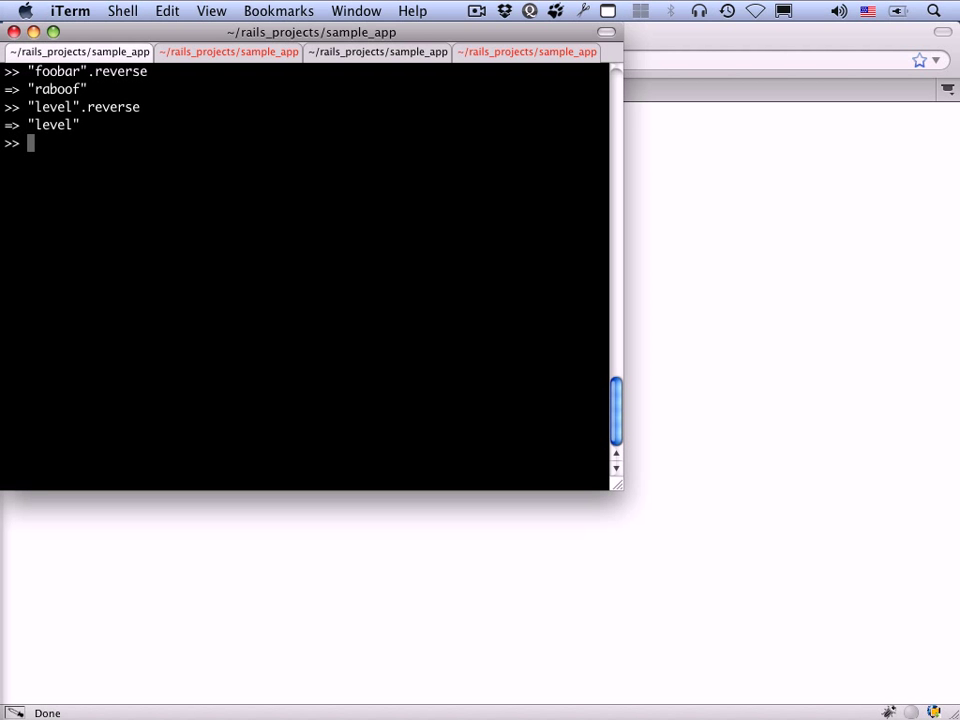
# - Define class Word with palindrome?(string) returning string == string.reverse, closed by two ends
pyautogui.write('class')
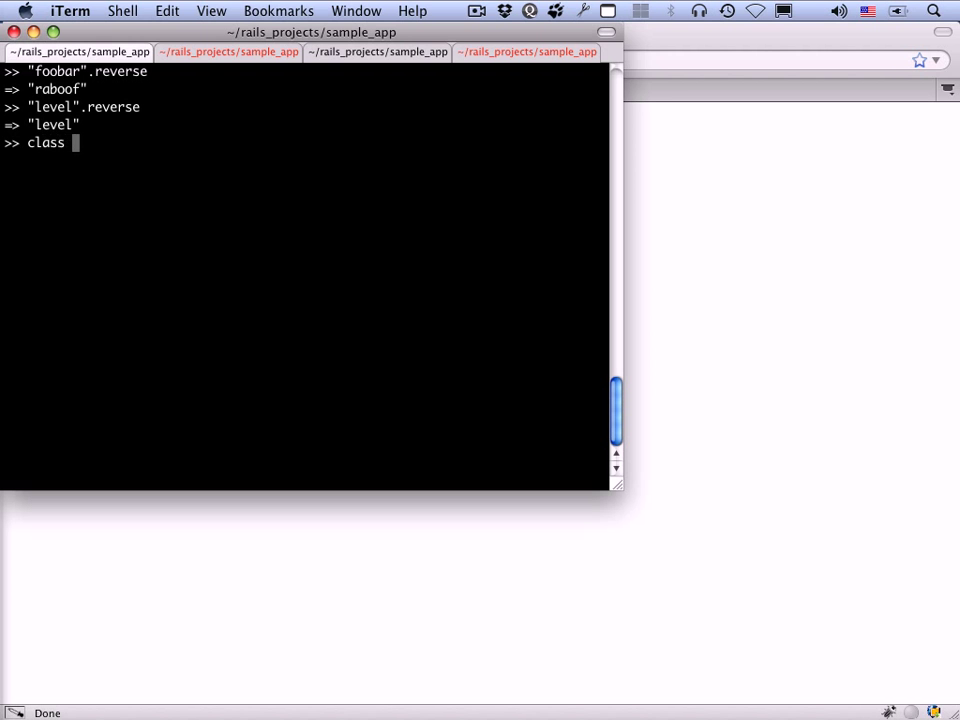
pyautogui.write('Word')
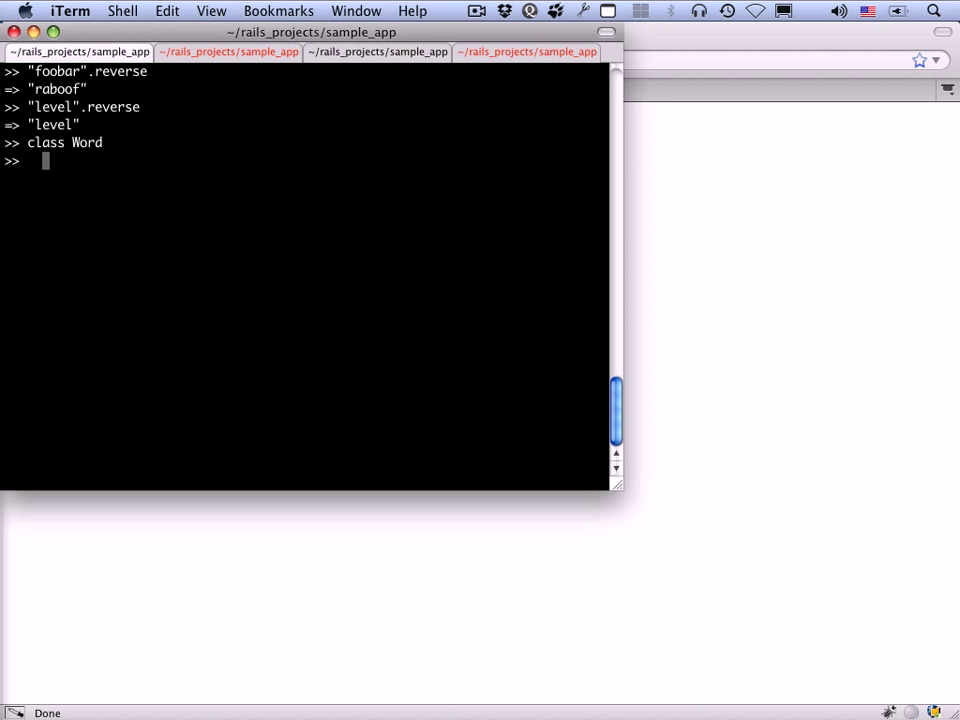
pyautogui.write('def')
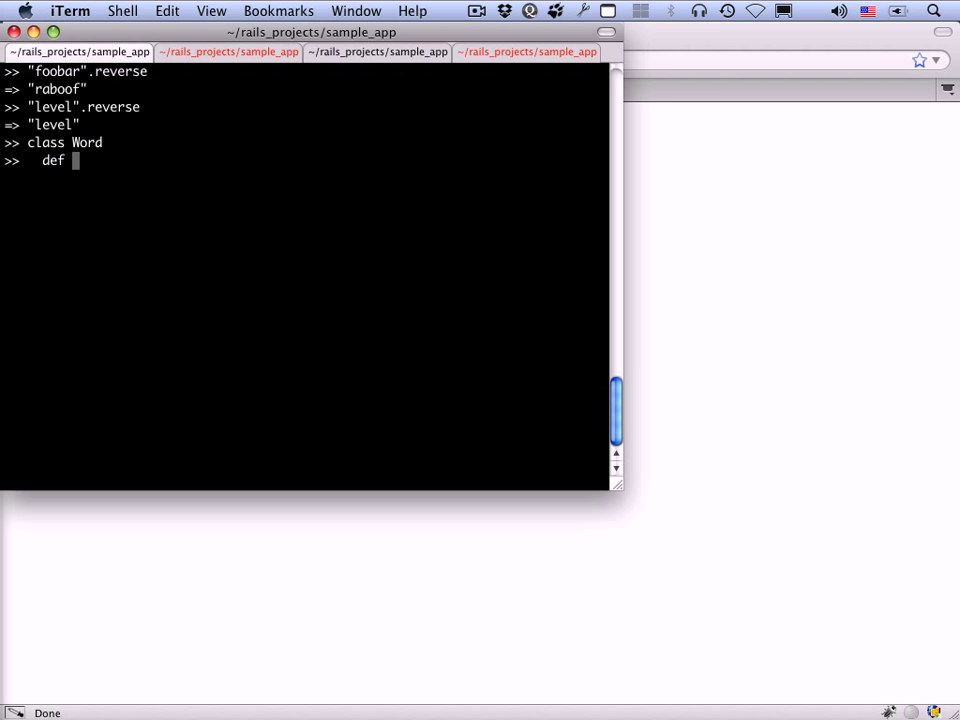
pyautogui.write('palindrome?(st')
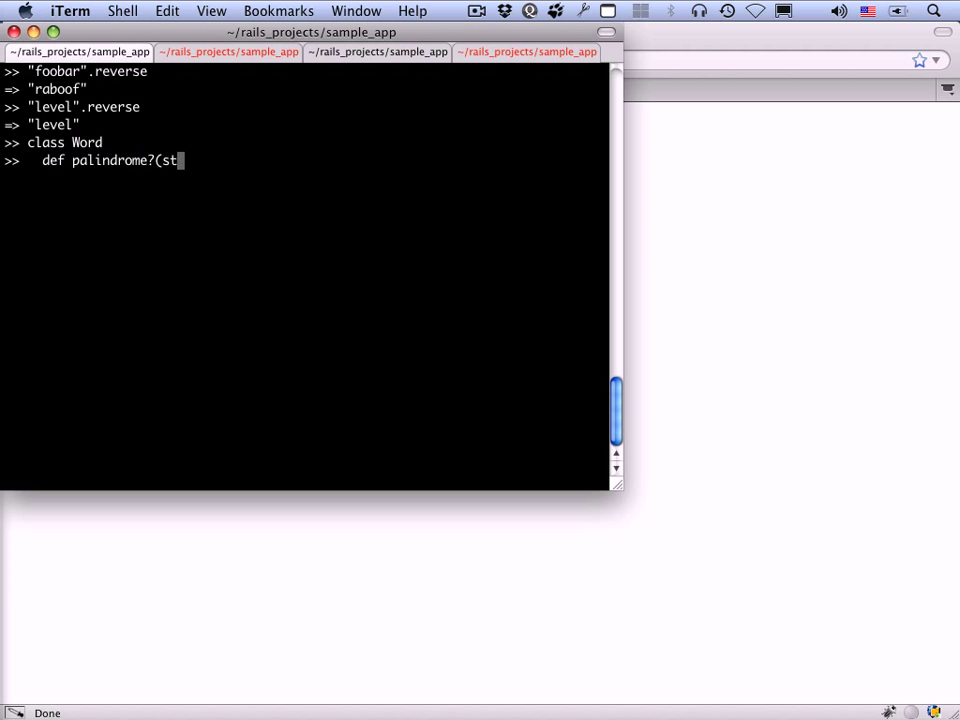
pyautogui.write('ring)')
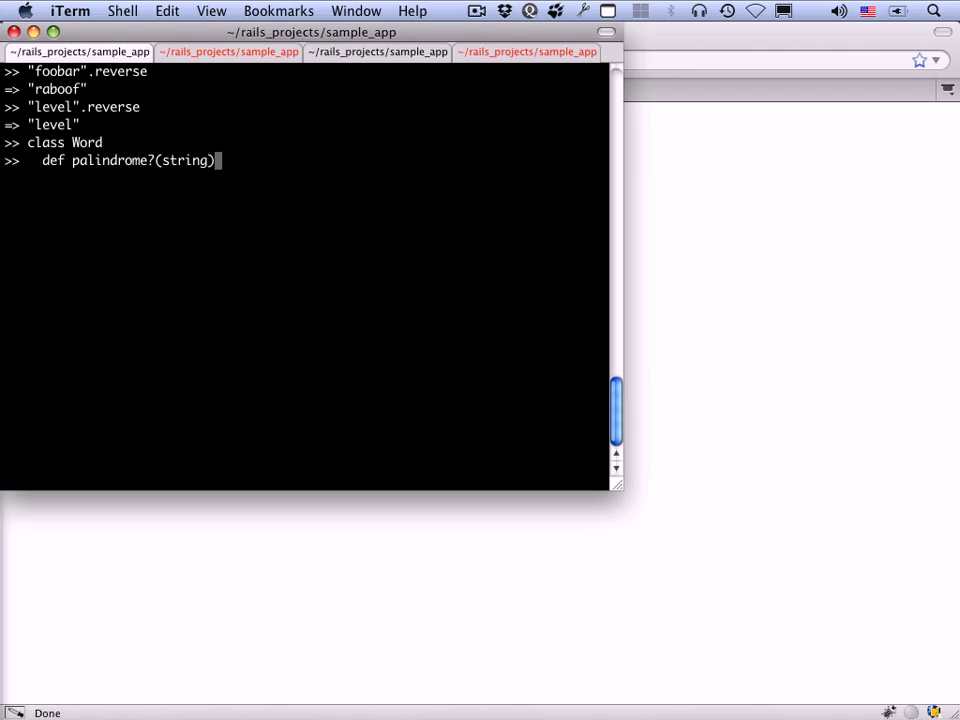
pyautogui.press('enter')
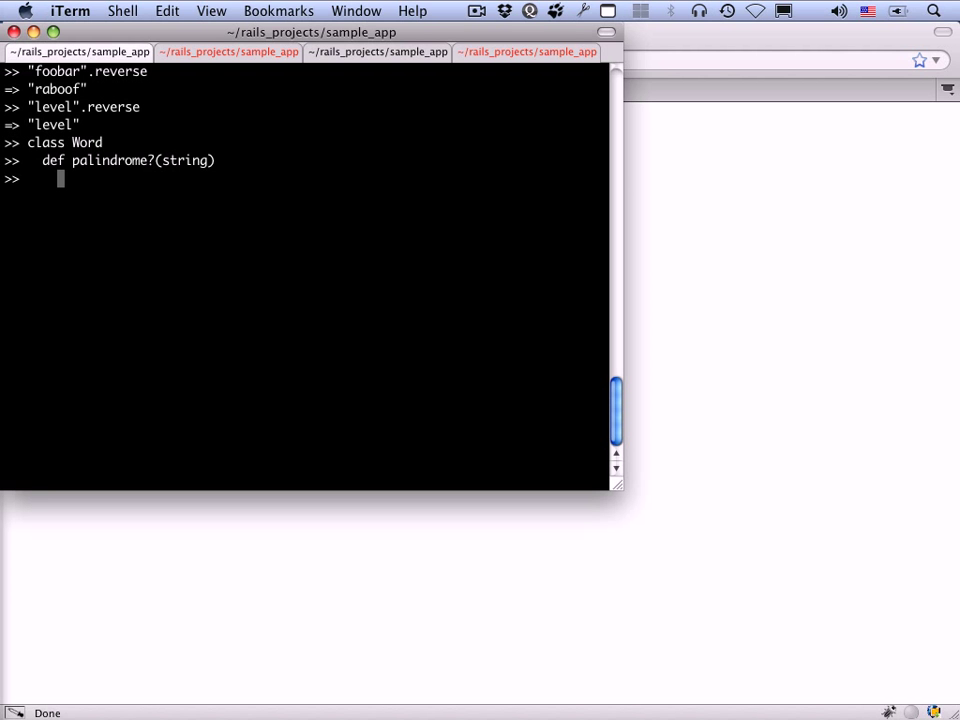
pyautogui.write('string == string.revers')
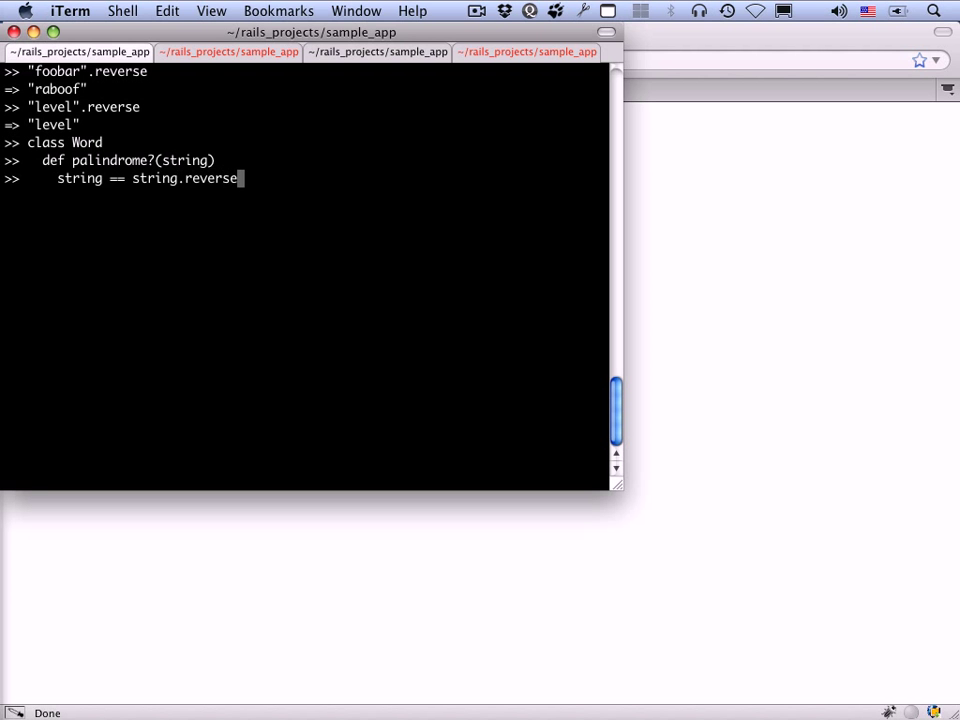
pyautogui.write('end')
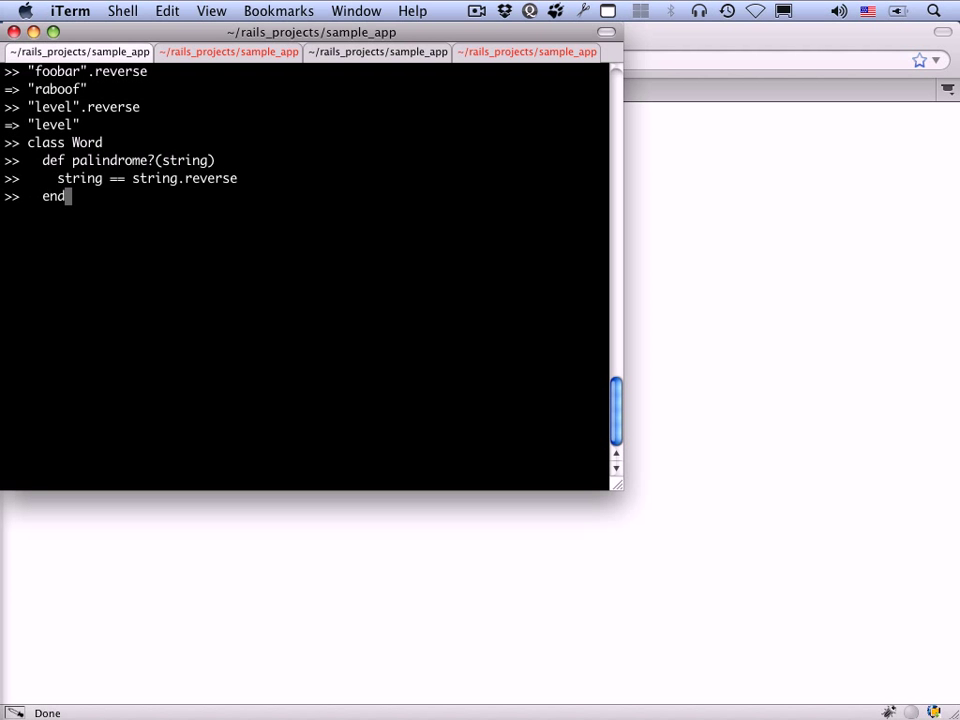
pyautogui.press('enter')
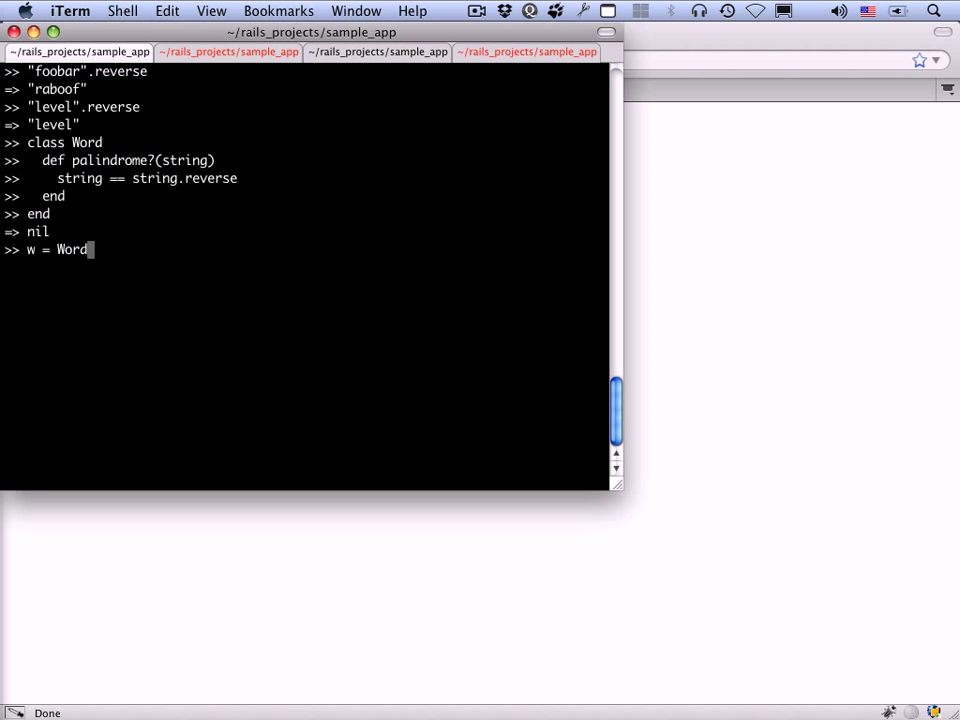
# - Create w = Word.new and call w.palindrome?("foobar")
pyautogui.write('.new')
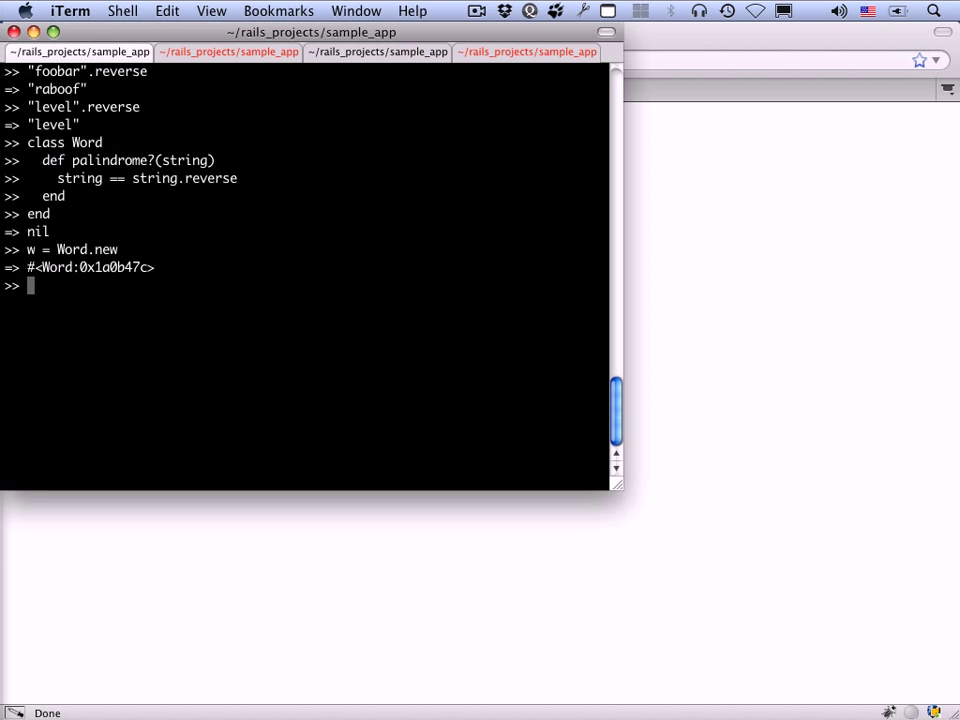
pyautogui.write('w.')
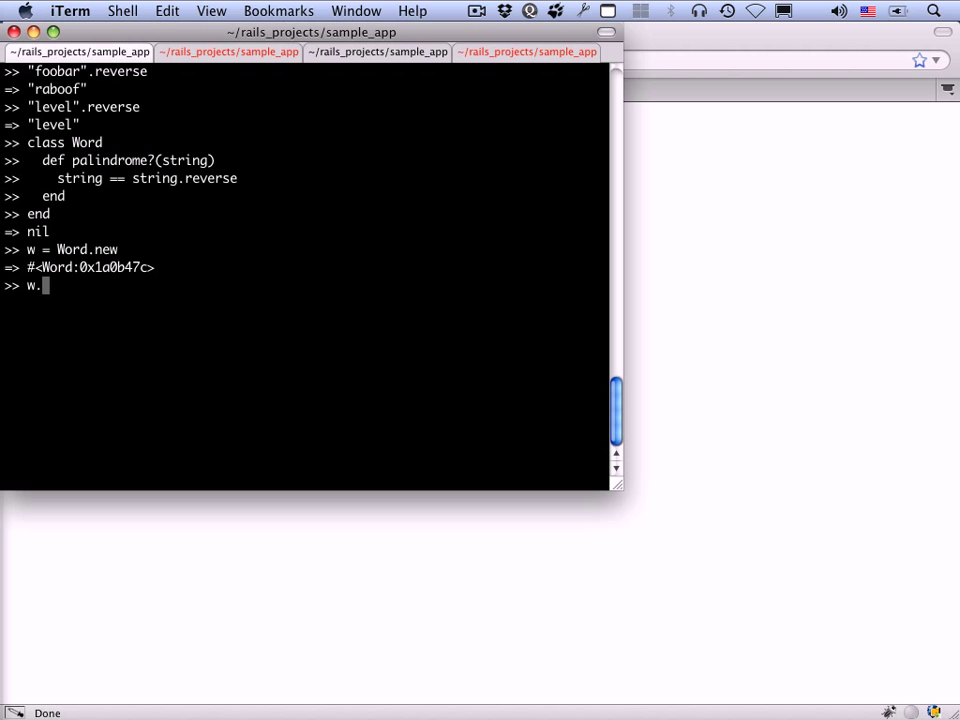
pyautogui.write('palin')
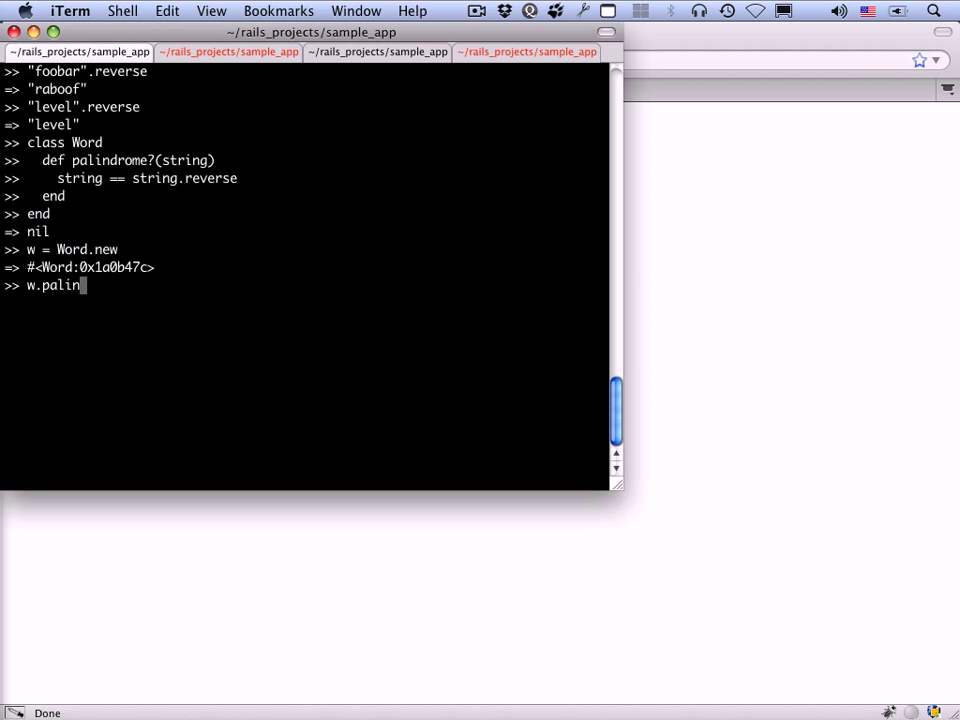
pyautogui.write('drome?(')
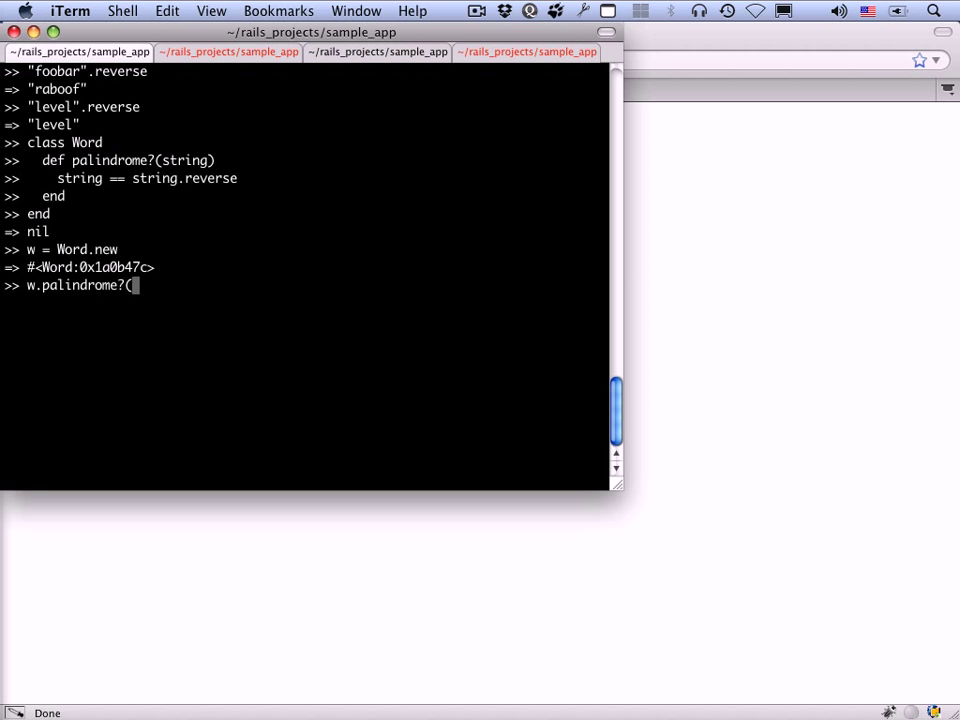
pyautogui.write('"foobar")')
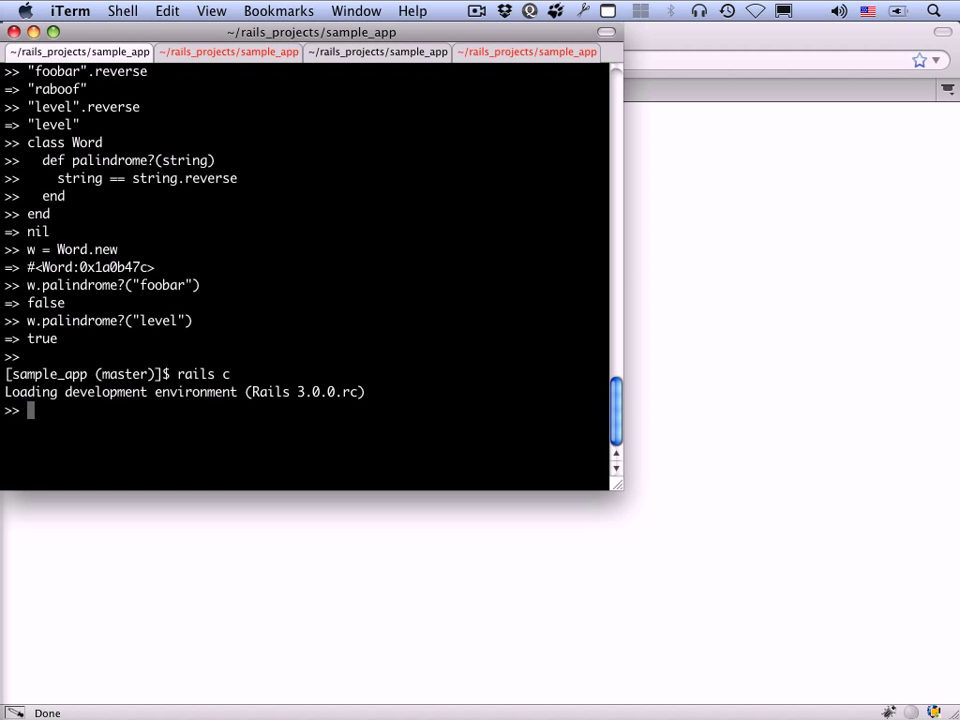
# - Define class Word < String with palindrome? returning self == self.reverse, highlighting each self
pyautogui.write('class')
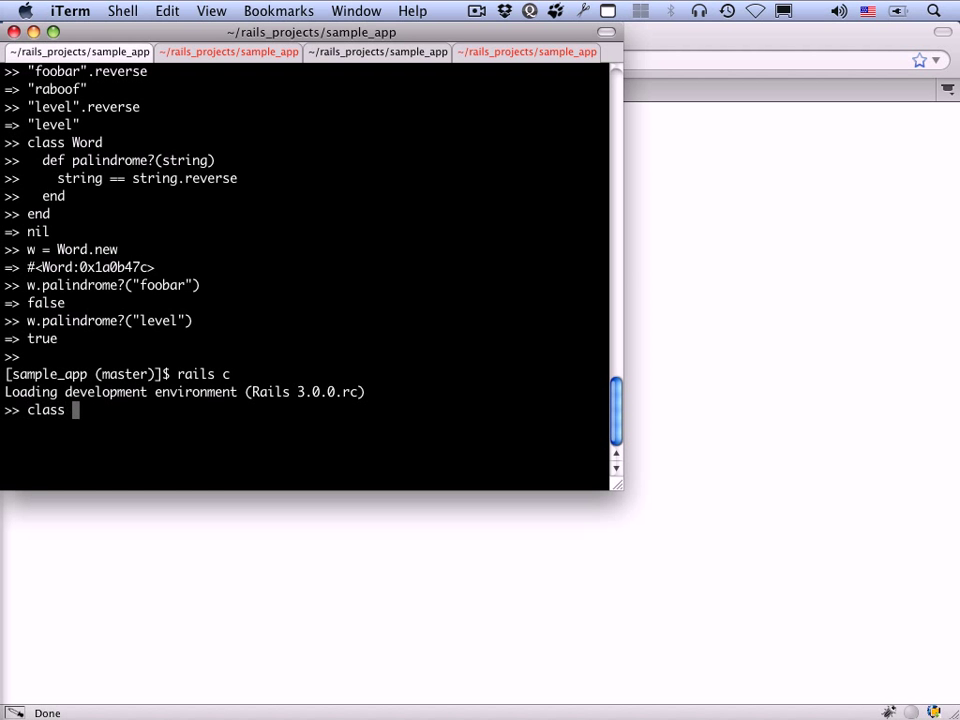
pyautogui.write('Word <')
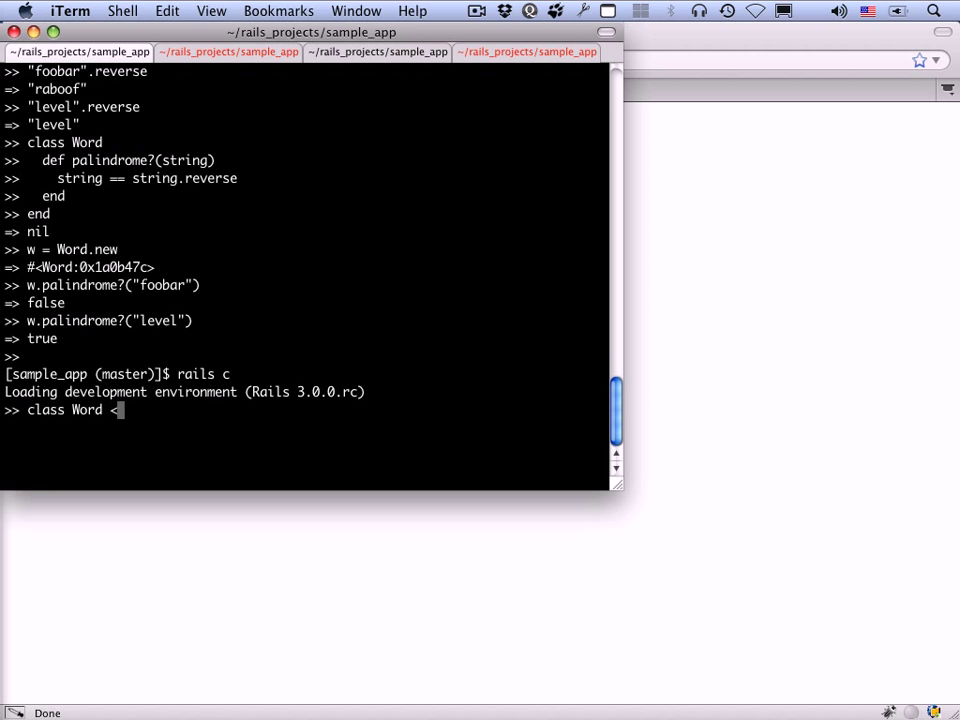
pyautogui.write('String')
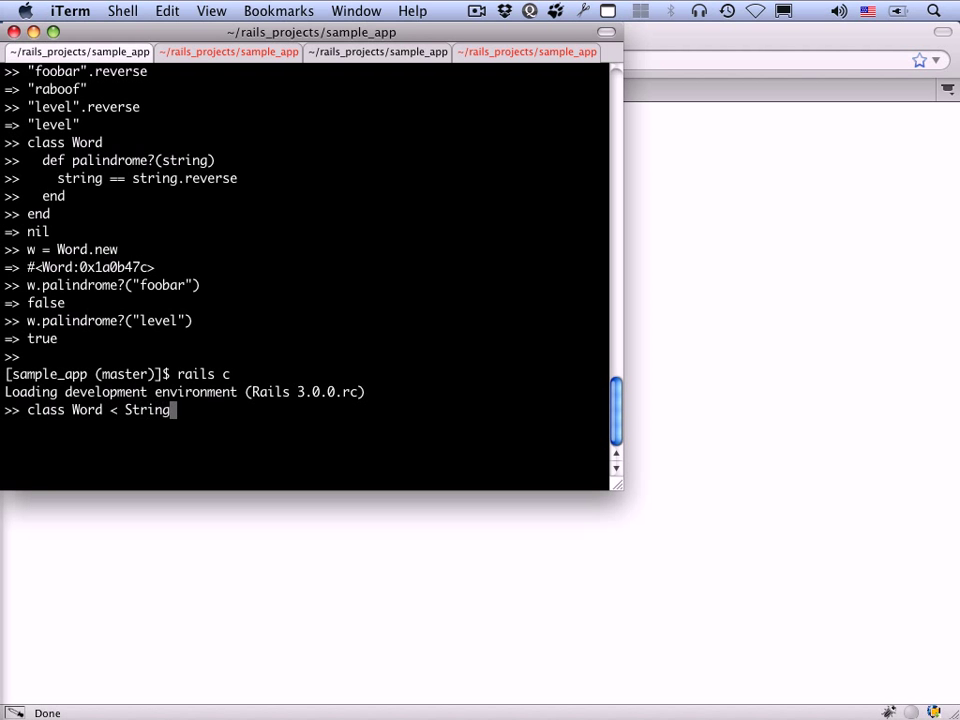
pyautogui.write('def p')
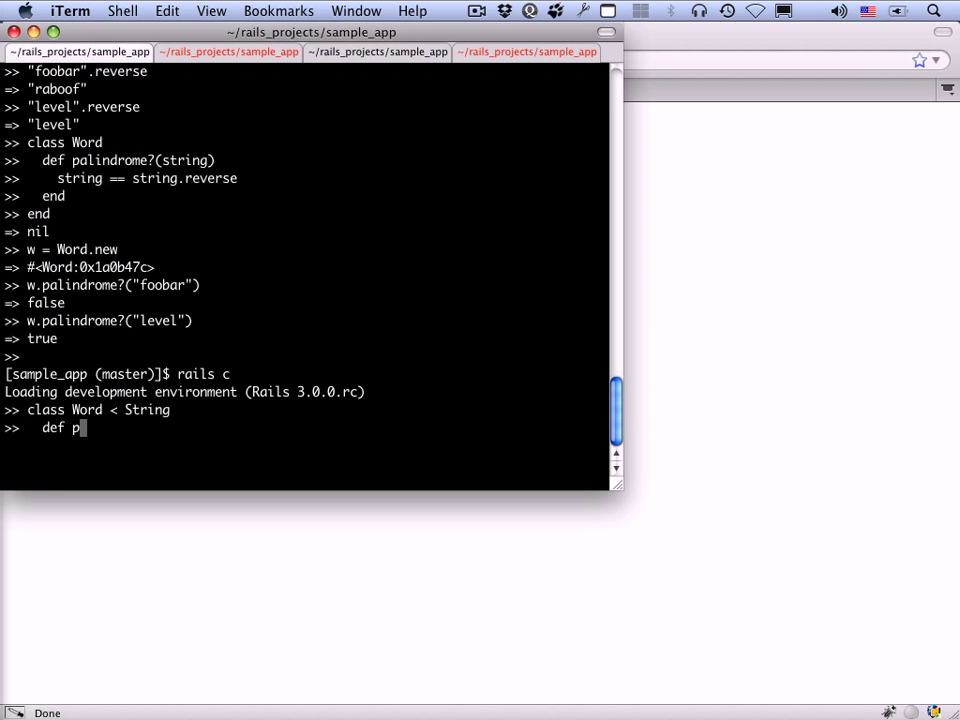
pyautogui.write('alindrome?')
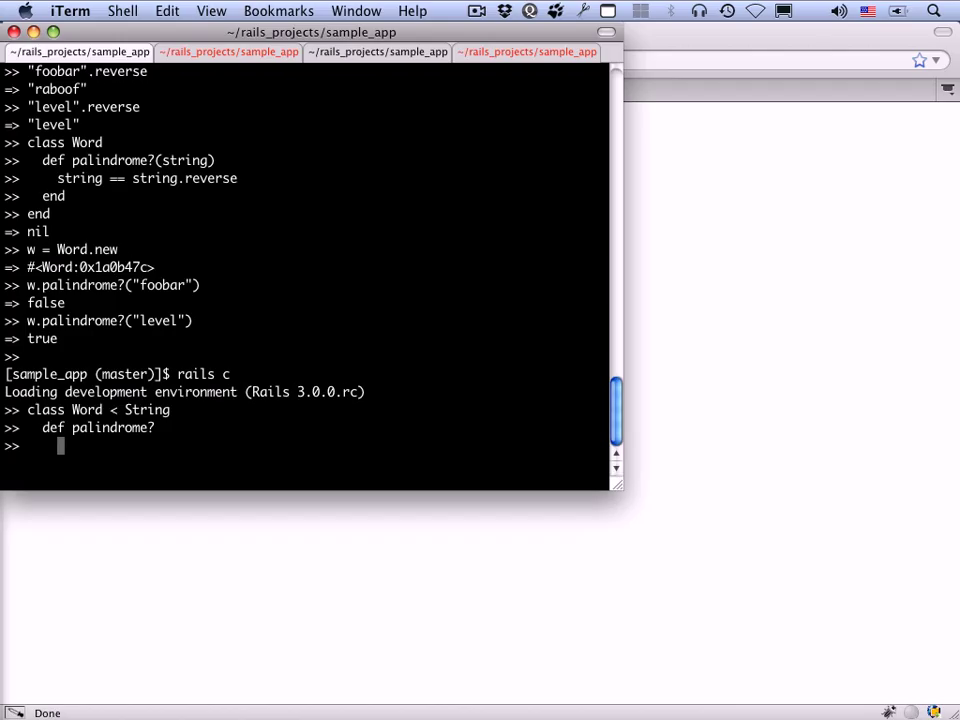
pyautogui.write('self ==')
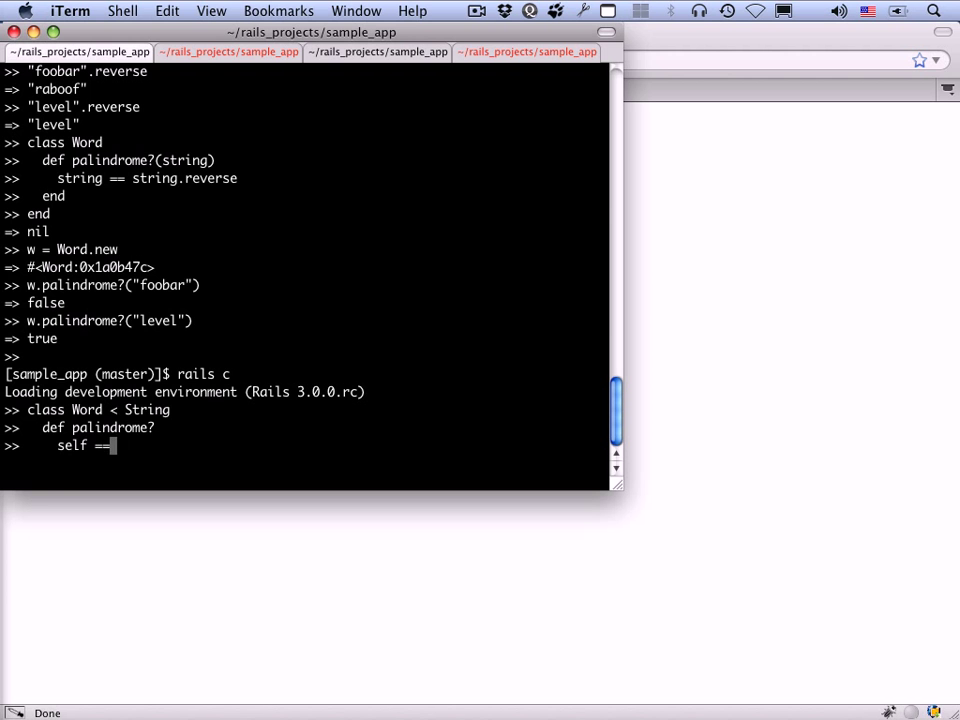
pyautogui.write('self')
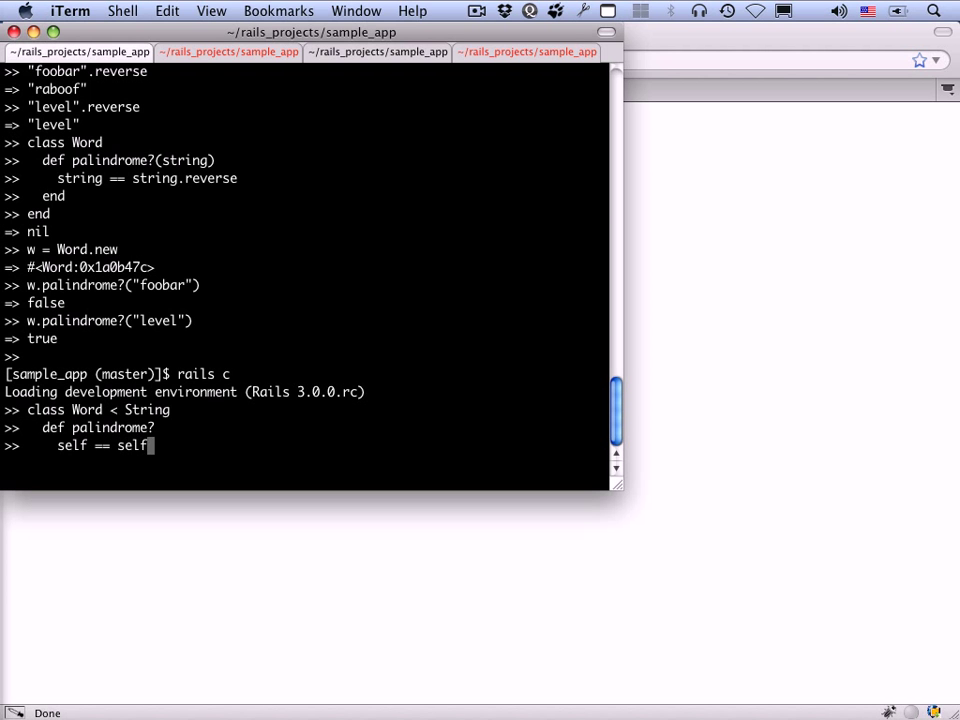
pyautogui.write('.reverse')
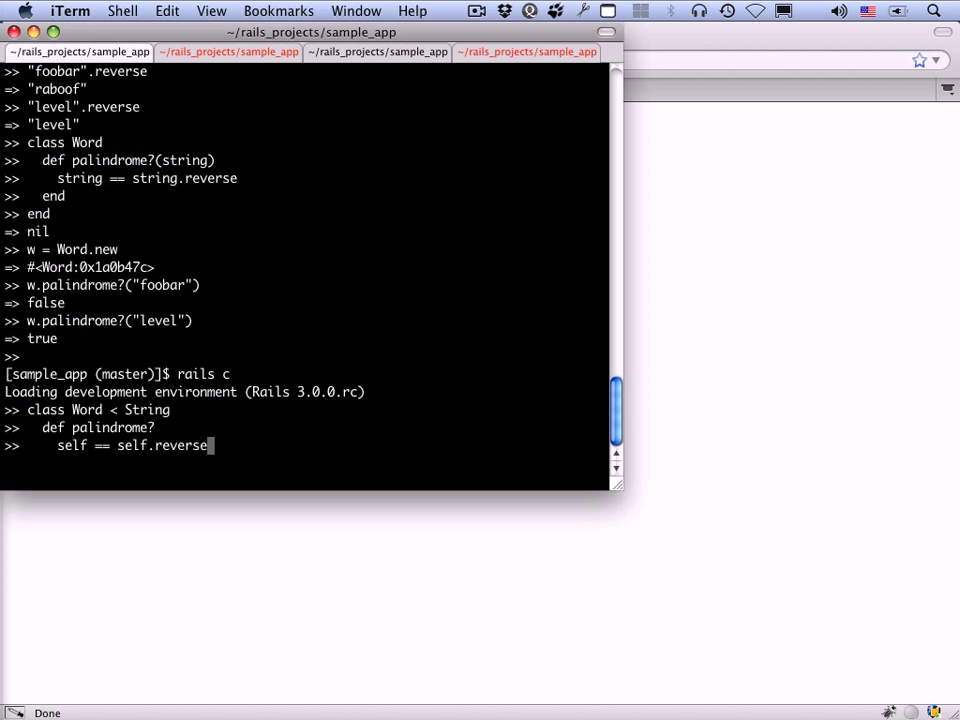
pyautogui.moveTo(312, 300)
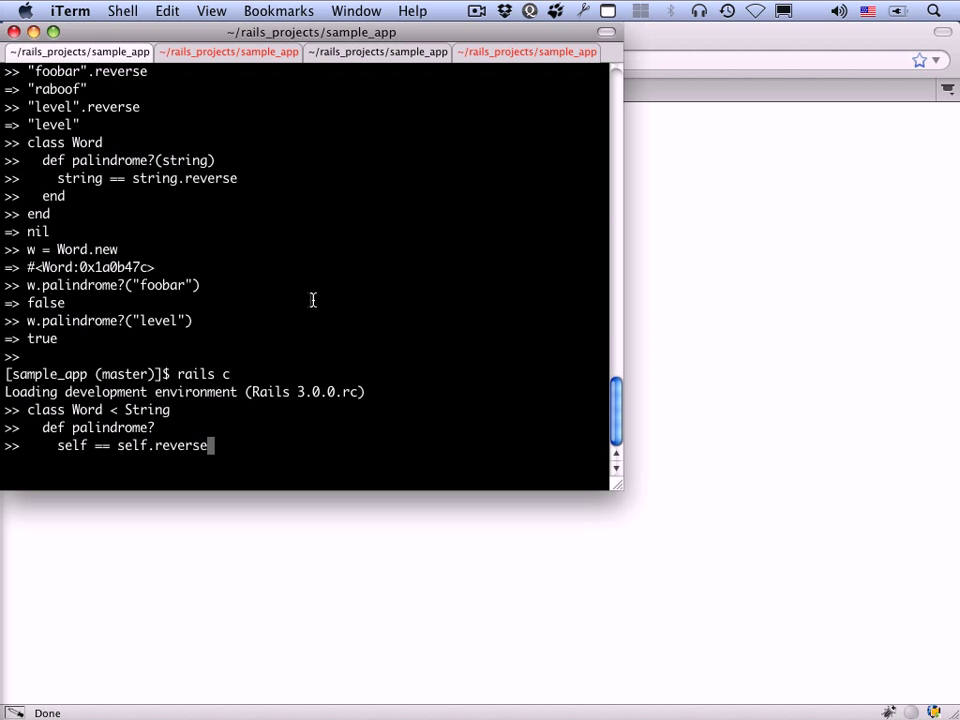
pyautogui.write('end')
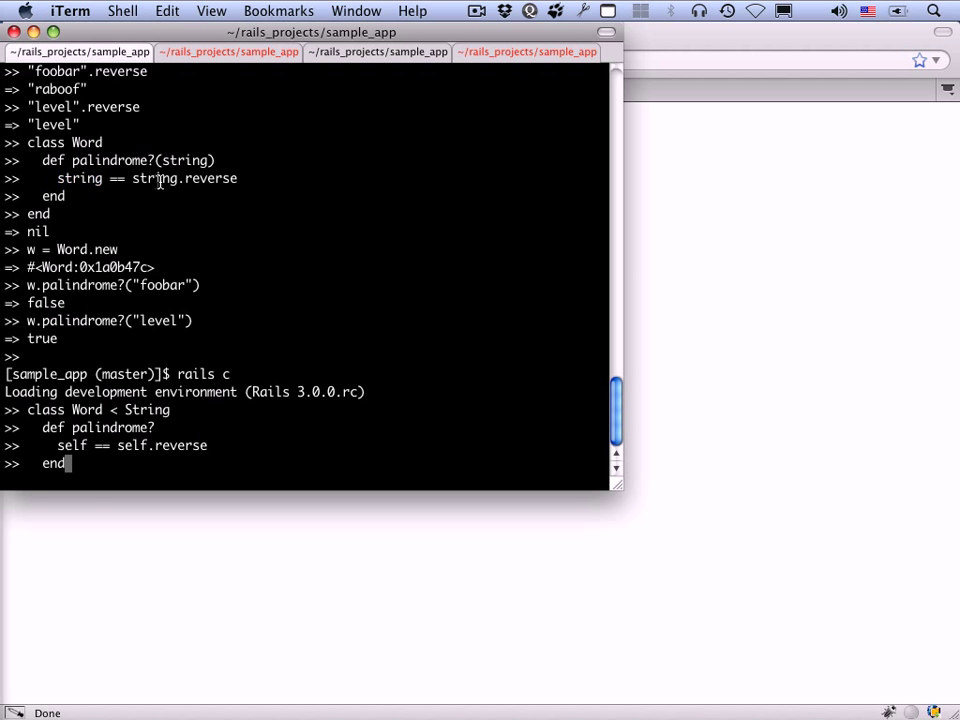
pyautogui.doubleClick(72, 445)
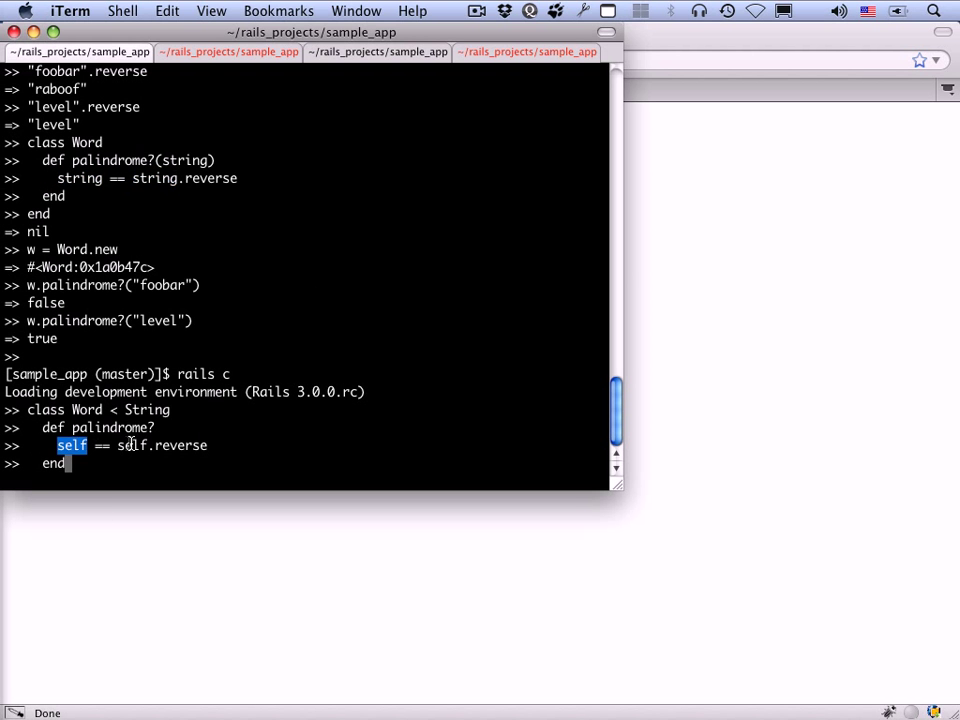
pyautogui.doubleClick(132, 445)
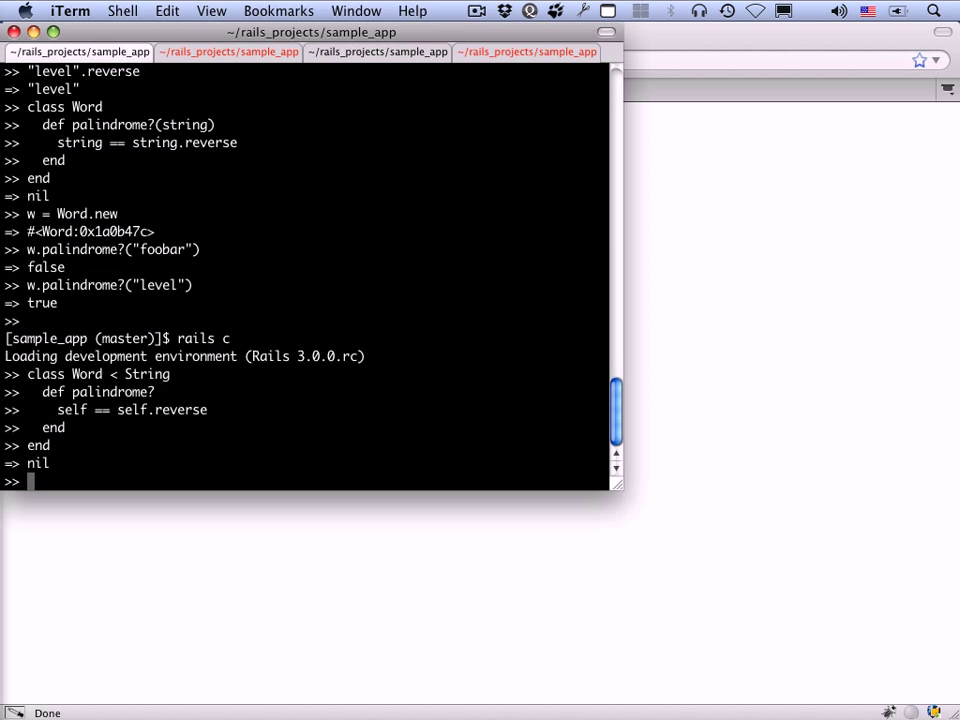
# - Create w = Word.new("foobar"), confirm w.class is Word and palindrome? is false
pyautogui.write('w =')
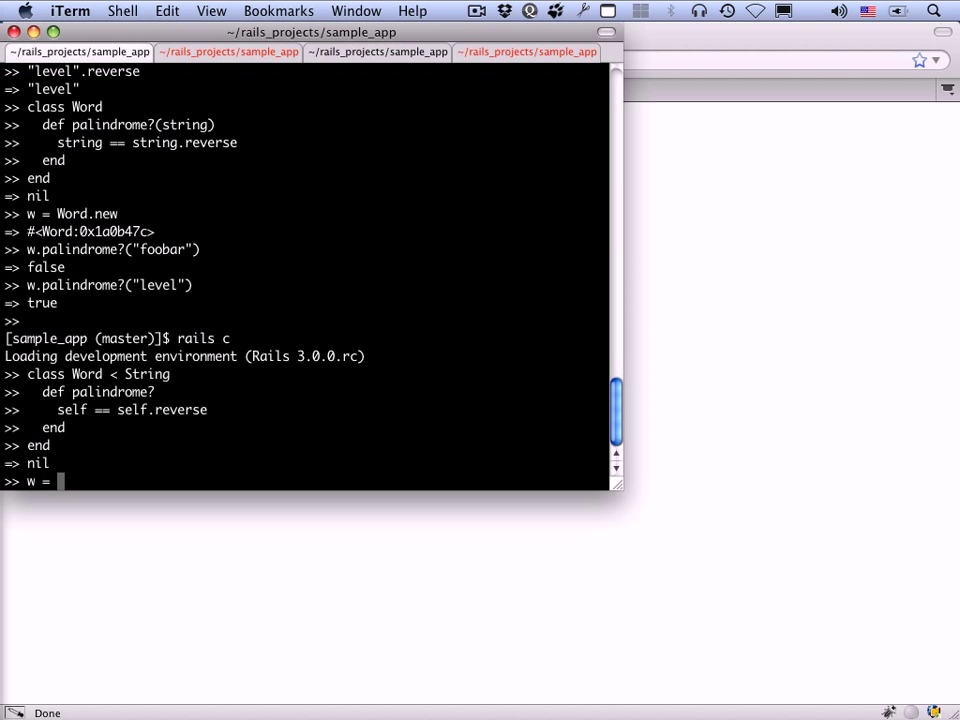
pyautogui.write('Word.new(')
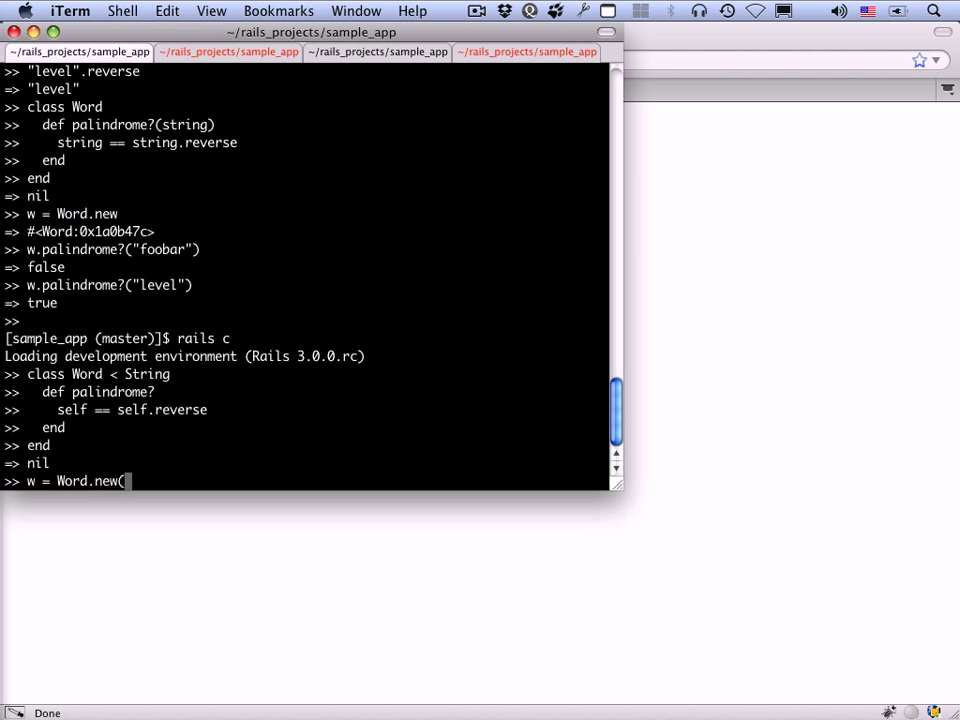
pyautogui.write('"')
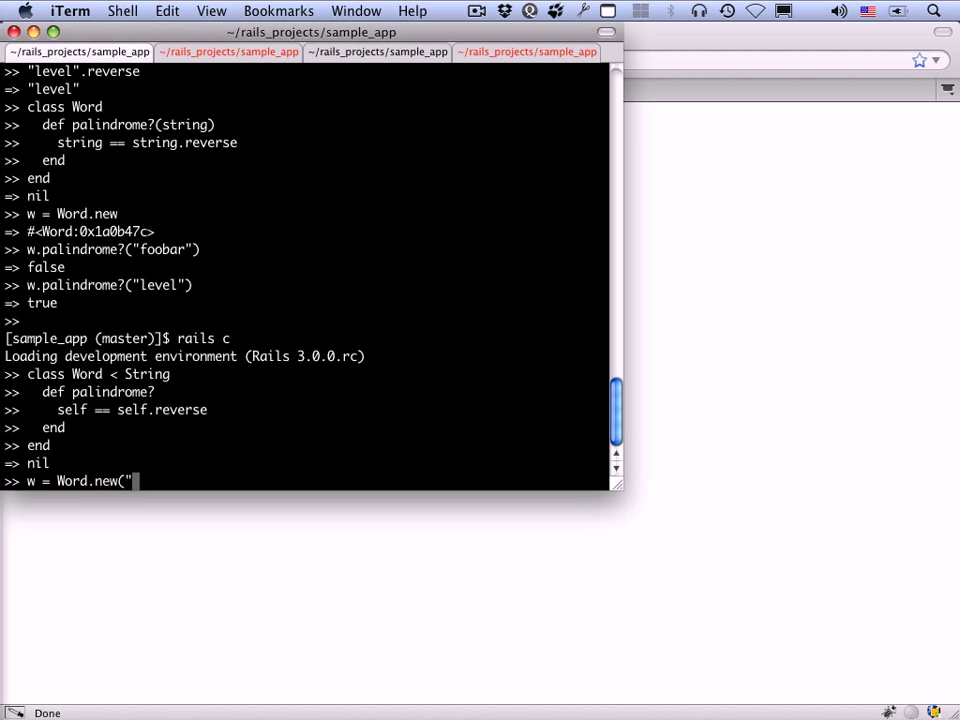
pyautogui.write('foobar")')
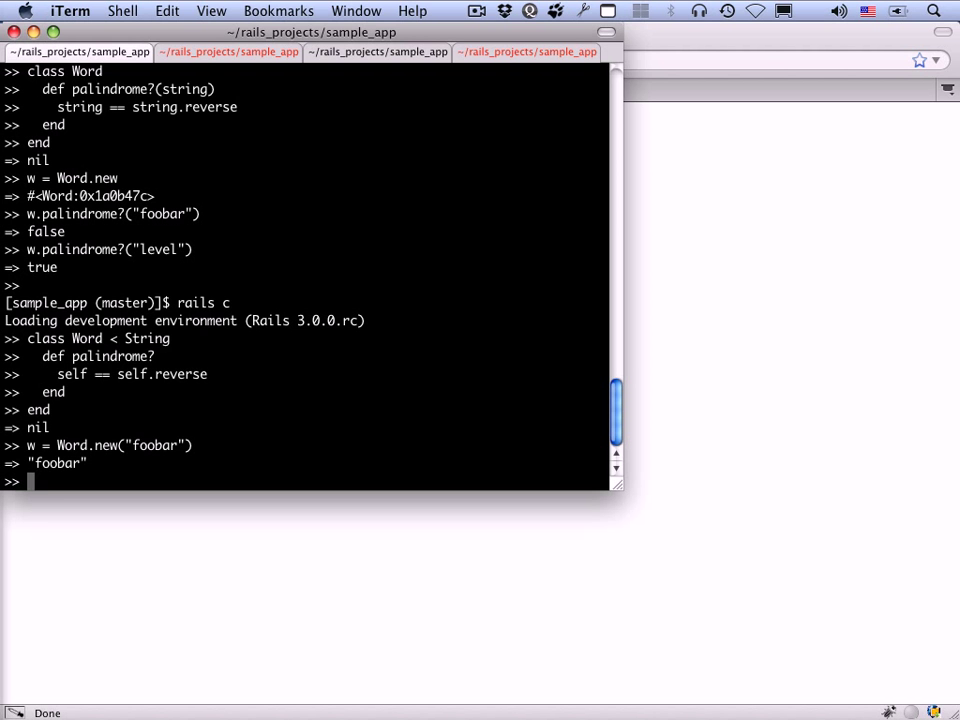
pyautogui.write('w.class')
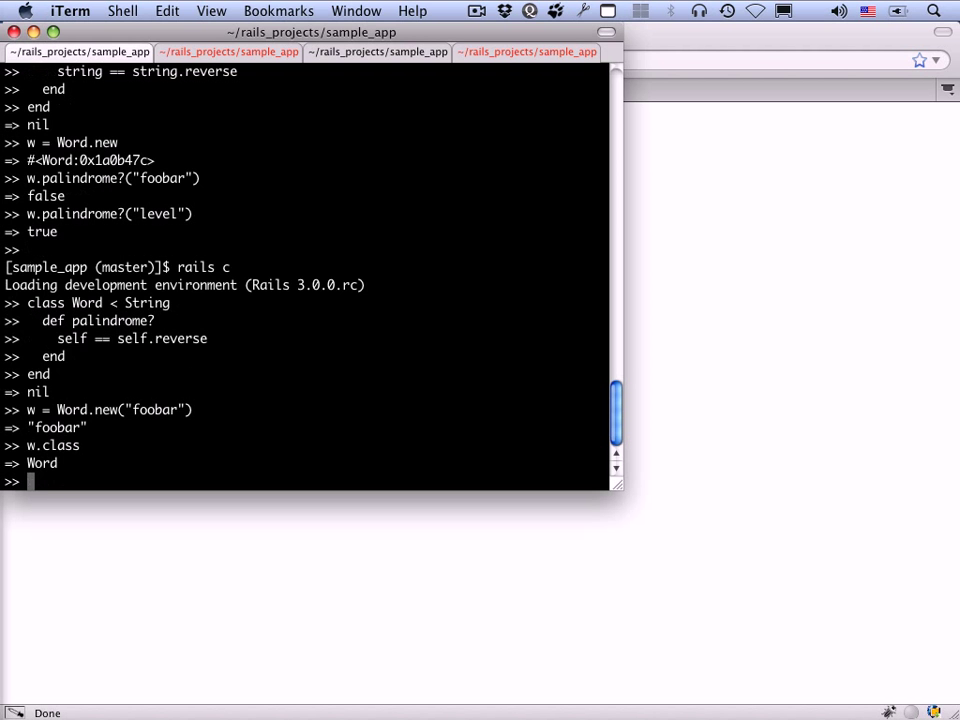
pyautogui.write('w')
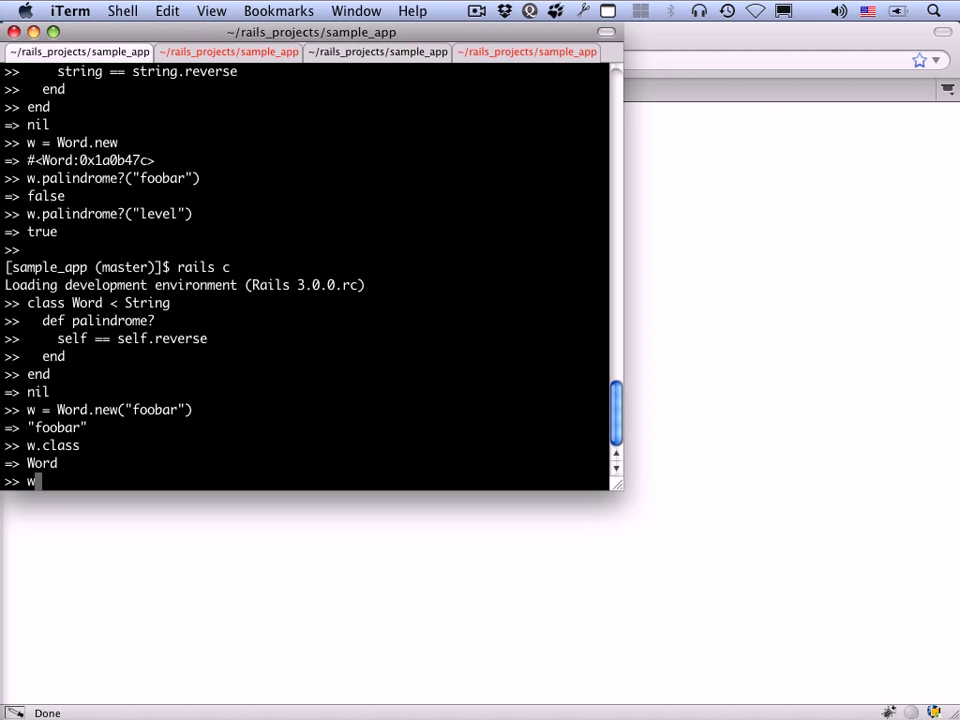
pyautogui.write('.palindrome?')
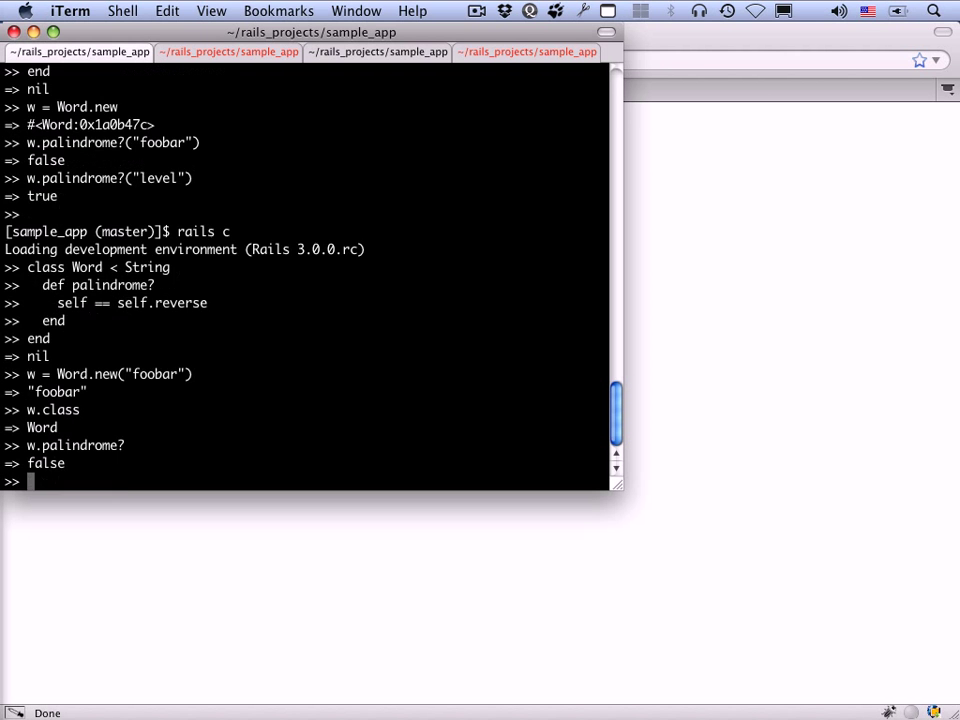
# - Reassign w to Word.new("deified") and confirm w.palindrome? returns true
pyautogui.write('end')
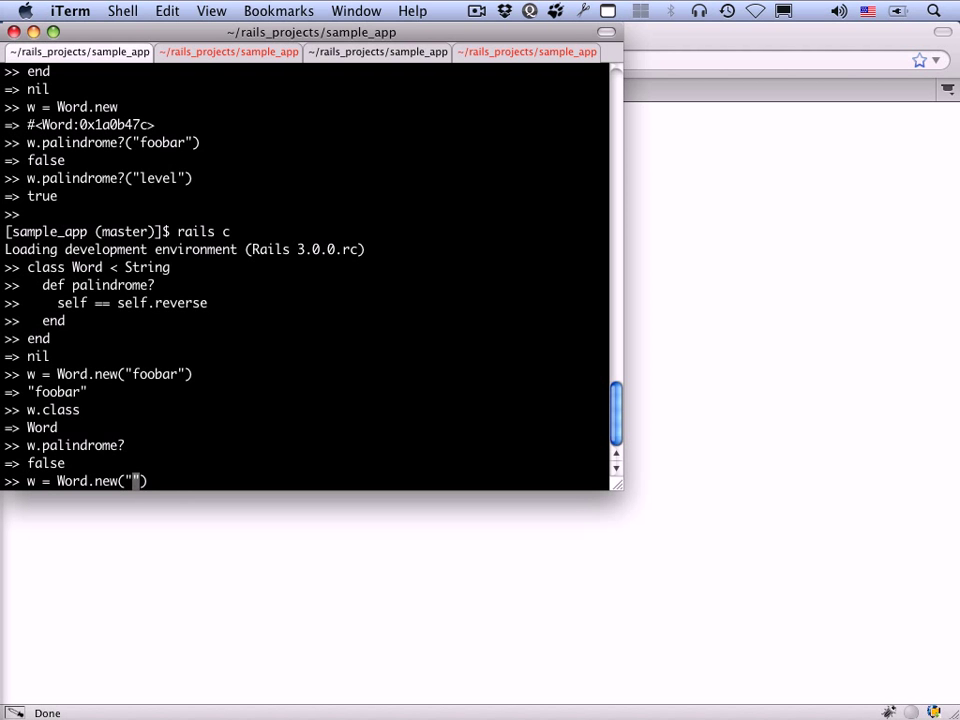
pyautogui.write('deified')
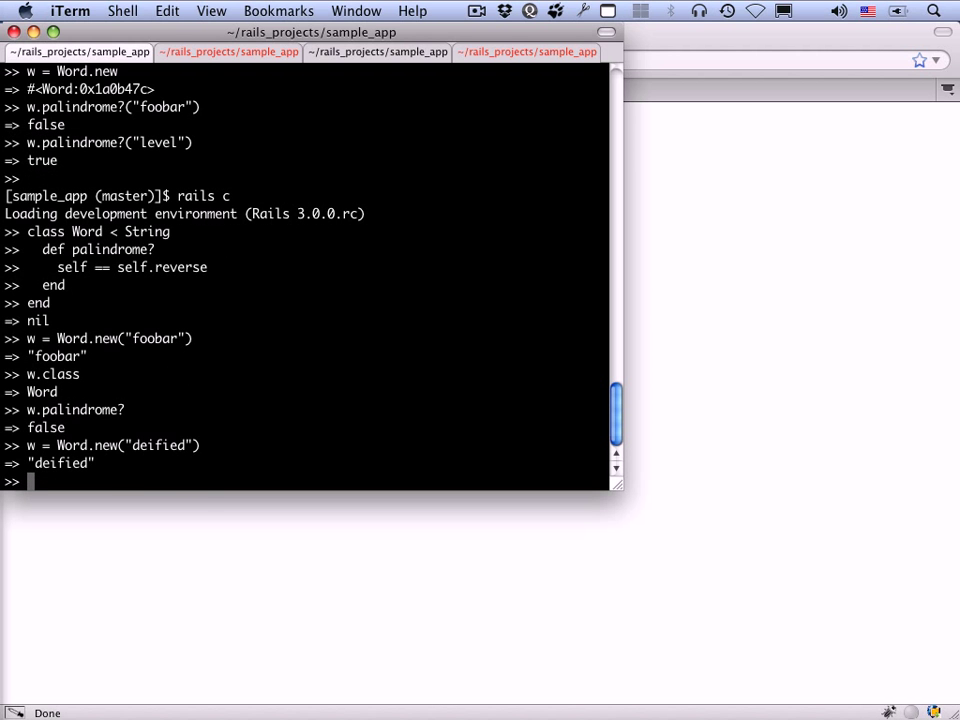
pyautogui.write('w.palindrome?')
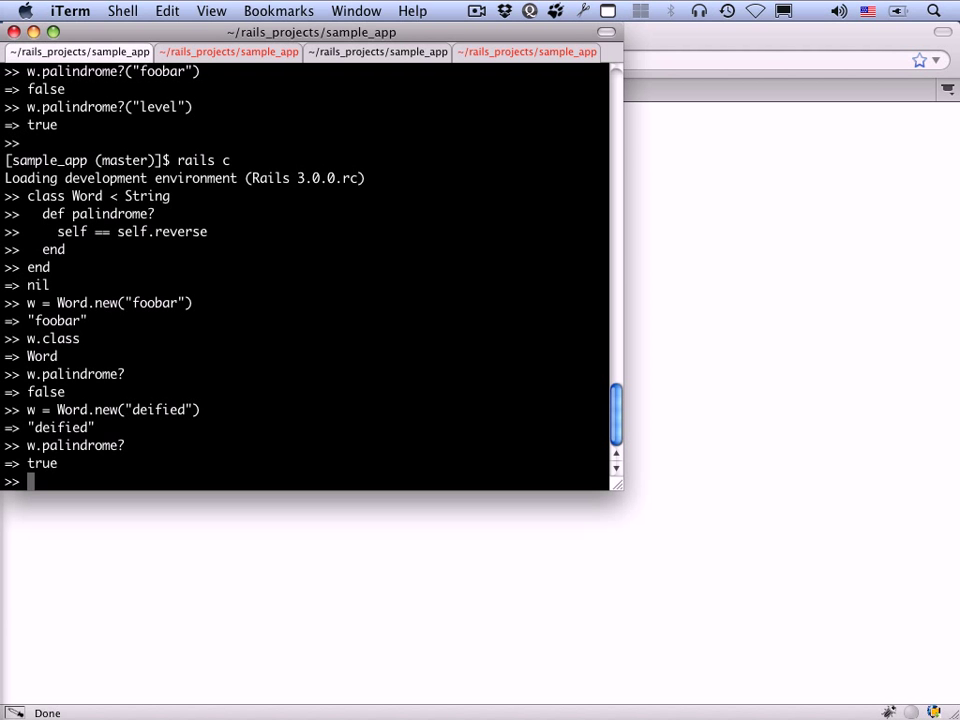
# - Try "deified".palindrome? on a plain String at the prompt
pyautogui.write('""')
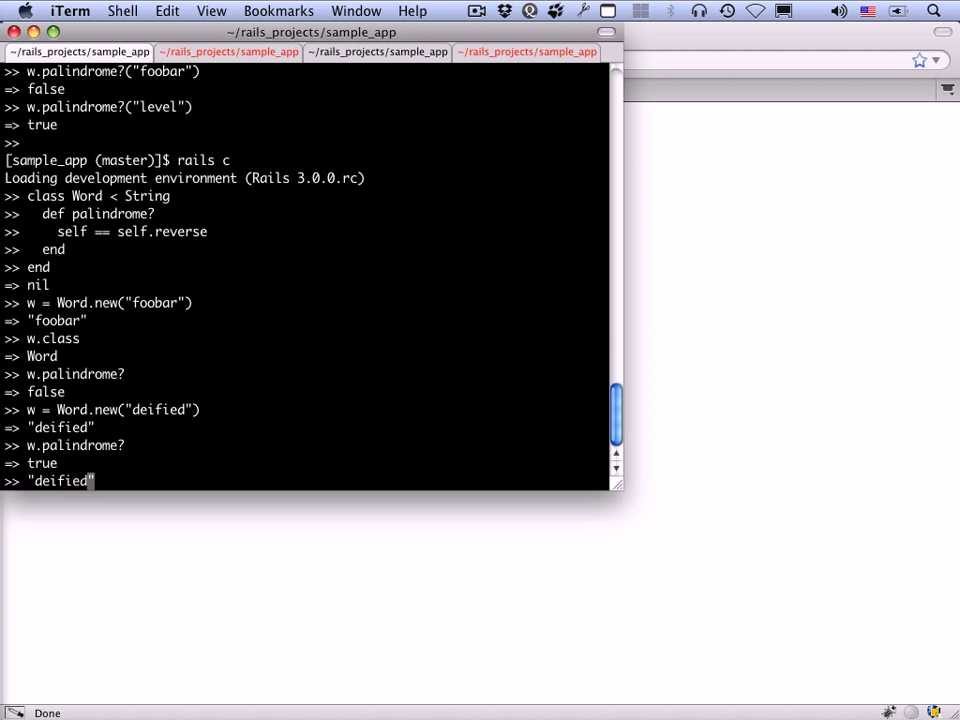
pyautogui.write('.palin')
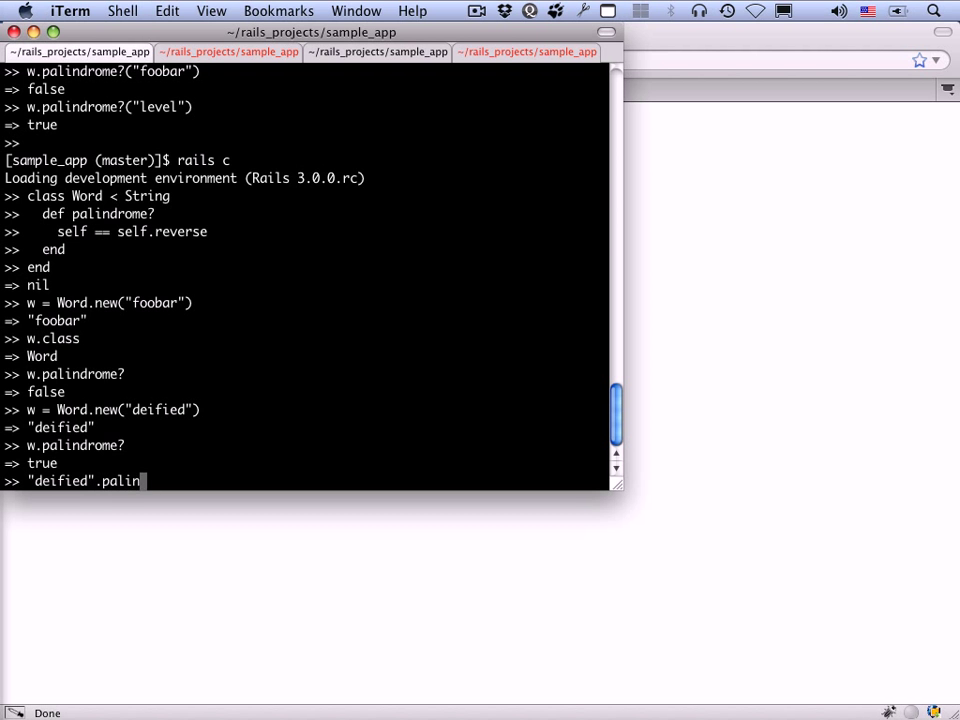
pyautogui.write('drome?')
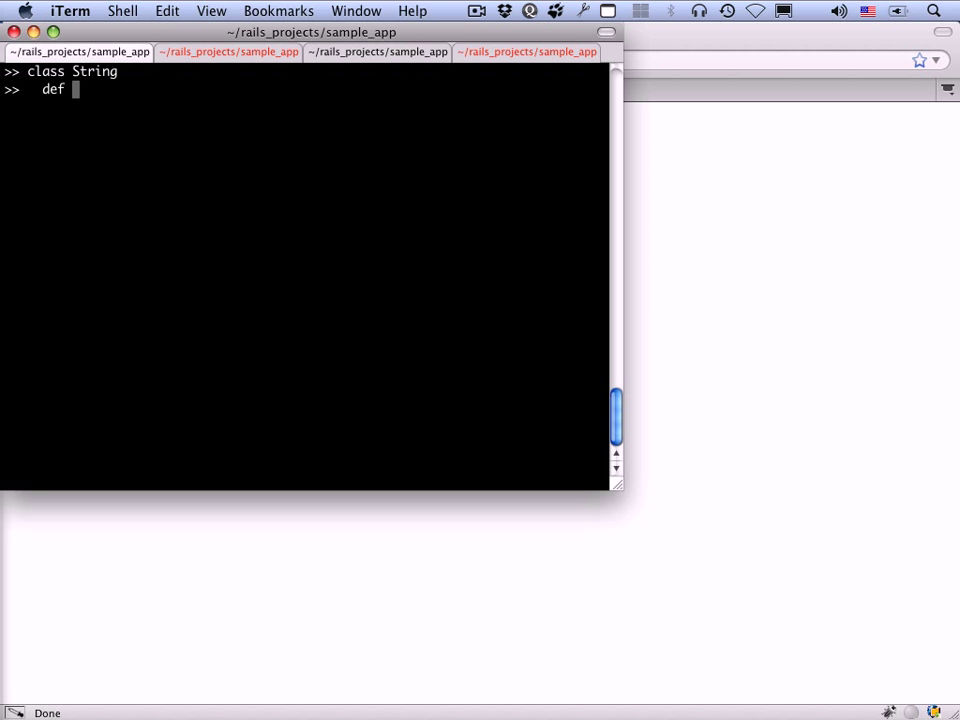
# - Define String#palindrome? as self == reverse, then evaluate "deified".palindrome? to get true
pyautogui.write('palindrome?')
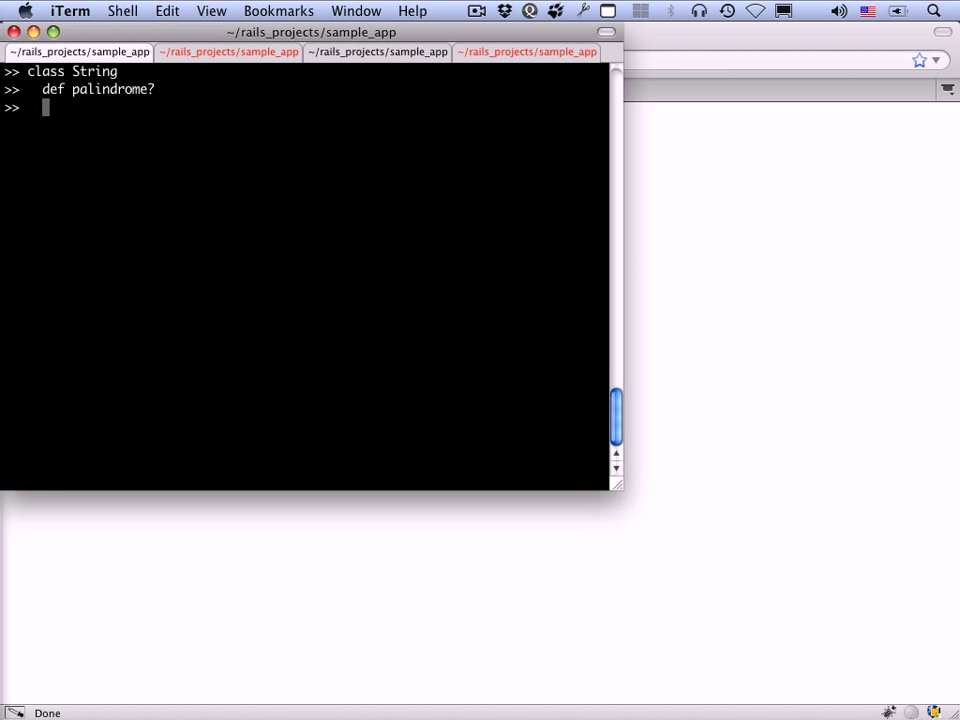
pyautogui.write('self ==')
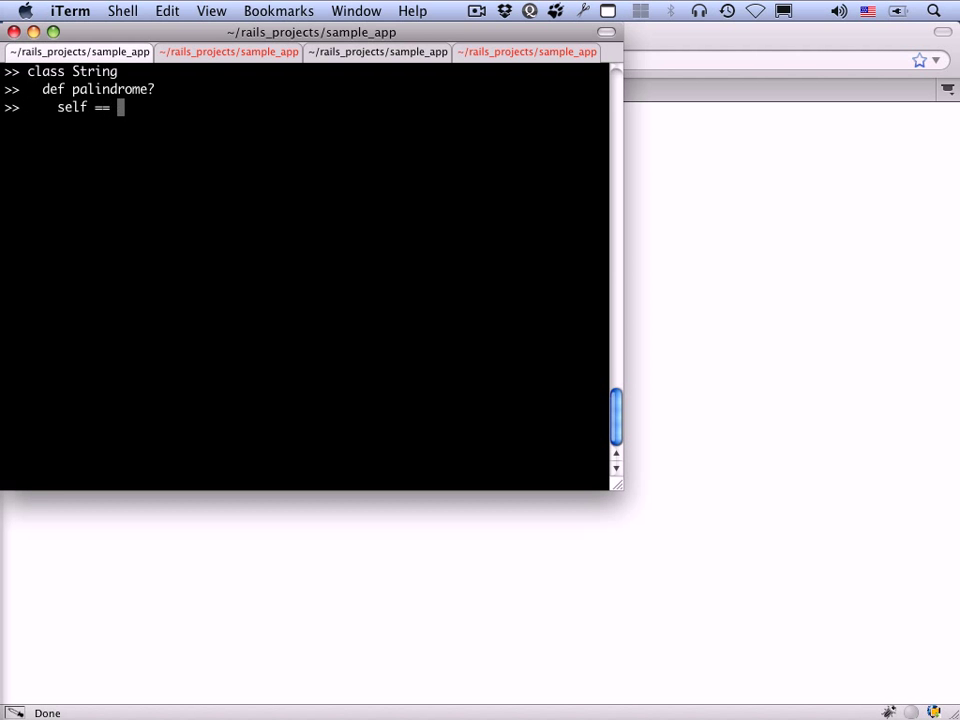
pyautogui.write('self')
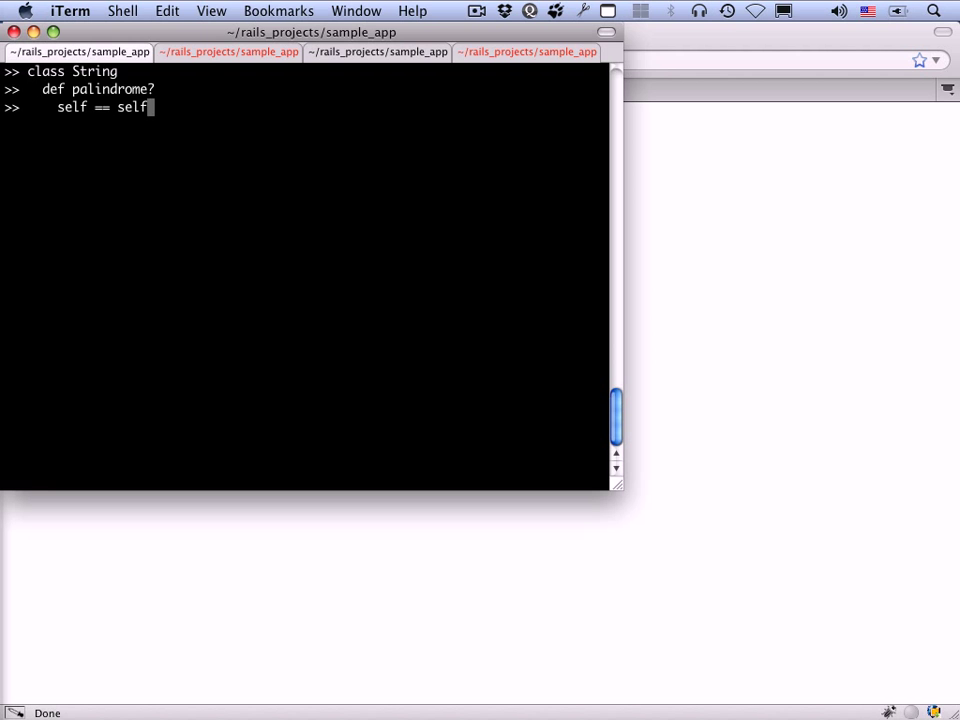
pyautogui.write('reverse')
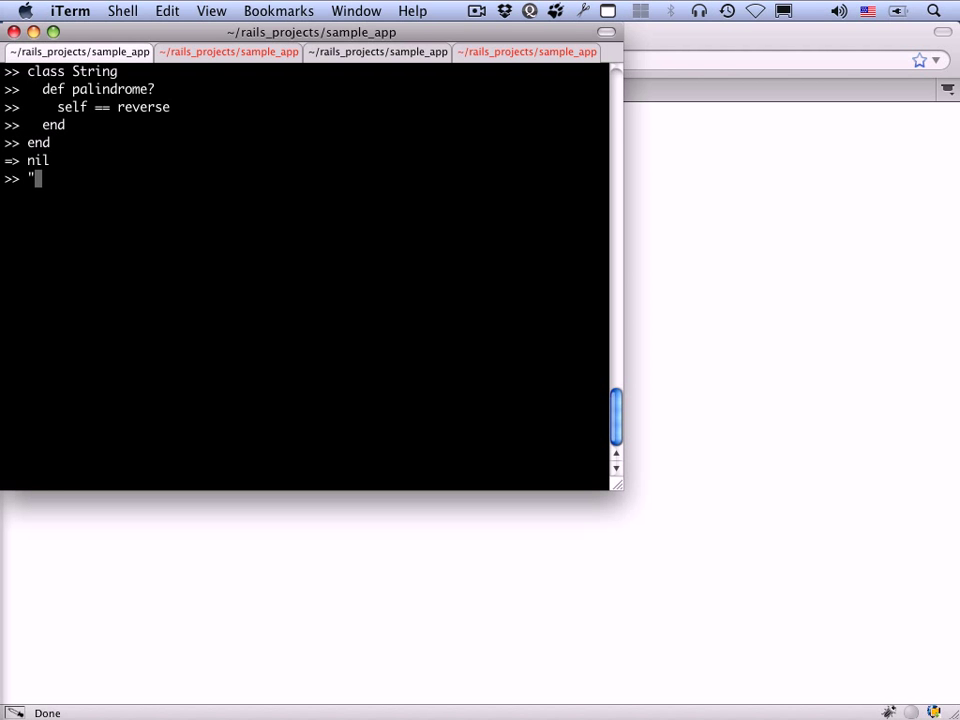
pyautogui.write('deified"')
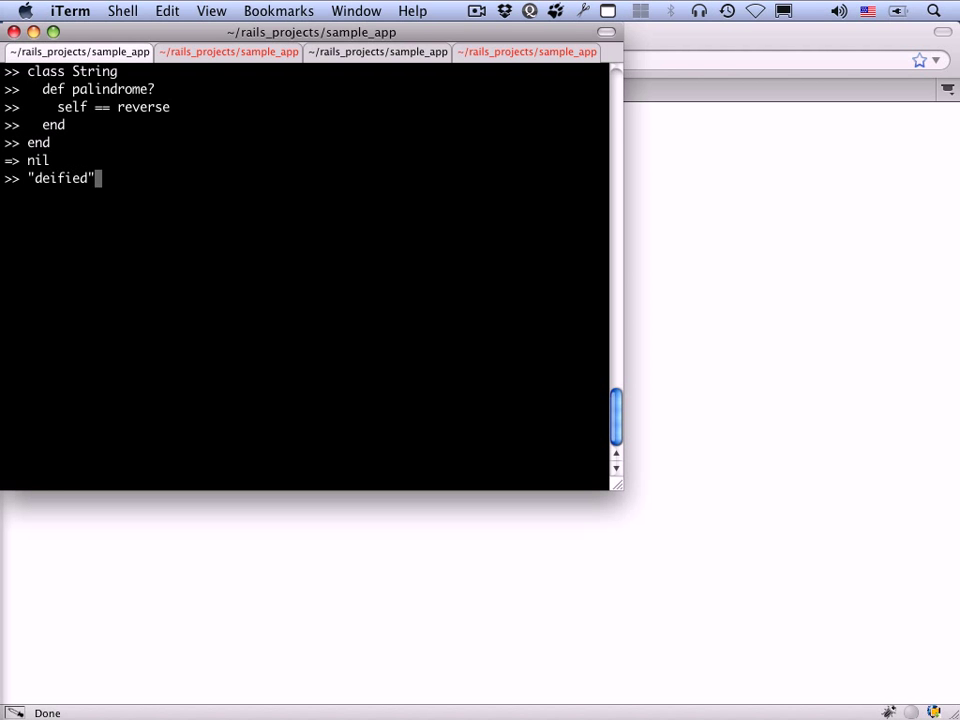
pyautogui.write('.palindrome?')
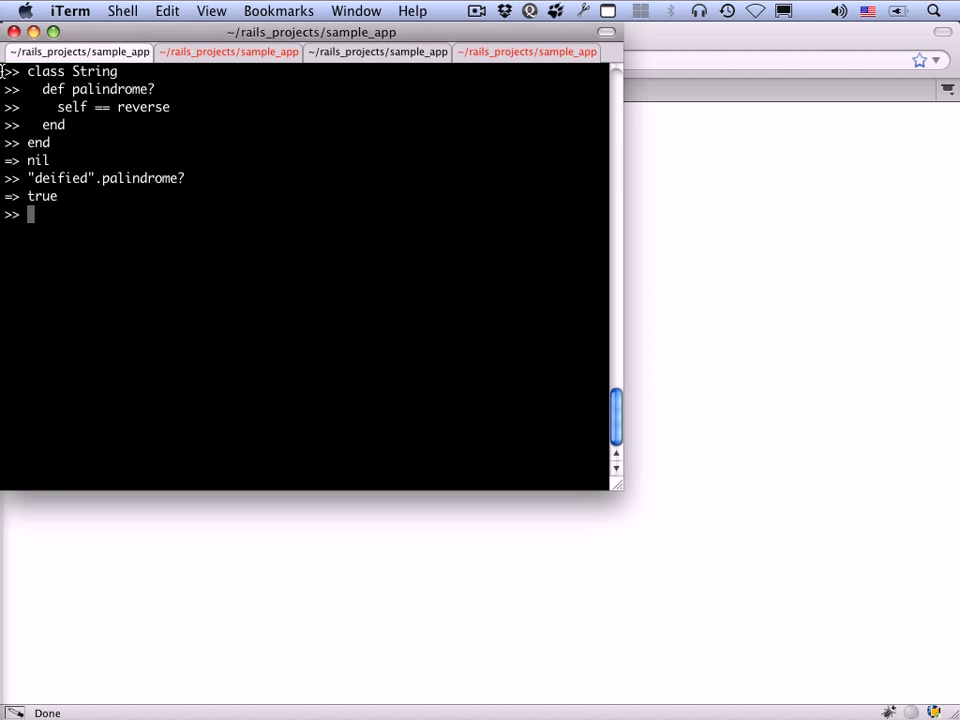
pyautogui.moveTo(489, 258)
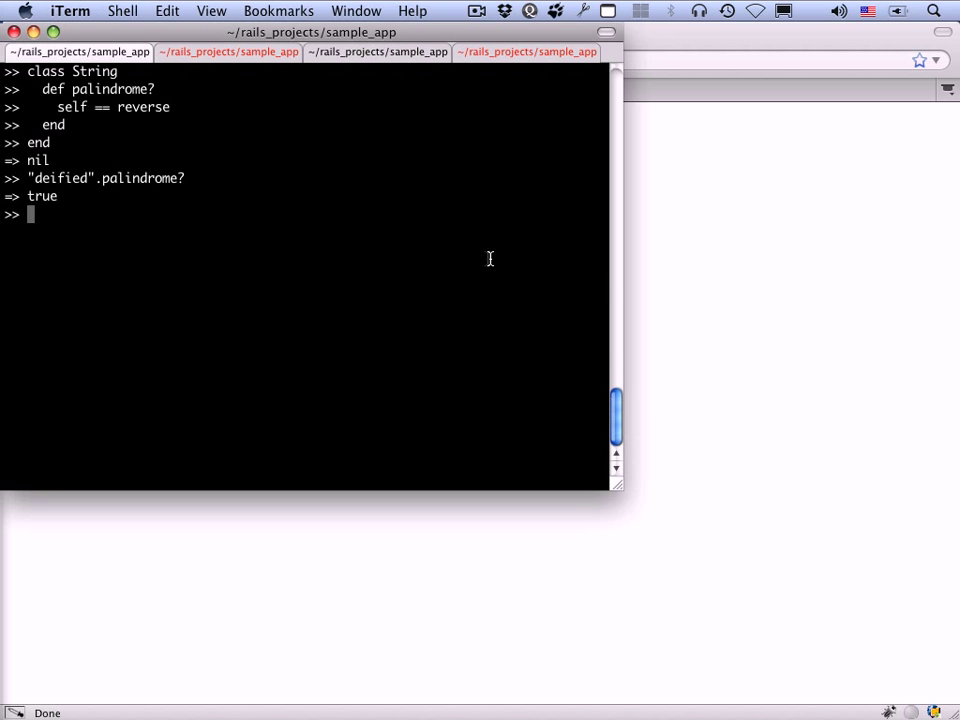
pyautogui.moveTo(480, 244)
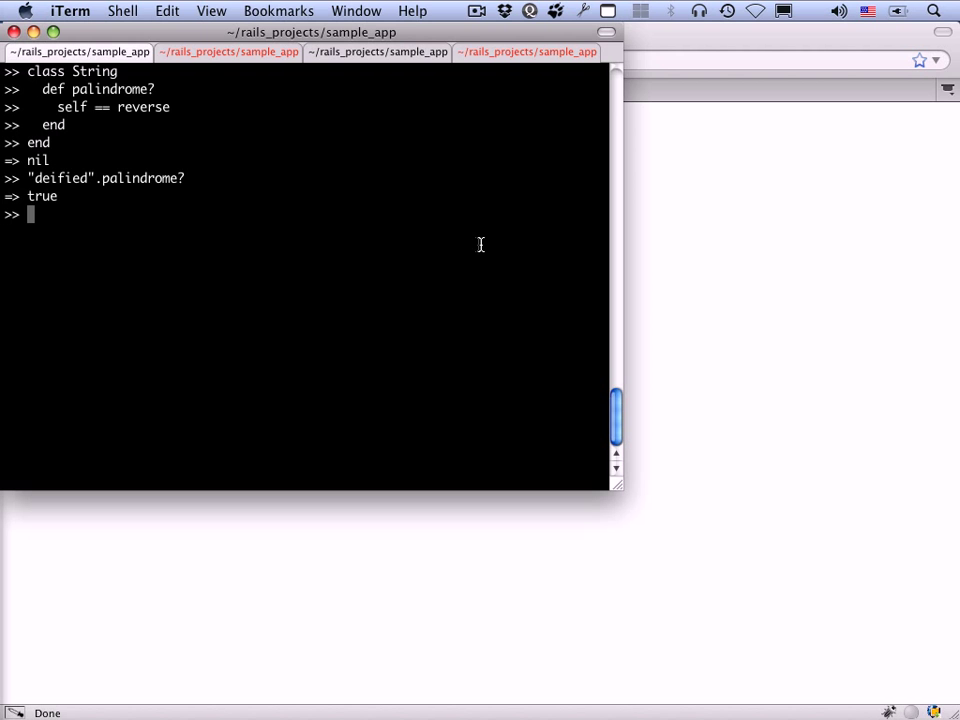
# - Evaluate "".empty?, " ".empty? and " ".blank? in the console
pyautogui.write('"')
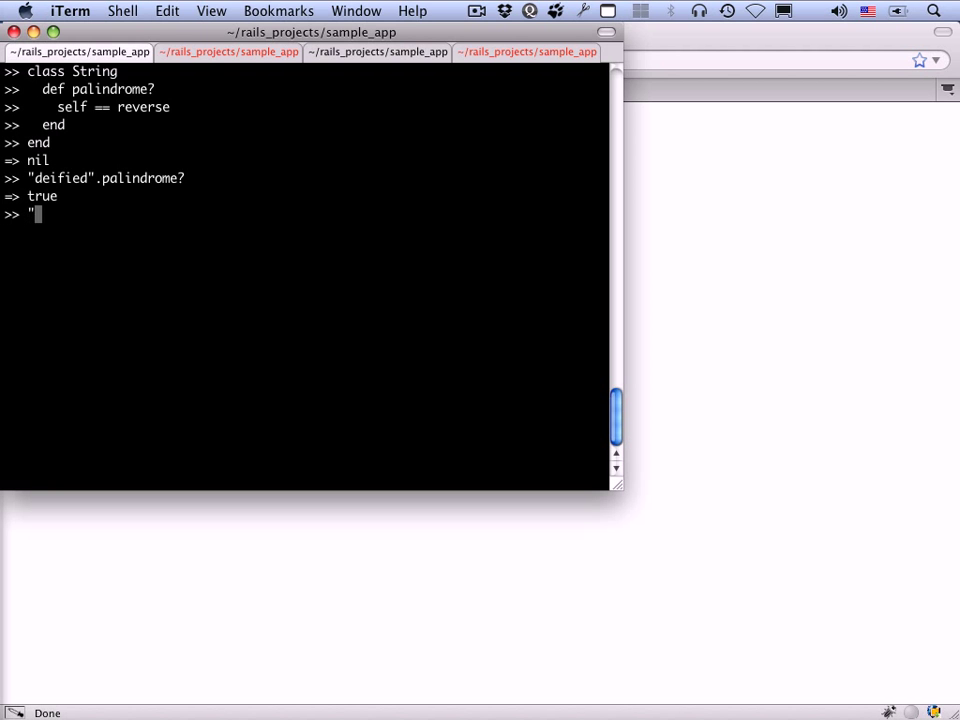
pyautogui.write('".')
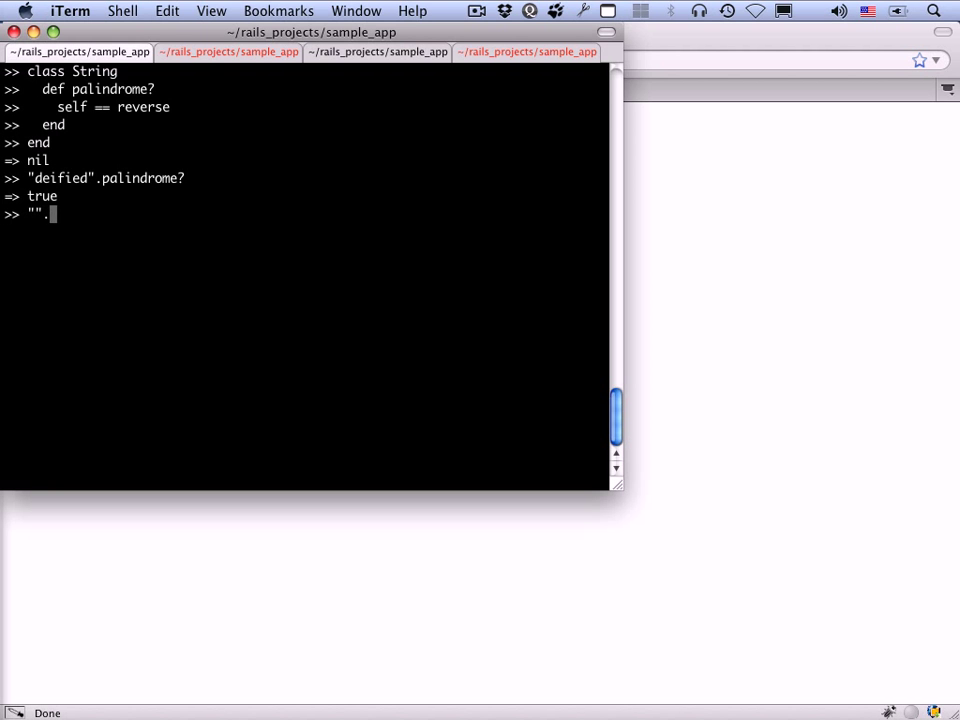
pyautogui.write('empty?')
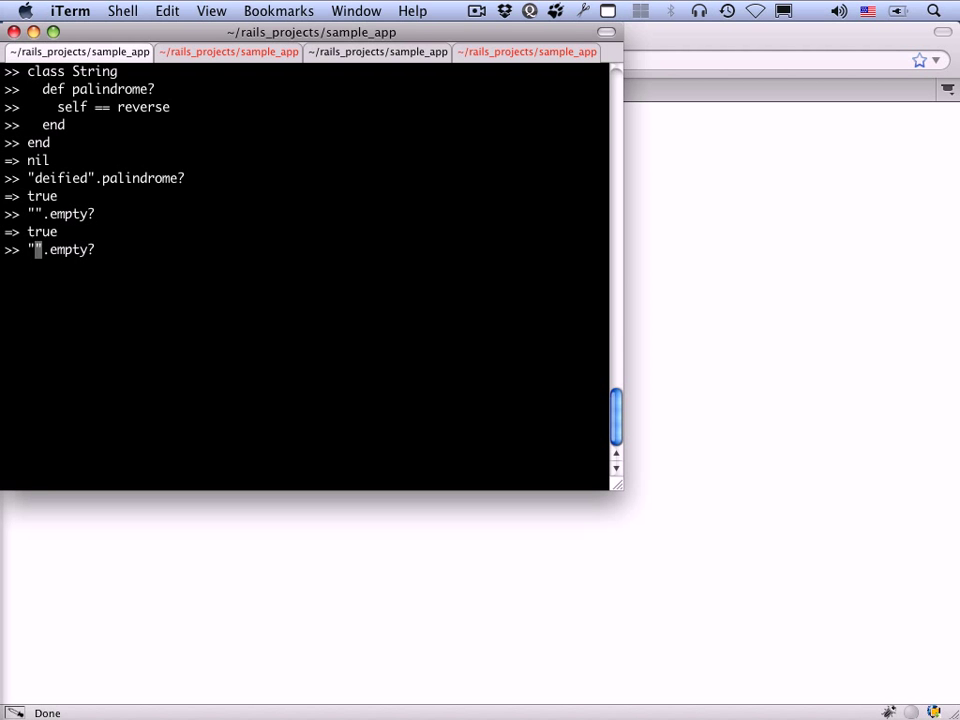
pyautogui.write('"   "')
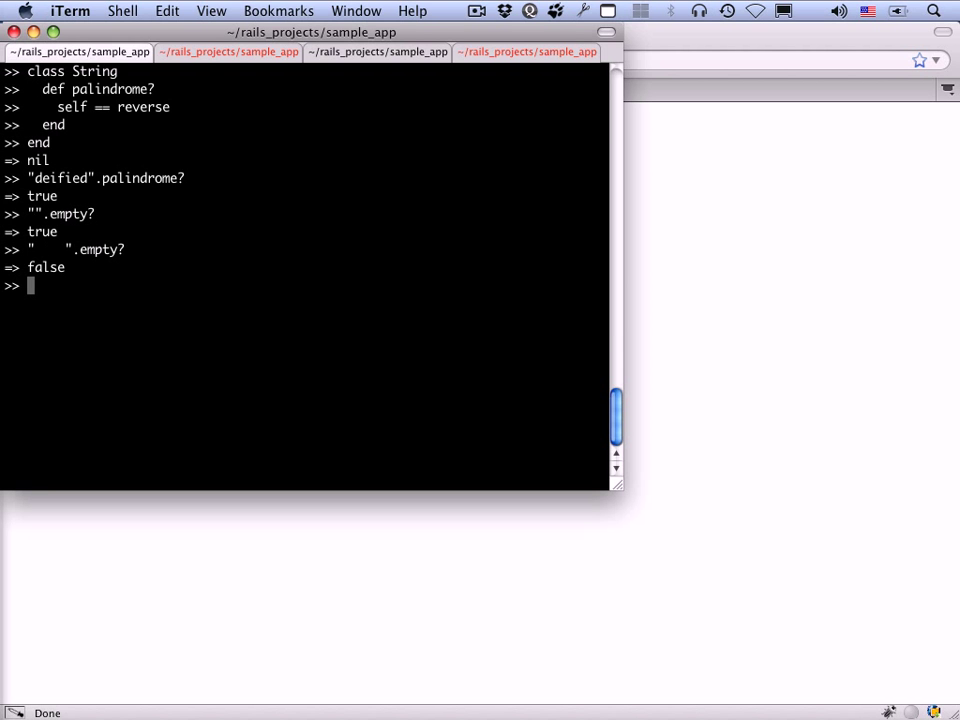
pyautogui.write('"    ".empty?')
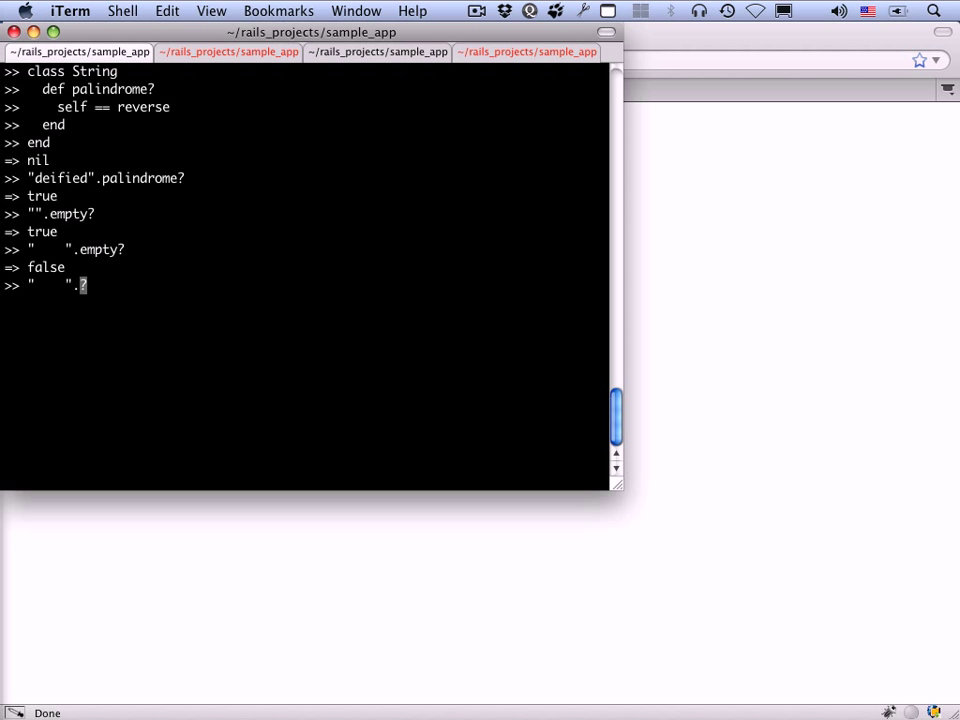
pyautogui.write('blank')
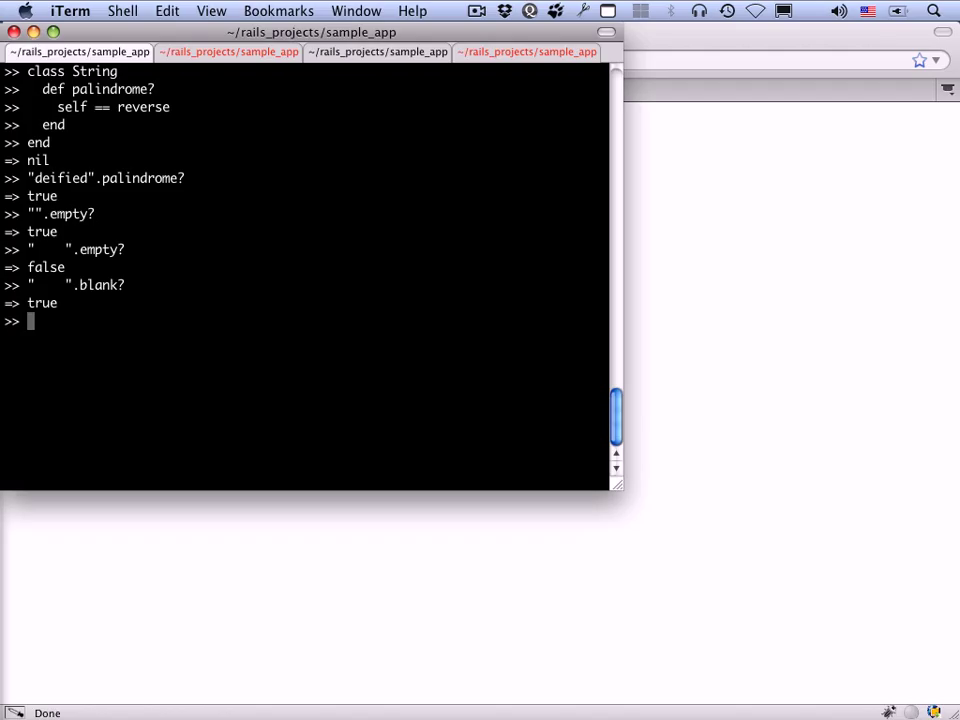
# - Evaluate nil.blank? in the console
pyautogui.write('l')
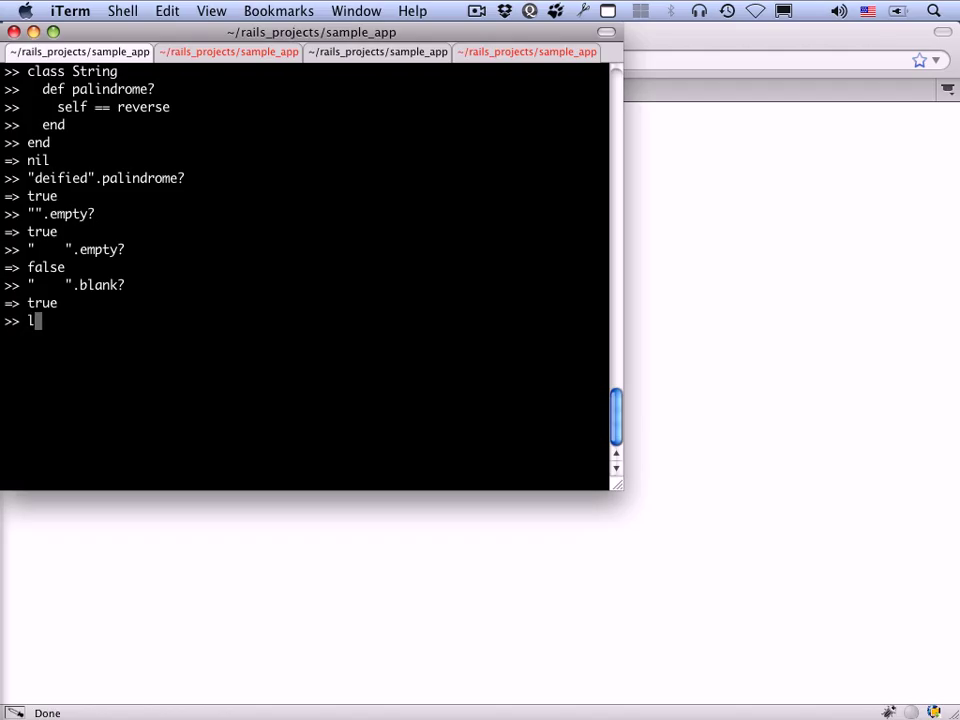
pyautogui.write('nil')
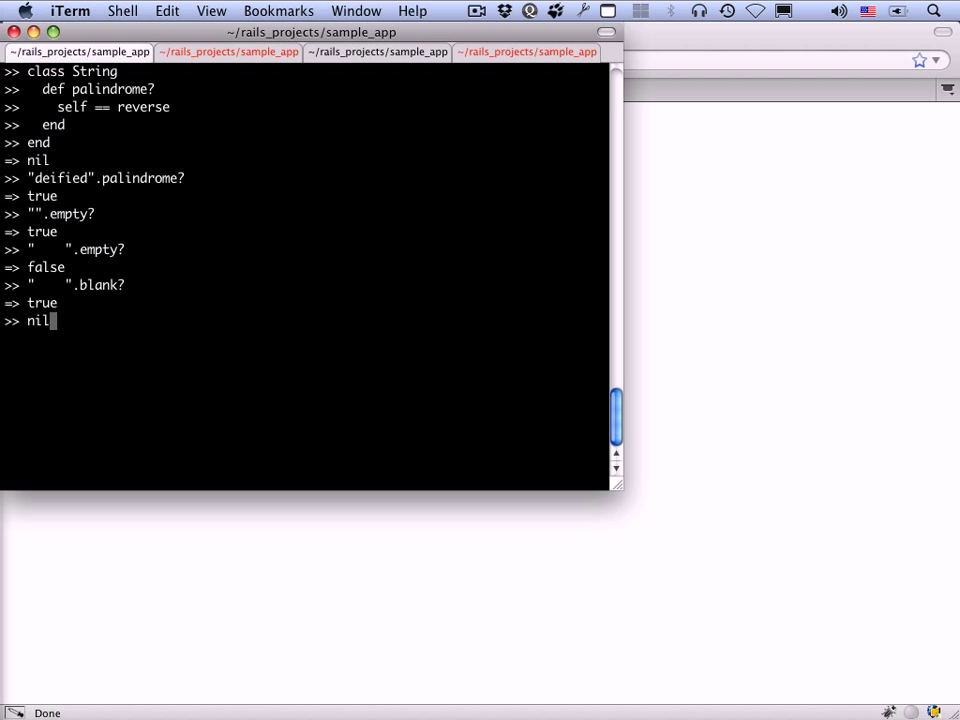
pyautogui.write('.blan')
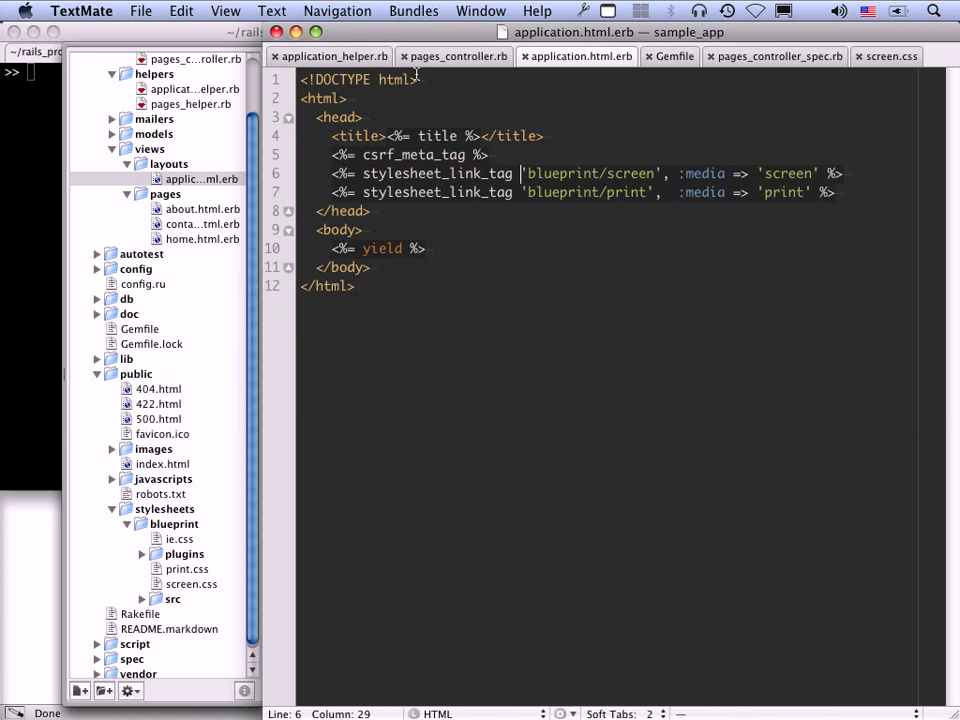
# - View pages_controller.rb, check application_controller.rb, then return to pages_controller.rb
pyautogui.click(453, 56)
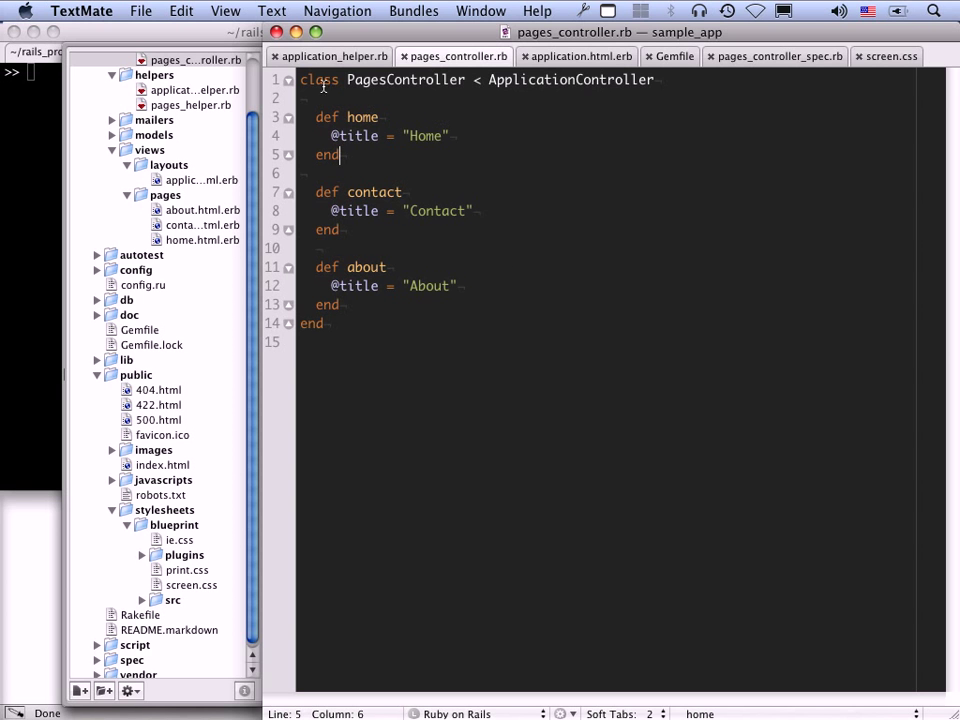
pyautogui.moveTo(408, 82)
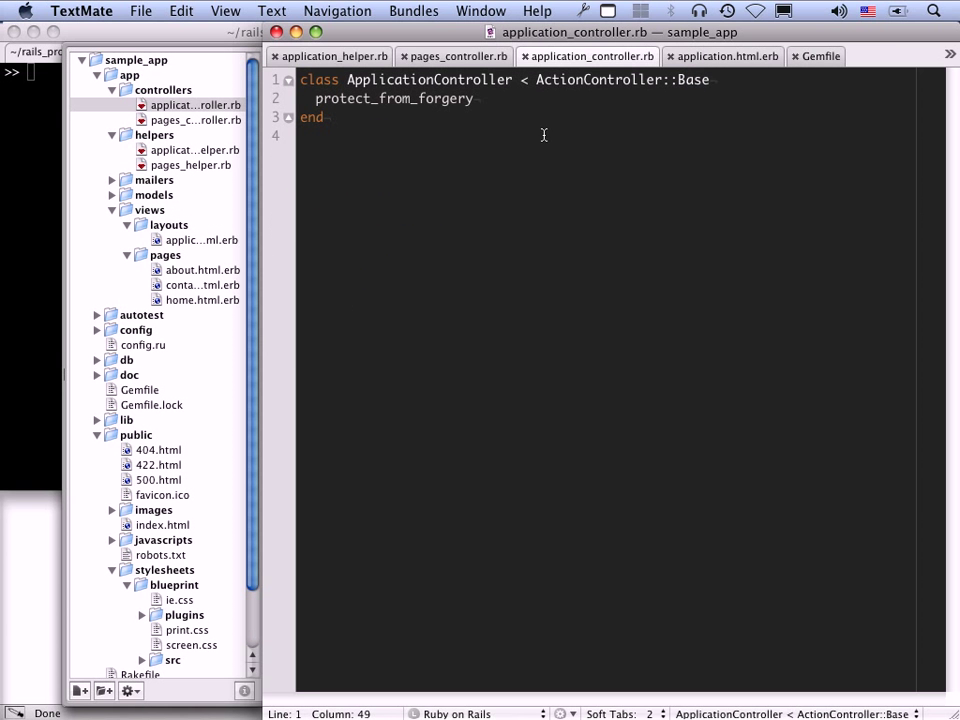
pyautogui.click(454, 55)
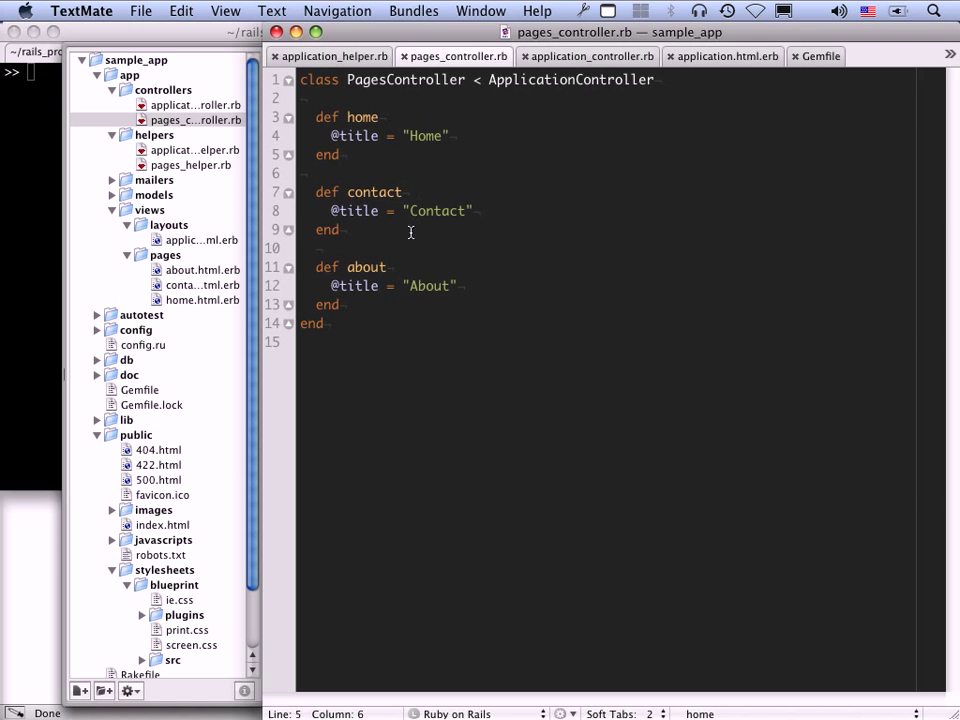
pyautogui.moveTo(421, 257)
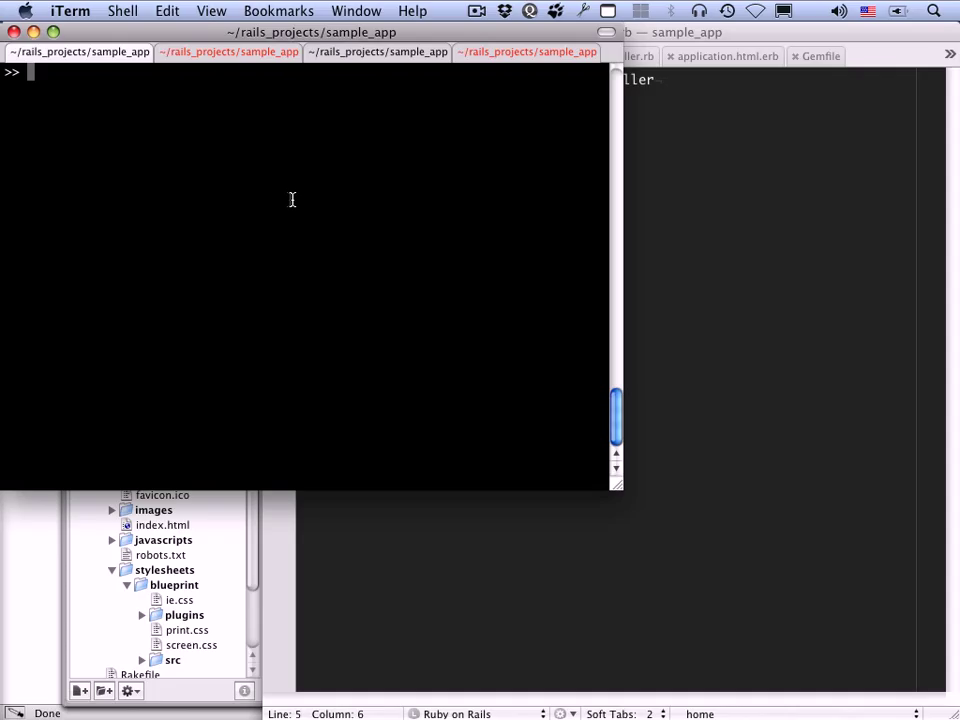
# - Create pc = PagesController.new in the console and call pc.home, which returns "Home"
pyautogui.write('p')
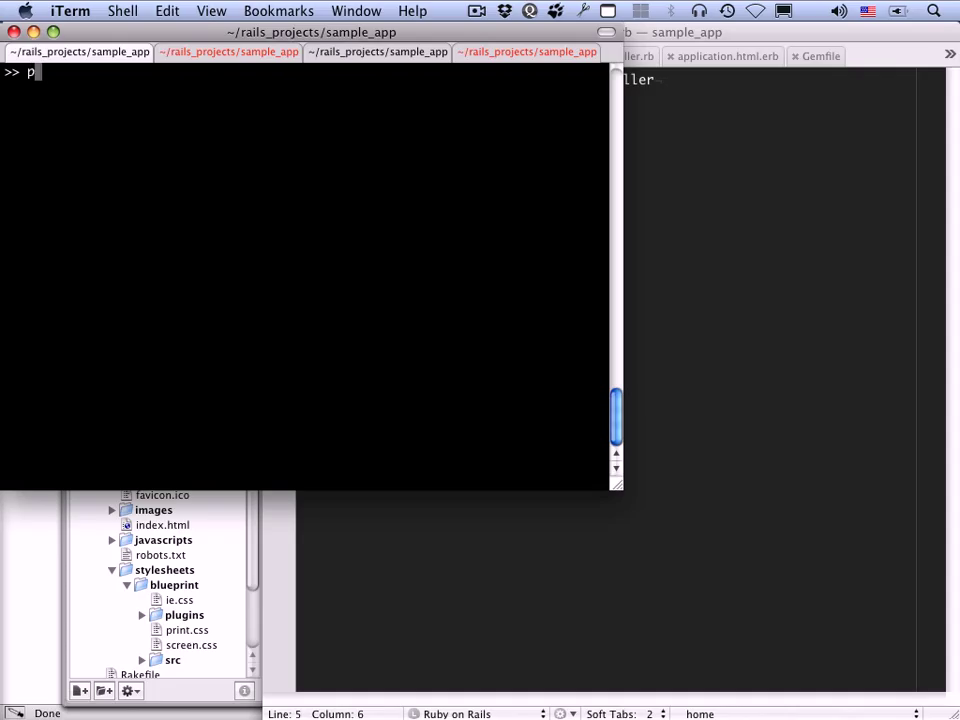
pyautogui.write('c = Pages')
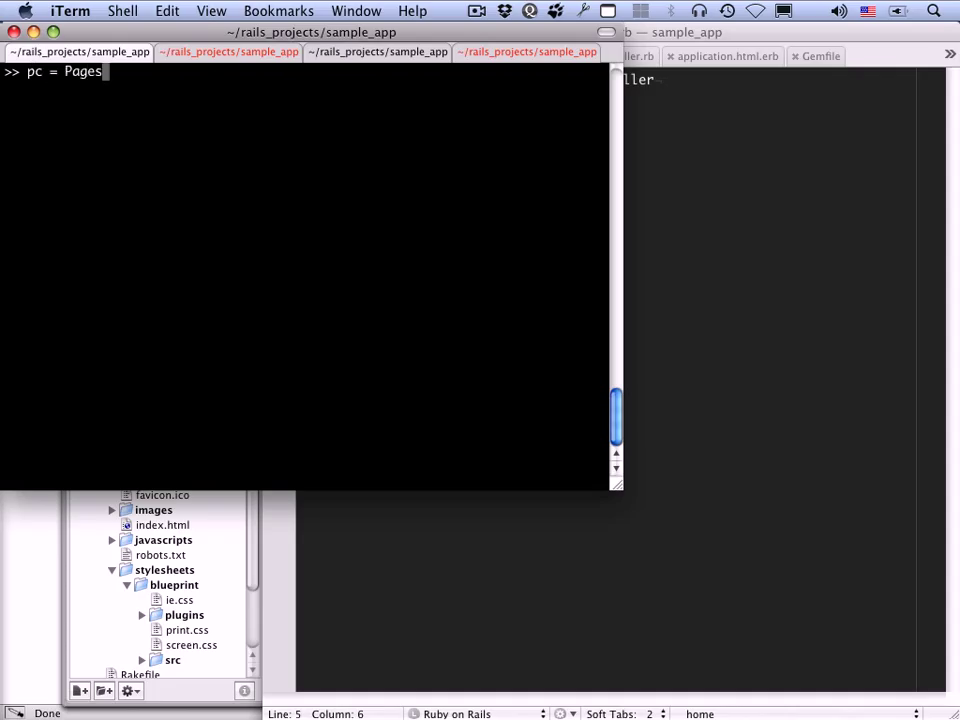
pyautogui.write('Controller')
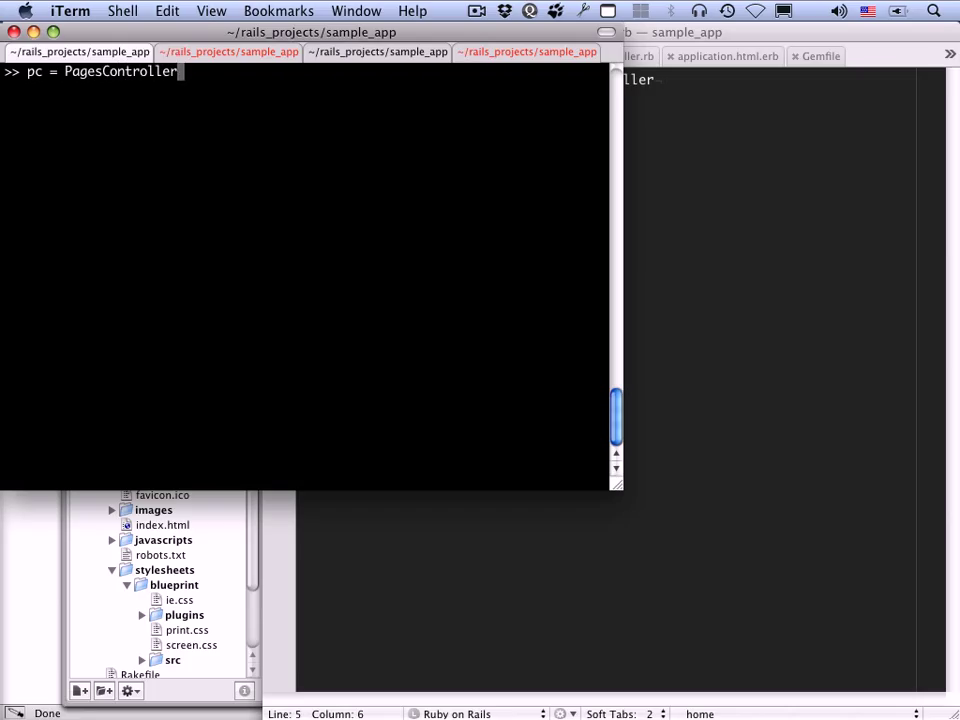
pyautogui.write('.new')
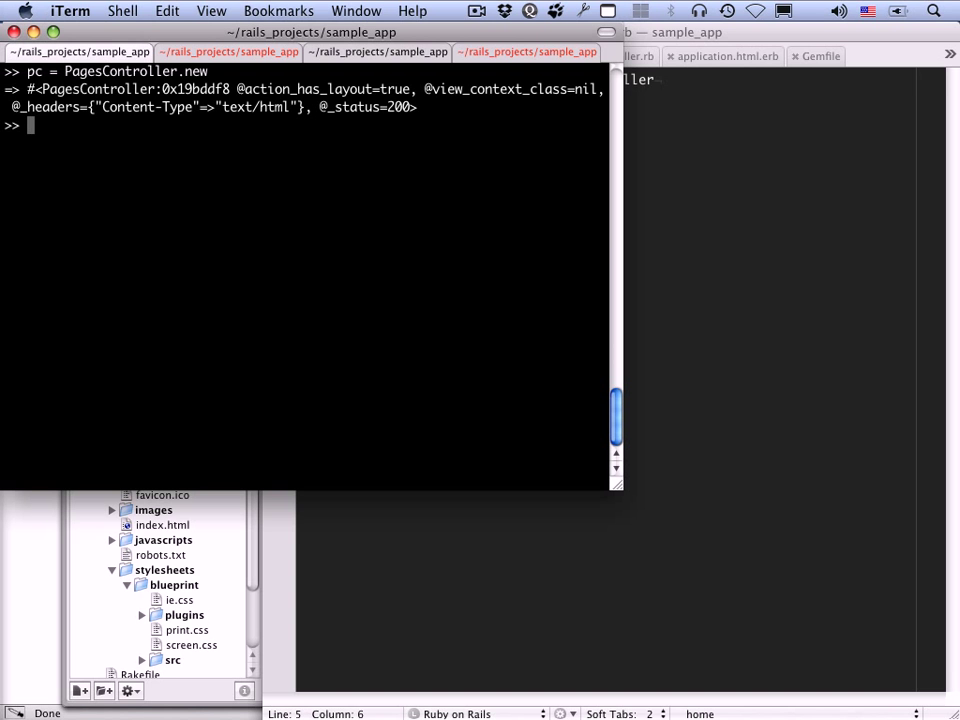
pyautogui.write('p')
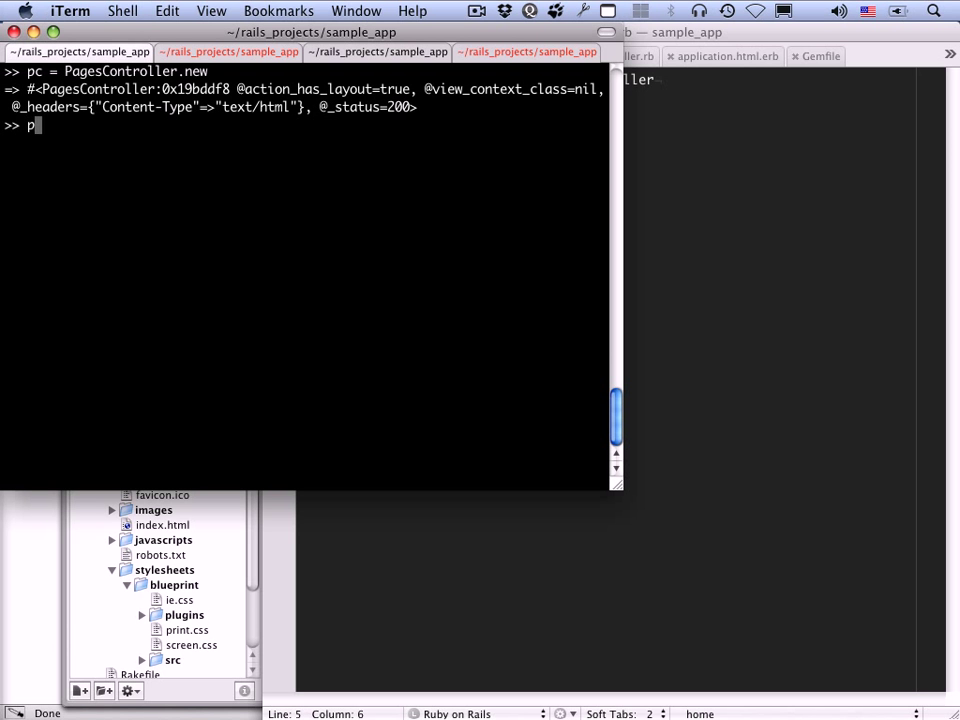
pyautogui.write('.home')
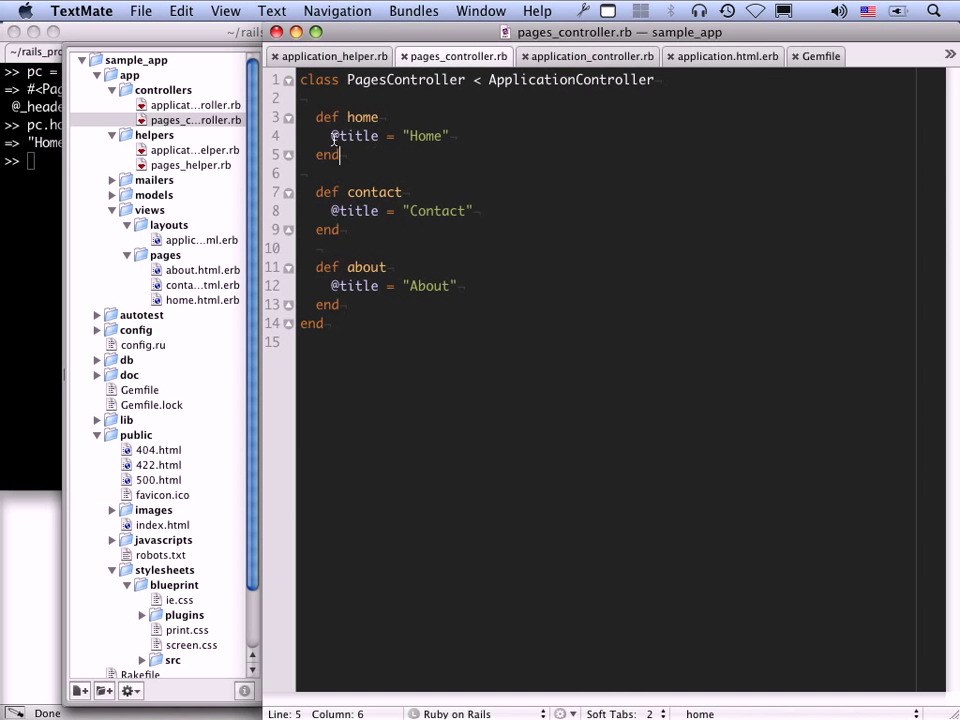
pyautogui.tripleClick(390, 136)
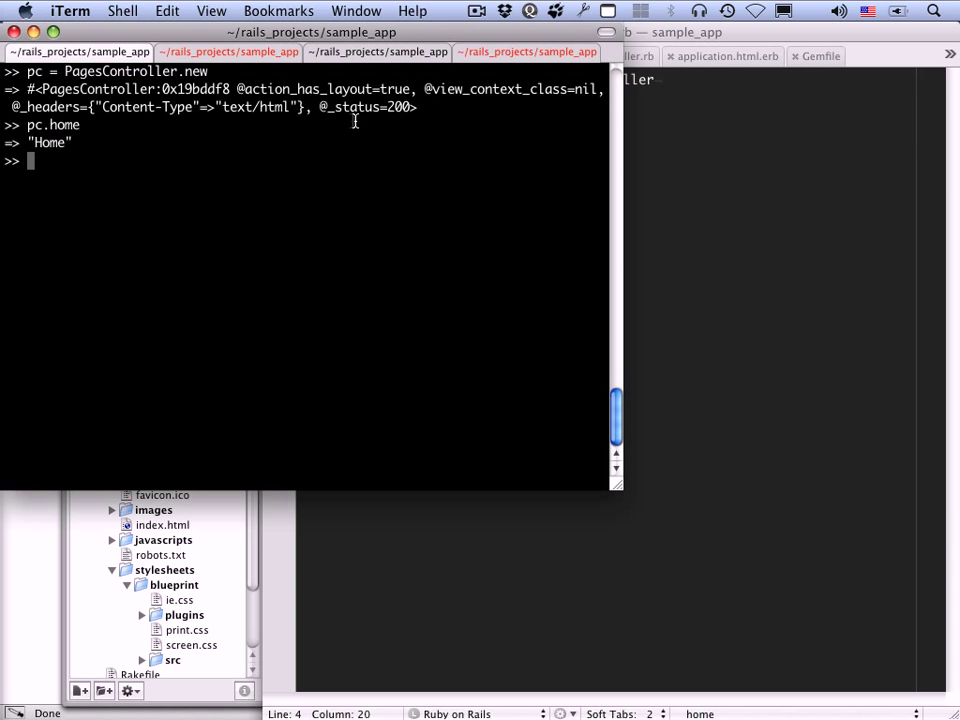
pyautogui.moveTo(53, 132)
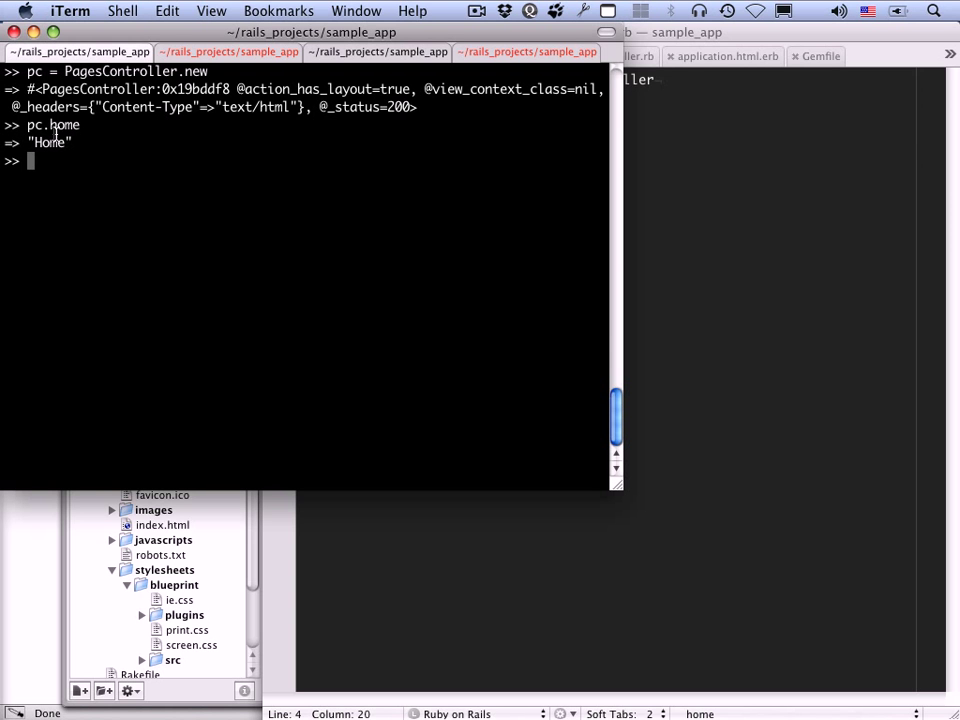
pyautogui.moveTo(129, 146)
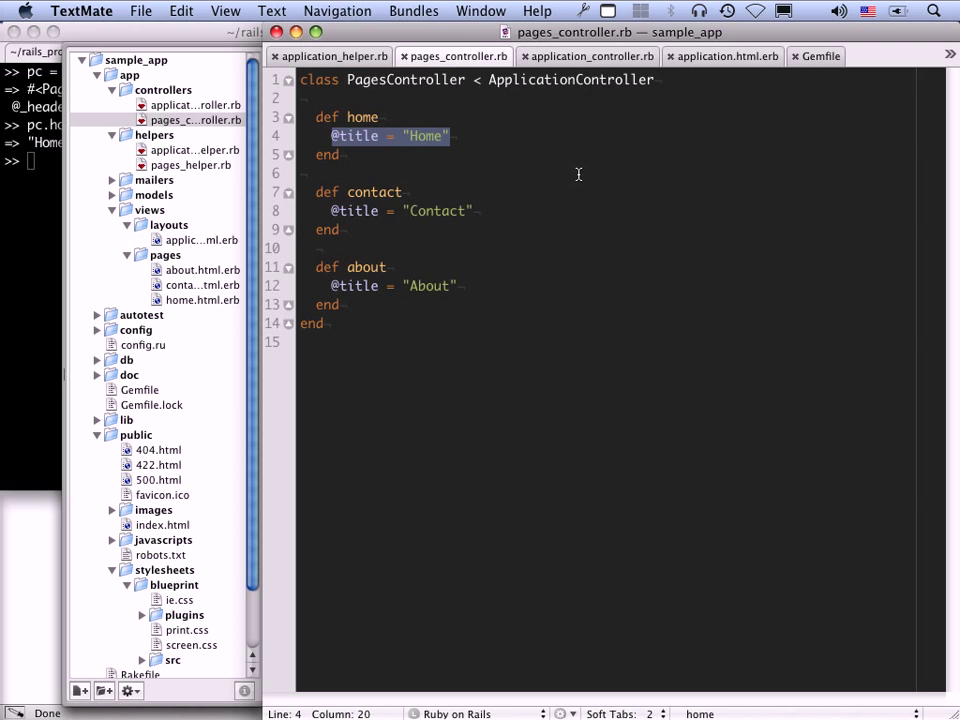
pyautogui.moveTo(491, 174)
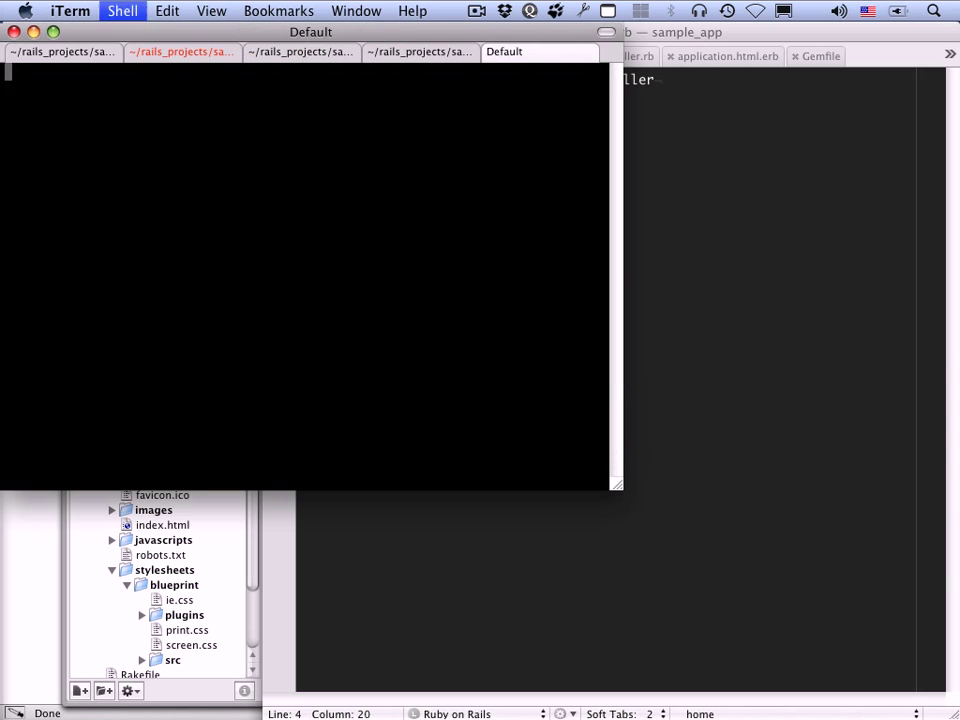
# - Change into the rails_projects/sample_app folder in the new tab
pyautogui.write('cd rails_projects/')
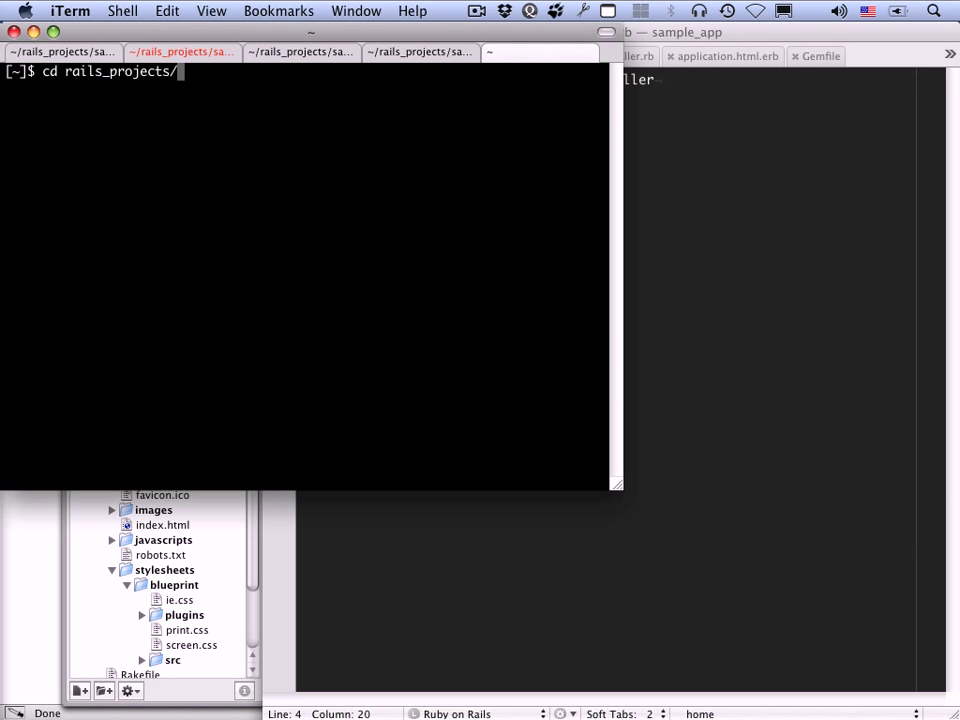
pyautogui.write('sample_app/')
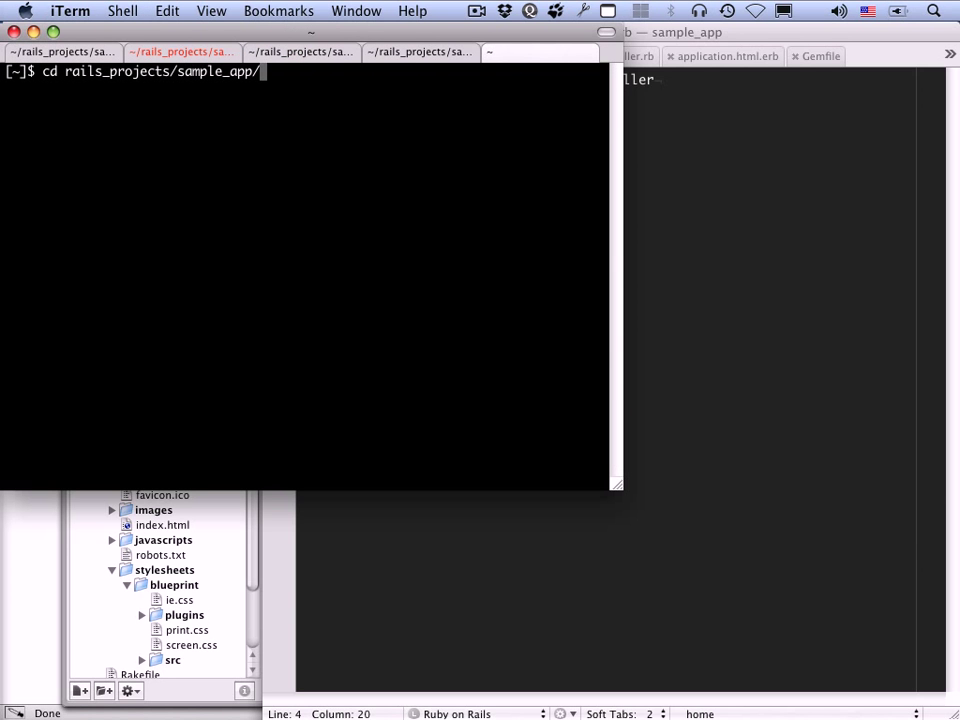
pyautogui.press('Return')
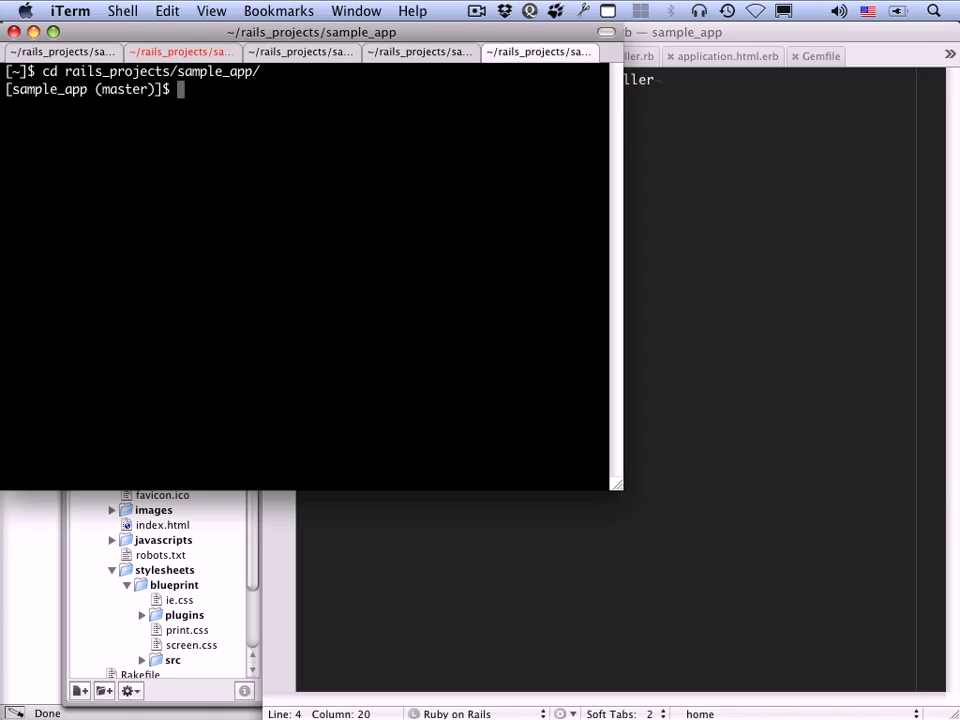
# - Run mate user.rb to create and open user.rb in TextMate
pyautogui.write('mat')
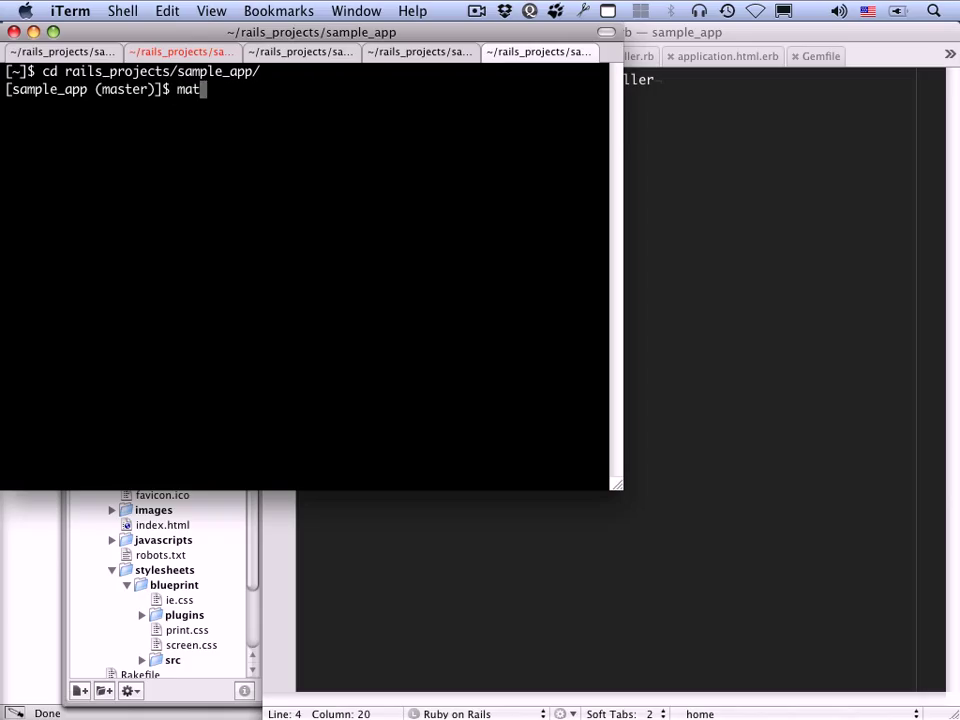
pyautogui.write('e')
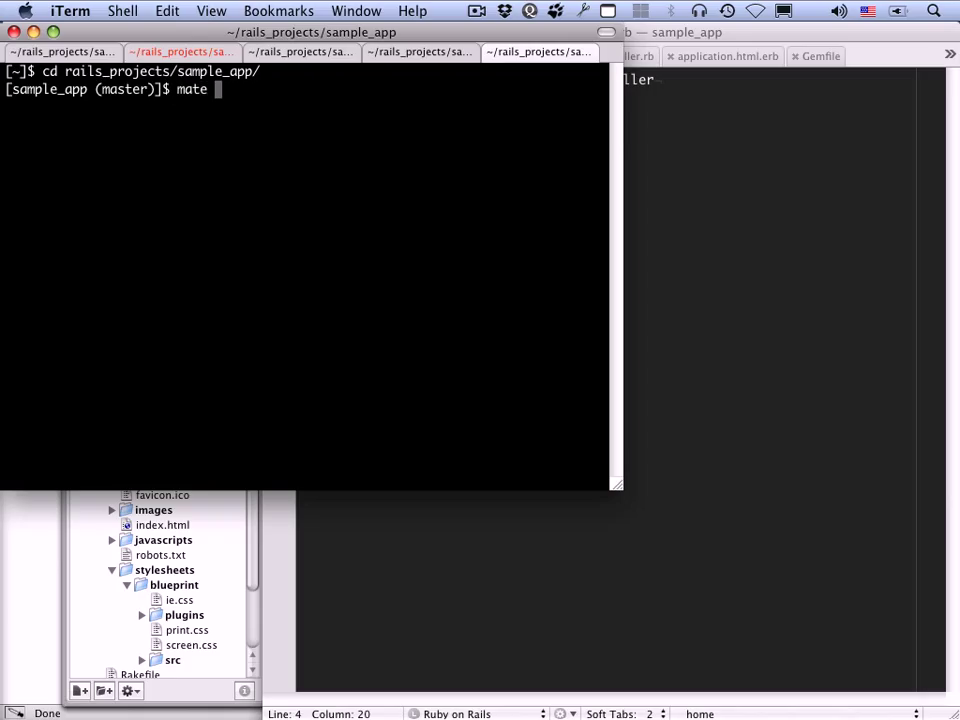
pyautogui.write('u')
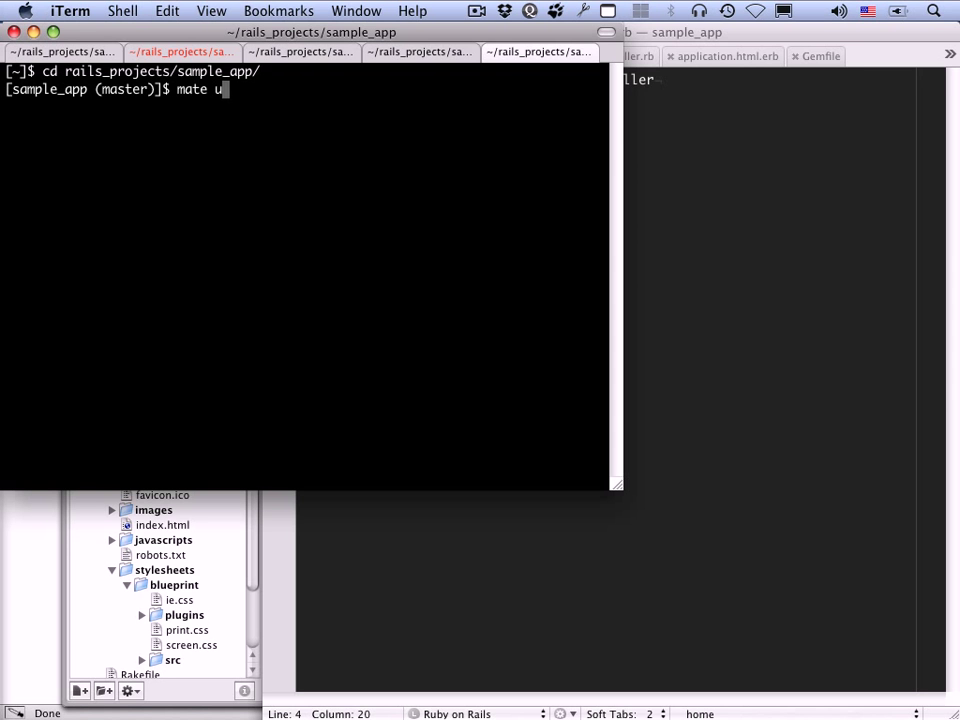
pyautogui.write('ser.rb')
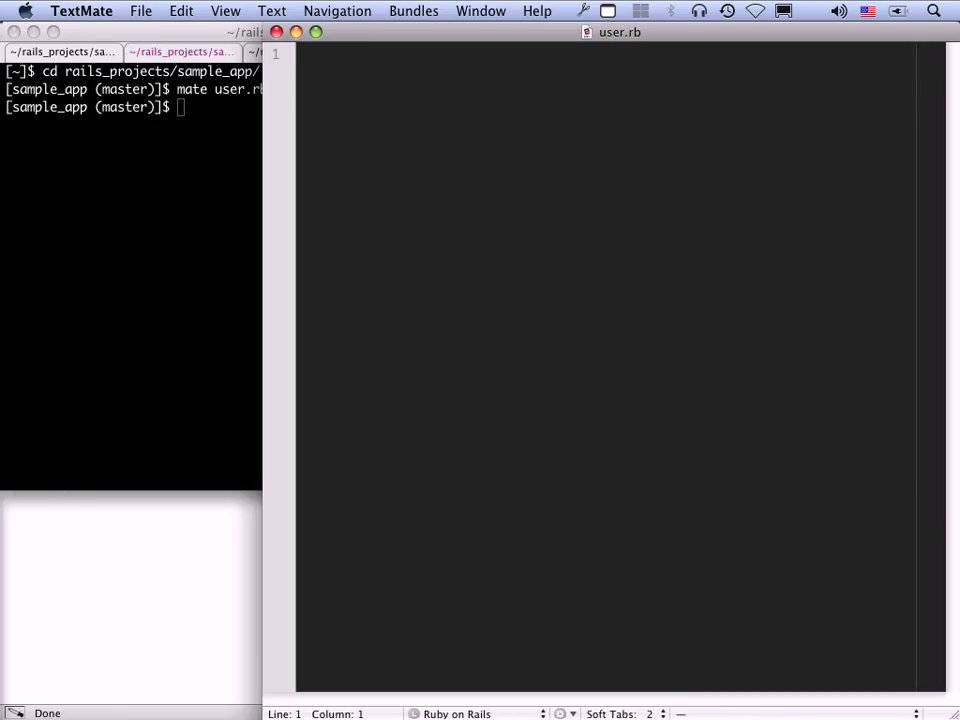
# - Insert a User class snippet containing attr_accessor :name, :email
pyautogui.write('cla')
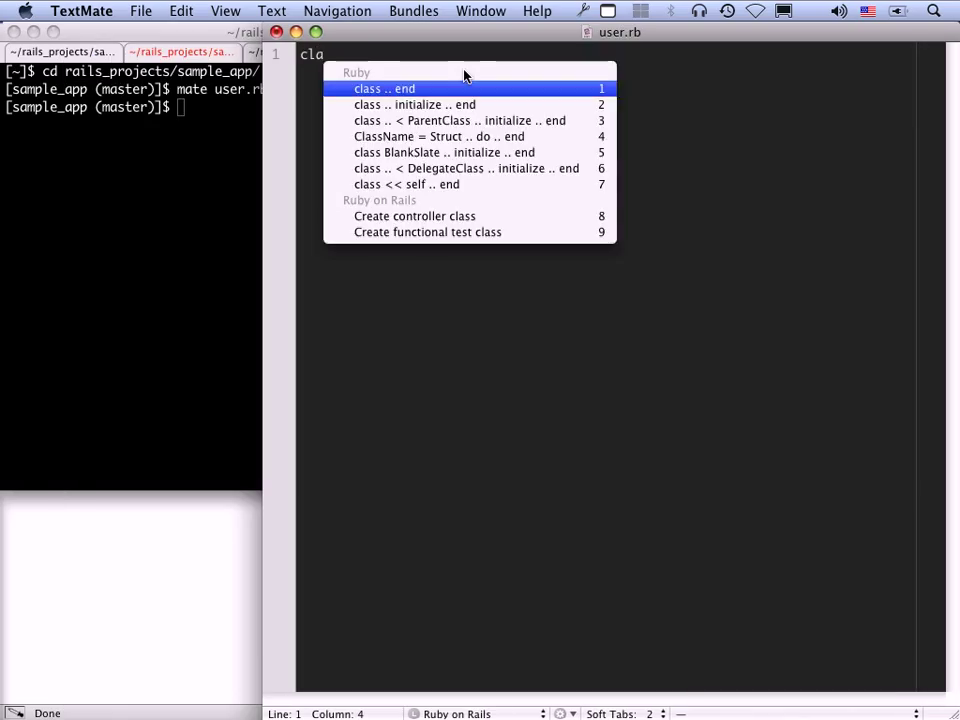
pyautogui.click(384, 88)
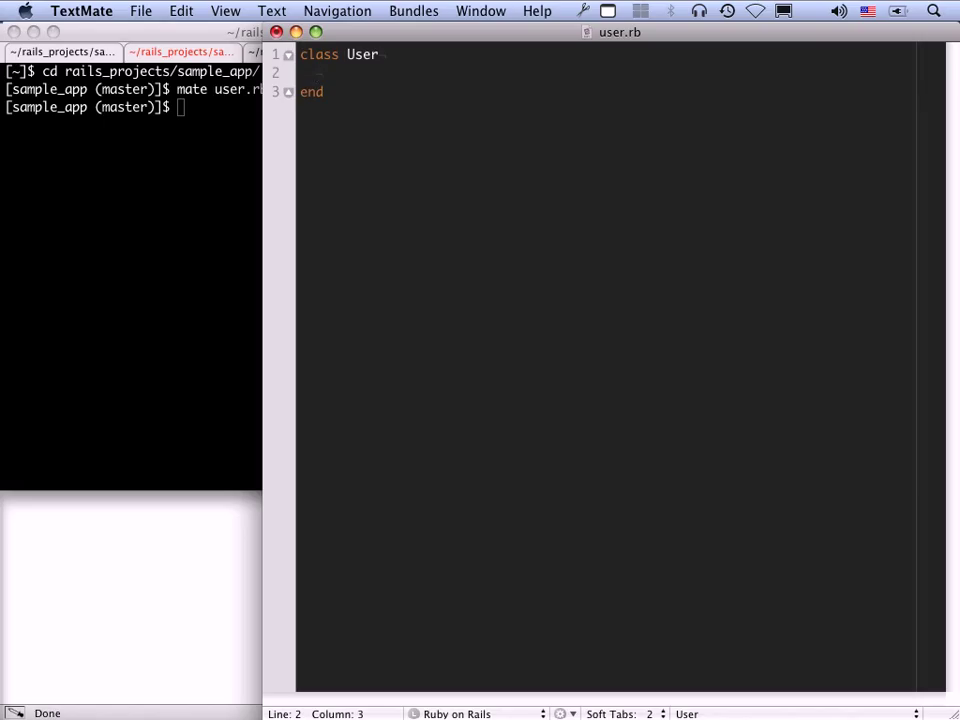
pyautogui.write('attr_')
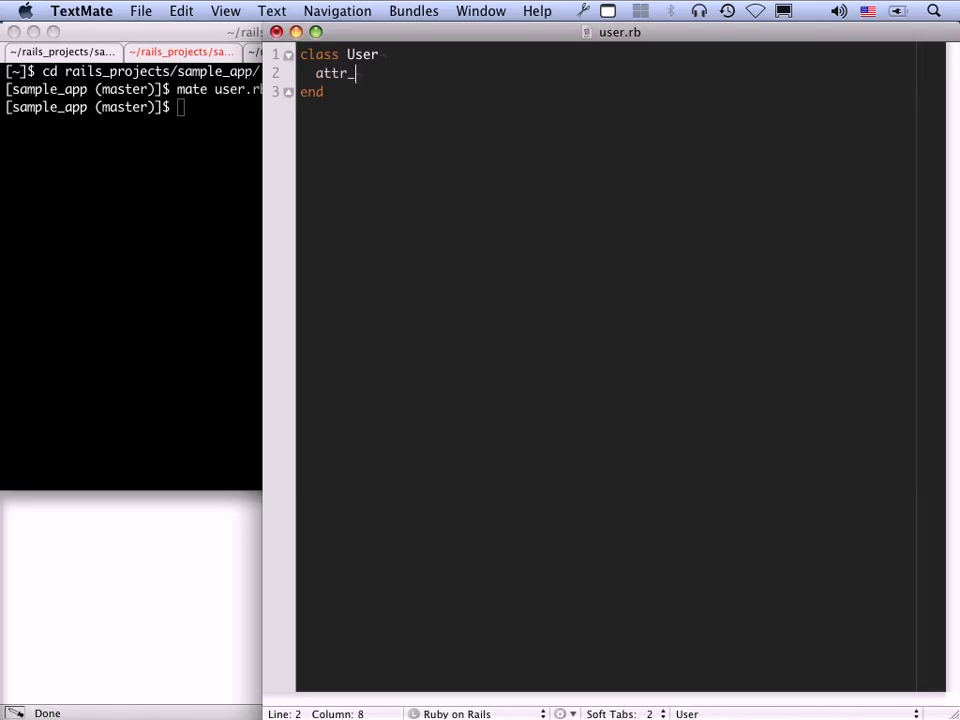
pyautogui.write('accessor')
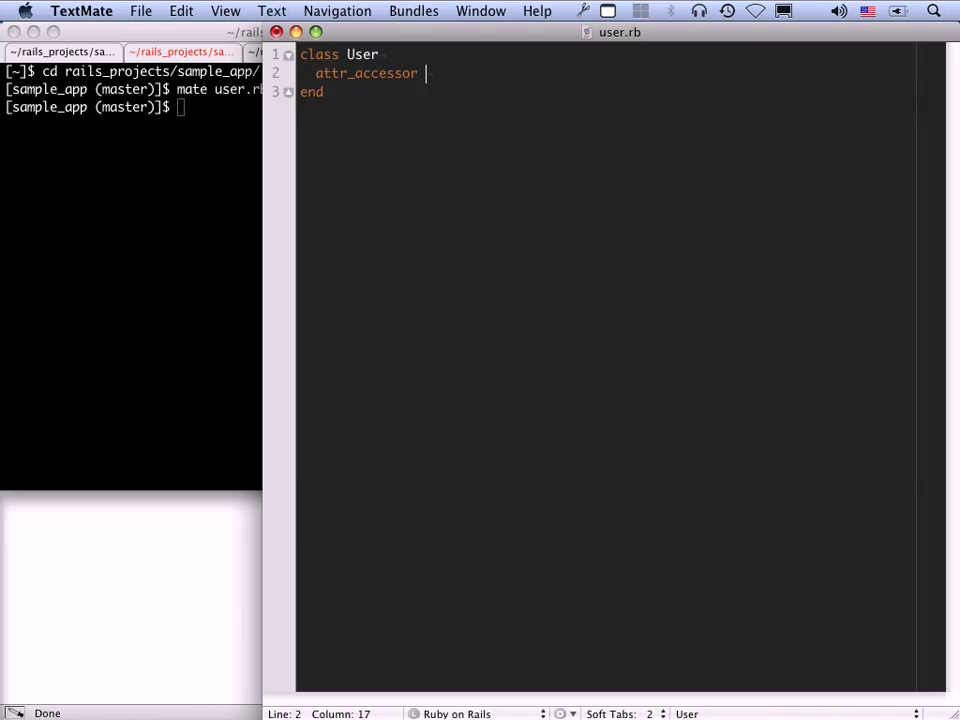
pyautogui.write(':')
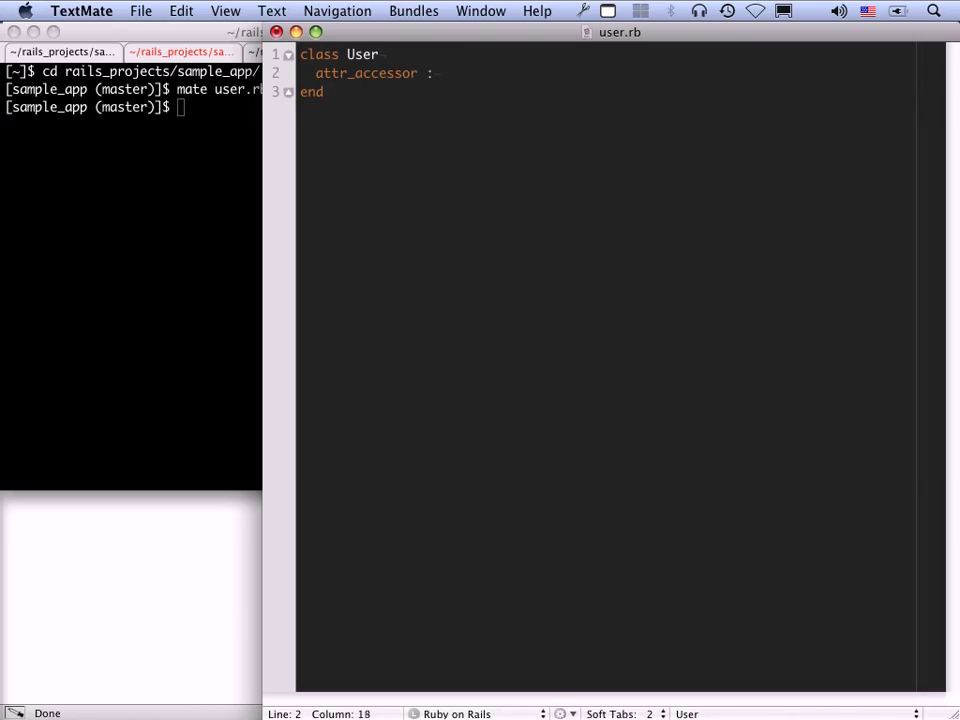
pyautogui.write('name,')
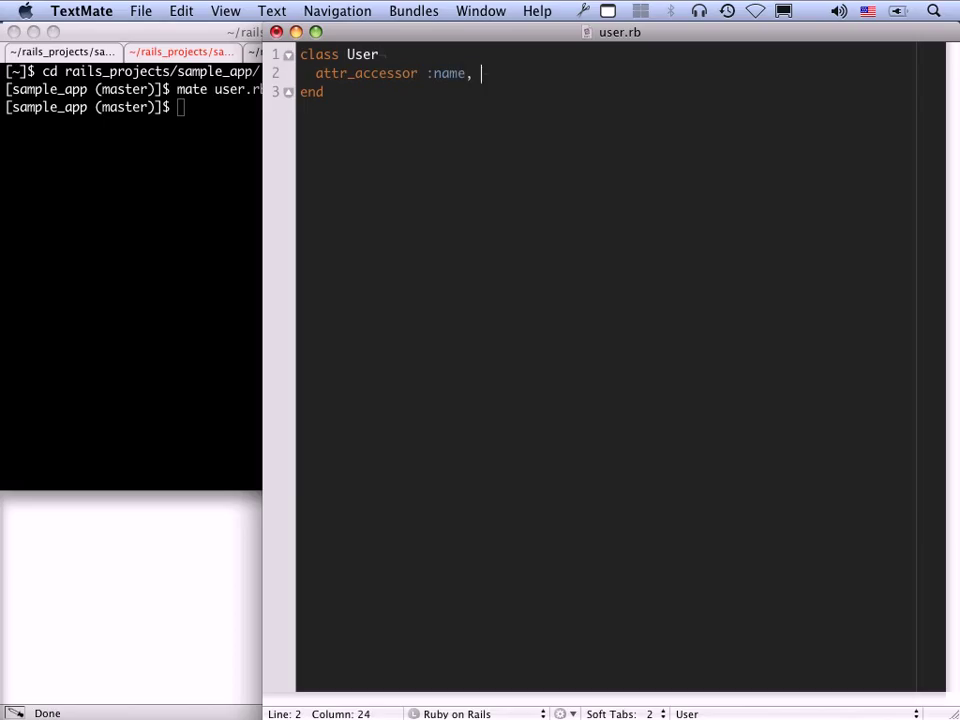
pyautogui.write(':email')
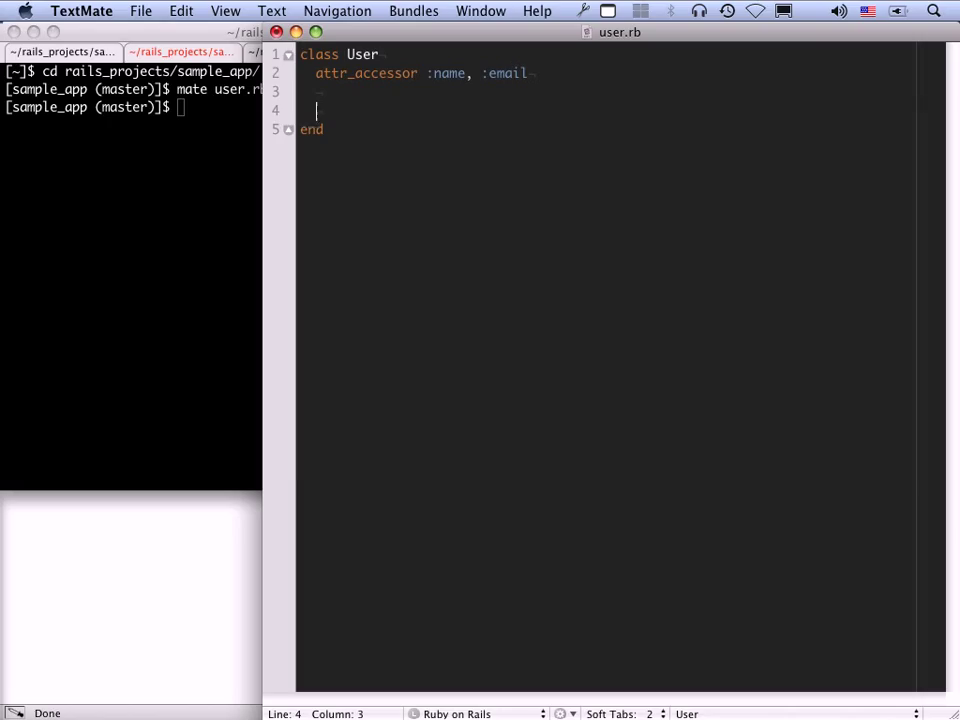
# - Add a def initialize(attributes = {}) method to the User class
pyautogui.write('def method_name')
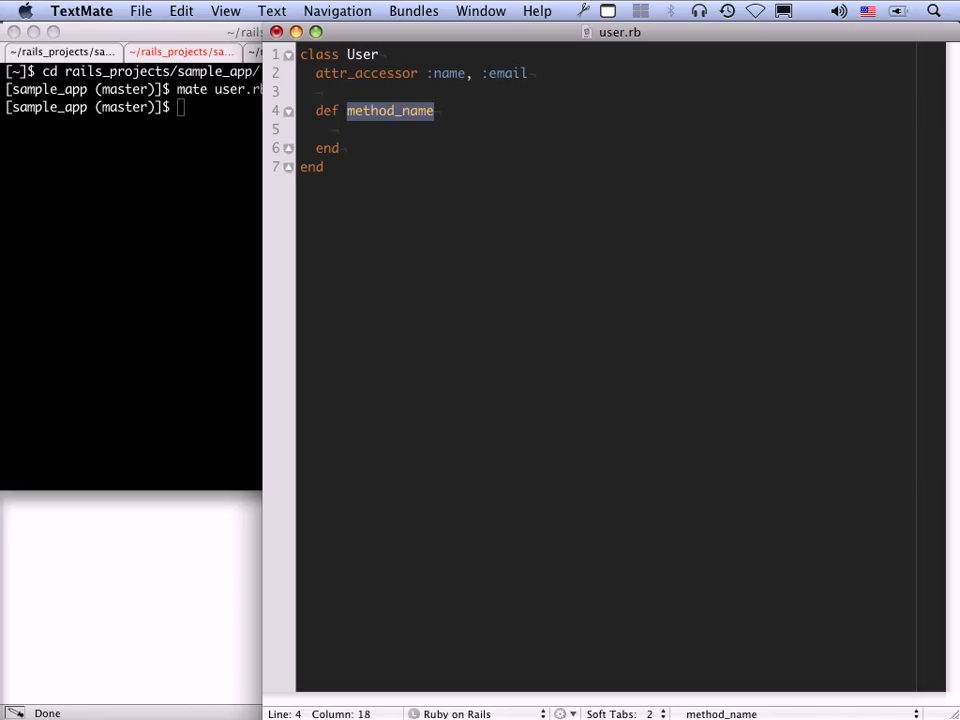
pyautogui.write('initi')
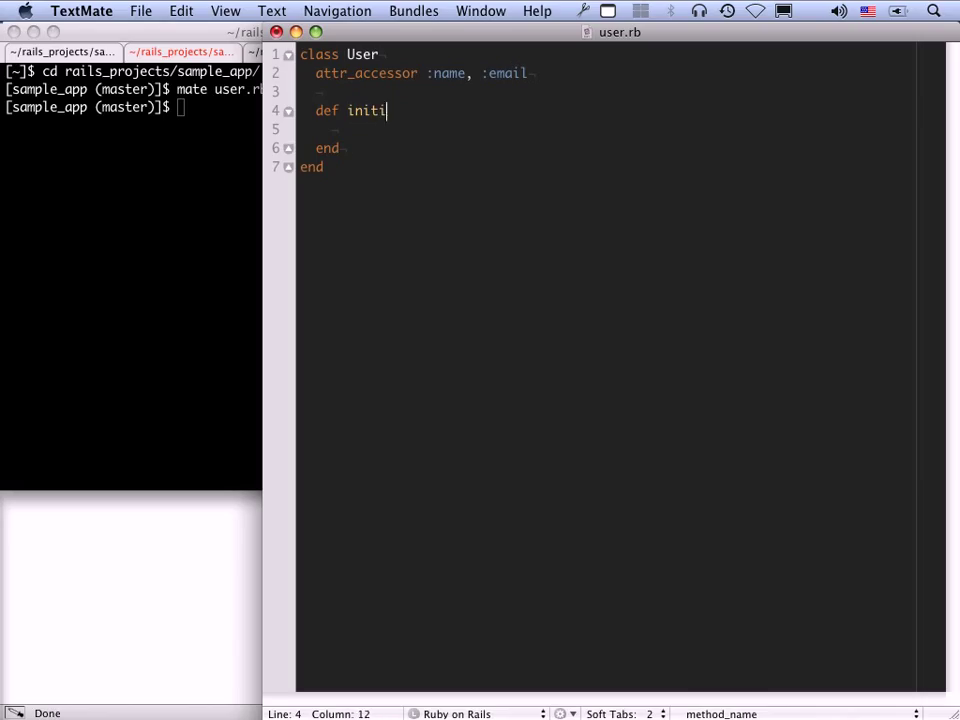
pyautogui.write('alize()')
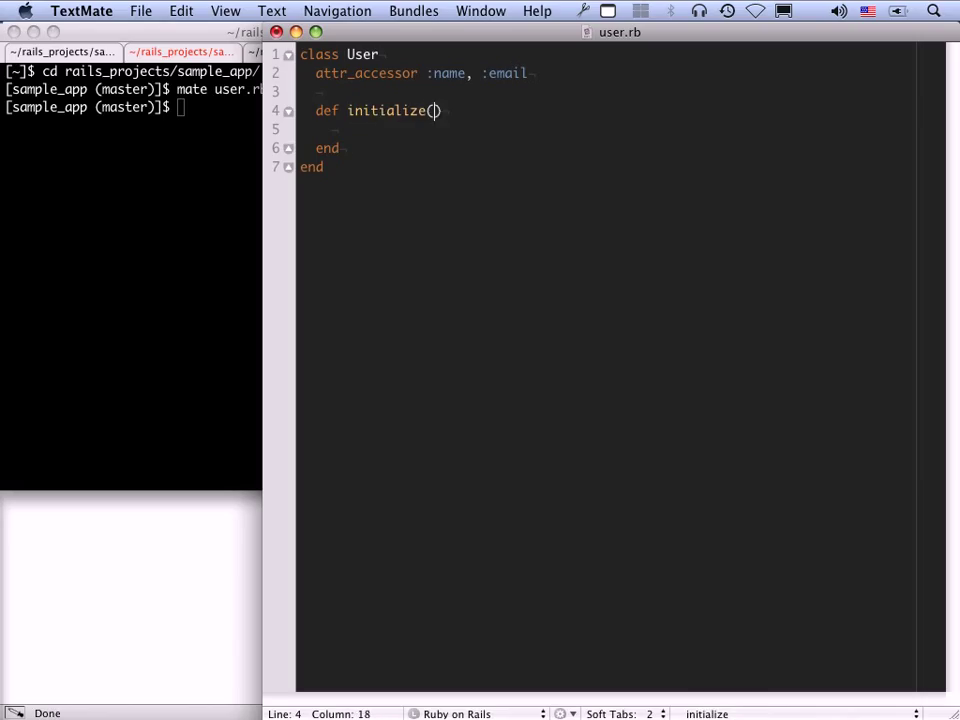
pyautogui.write('a')
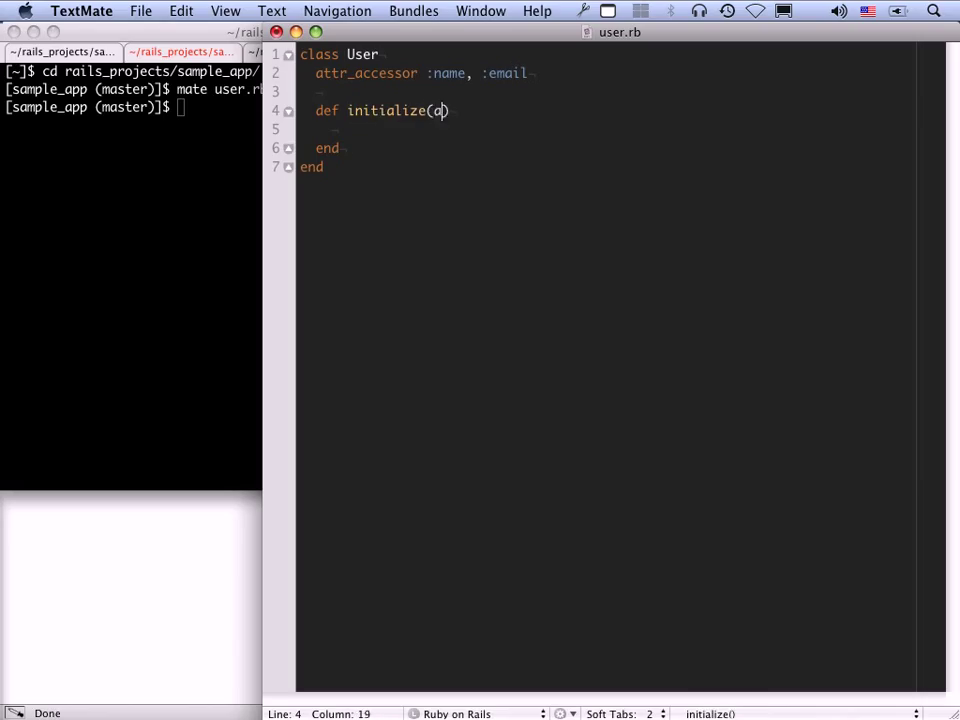
pyautogui.write('ttribute')
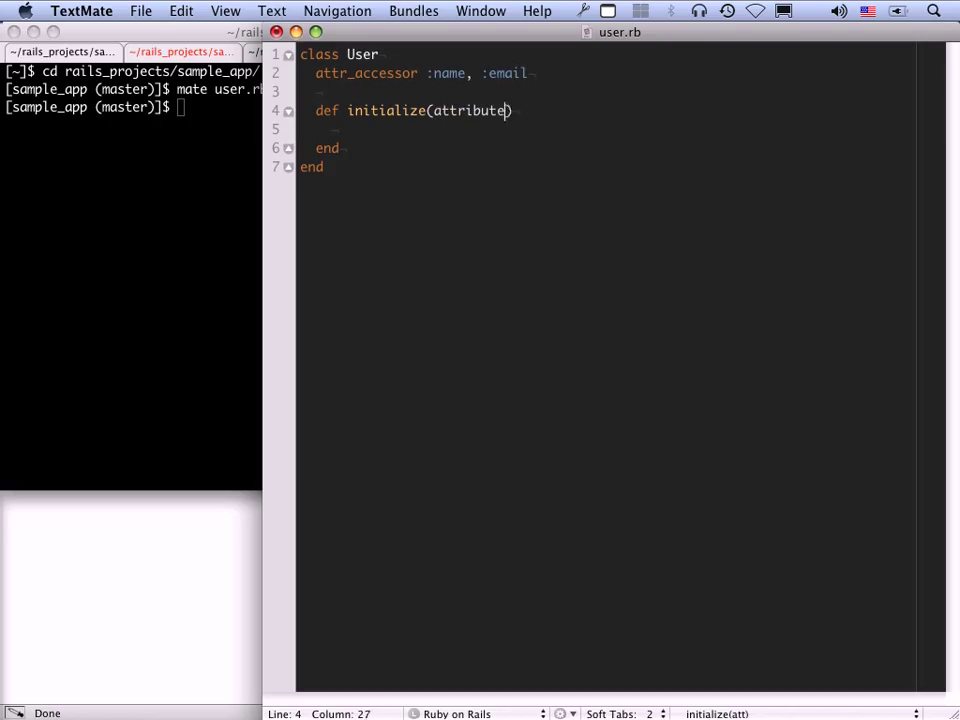
pyautogui.write('s =')
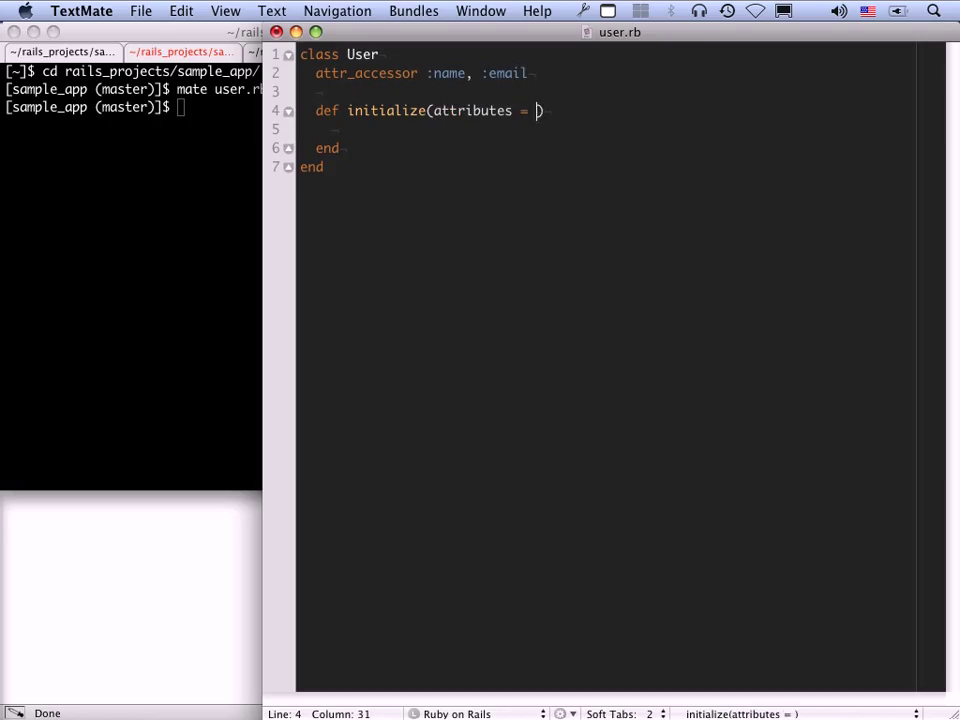
pyautogui.write('{}')
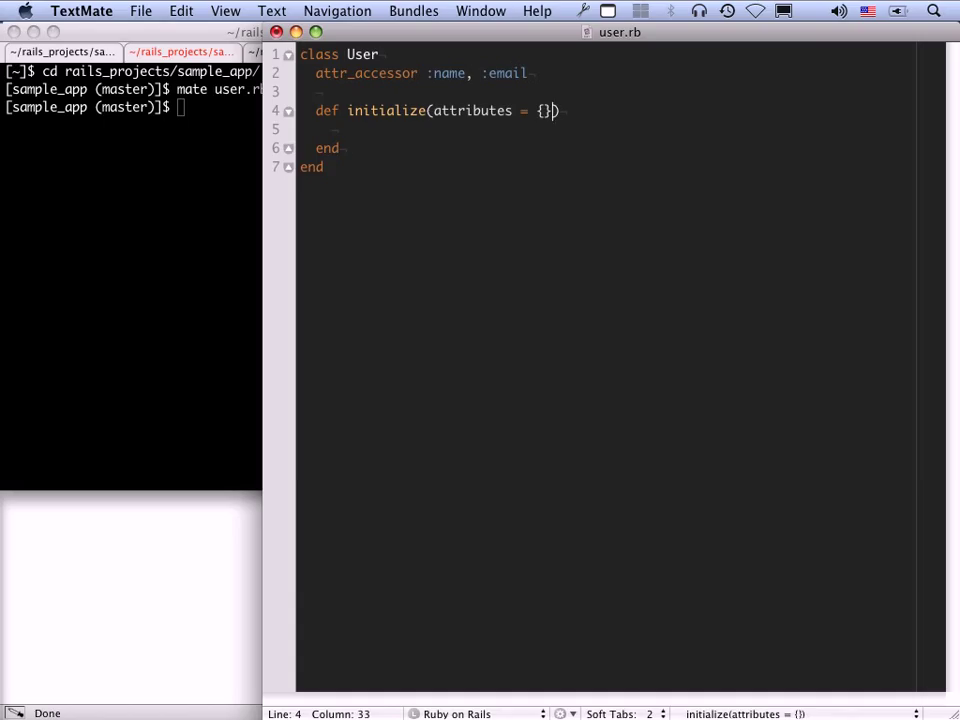
pyautogui.click(523, 111)
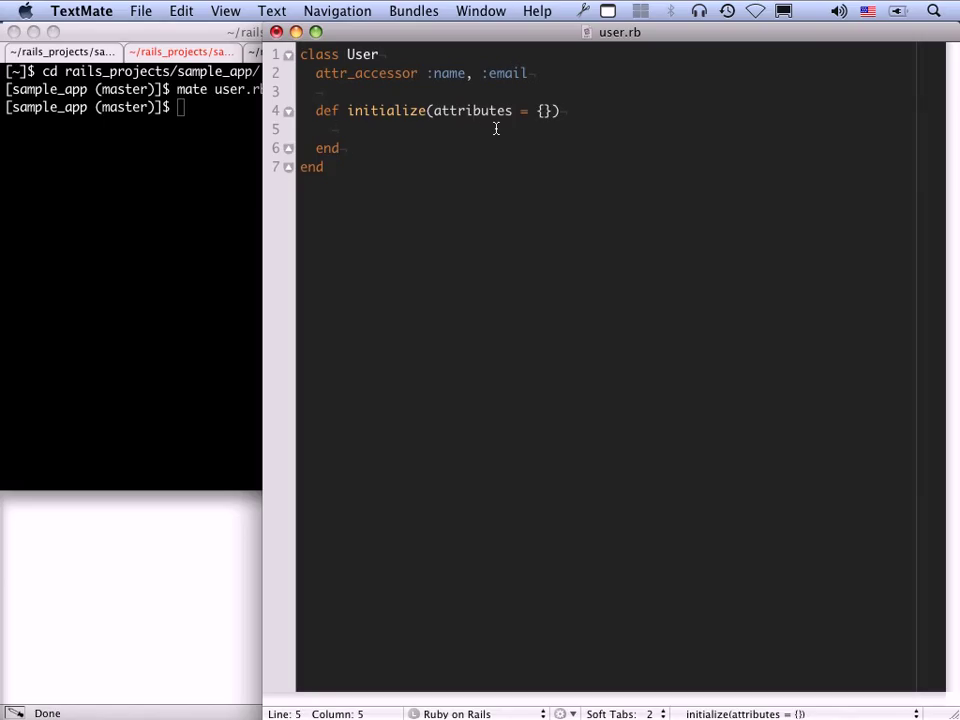
pyautogui.write('@')
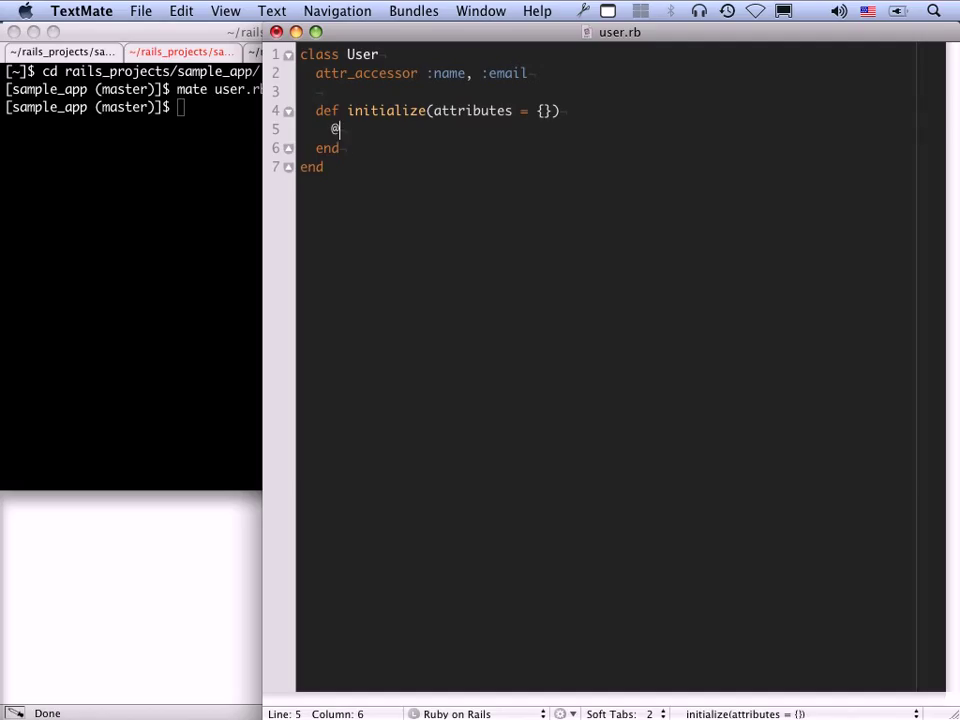
pyautogui.write('nam')
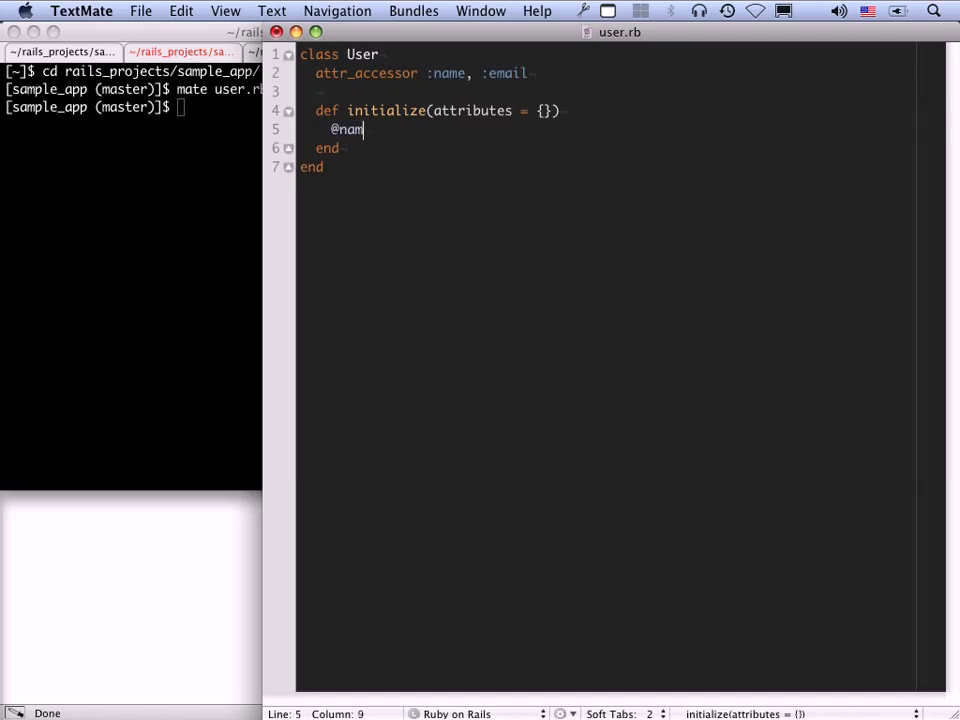
pyautogui.write('e')
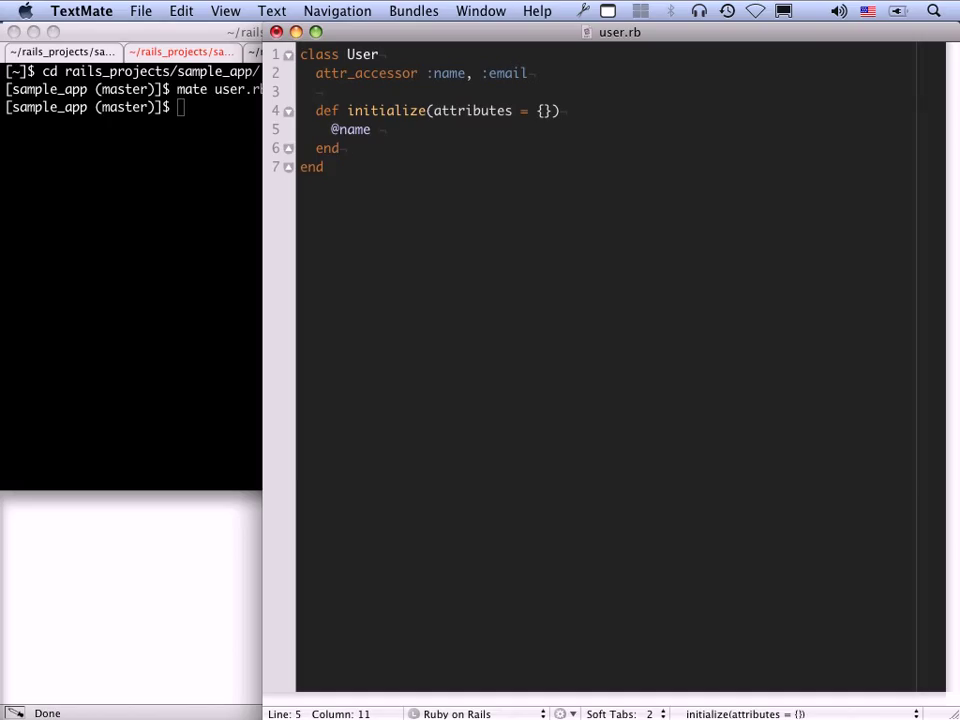
pyautogui.write('=')
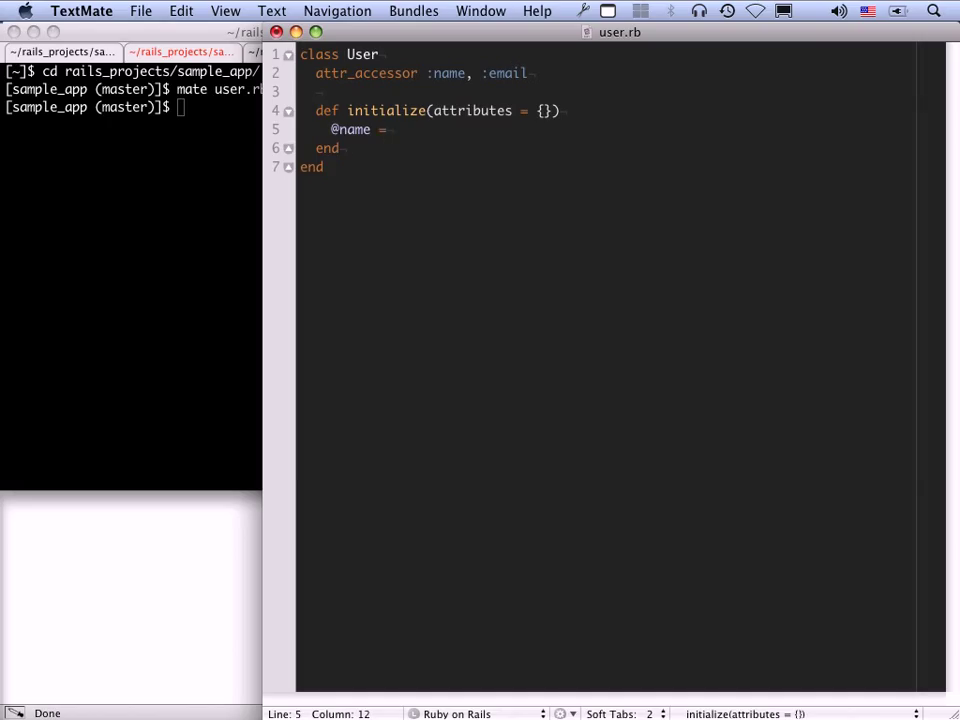
pyautogui.write('at')
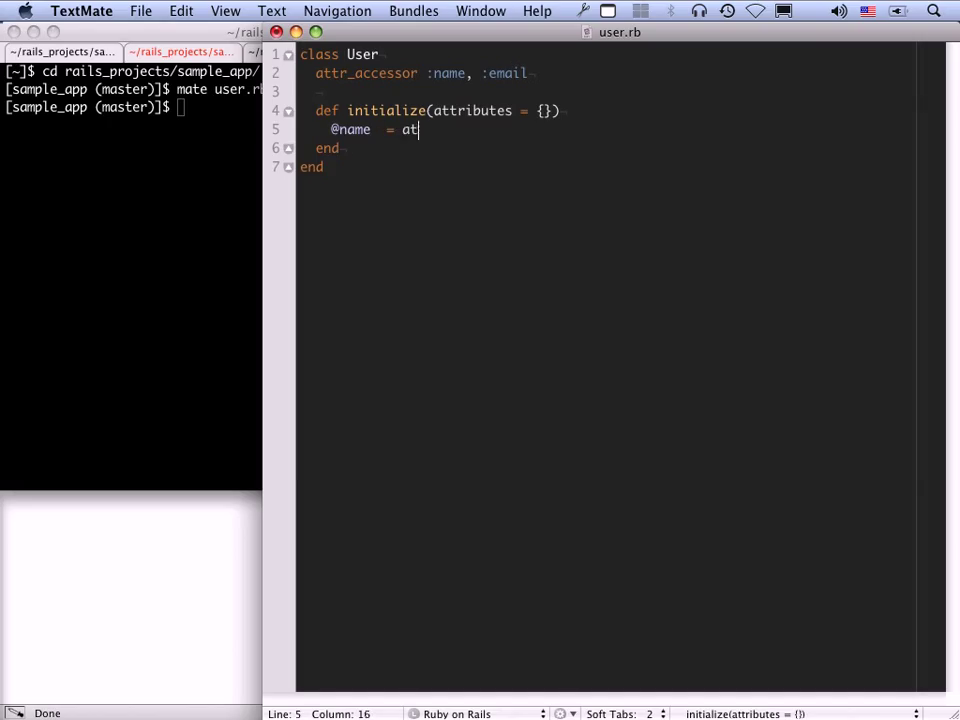
pyautogui.write('tributes')
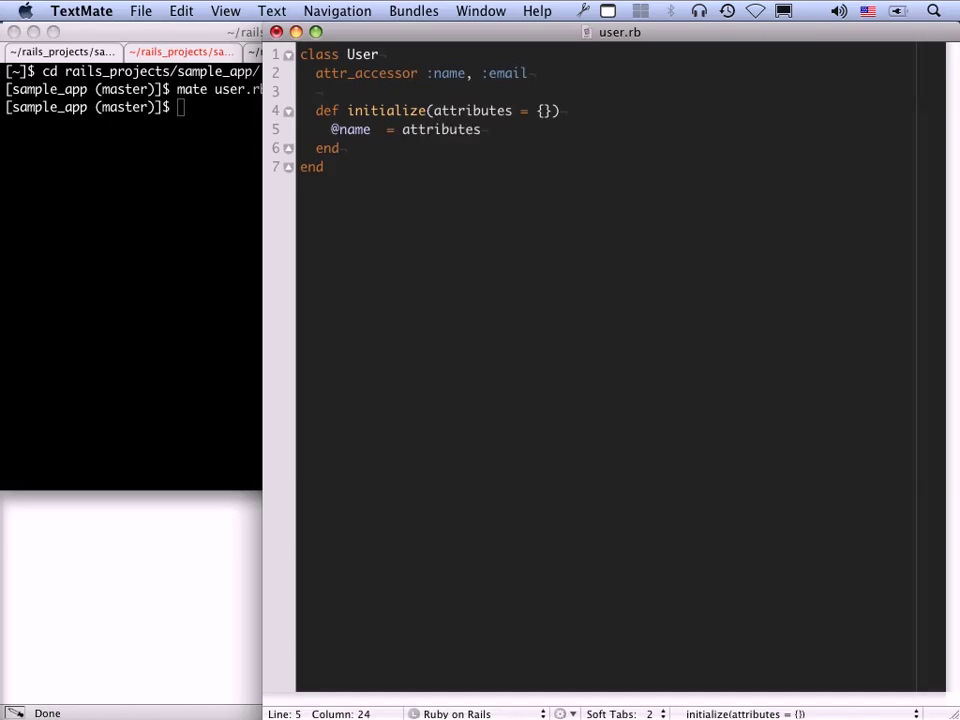
pyautogui.write('[:name]')
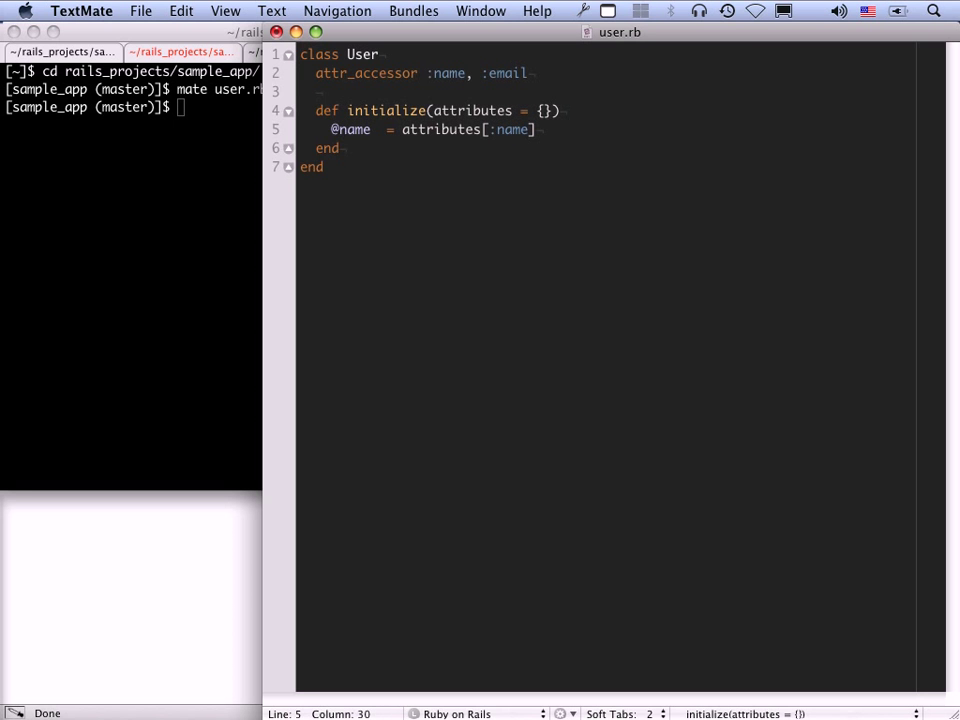
pyautogui.write('@email')
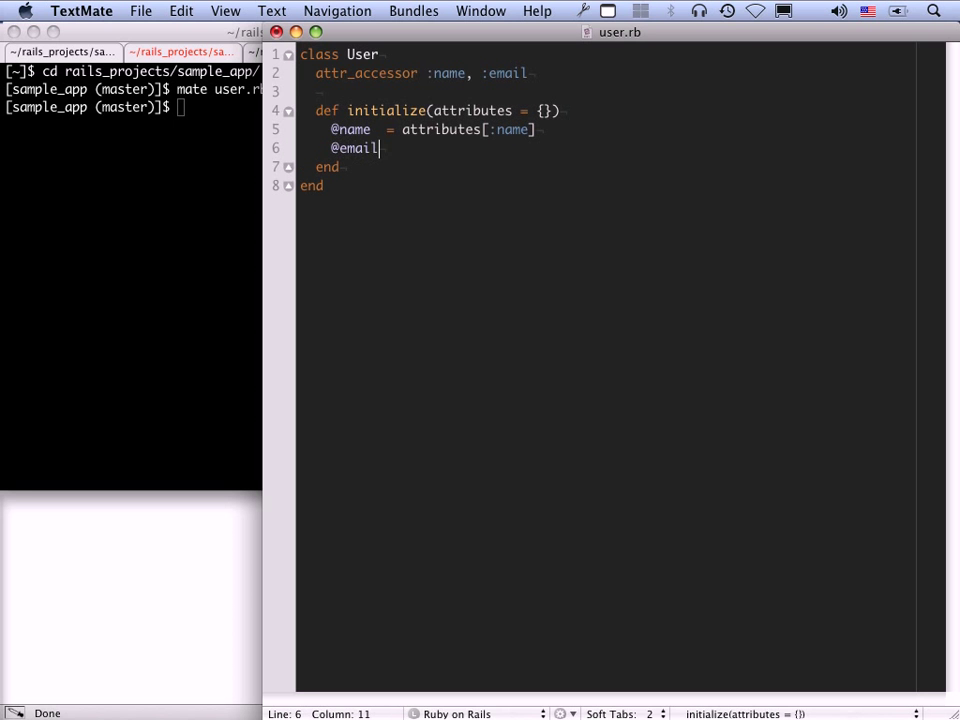
pyautogui.write('= attributes[]')
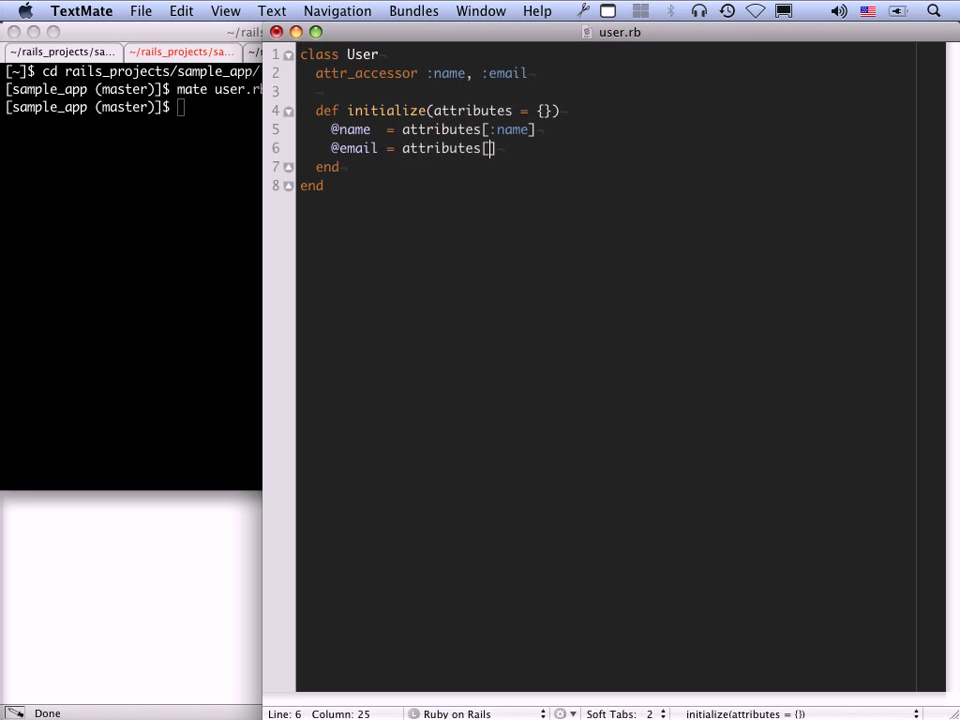
pyautogui.write(':')
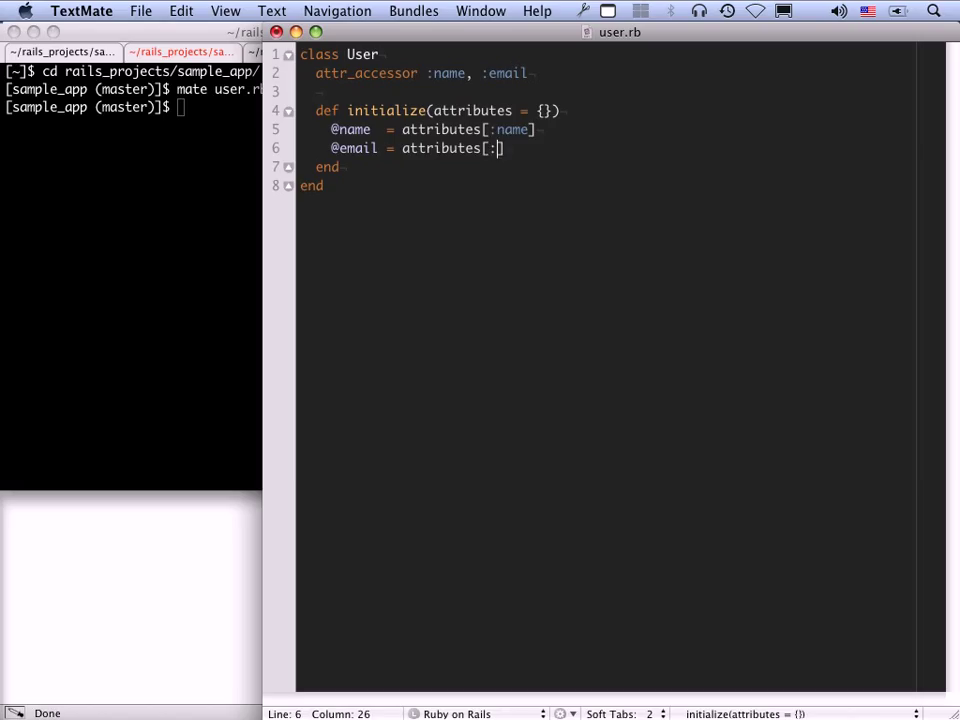
pyautogui.write('email')
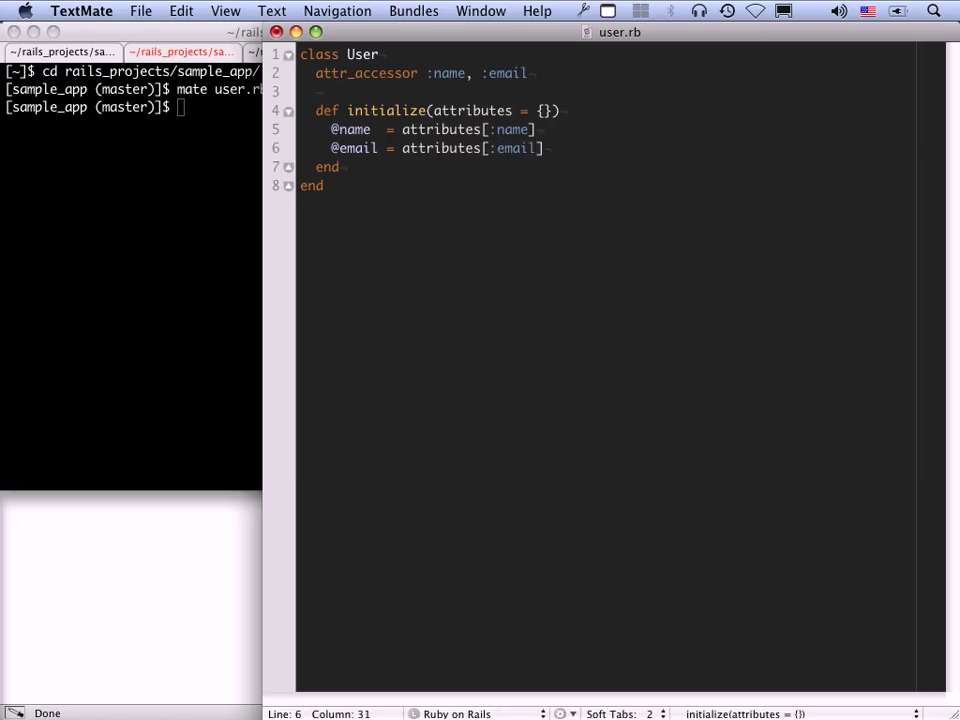
pyautogui.press('Return')
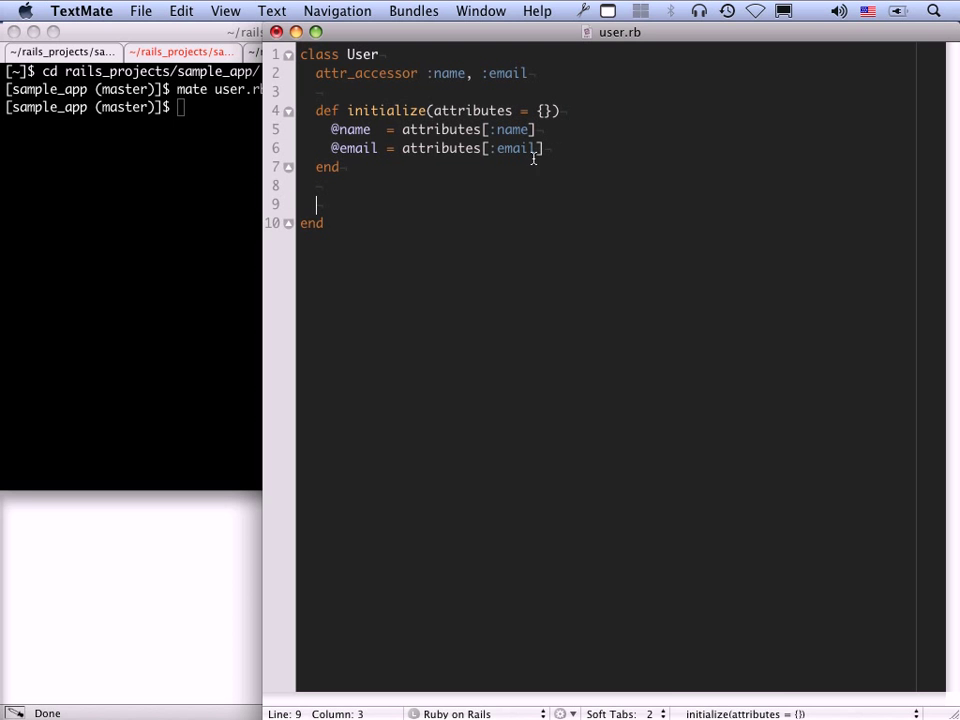
pyautogui.doubleClick(352, 129)
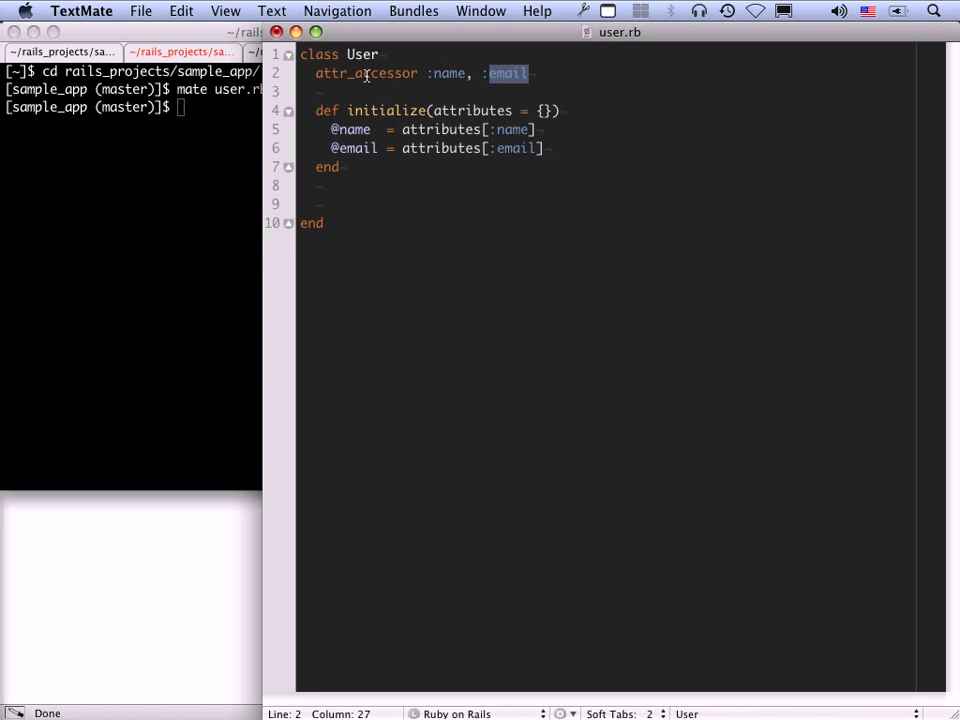
pyautogui.click(408, 73)
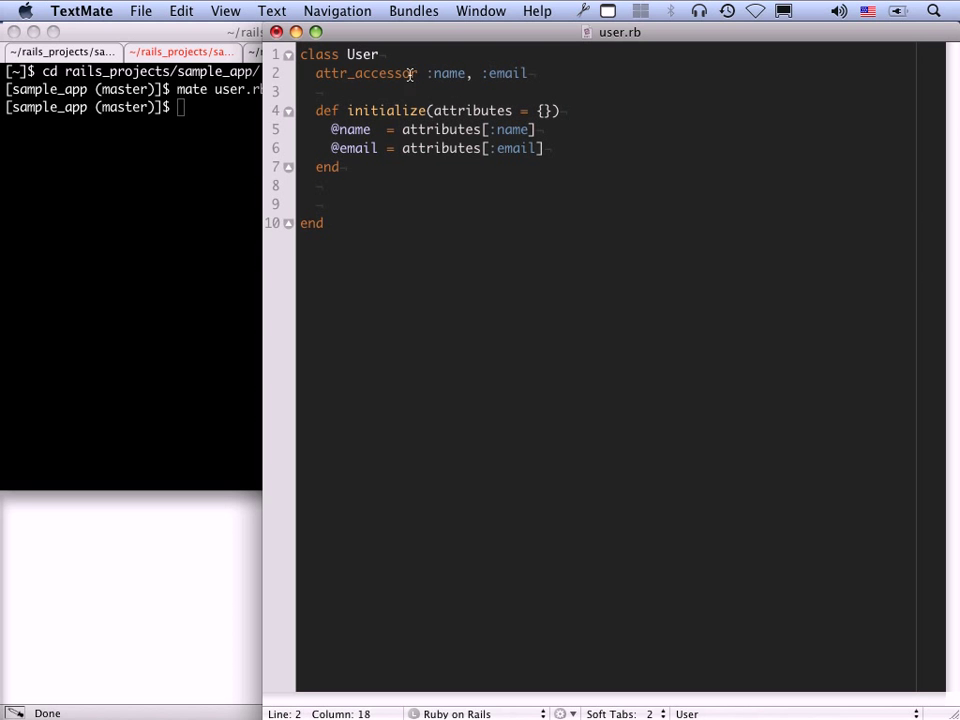
pyautogui.doubleClick(448, 73)
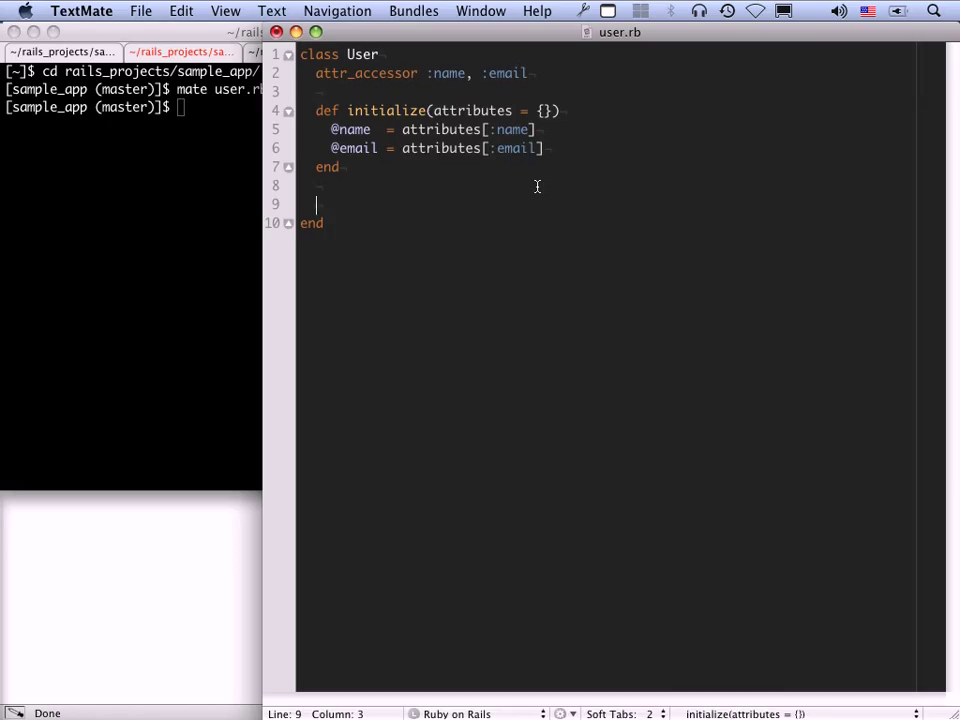
pyautogui.write('def method_name')
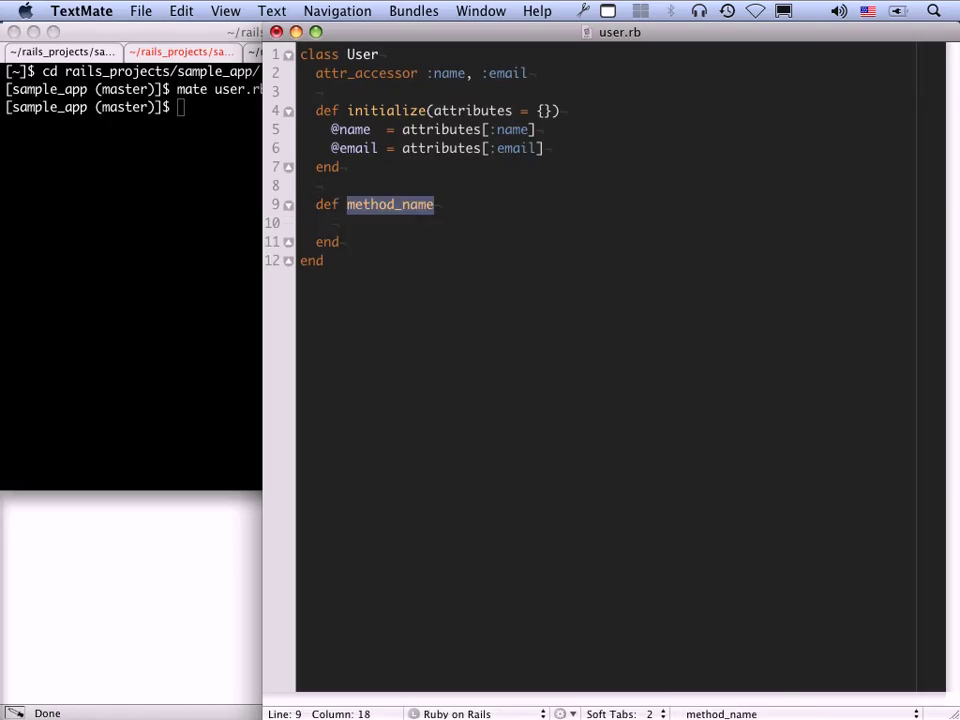
pyautogui.write('fo')
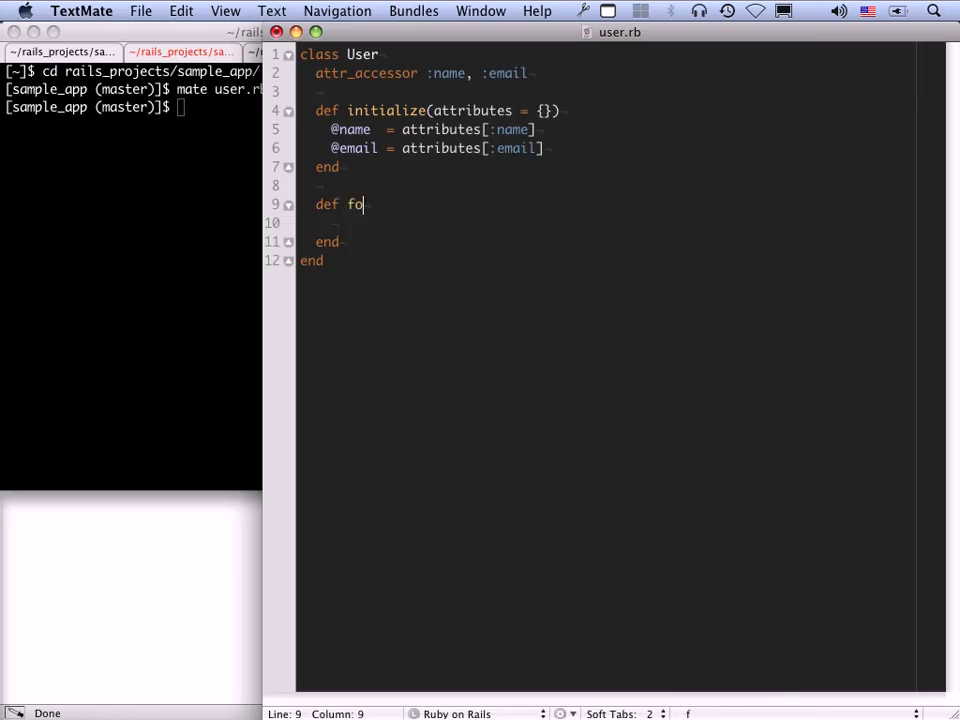
pyautogui.write('rmatted_')
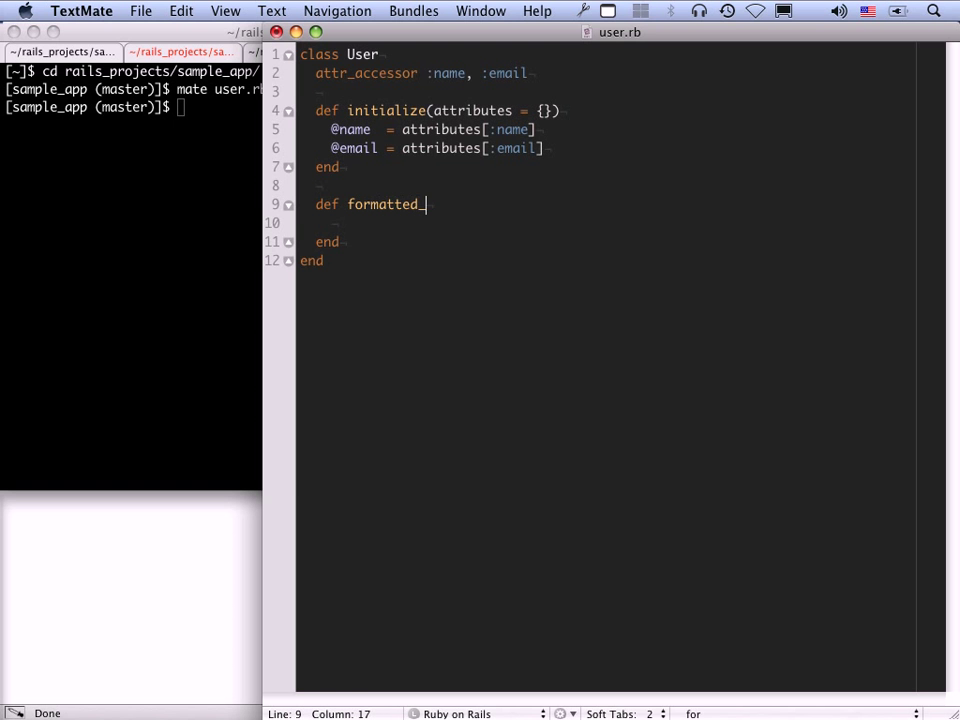
pyautogui.write('email')
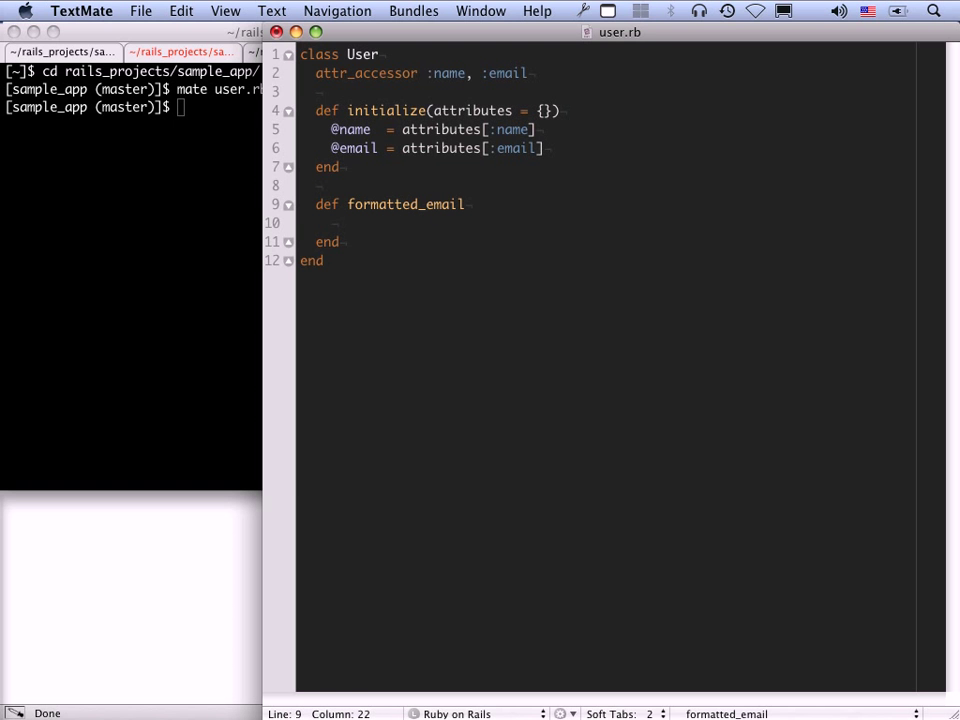
pyautogui.write('"*"')
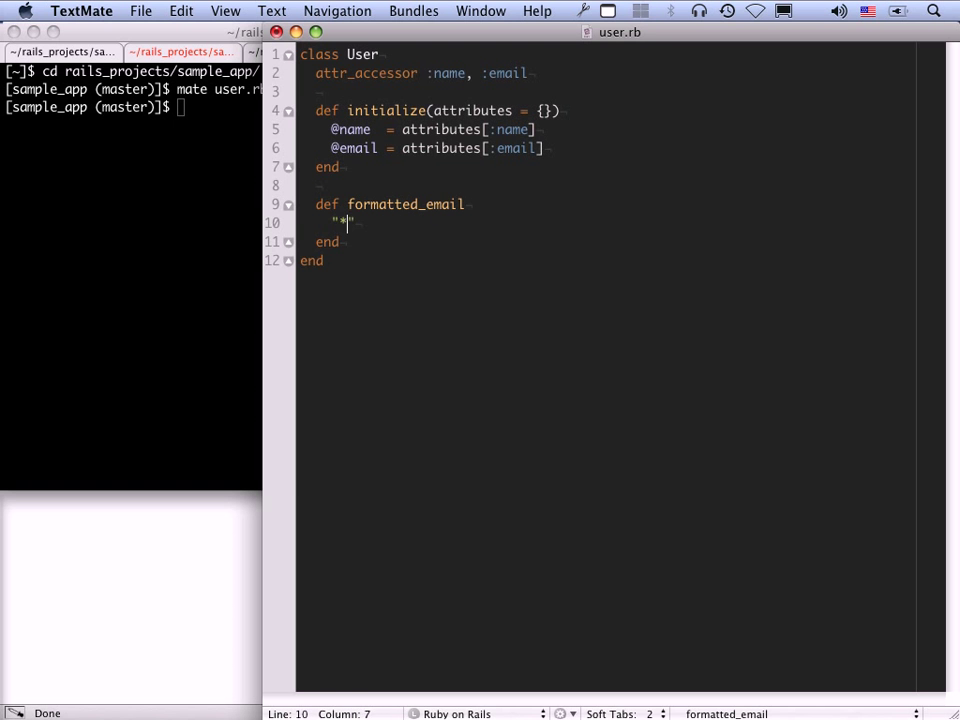
pyautogui.write('#{')
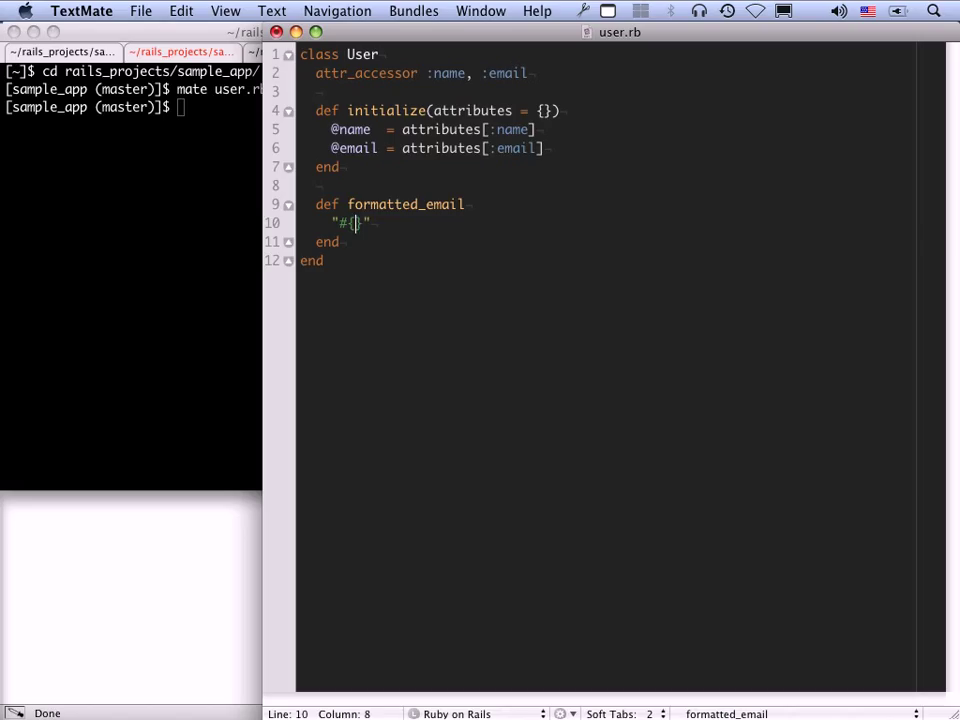
pyautogui.write('@name')
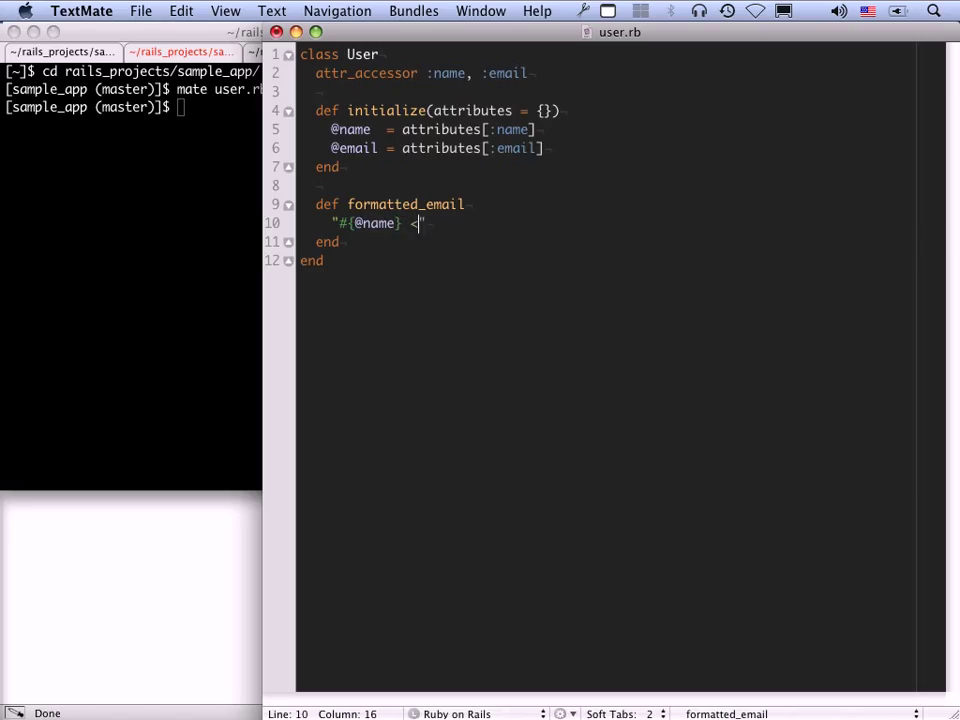
pyautogui.write('#{@}"')
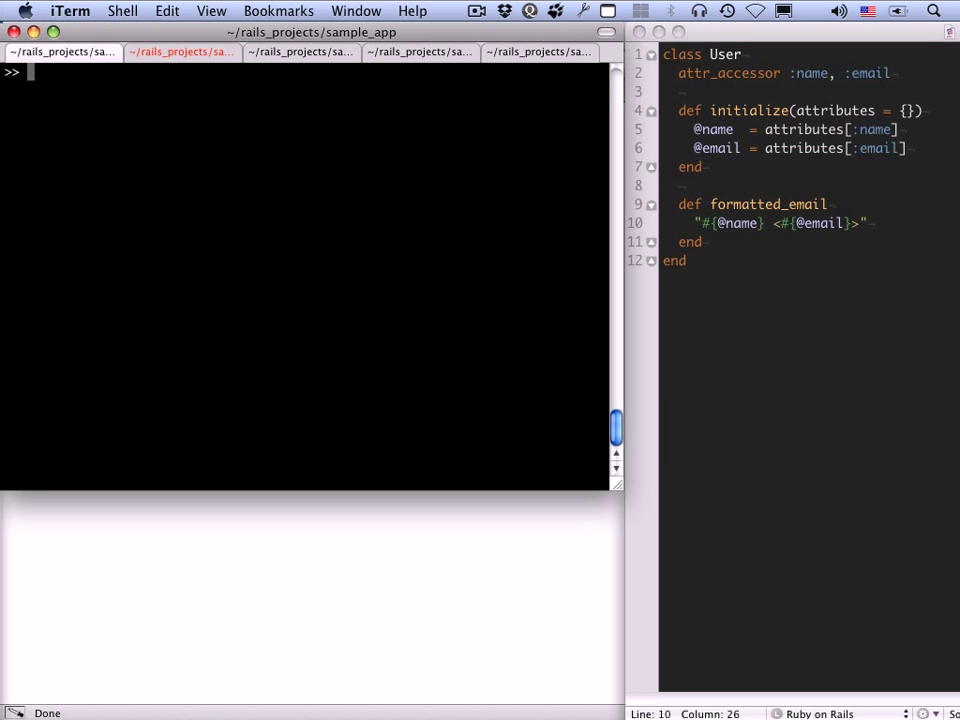
# - Load the User class in irb with require './user'
pyautogui.write('req')
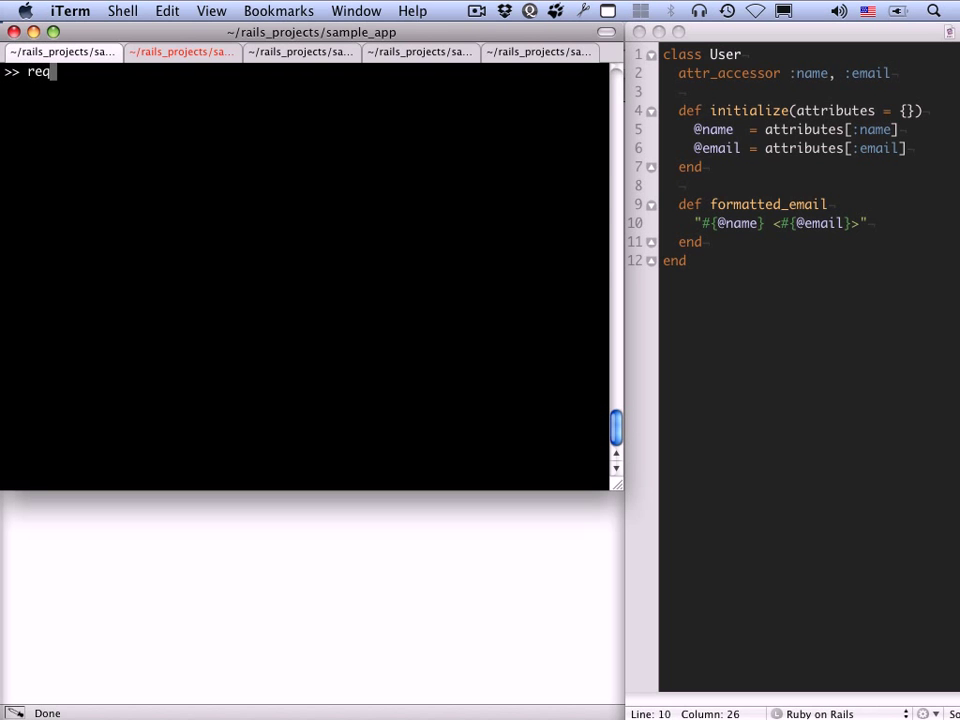
pyautogui.write("uire '")
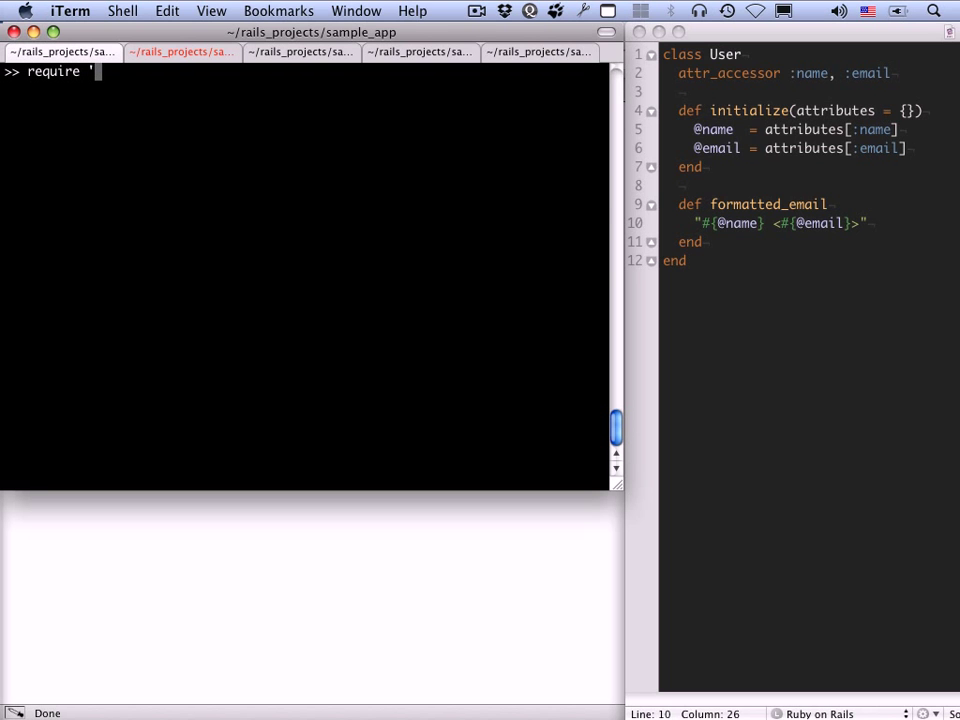
pyautogui.write('.')
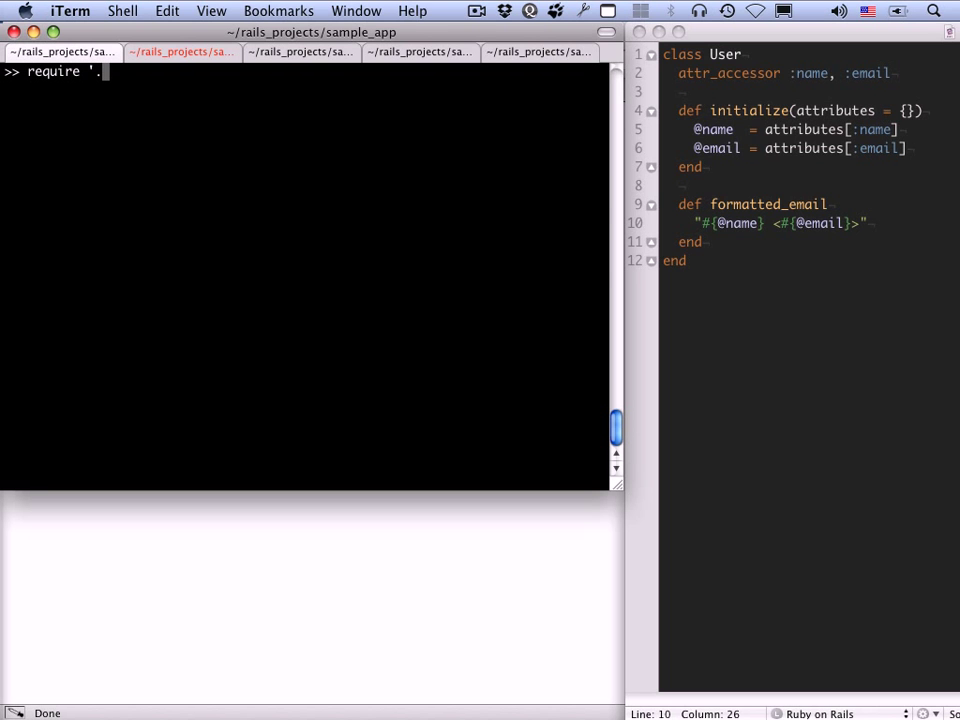
pyautogui.write('/user')
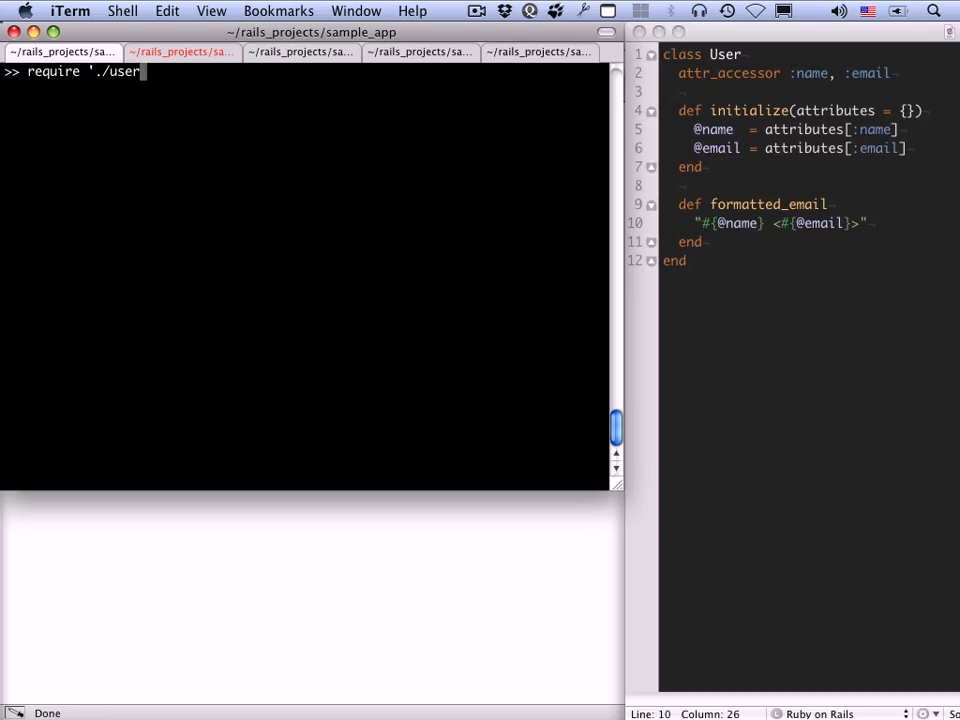
pyautogui.write("'")
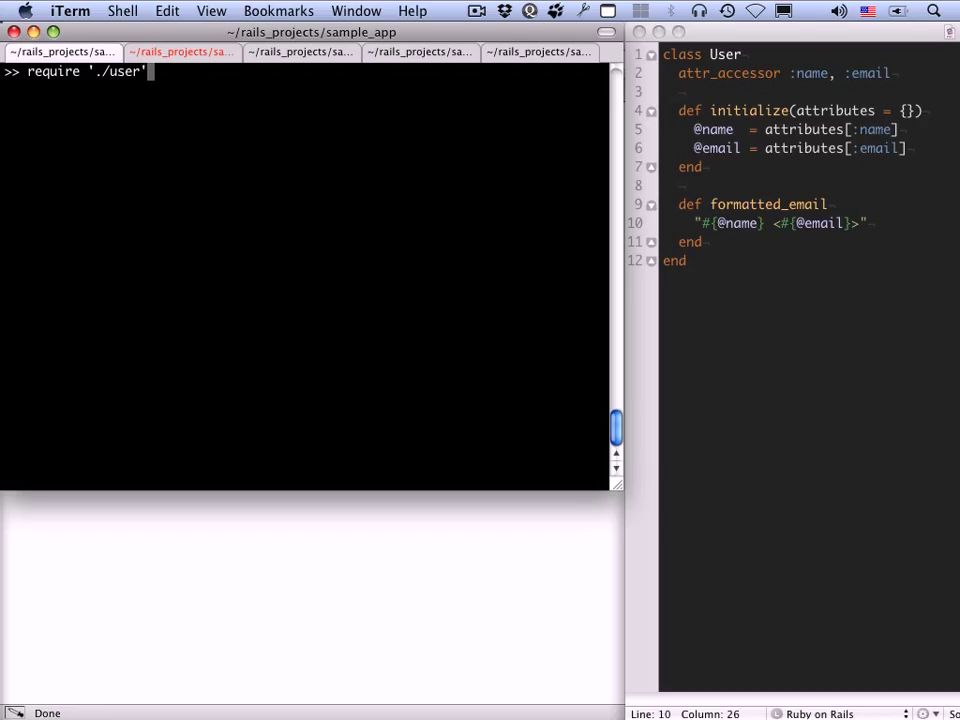
pyautogui.write('user = User')
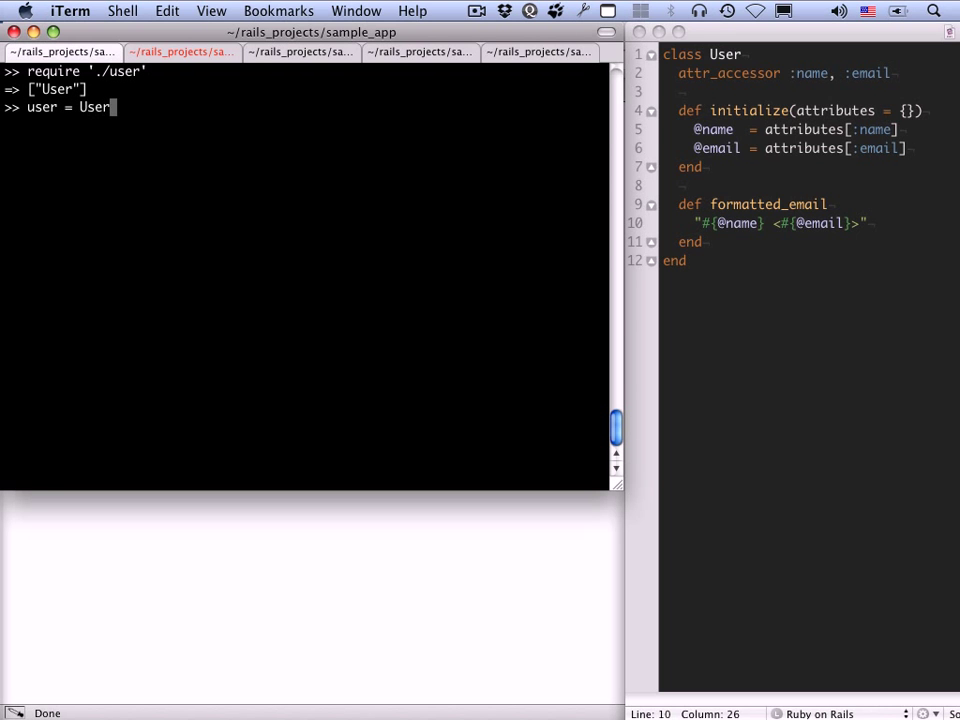
pyautogui.write('.new(')
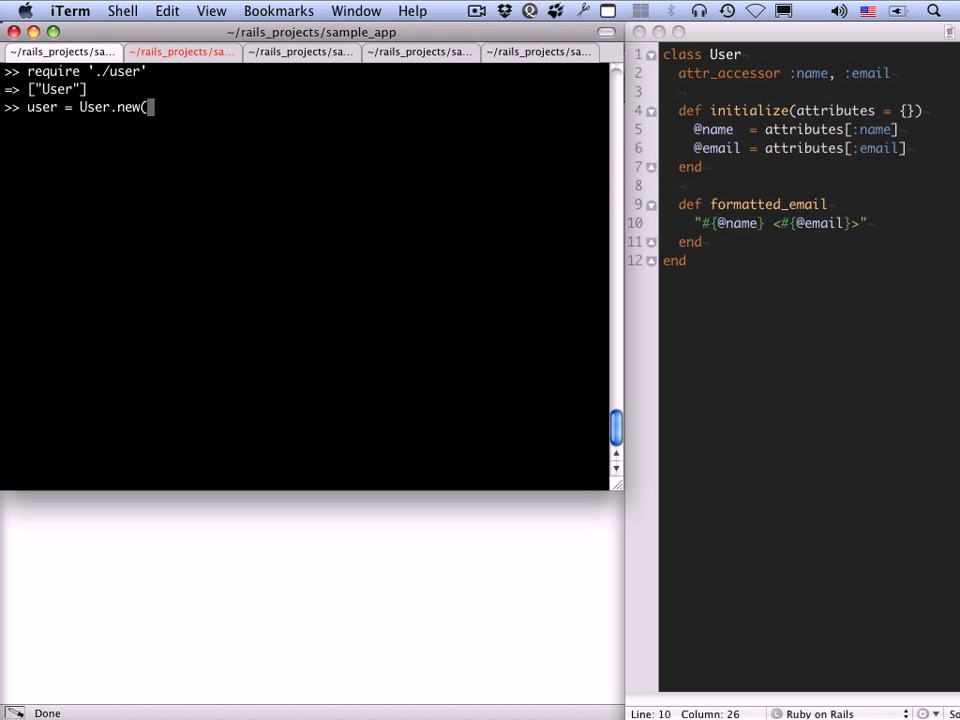
pyautogui.write(':n')
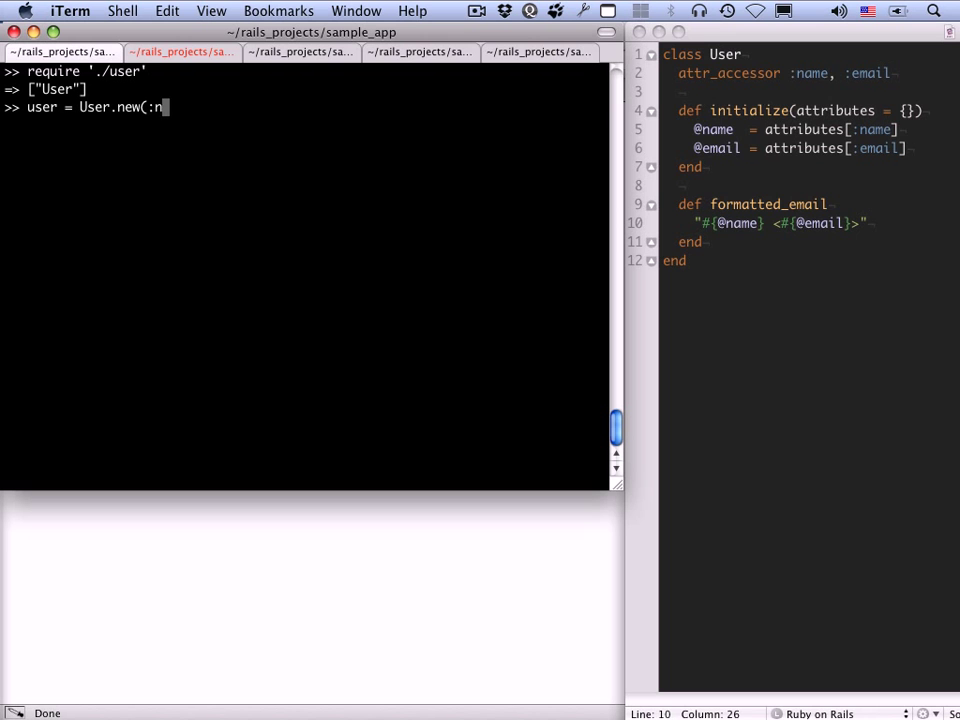
pyautogui.write('ame =>')
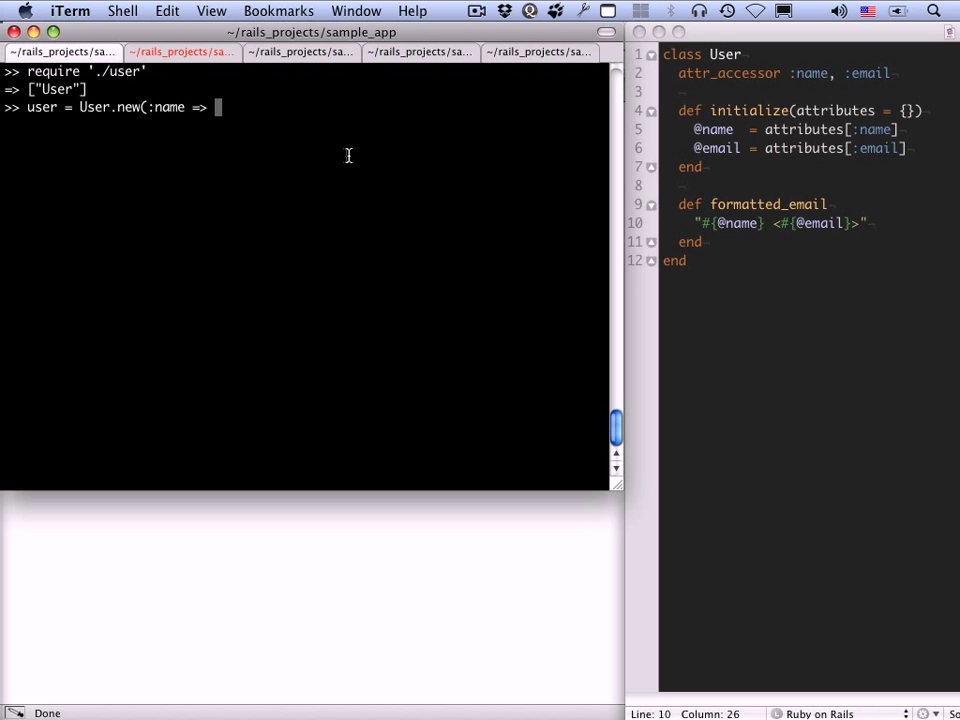
pyautogui.write('"Mi')
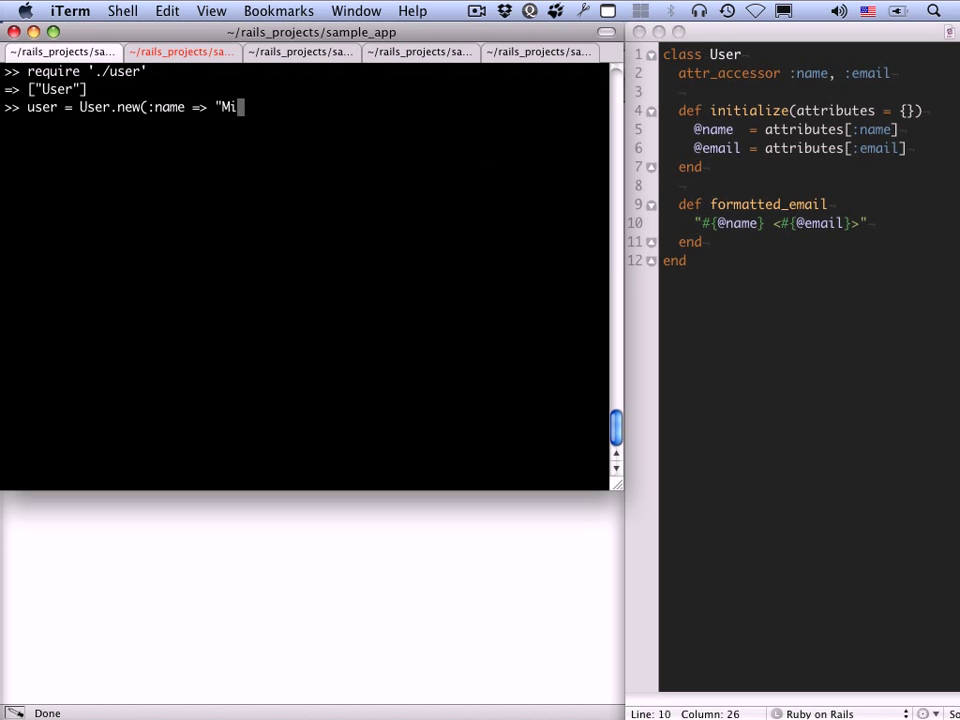
pyautogui.write('chael Hartl", :ema')
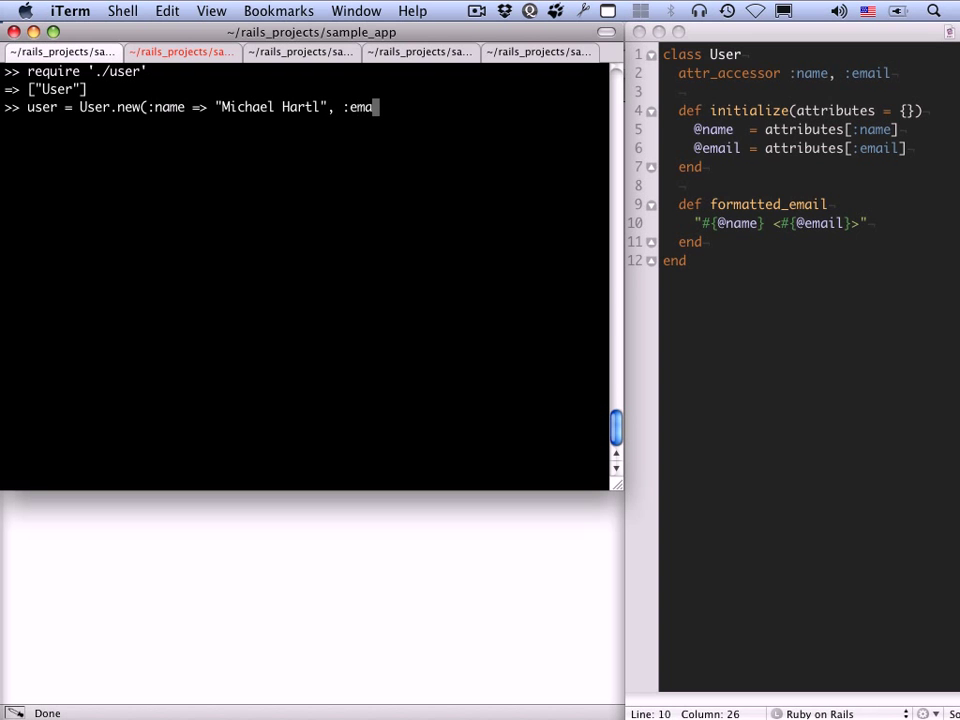
pyautogui.write('il => "')
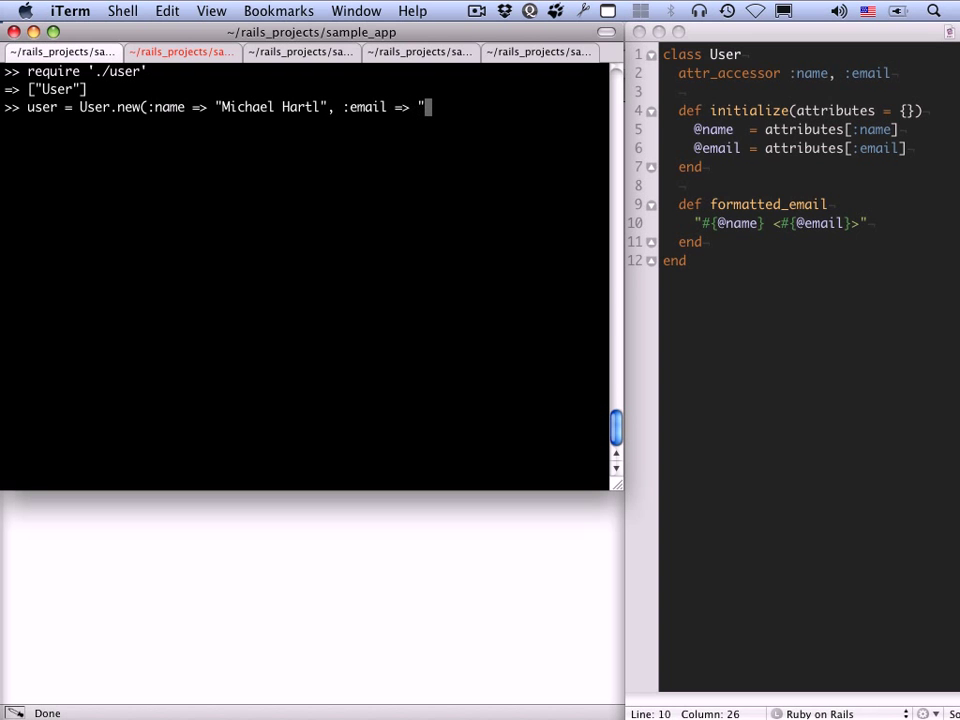
pyautogui.write('michael@ex')
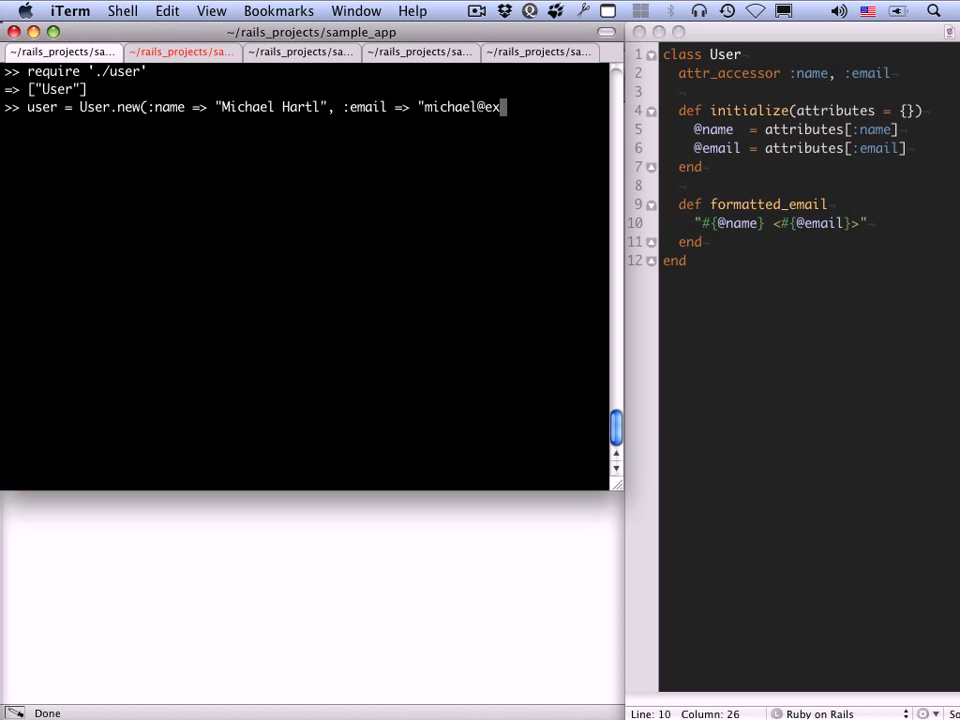
pyautogui.write('ample.com"')
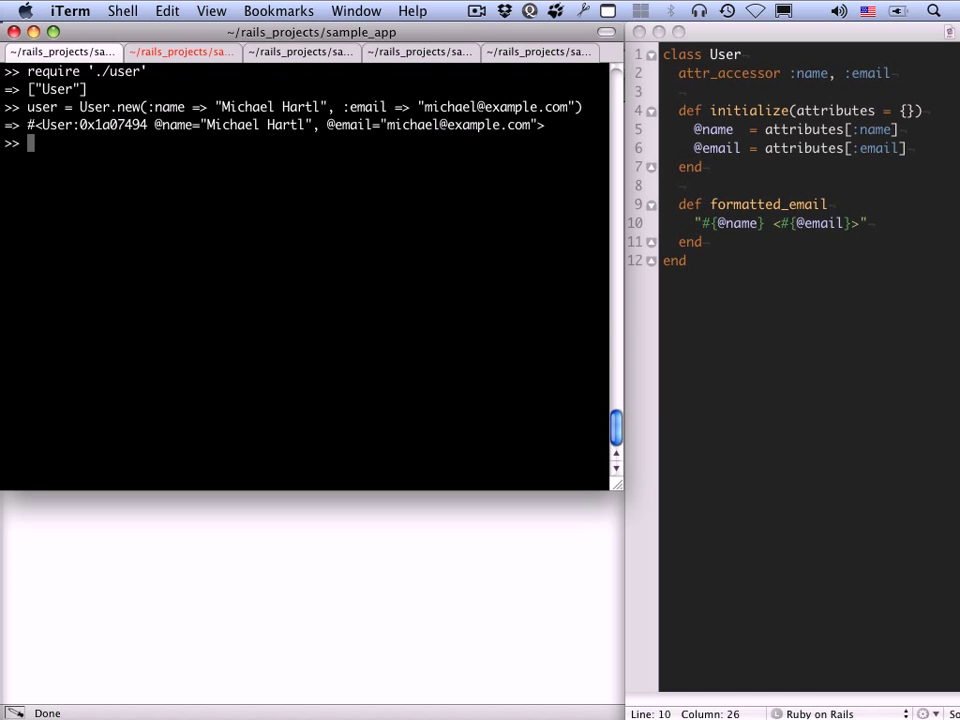
# - Display the console user's name with user.name
pyautogui.write('user.')
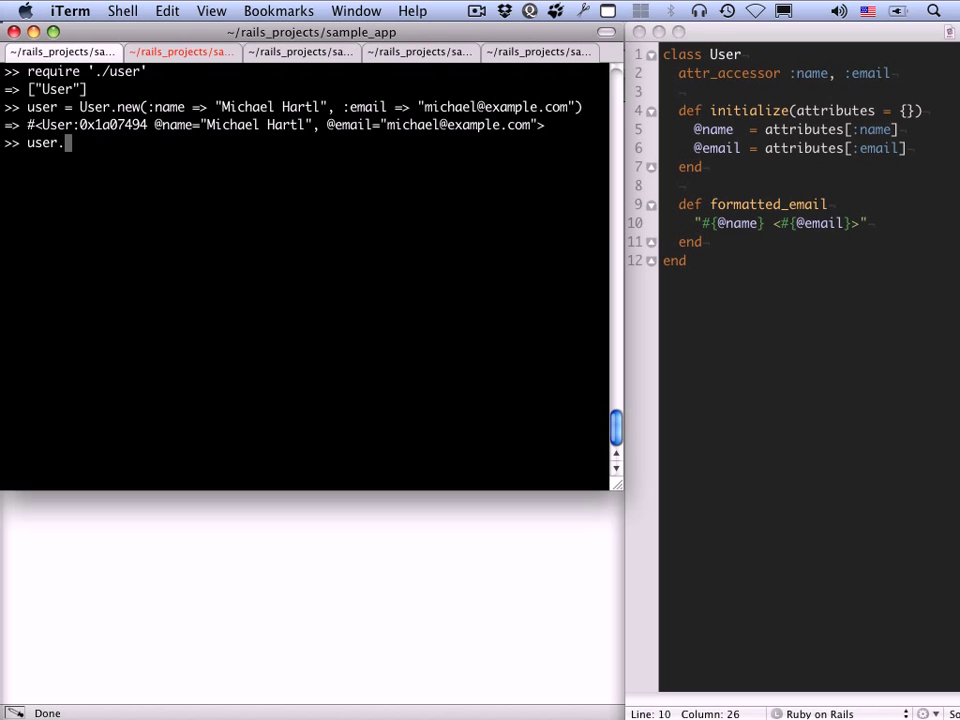
pyautogui.write('name')
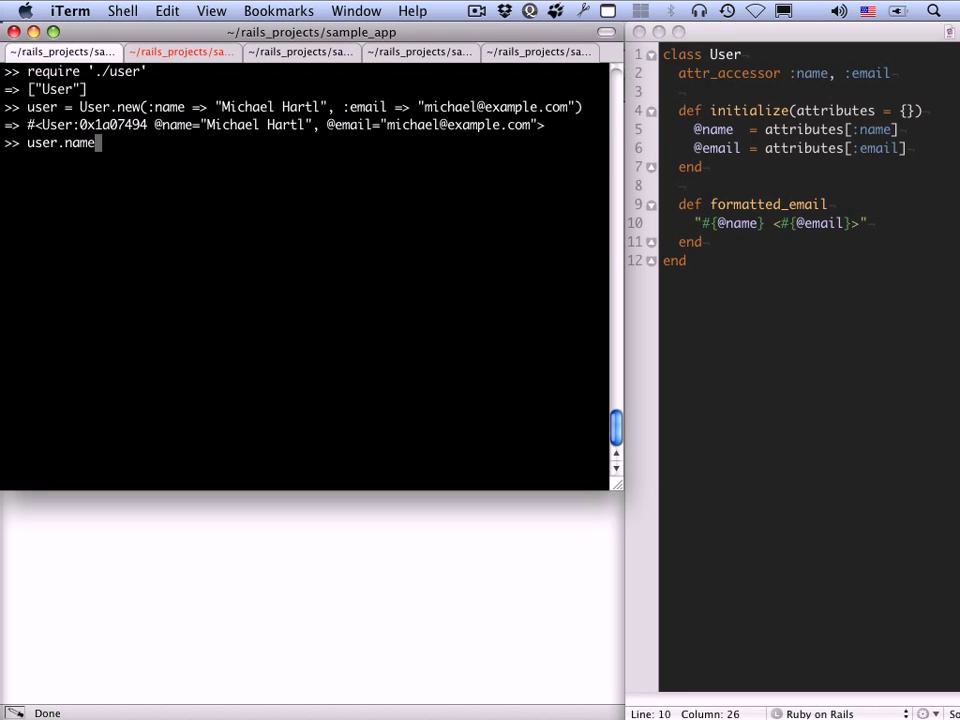
pyautogui.press('Return')
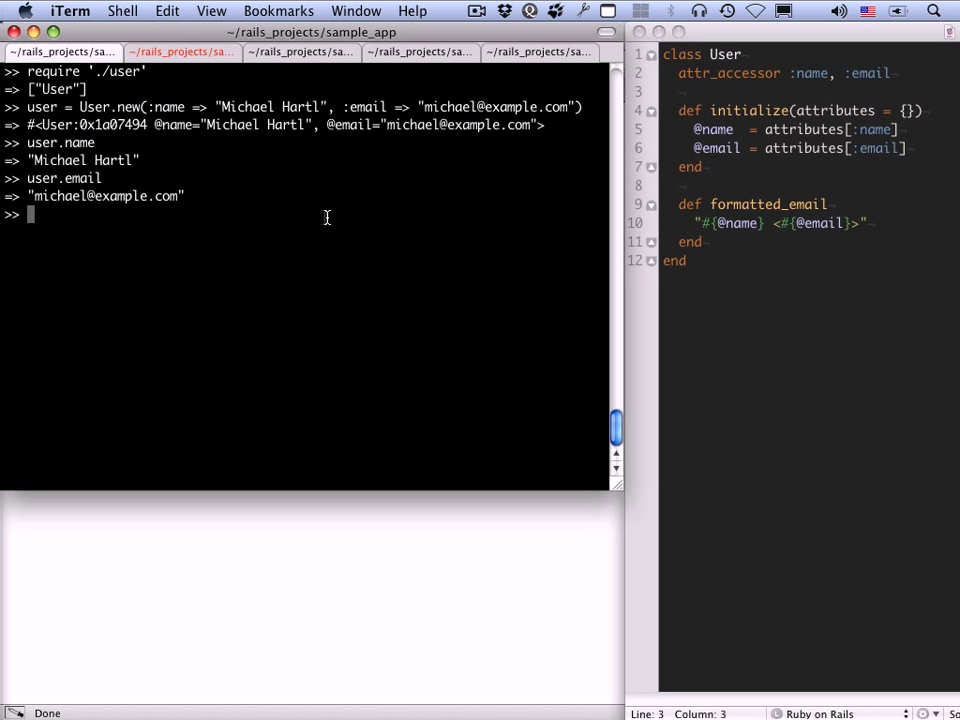
pyautogui.write('user.email =')
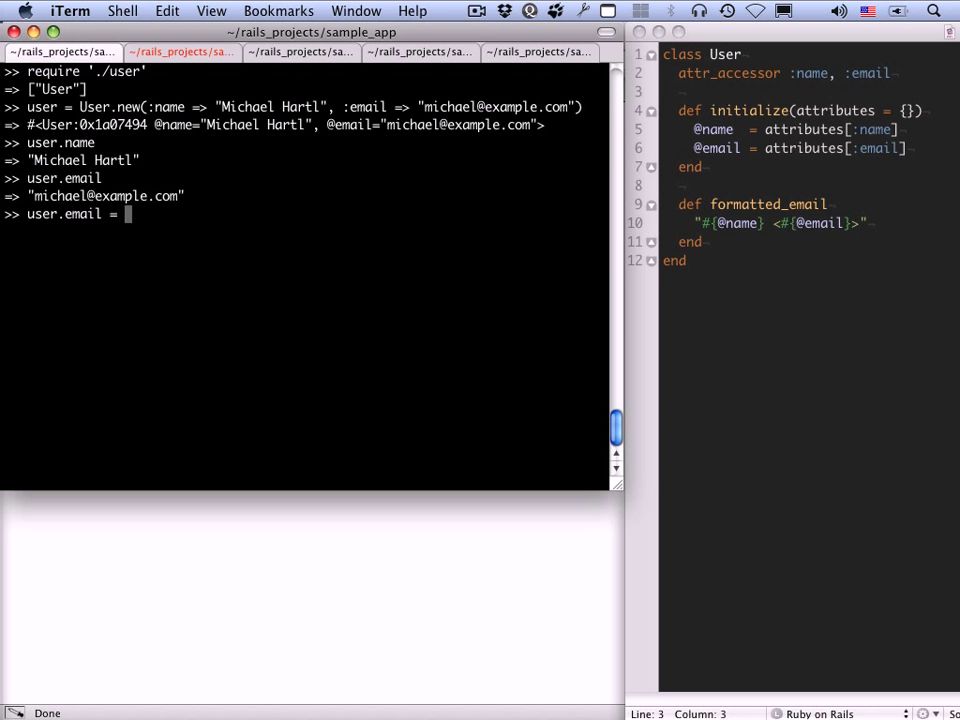
pyautogui.write('"michael@ex')
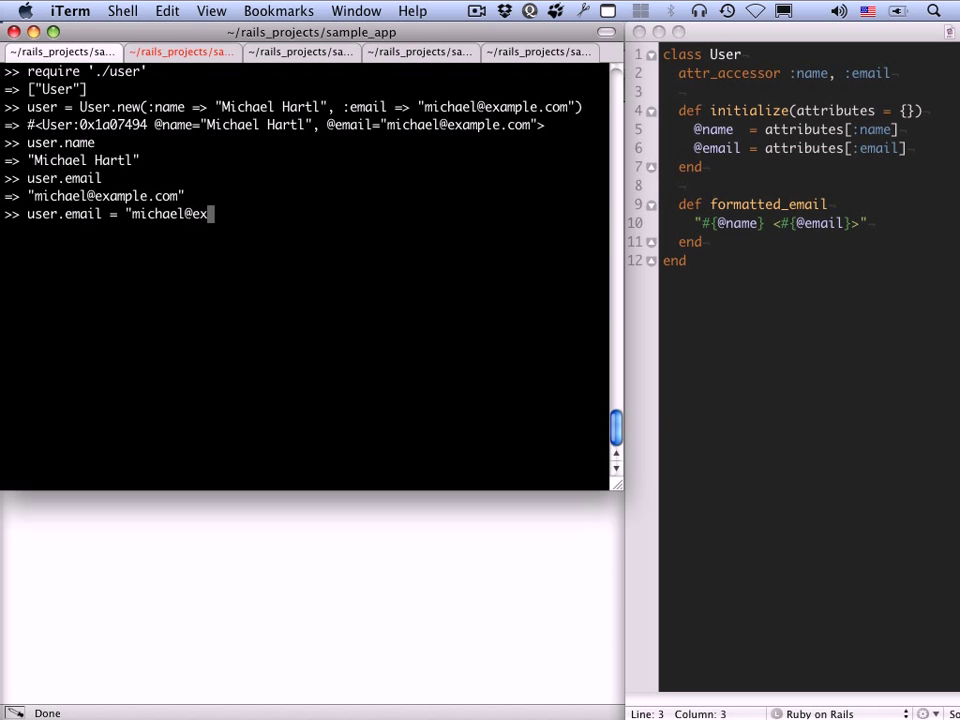
pyautogui.write('ample.edu')
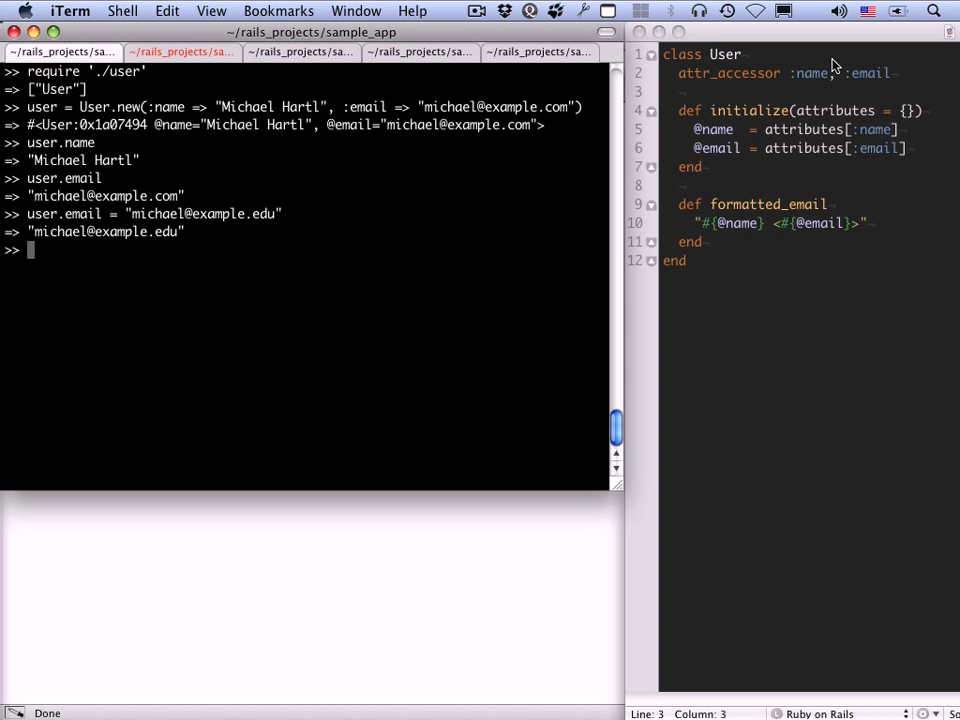
pyautogui.moveTo(416, 200)
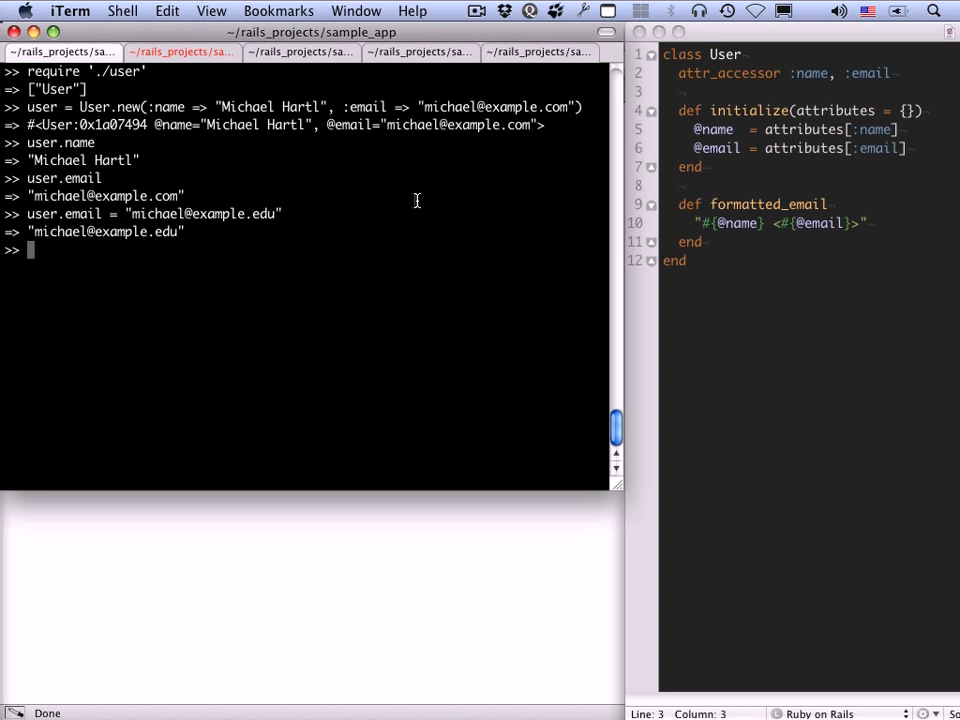
pyautogui.moveTo(414, 191)
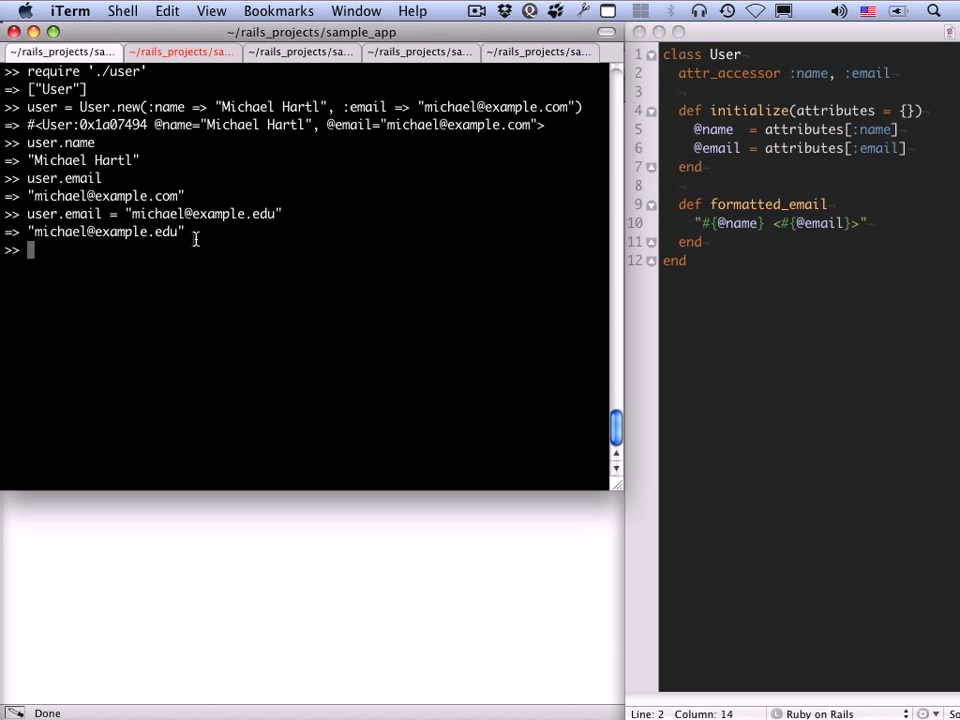
pyautogui.write('user')
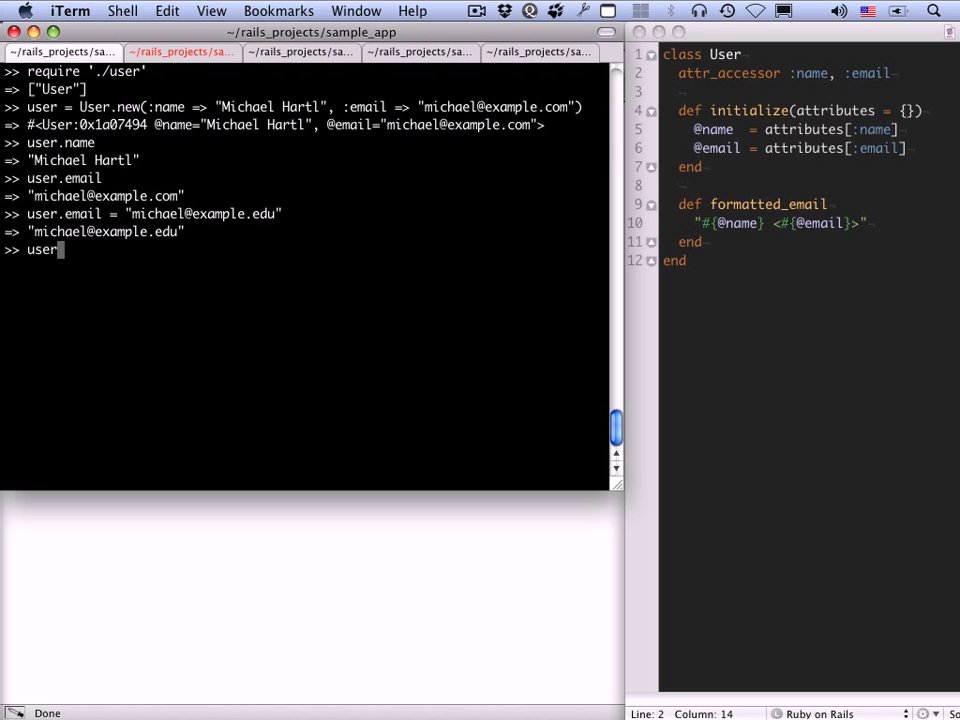
pyautogui.write('.formatted_email')
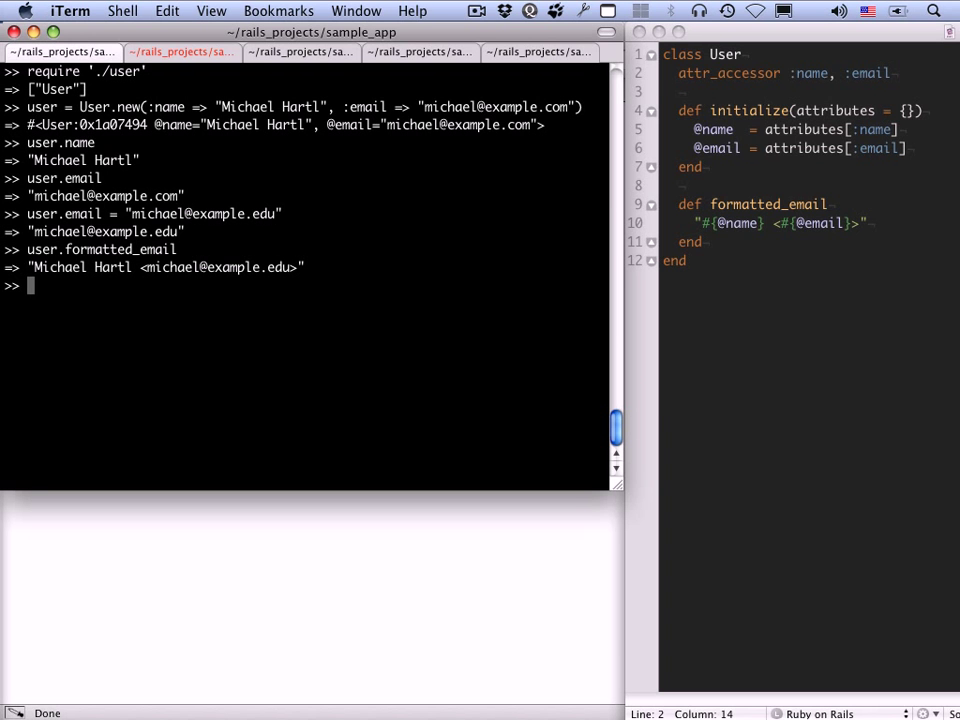
pyautogui.write('params = {')
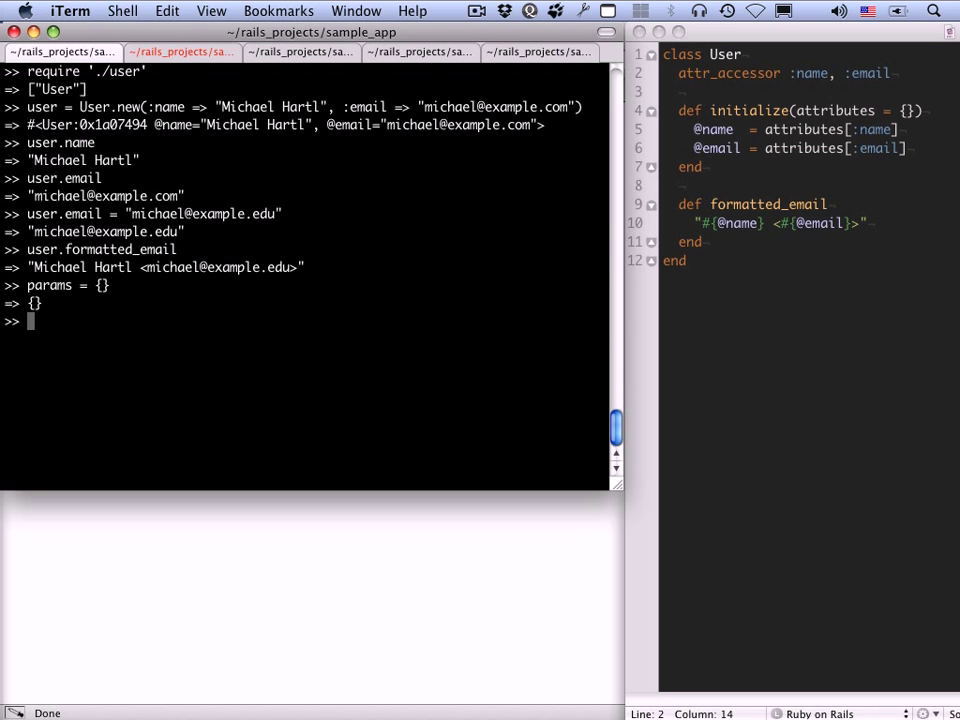
pyautogui.write('param')
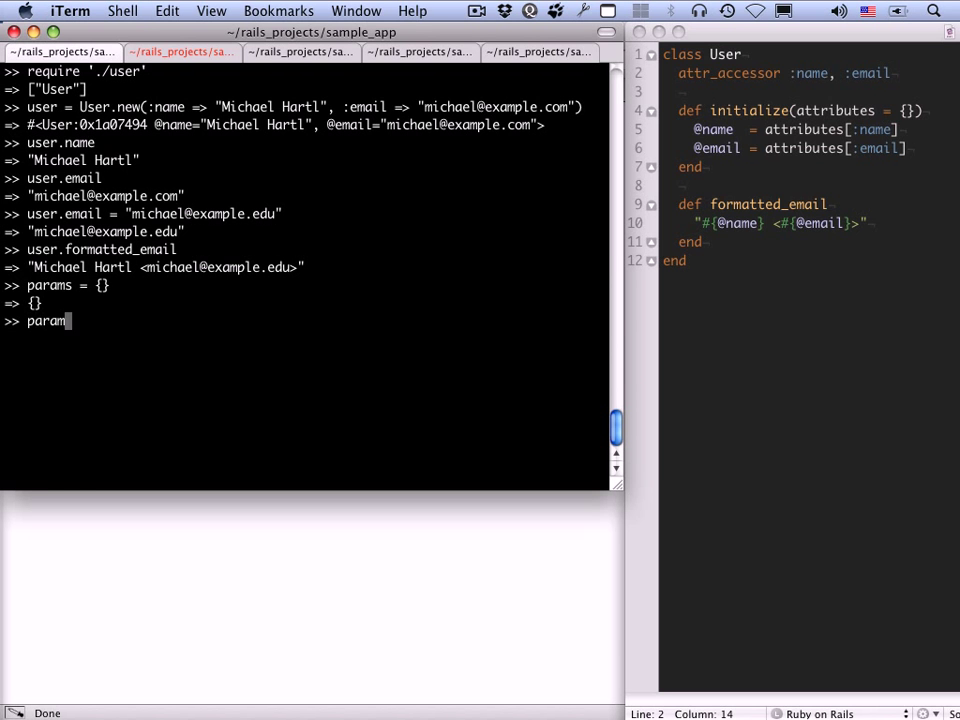
pyautogui.write('s[:user')
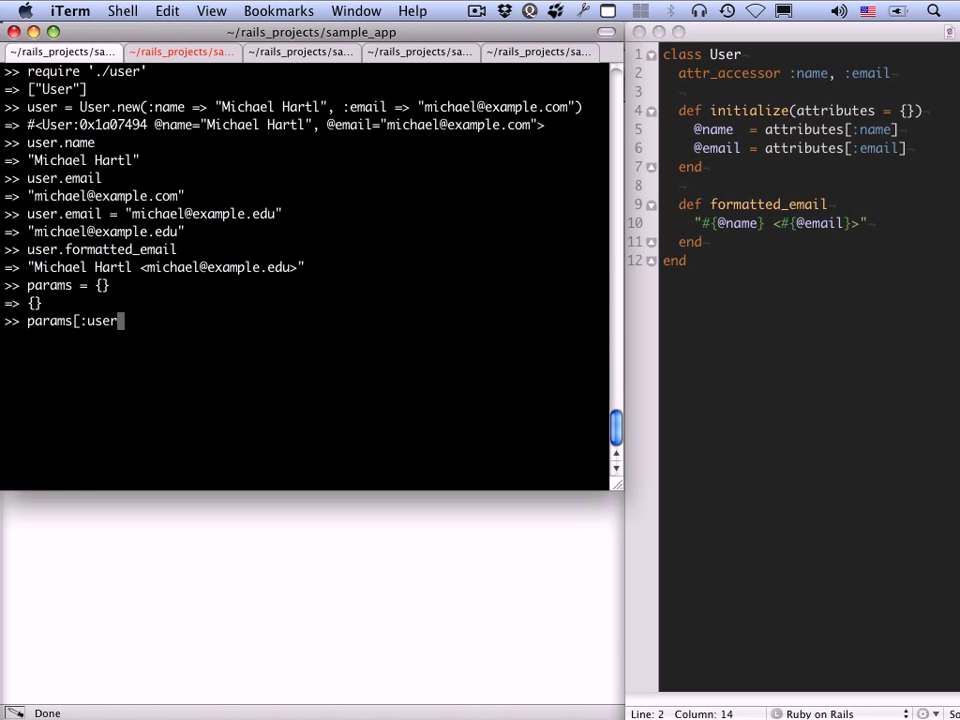
pyautogui.write('] =')
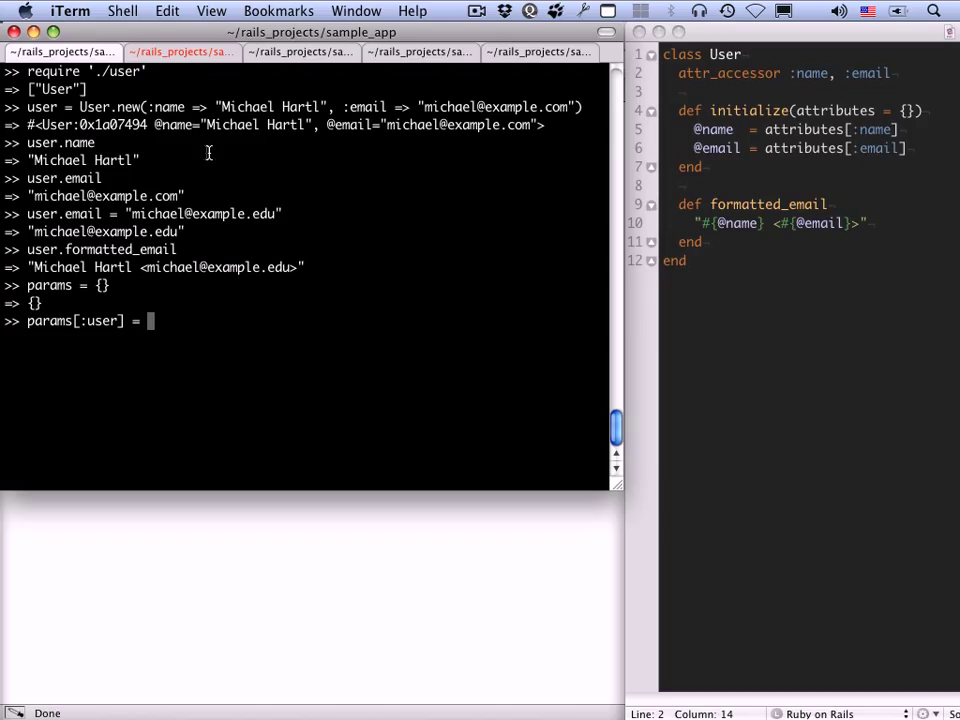
pyautogui.write('{ }')
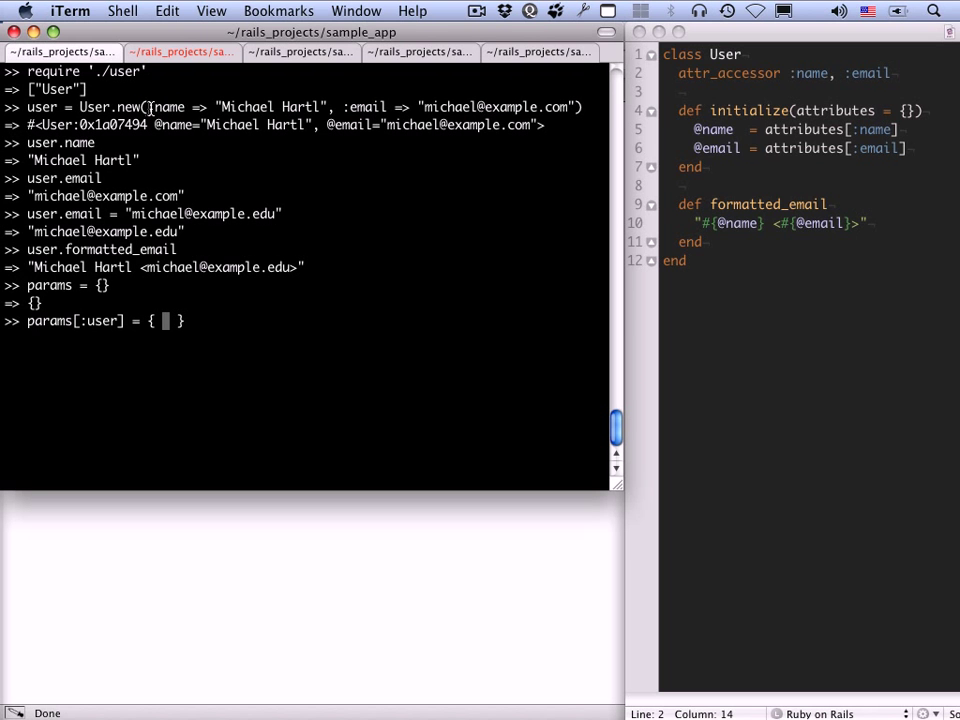
pyautogui.moveTo(148, 107); pyautogui.dragTo(565, 107)
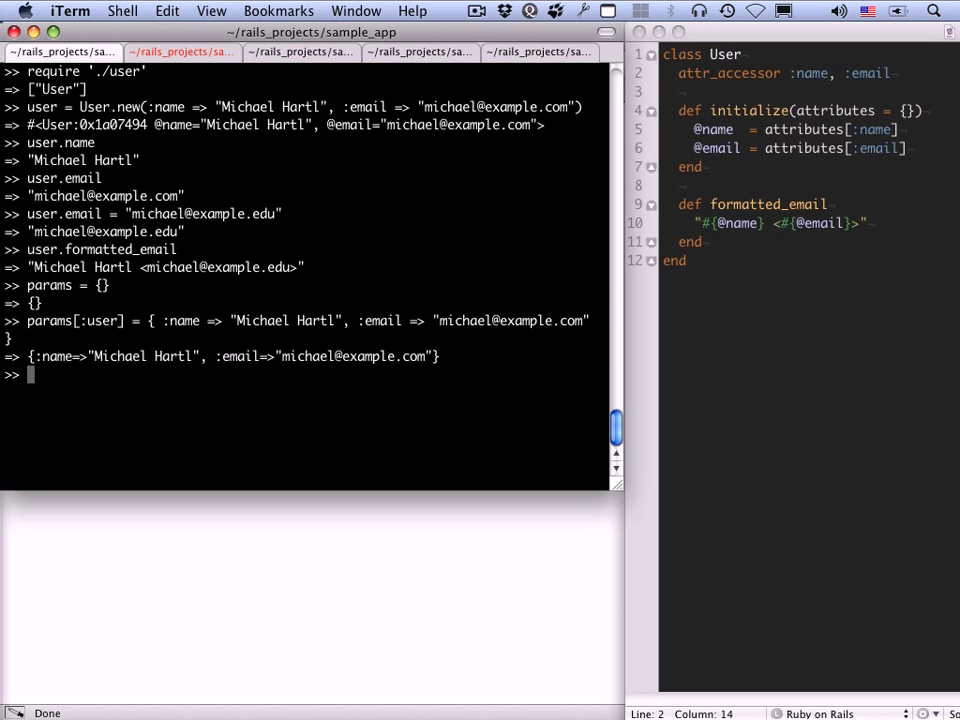
pyautogui.write('params')
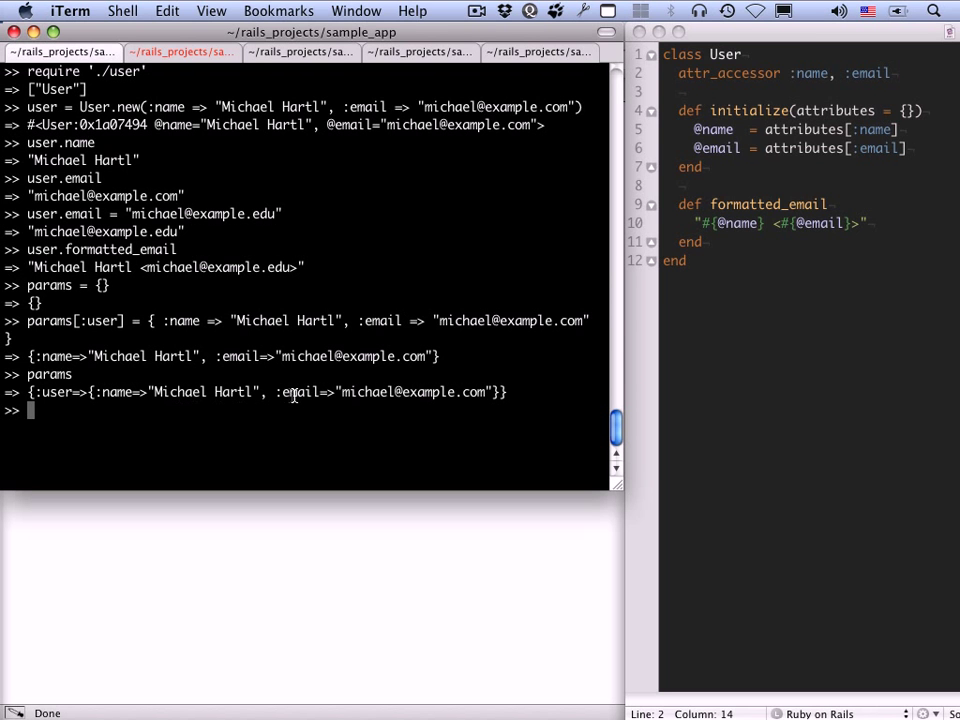
pyautogui.moveTo(396, 388)
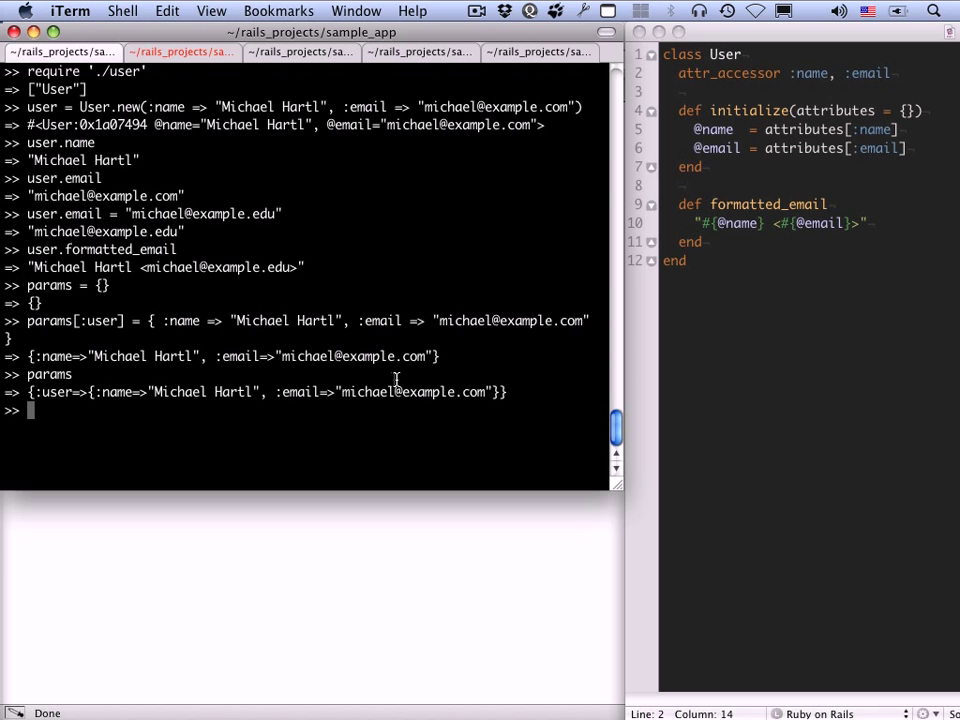
pyautogui.write('user')
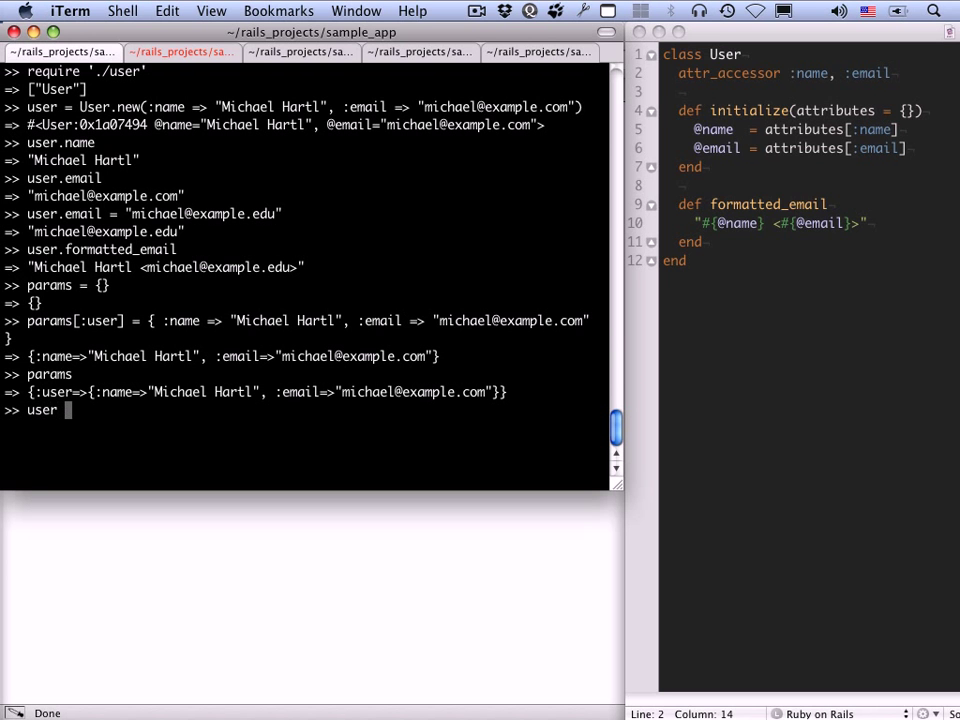
pyautogui.write('= U')
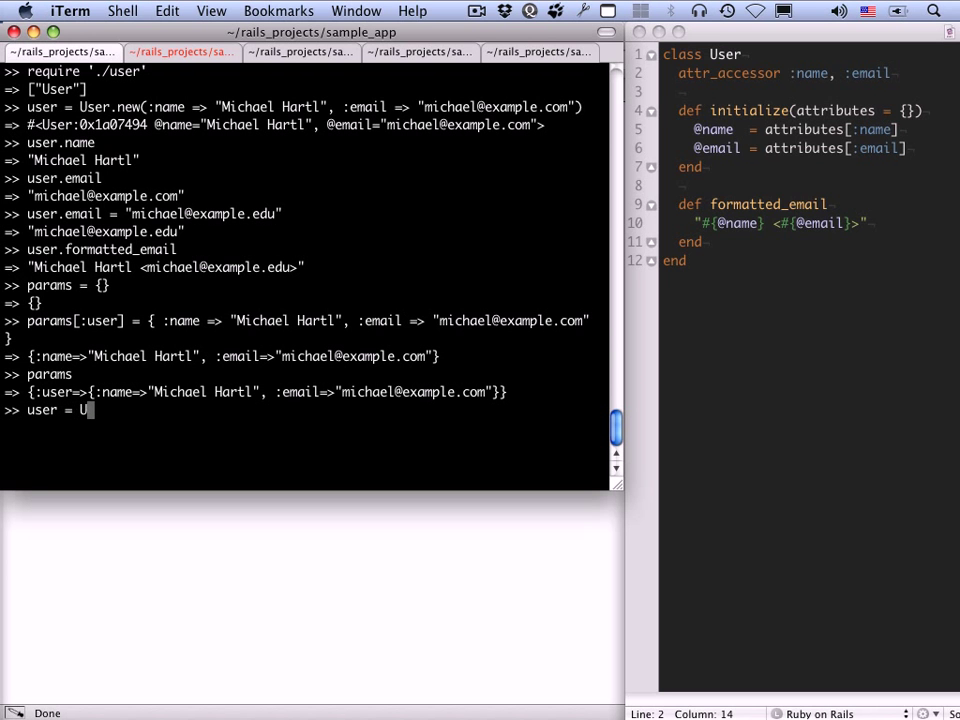
pyautogui.write('ser.new')
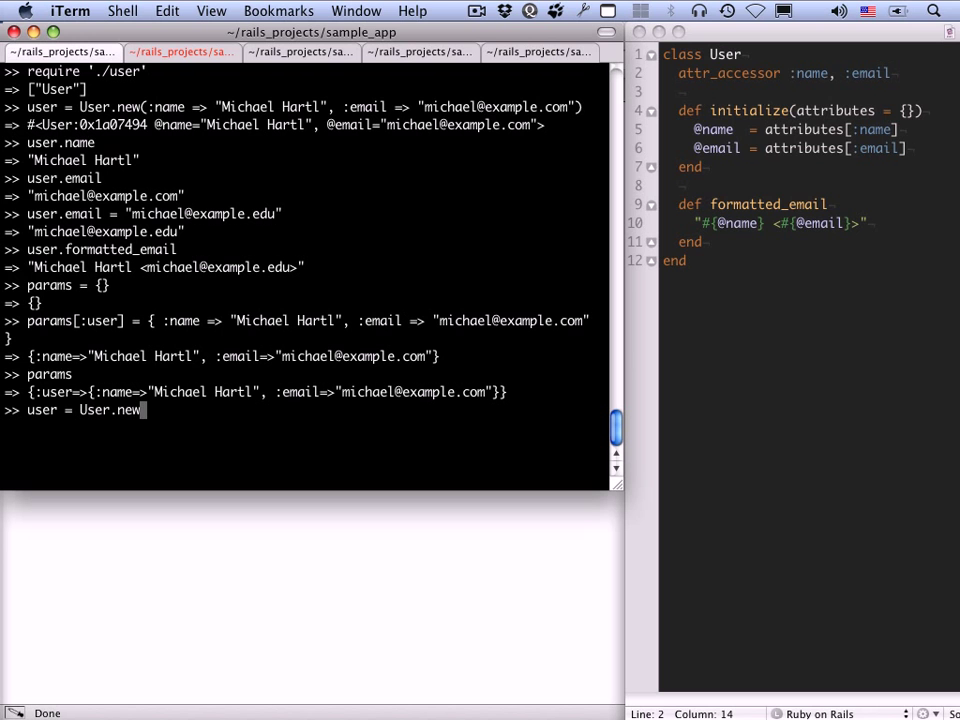
pyautogui.write('(param')
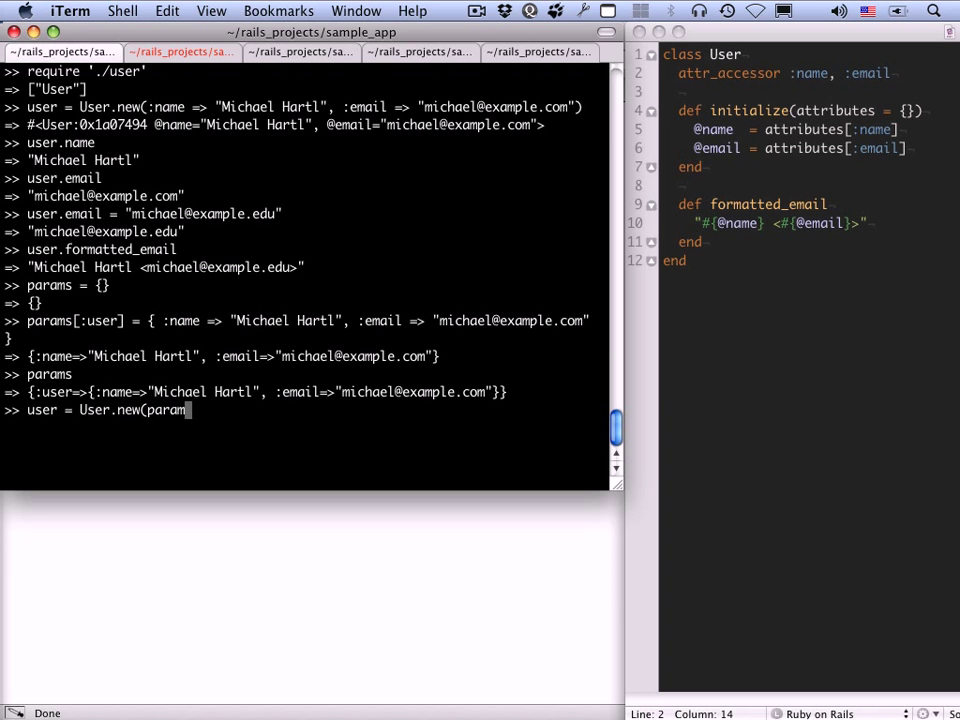
pyautogui.write('s[:user]')
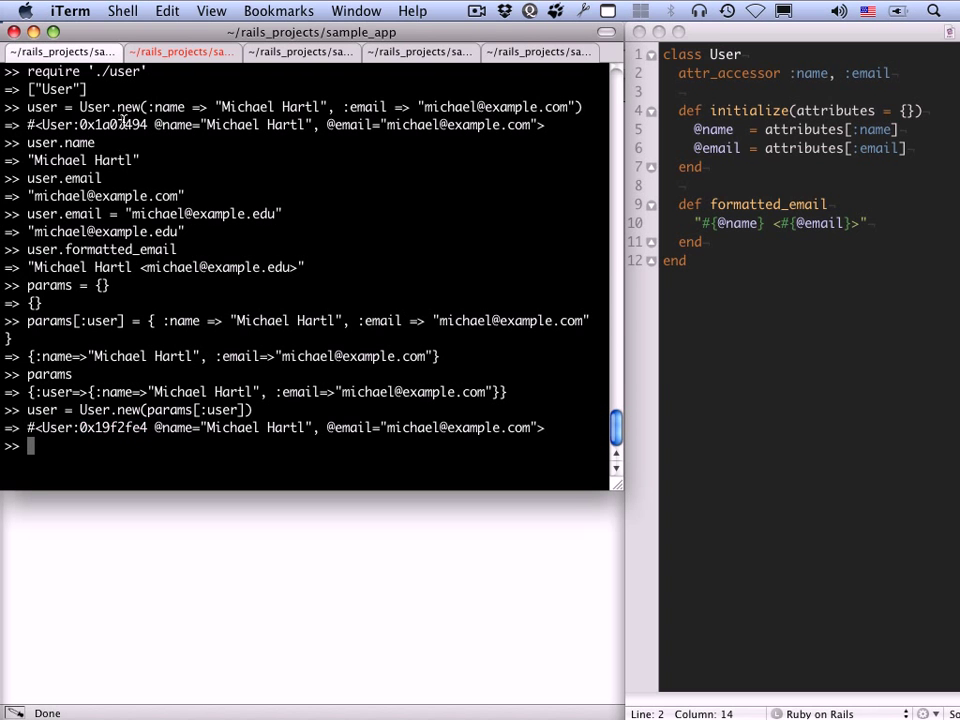
pyautogui.doubleClick(110, 124)
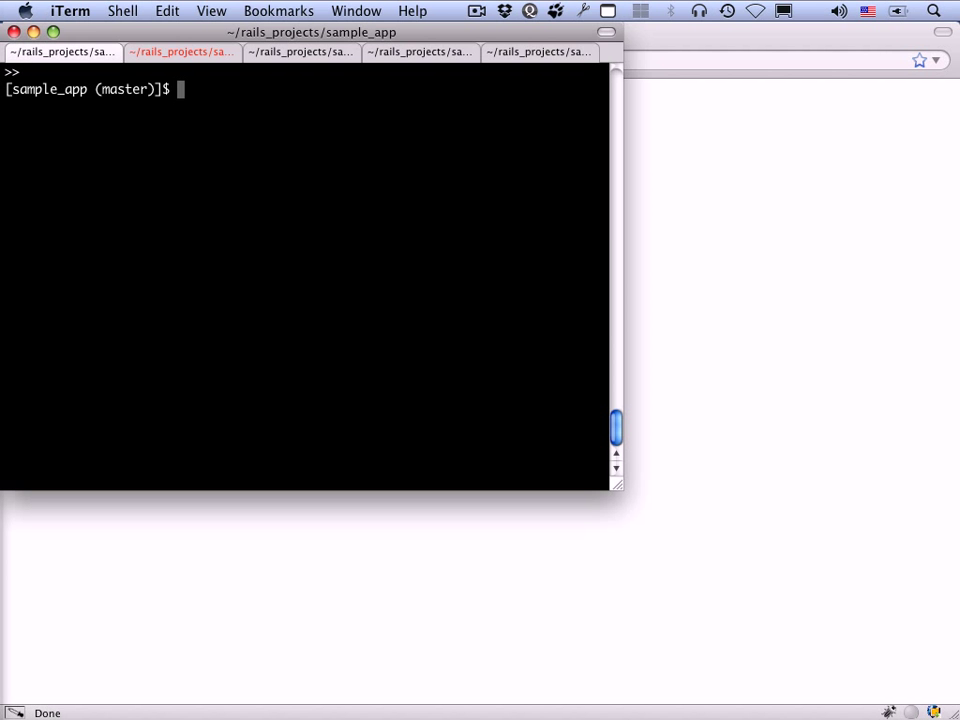
# - Run mate . to open the sample_app project in TextMate
pyautogui.write('mate .')
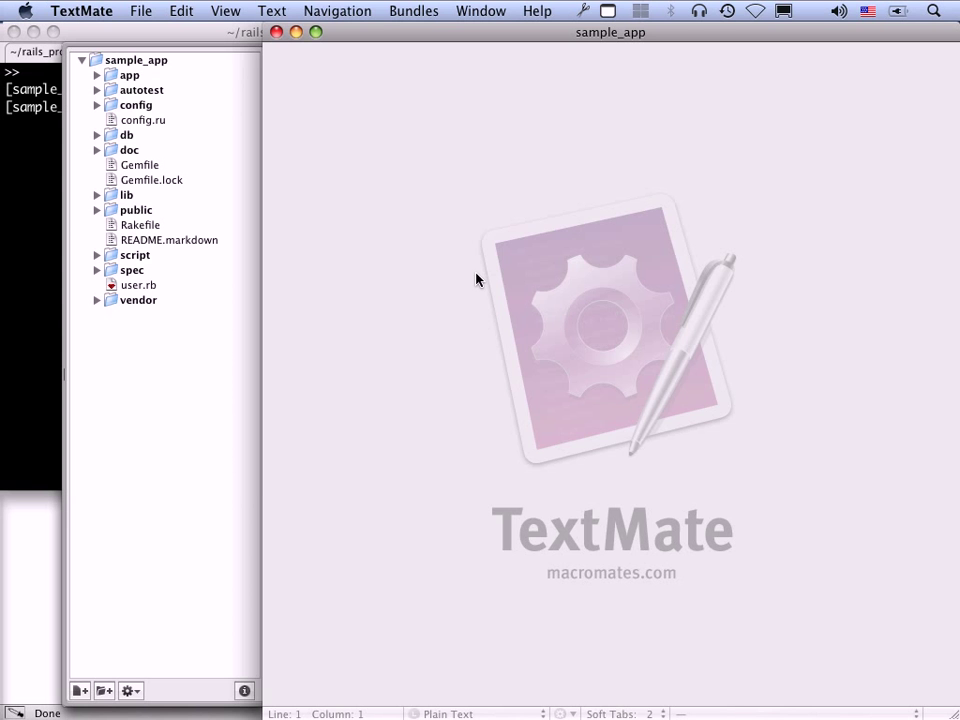
# - Dismiss Go to File and open app/helpers/application_helper.rb from the project tree
pyautogui.write('a')
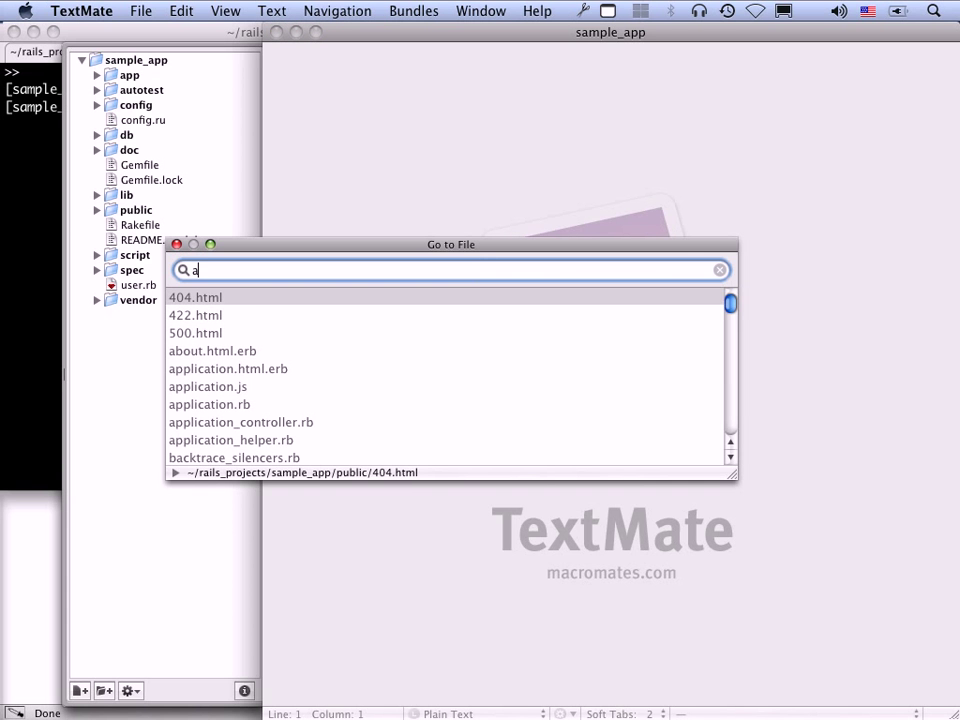
pyautogui.press('Escape')
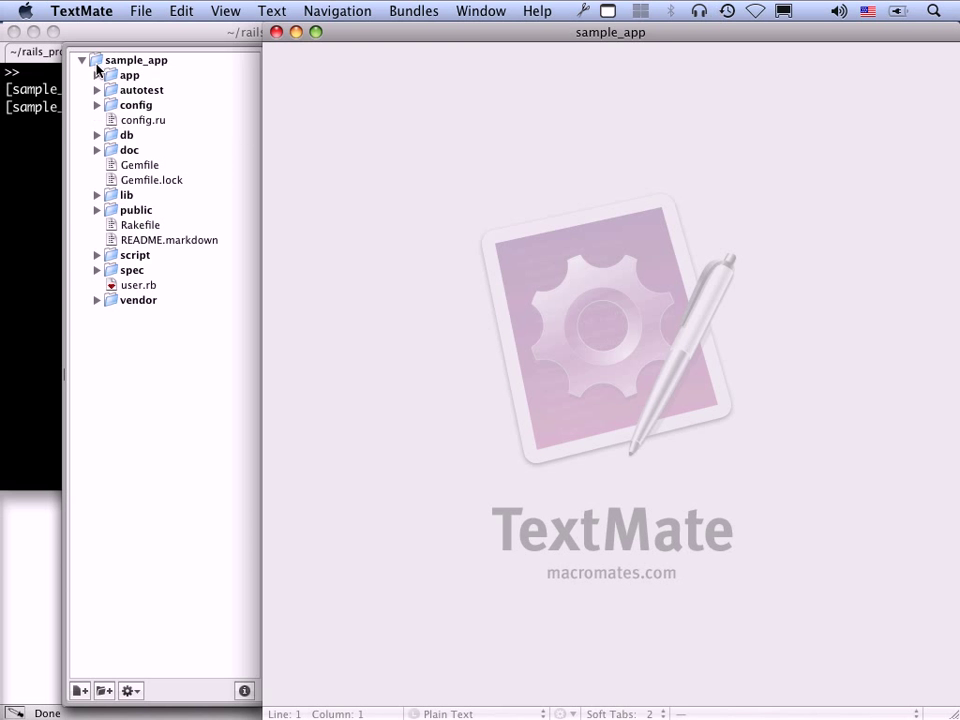
pyautogui.click(97, 75)
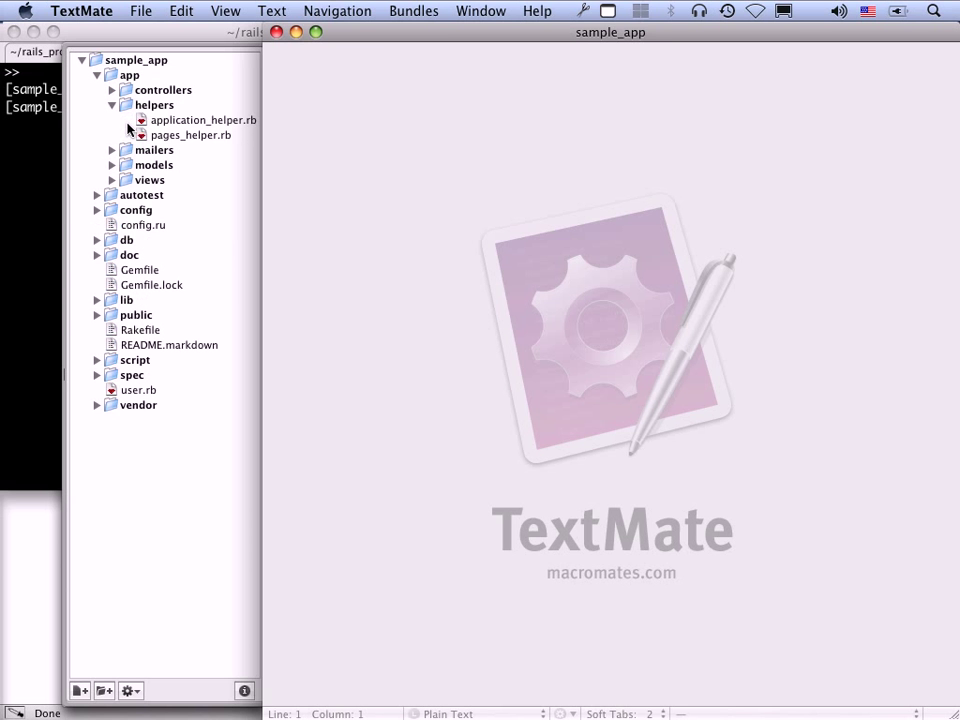
pyautogui.doubleClick(203, 120)
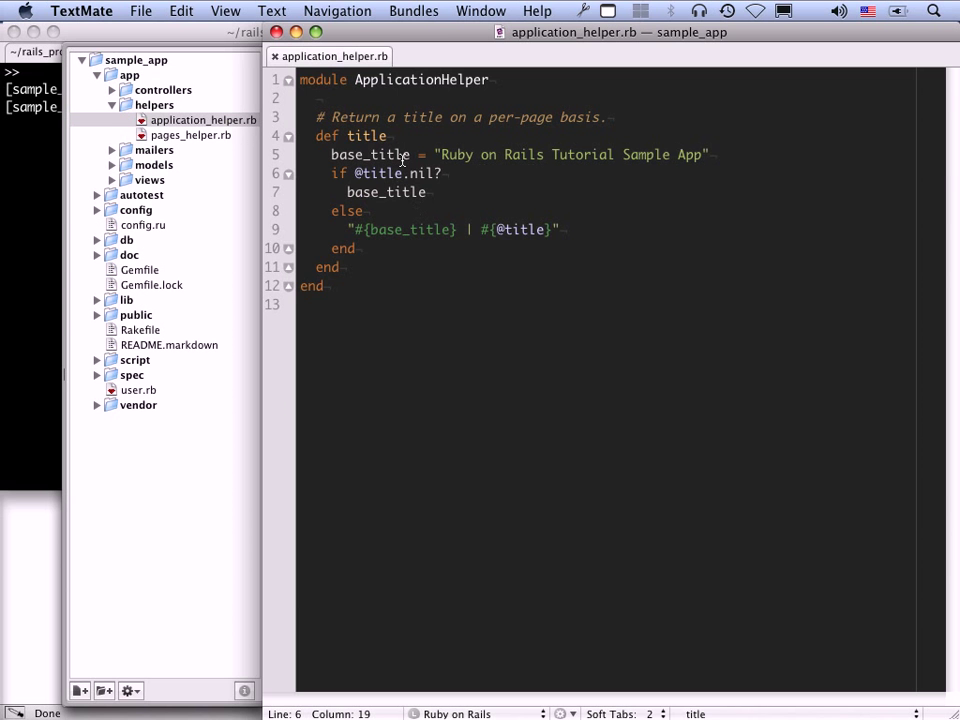
pyautogui.moveTo(210, 250)
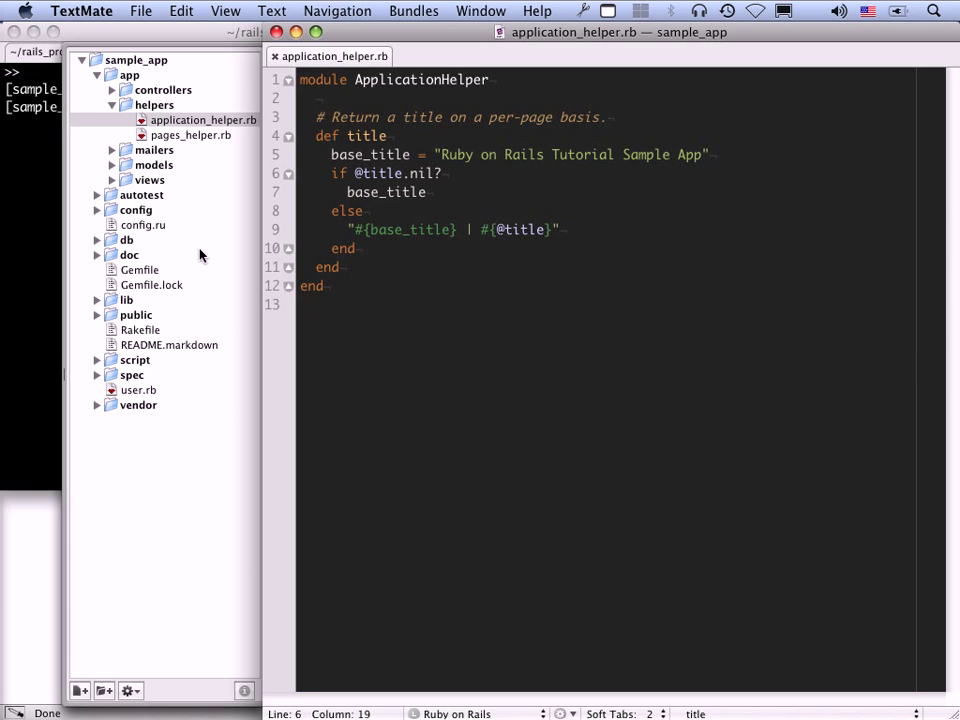
pyautogui.moveTo(112, 186)
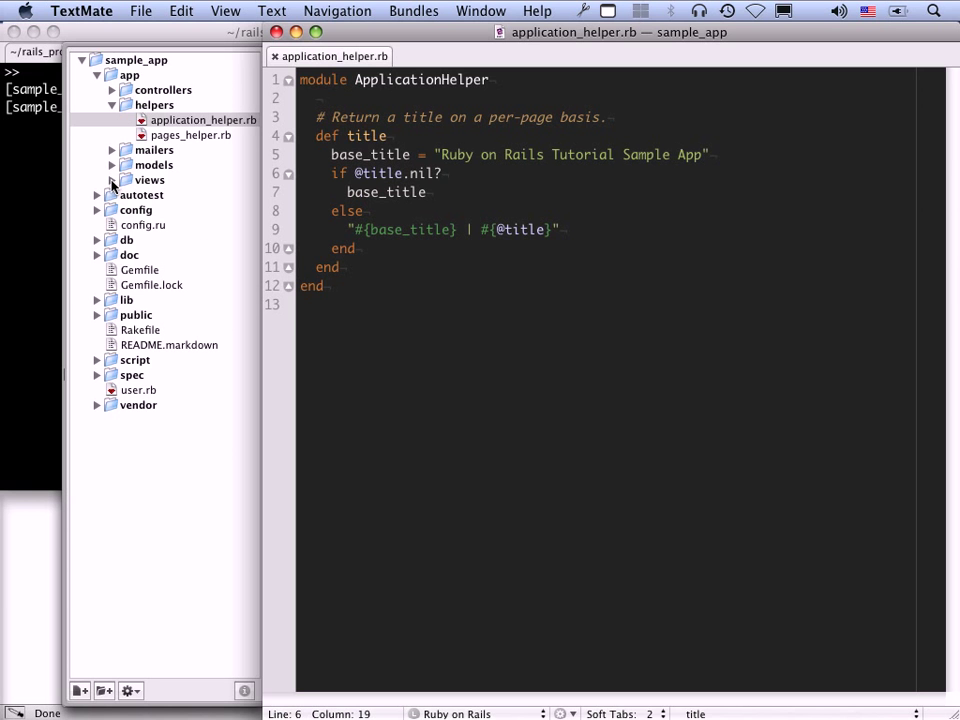
# - Open views/layouts/application.html.erb, then select the base_title line in application_helper.rb
pyautogui.click(112, 180)
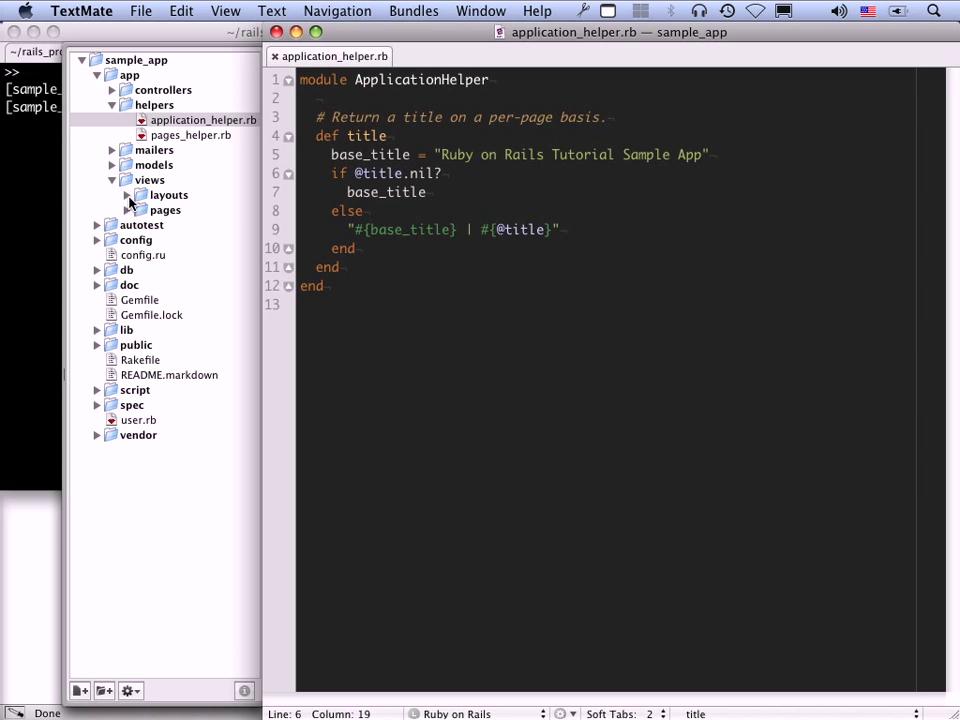
pyautogui.click(211, 210)
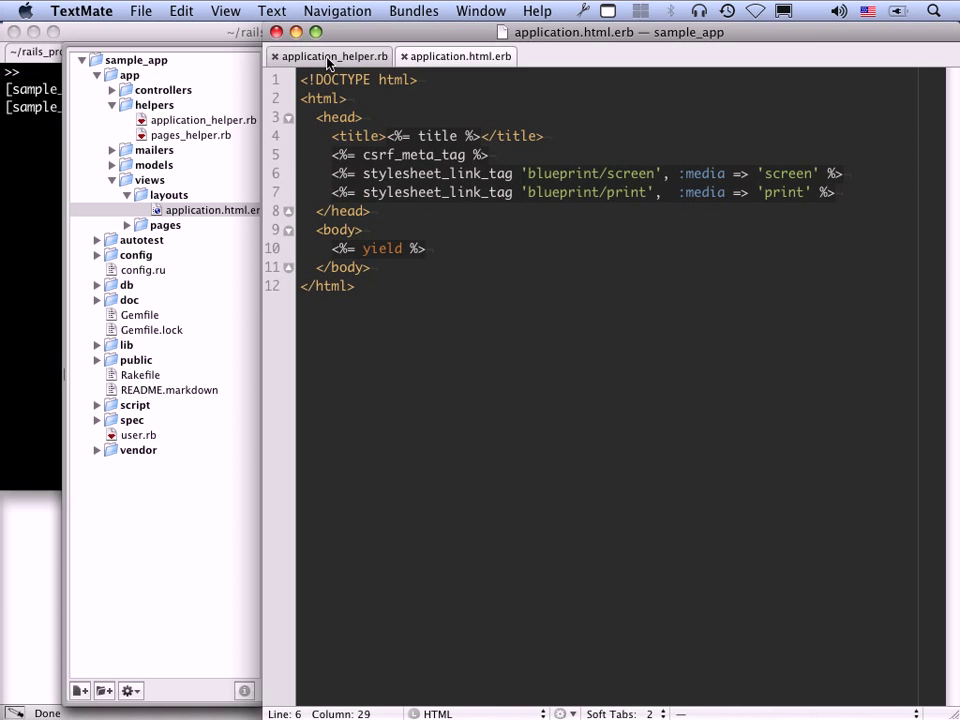
pyautogui.click(333, 56)
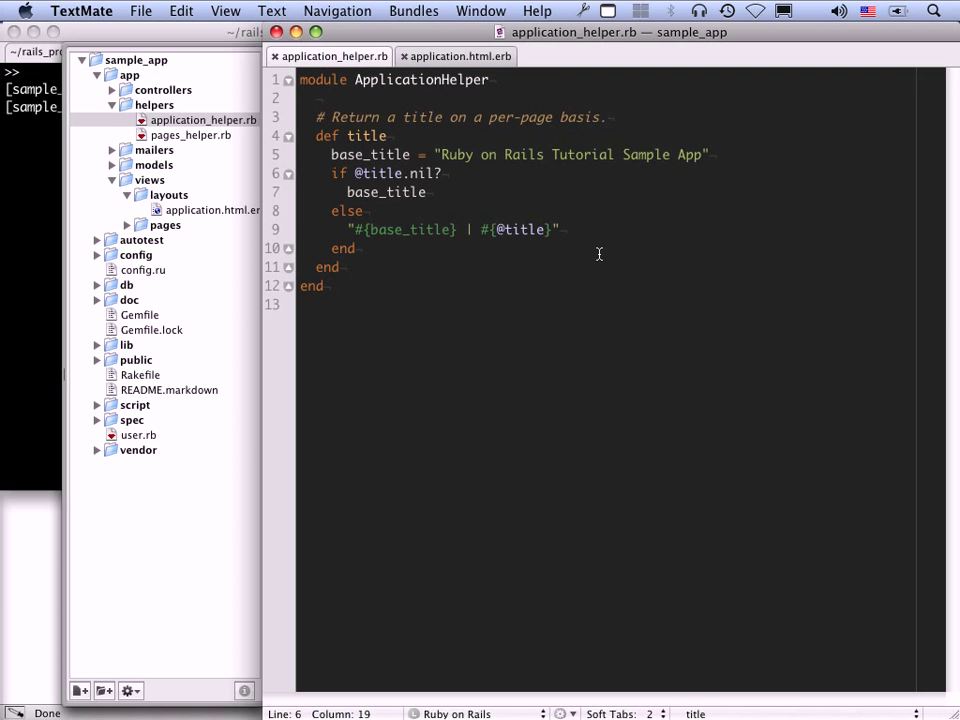
pyautogui.tripleClick(500, 154)
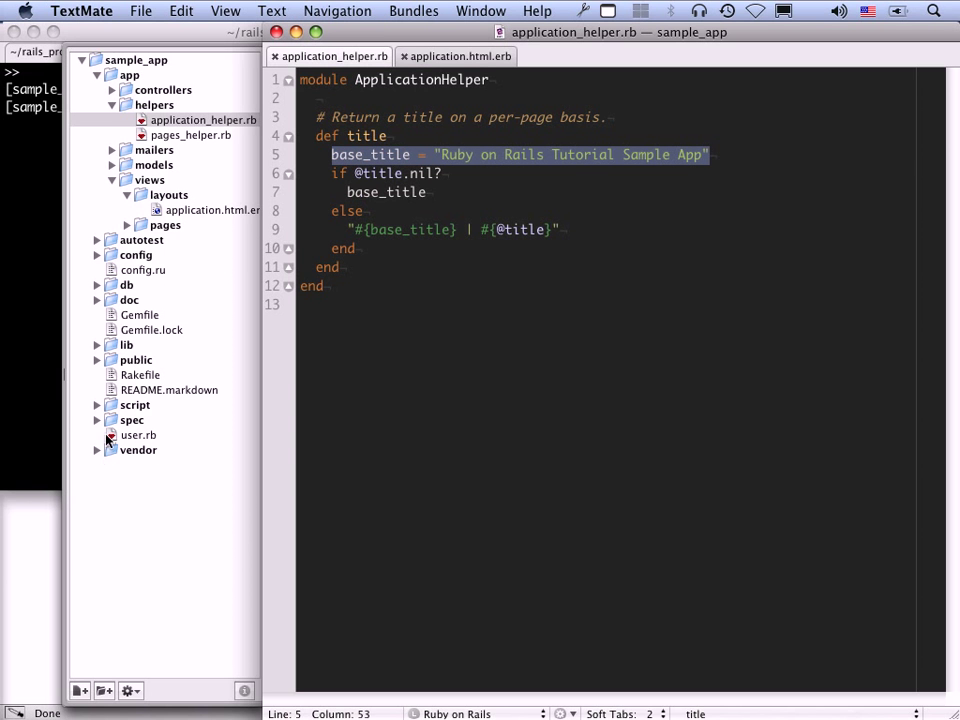
pyautogui.click(97, 419)
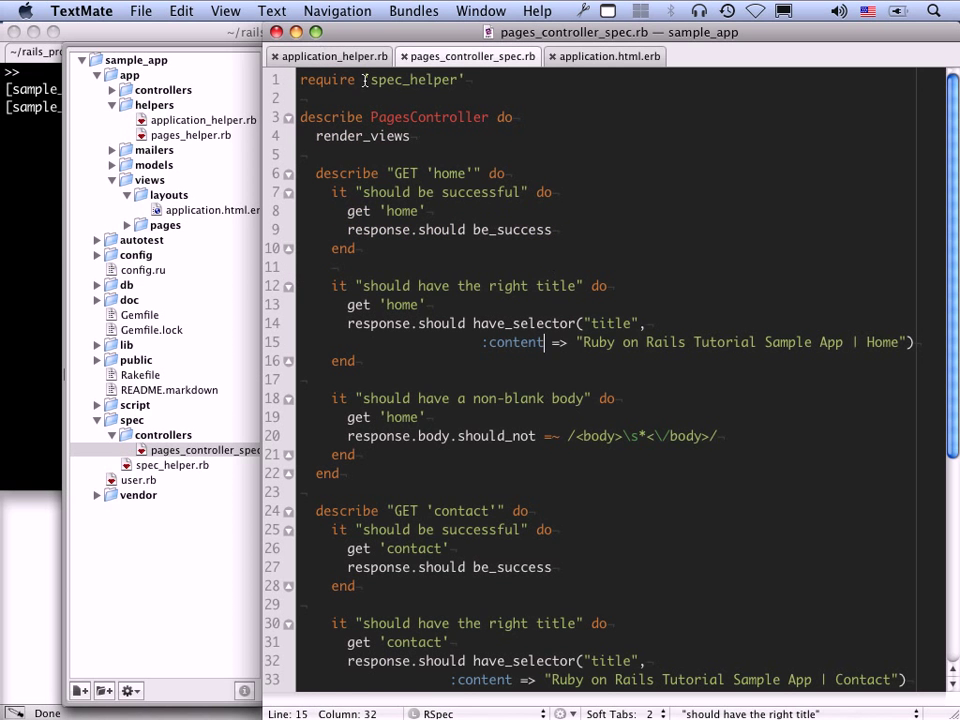
pyautogui.click(329, 56)
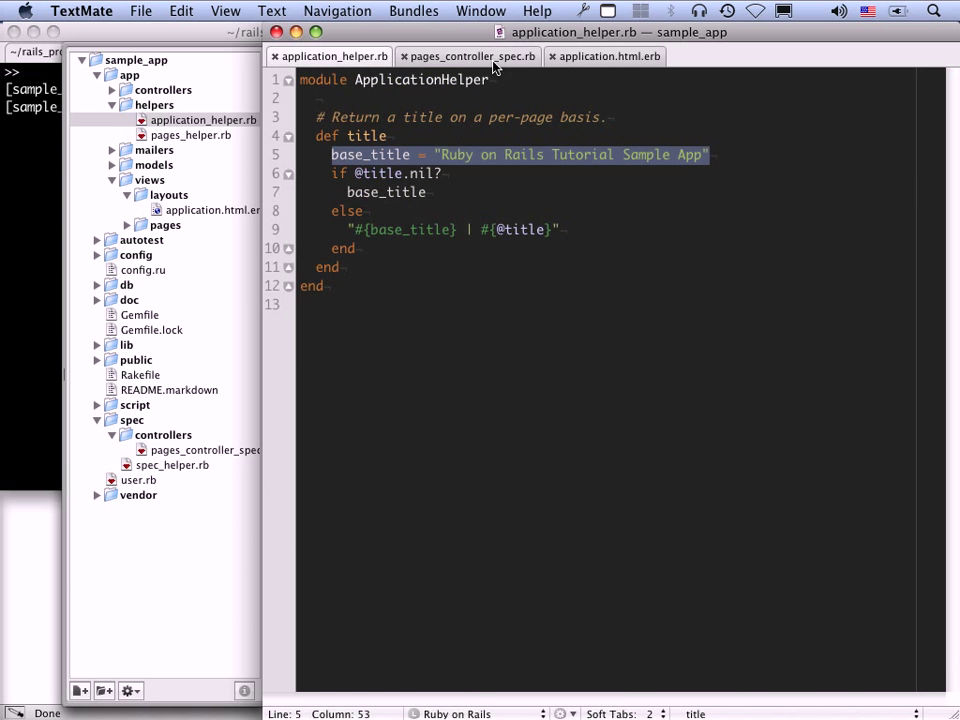
pyautogui.click(466, 56)
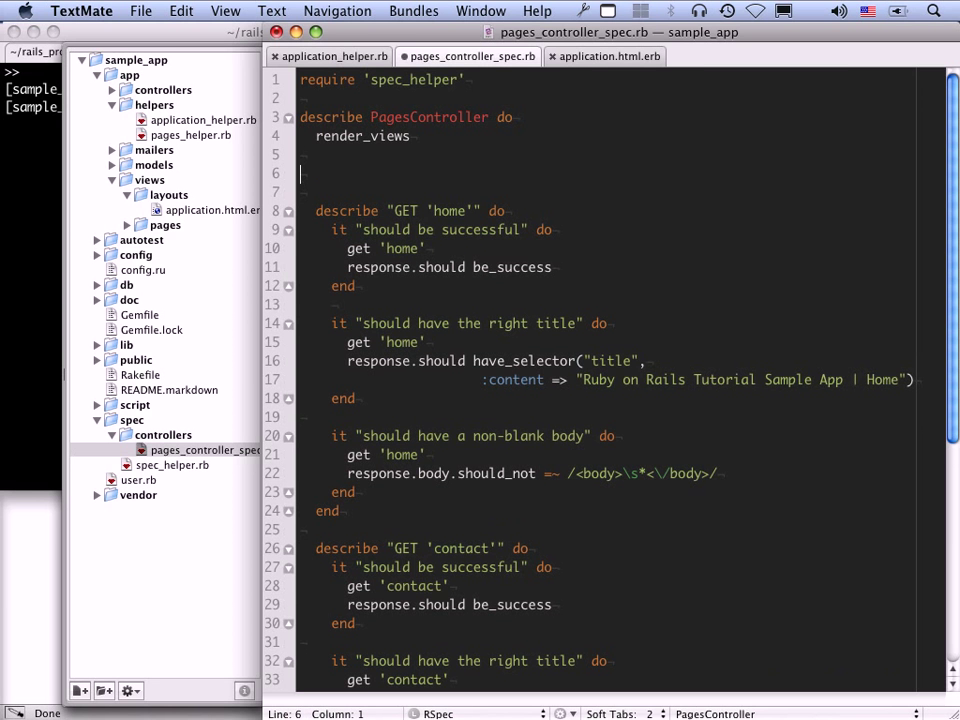
pyautogui.write('before(:each) do')
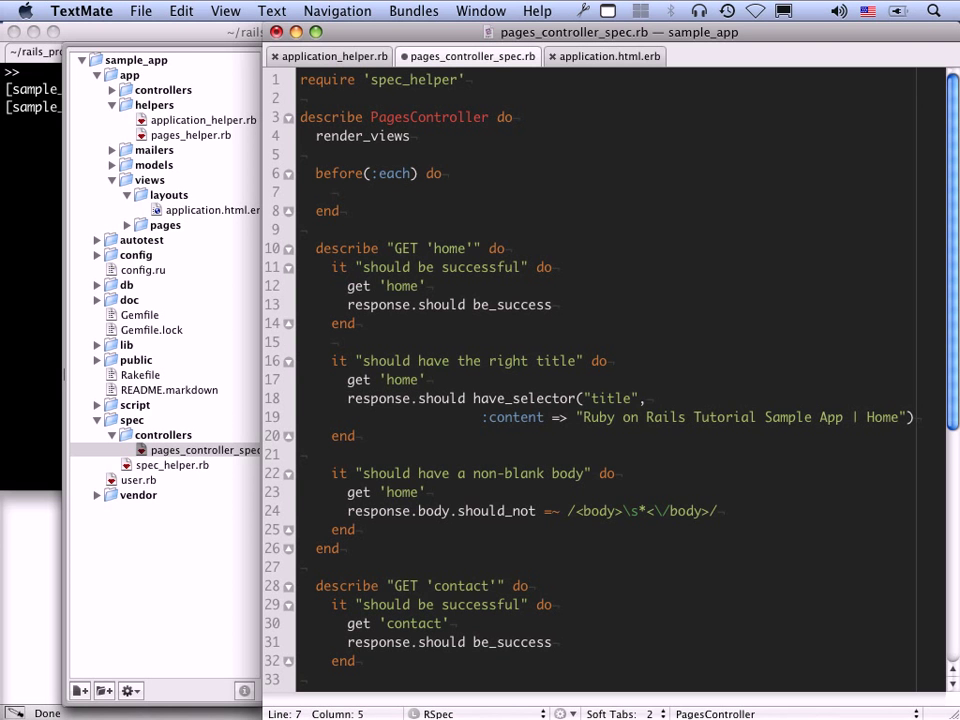
pyautogui.write('base_title = "Ruby on Rails Tutorial Sample App"')
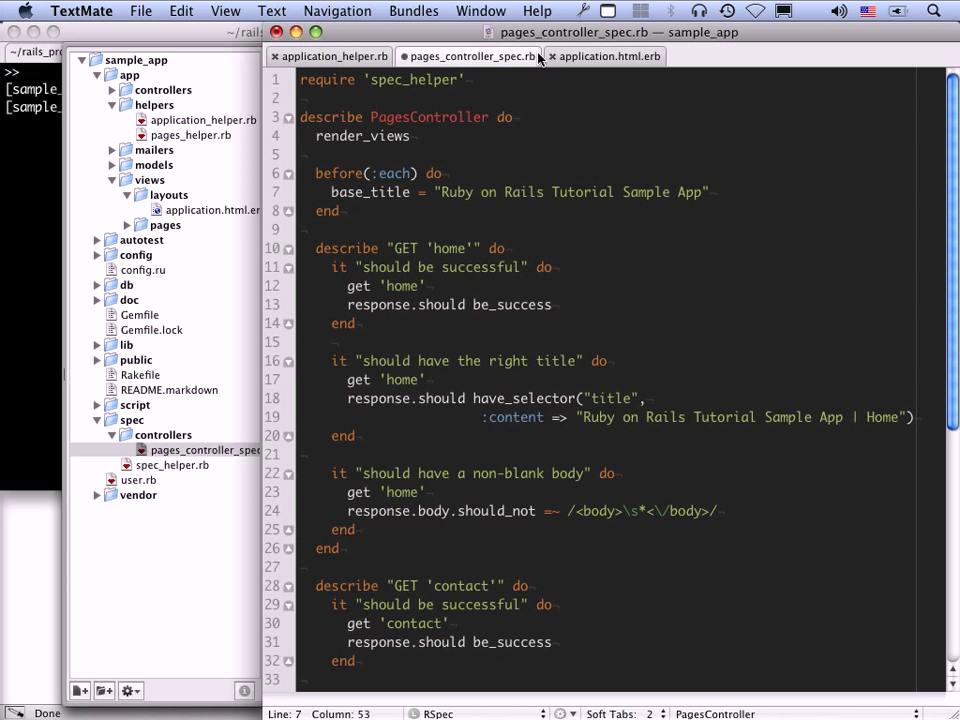
pyautogui.moveTo(430, 287)
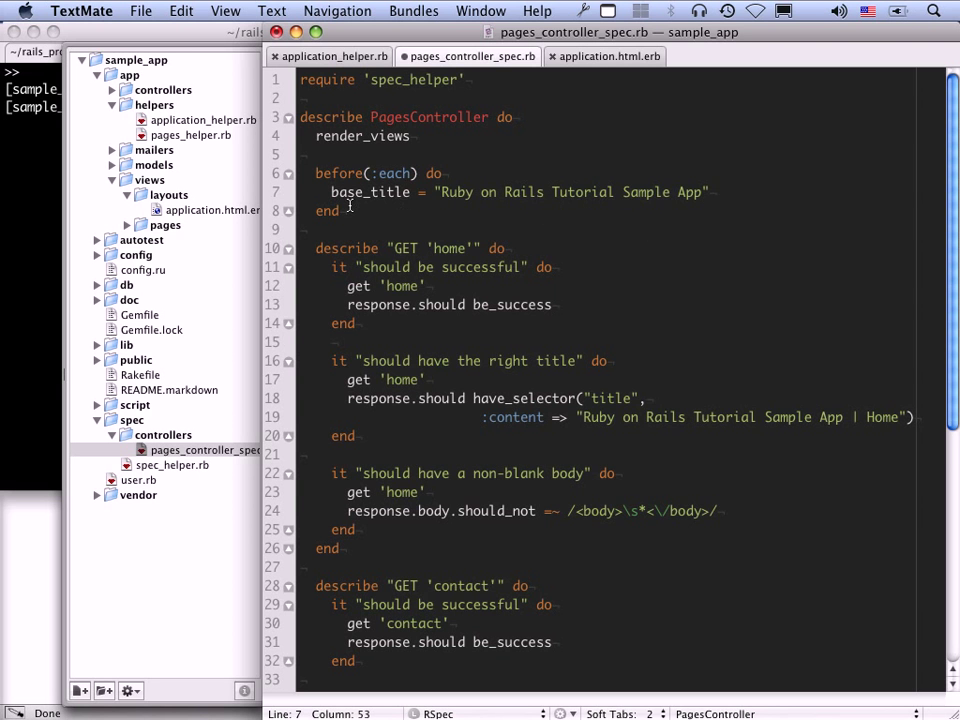
pyautogui.click(334, 192)
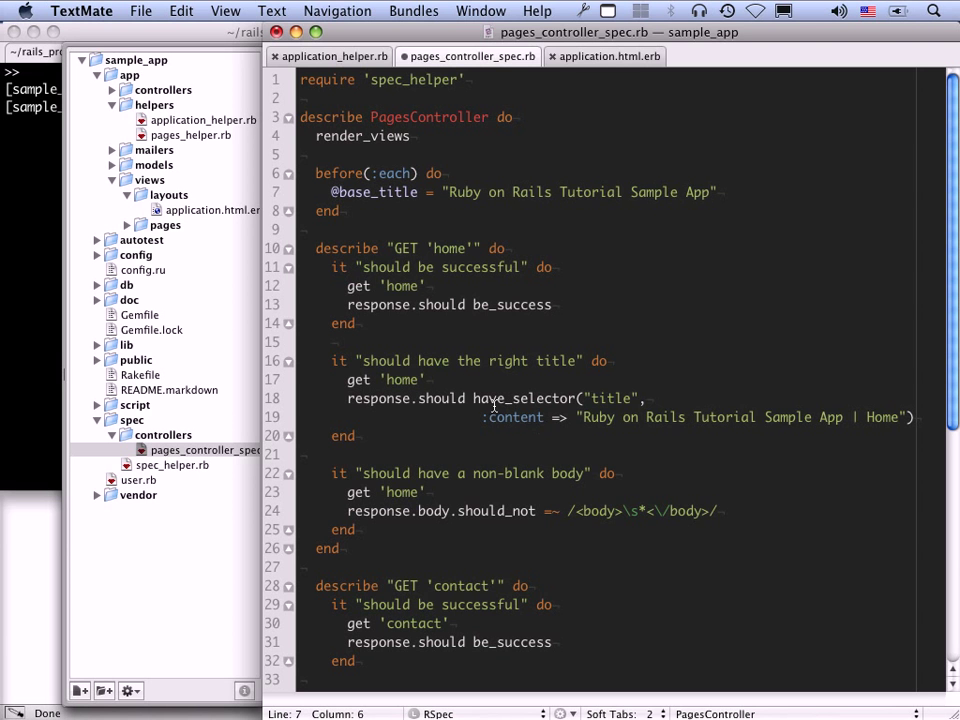
pyautogui.moveTo(578, 417); pyautogui.dragTo(722, 417)
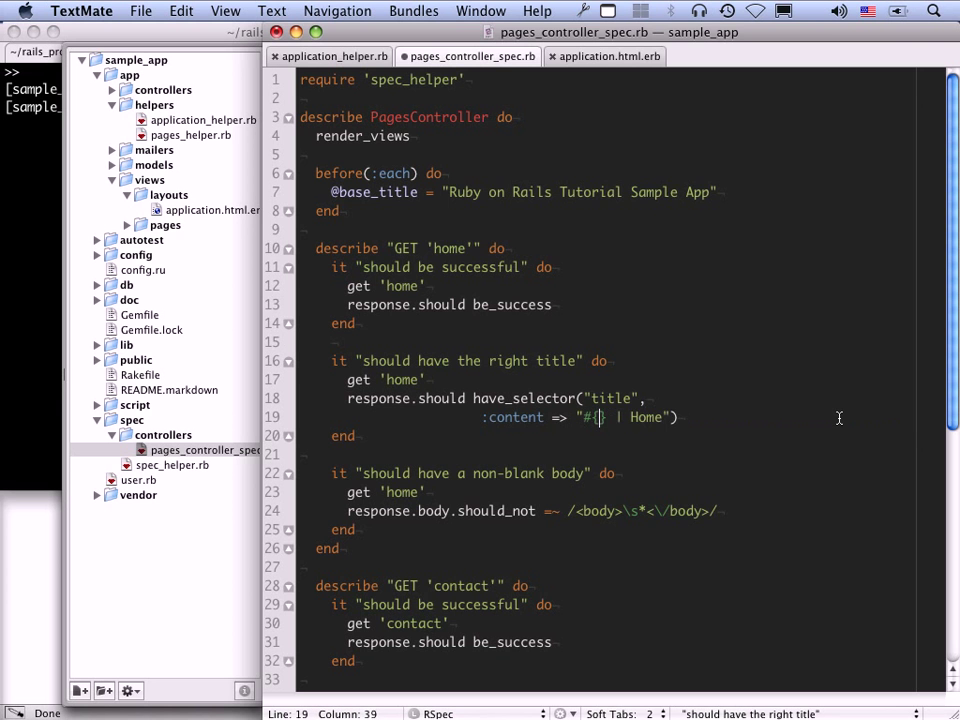
pyautogui.write('base_title')
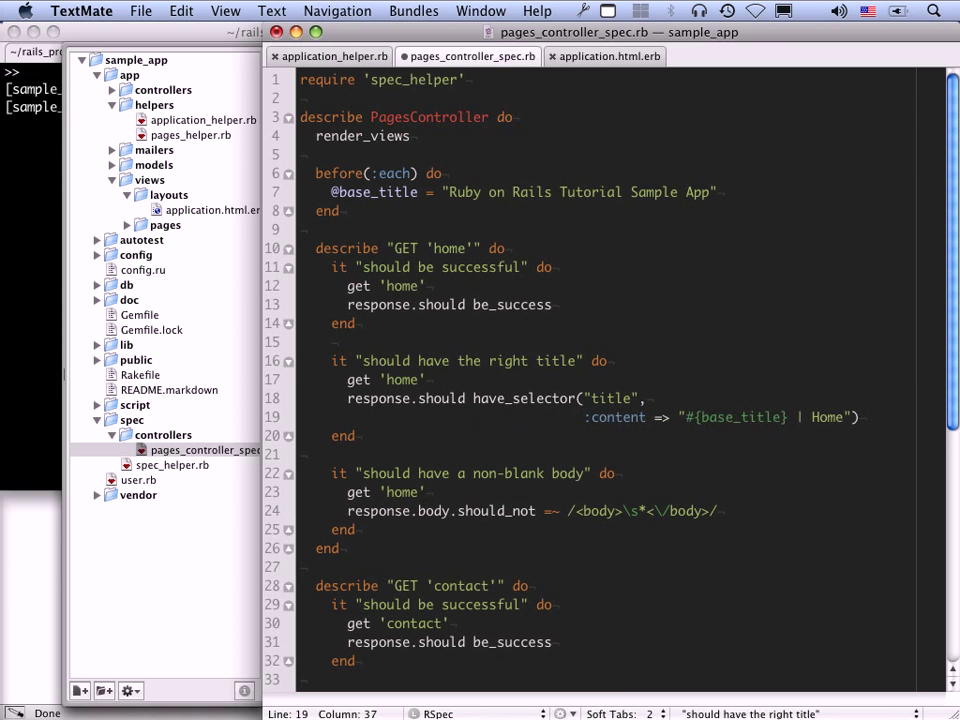
pyautogui.moveTo(576, 422)
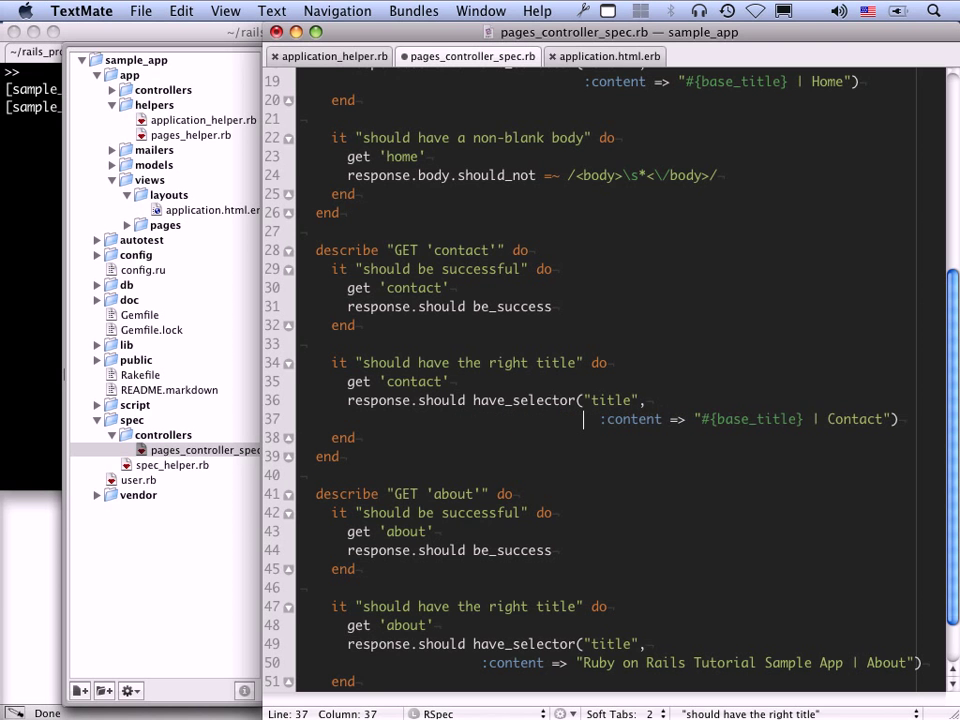
pyautogui.scroll(-3)
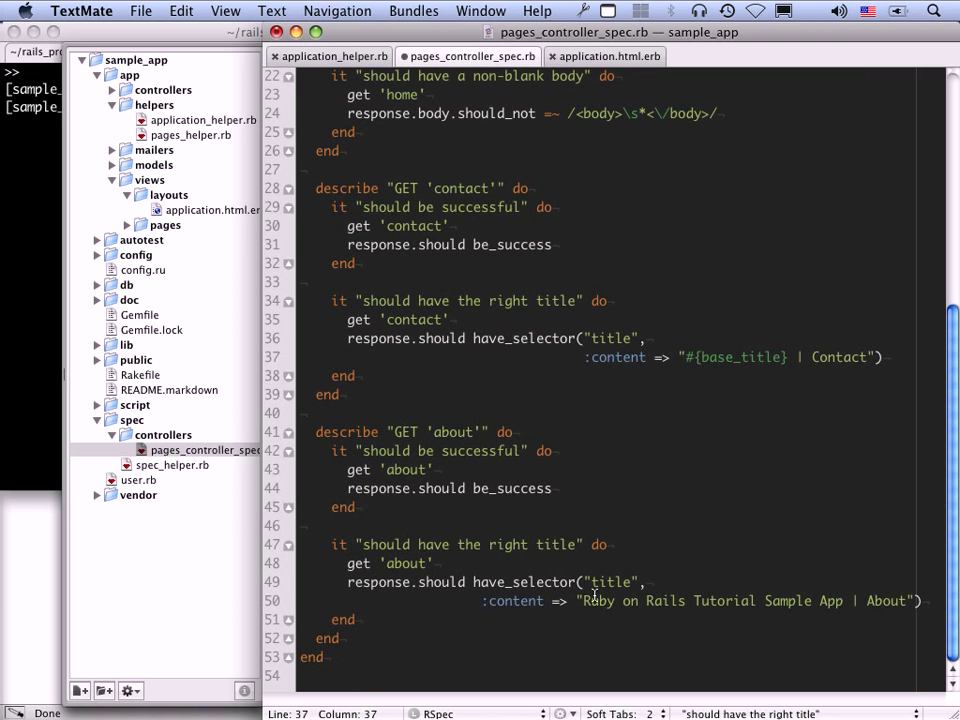
pyautogui.moveTo(583, 601); pyautogui.dragTo(843, 601)
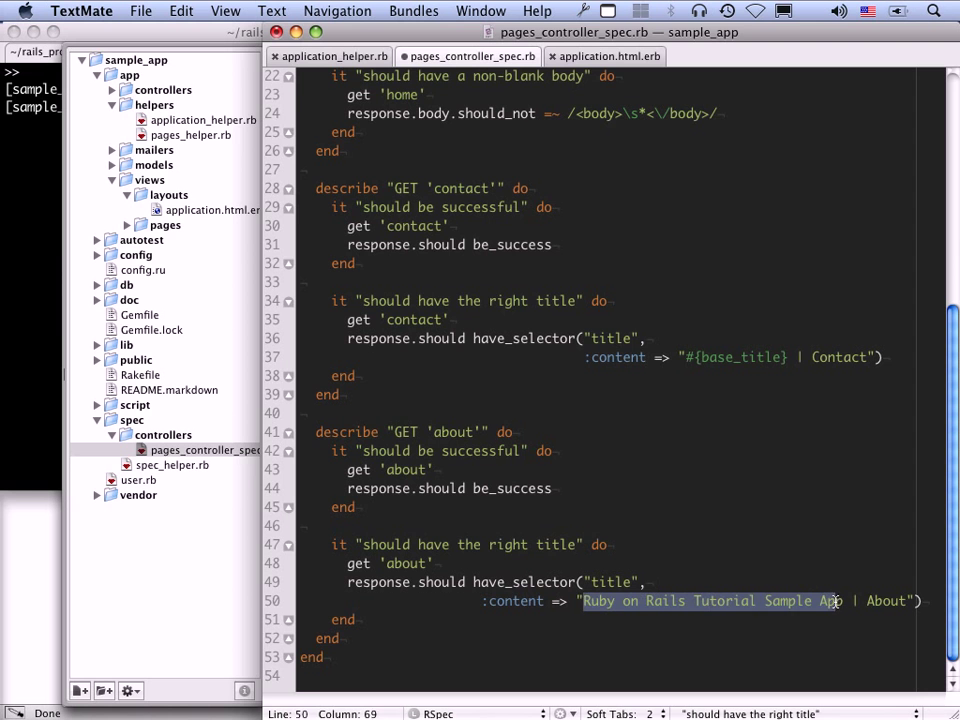
pyautogui.write('#{@base_title} | Home")')
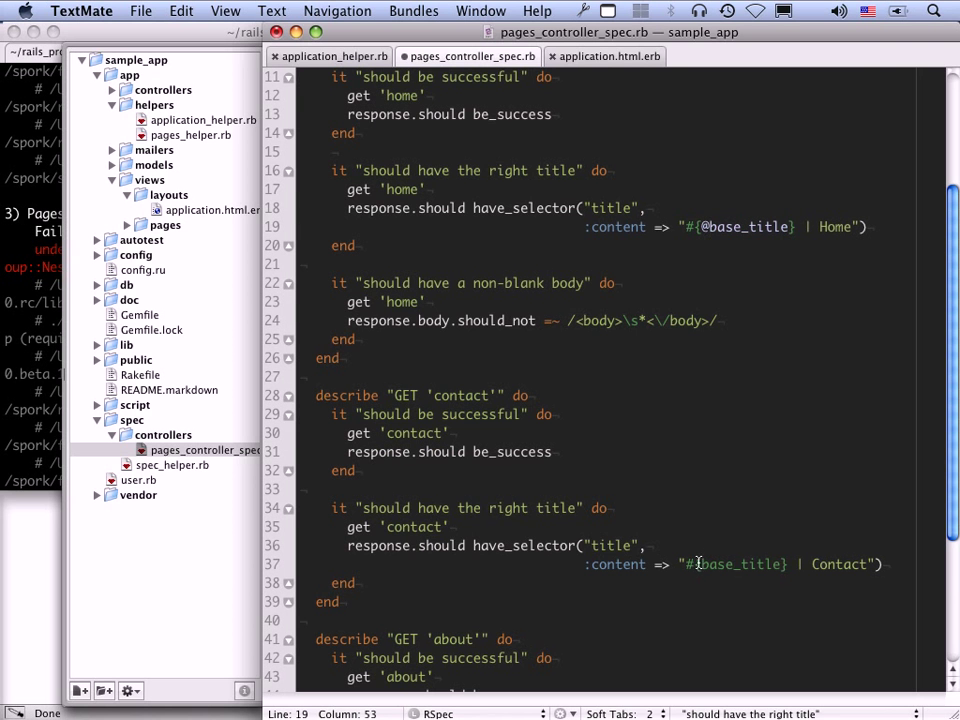
pyautogui.click(705, 564)
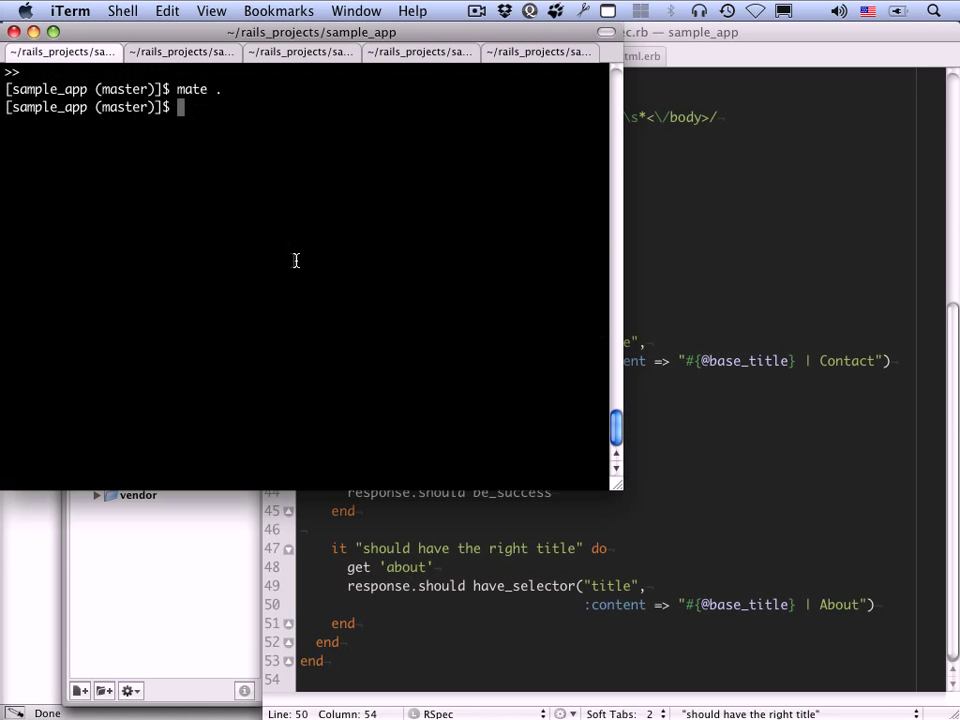
# - Check git status and delete the stray user.rb file
pyautogui.write('git')
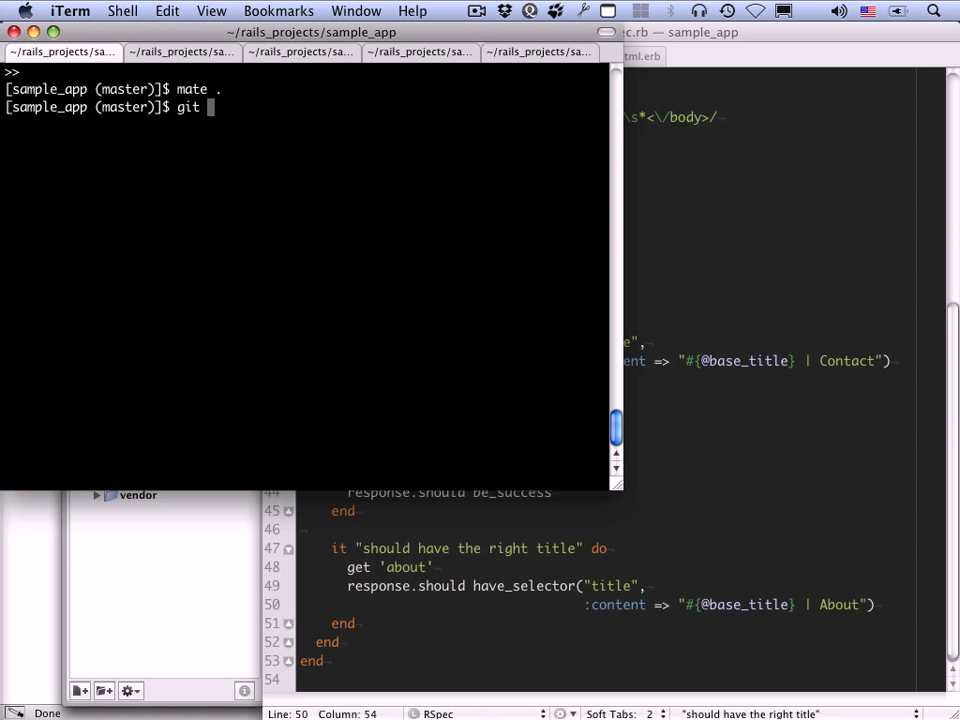
pyautogui.write('status')
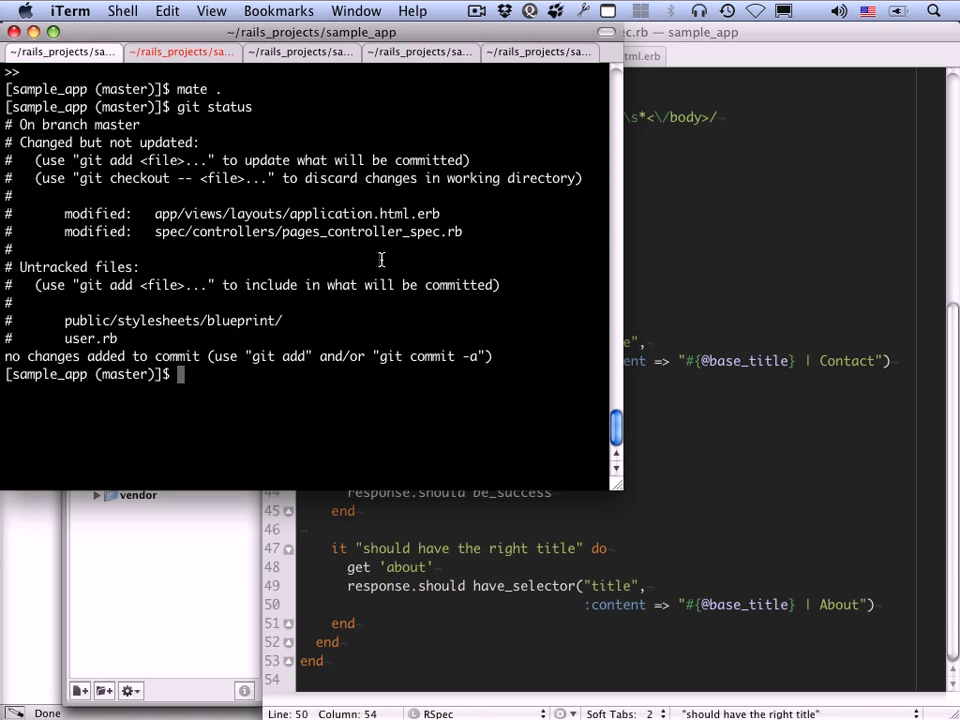
pyautogui.write('rm')
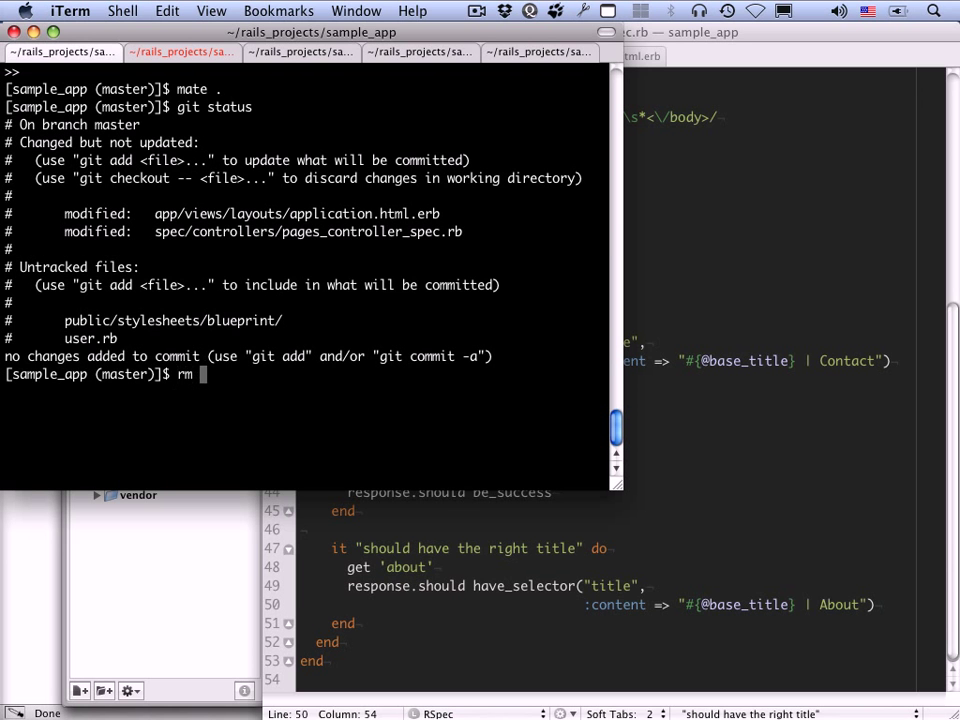
pyautogui.write('-f user.rb')
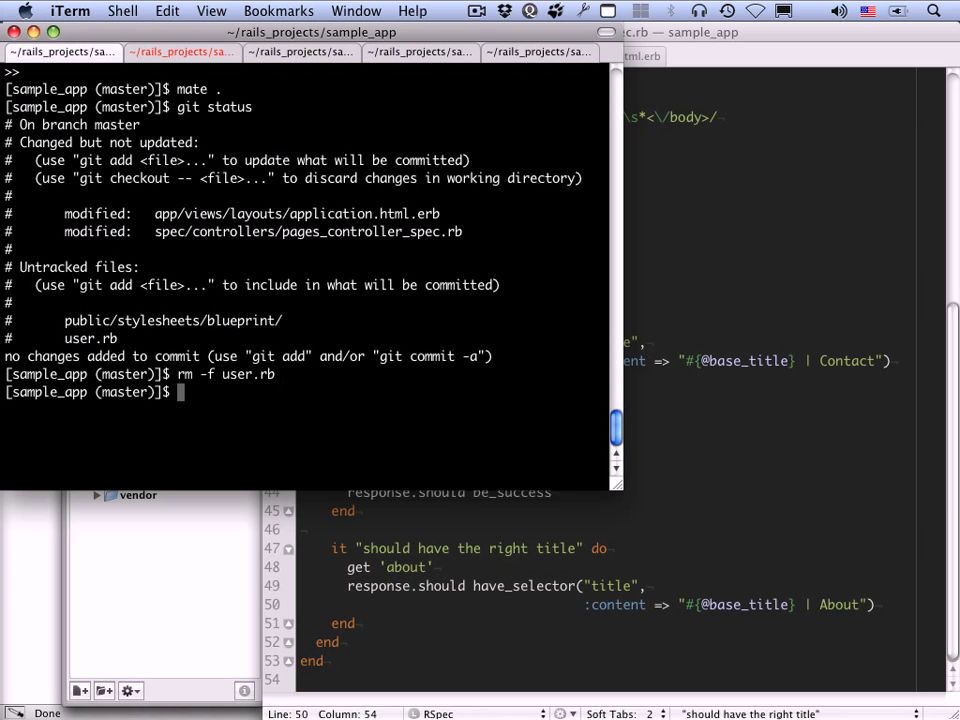
# - Stage all changes with git add and commit them with a message
pyautogui.write('git add .')
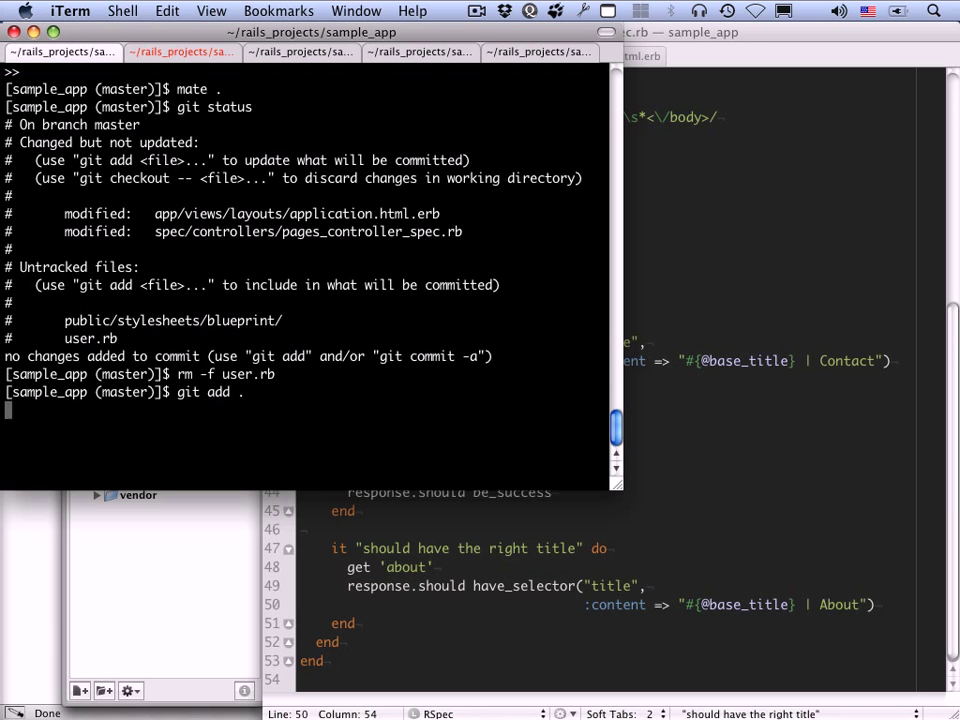
pyautogui.write('git co')
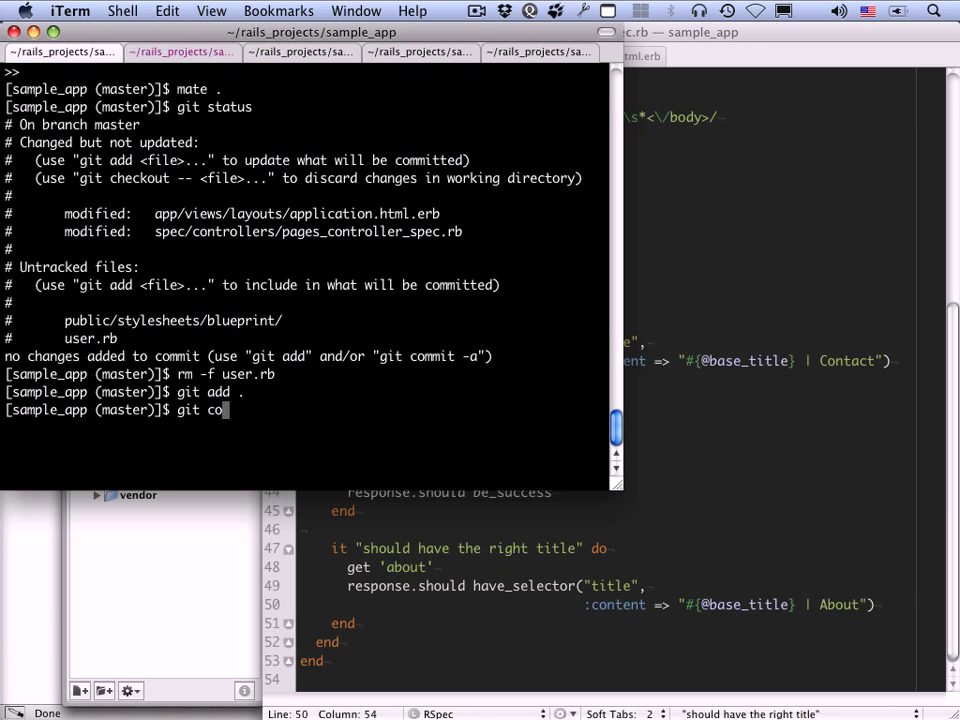
pyautogui.write('mmit -m "Added a')
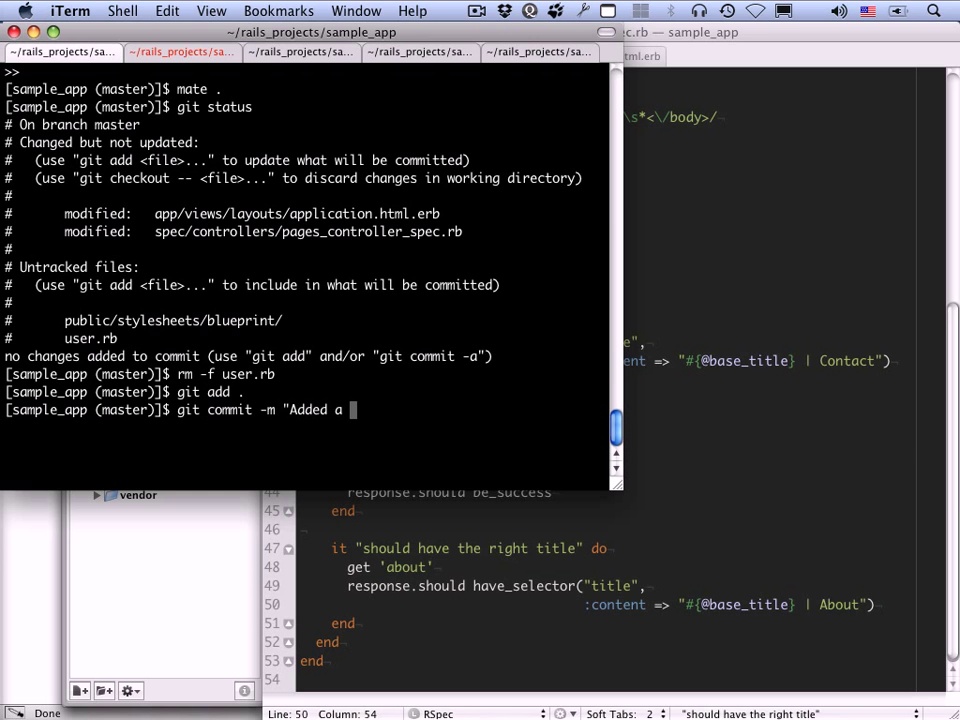
pyautogui.write('title')
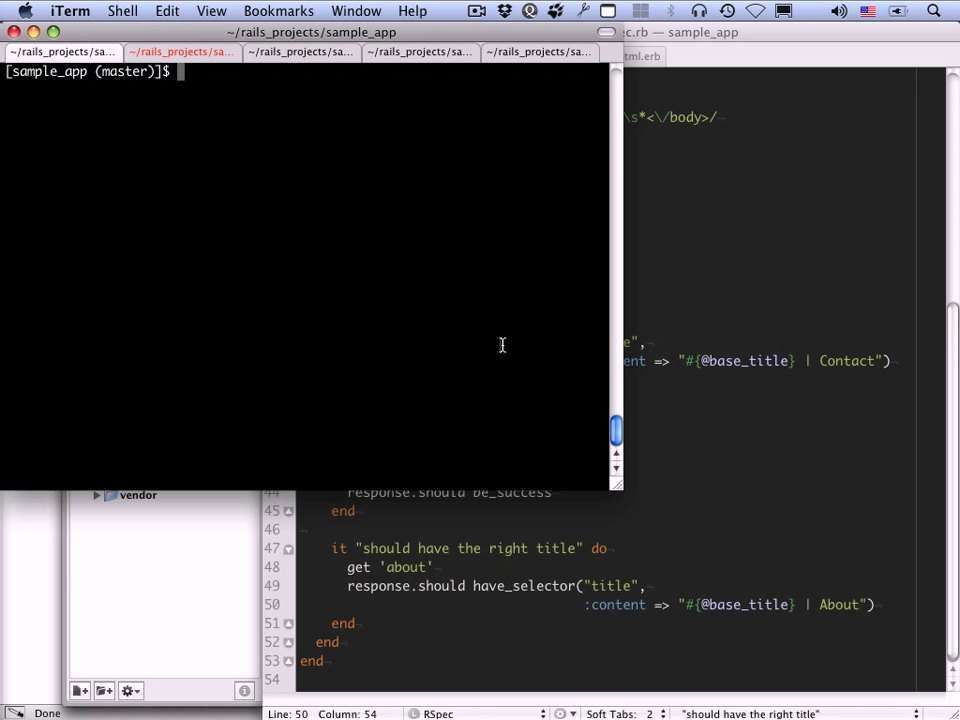
# - Push the commit to GitHub and Heroku, then launch the app with heroku open
pyautogui.write('git push')
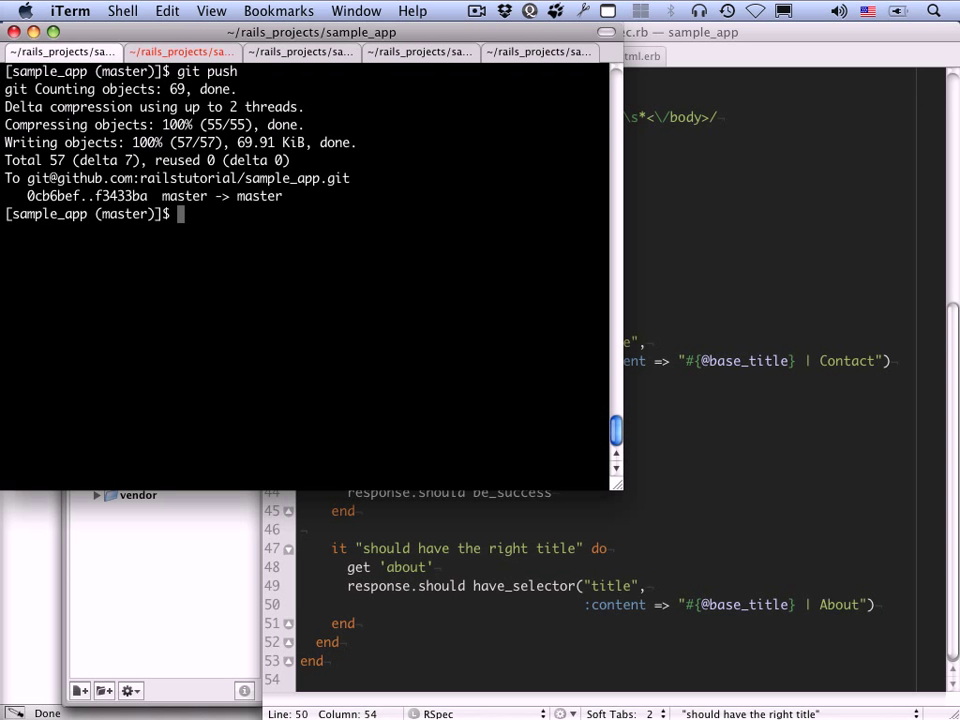
pyautogui.write('i')
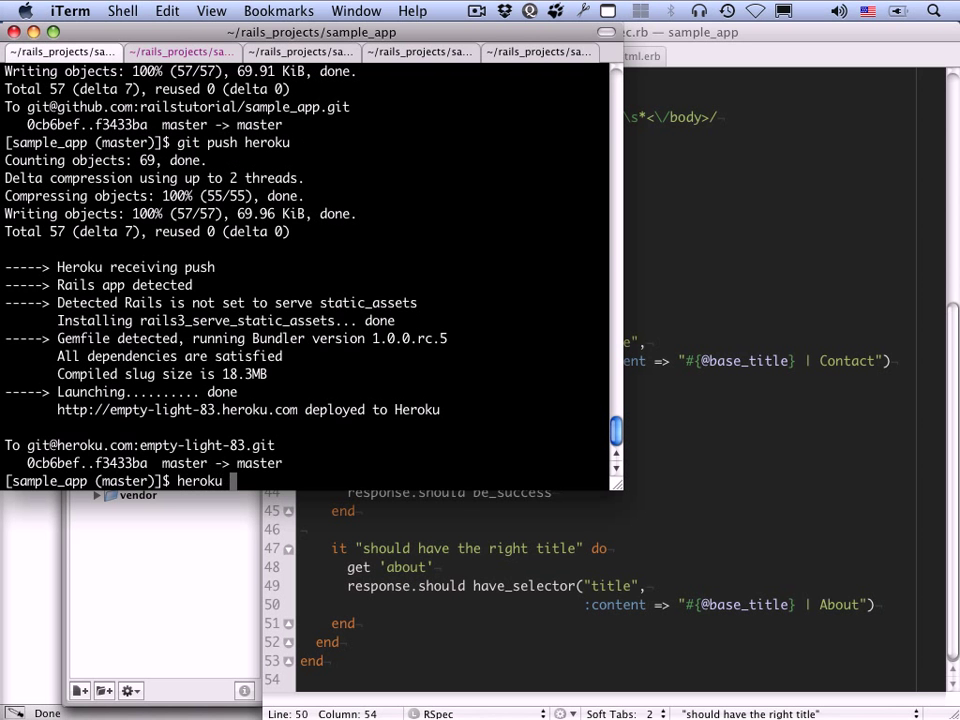
pyautogui.write('open')
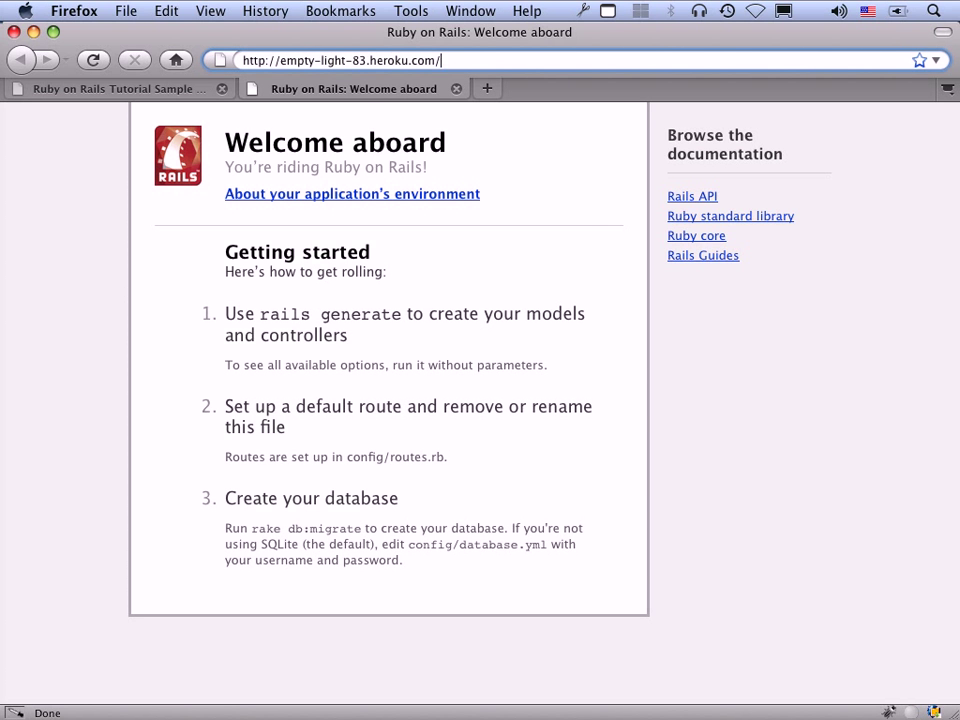
# - View /pages/home on the Heroku app, then return to the localhost:3000 tab
pyautogui.write('pages/home')
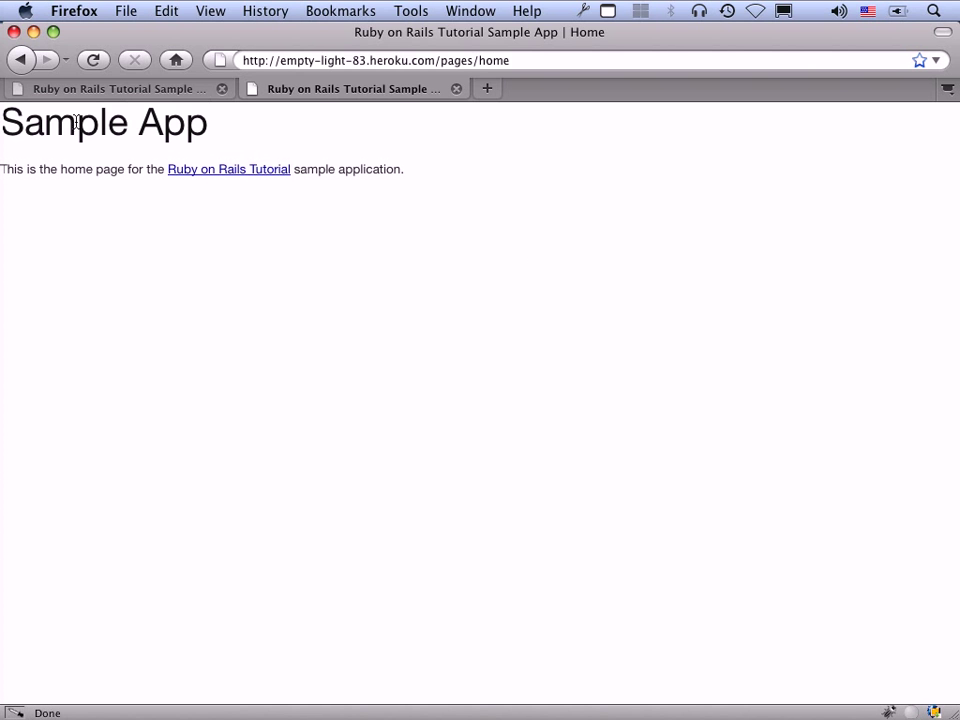
pyautogui.click(115, 88)
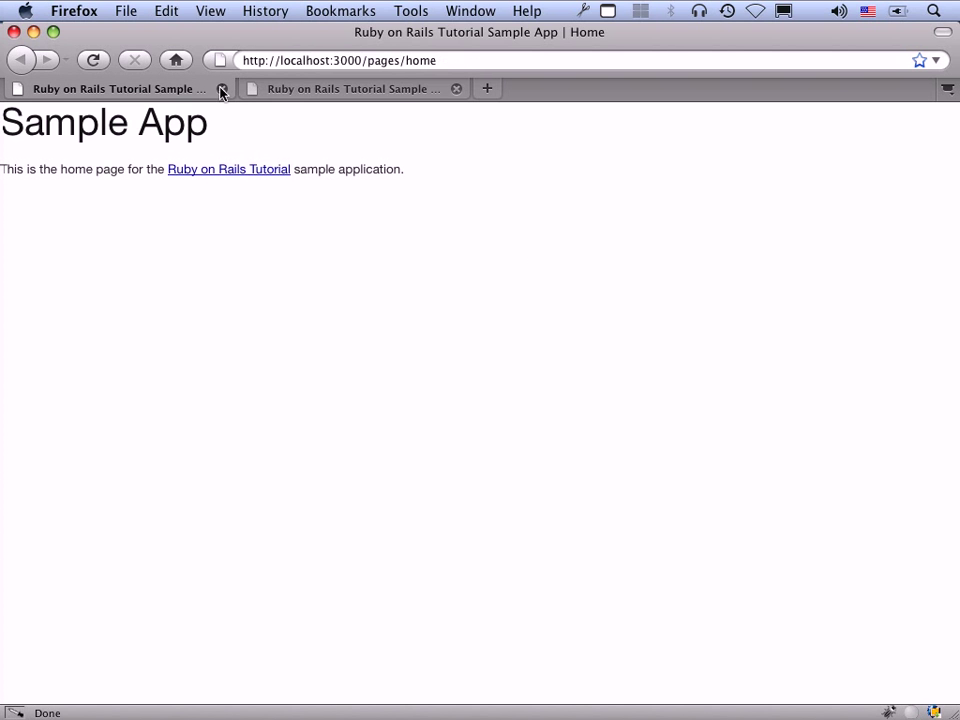